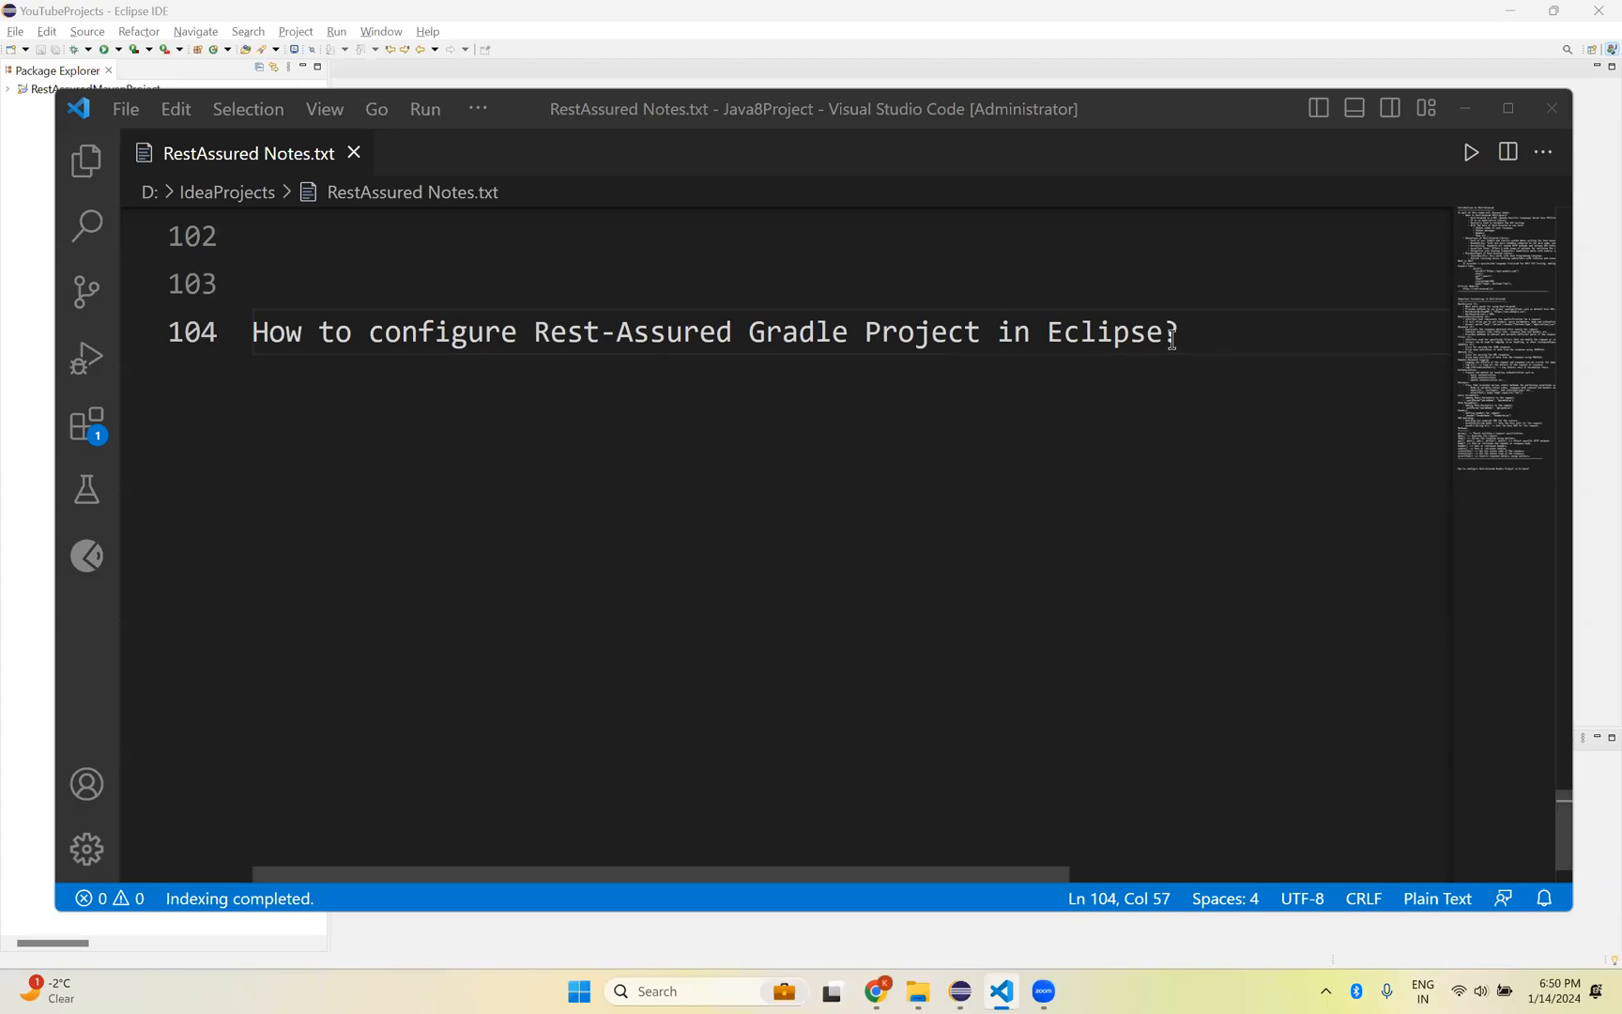
mouse_move(1185, 332)
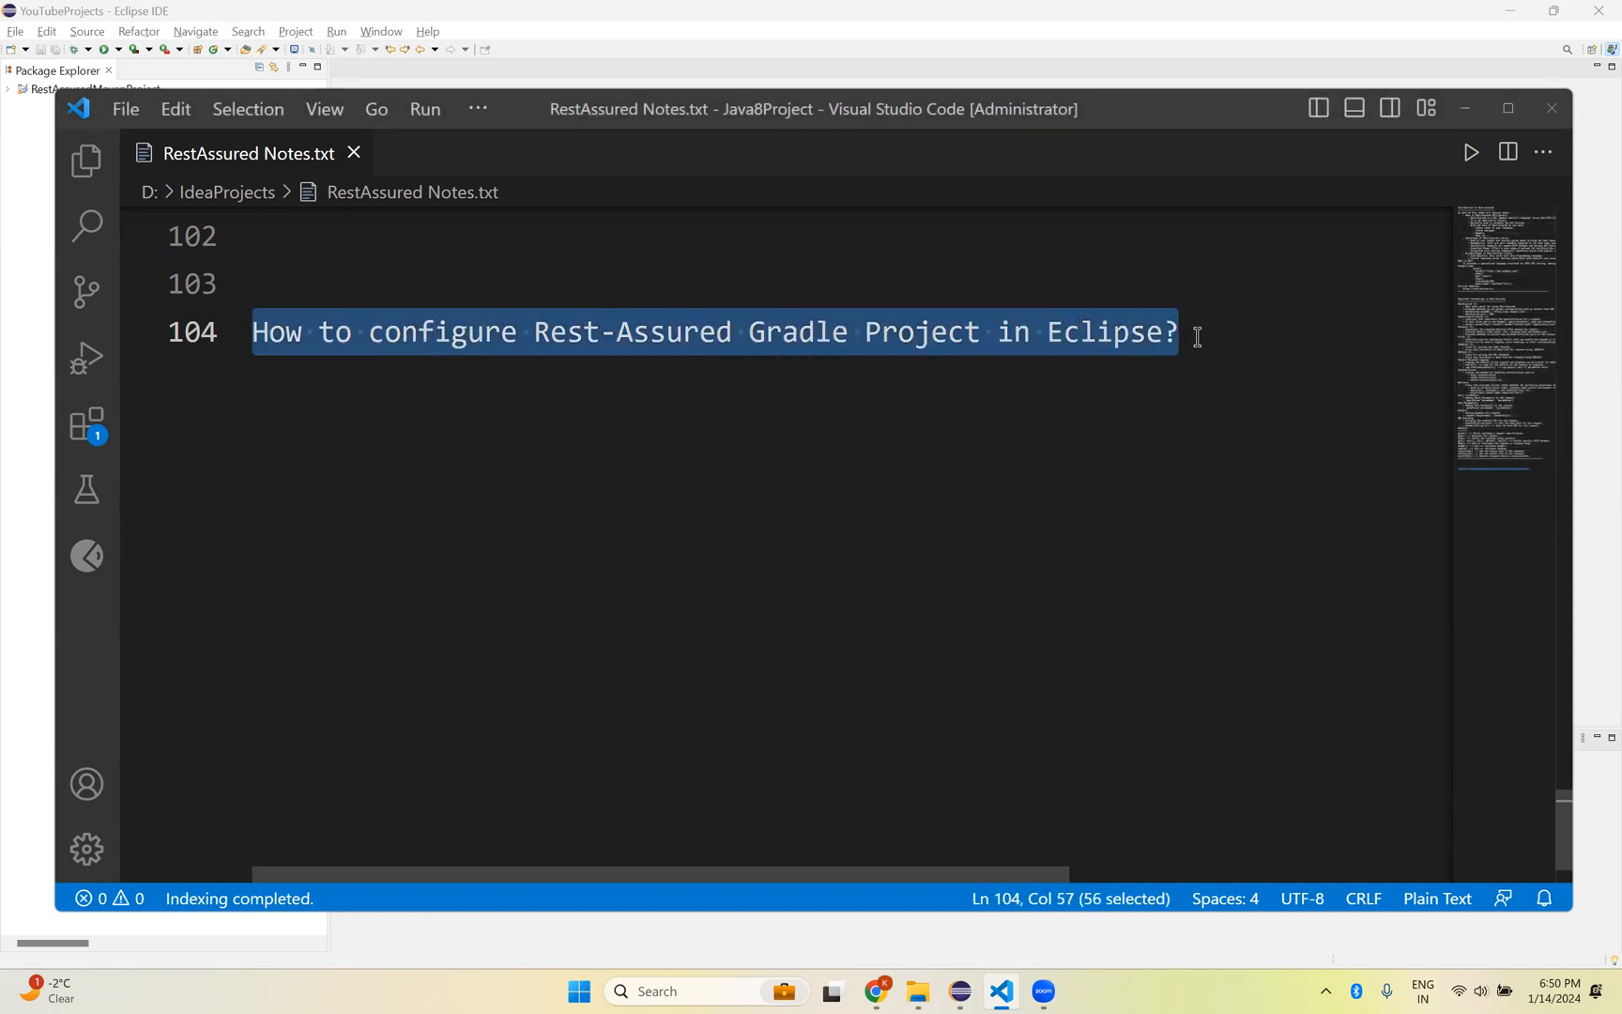
Step: Highlight the notes heading about configuring a Rest-Assured Gradle project, emphasising Gradle
double_click(796, 332)
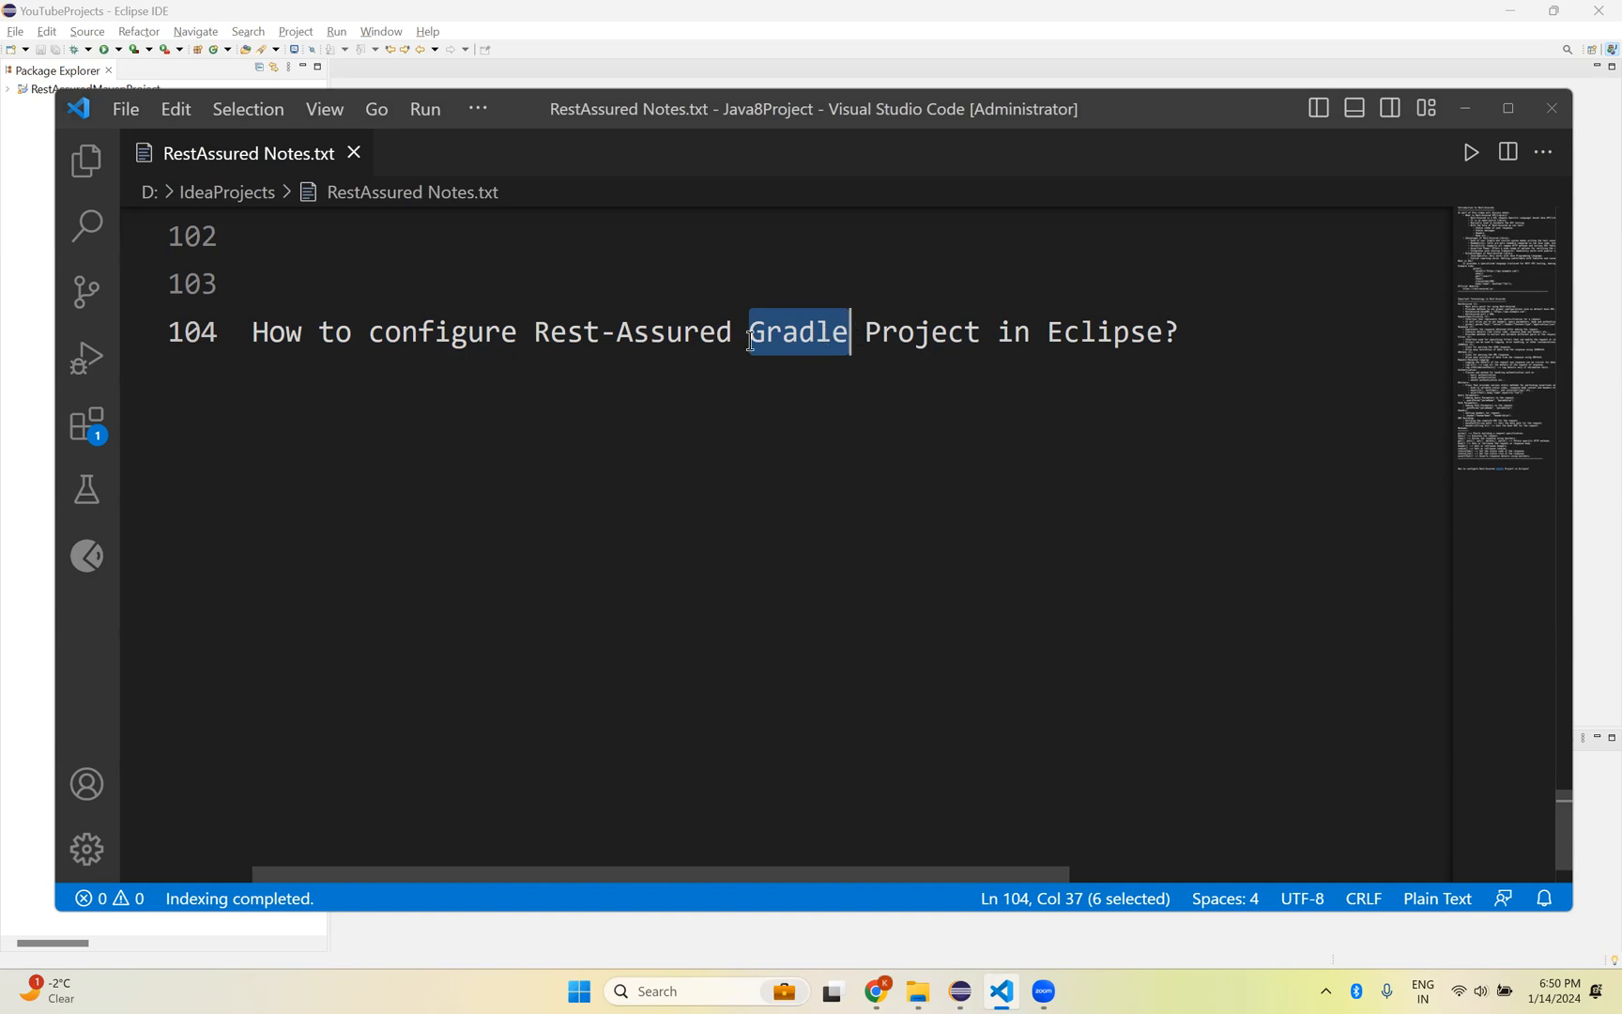
double_click(631, 333)
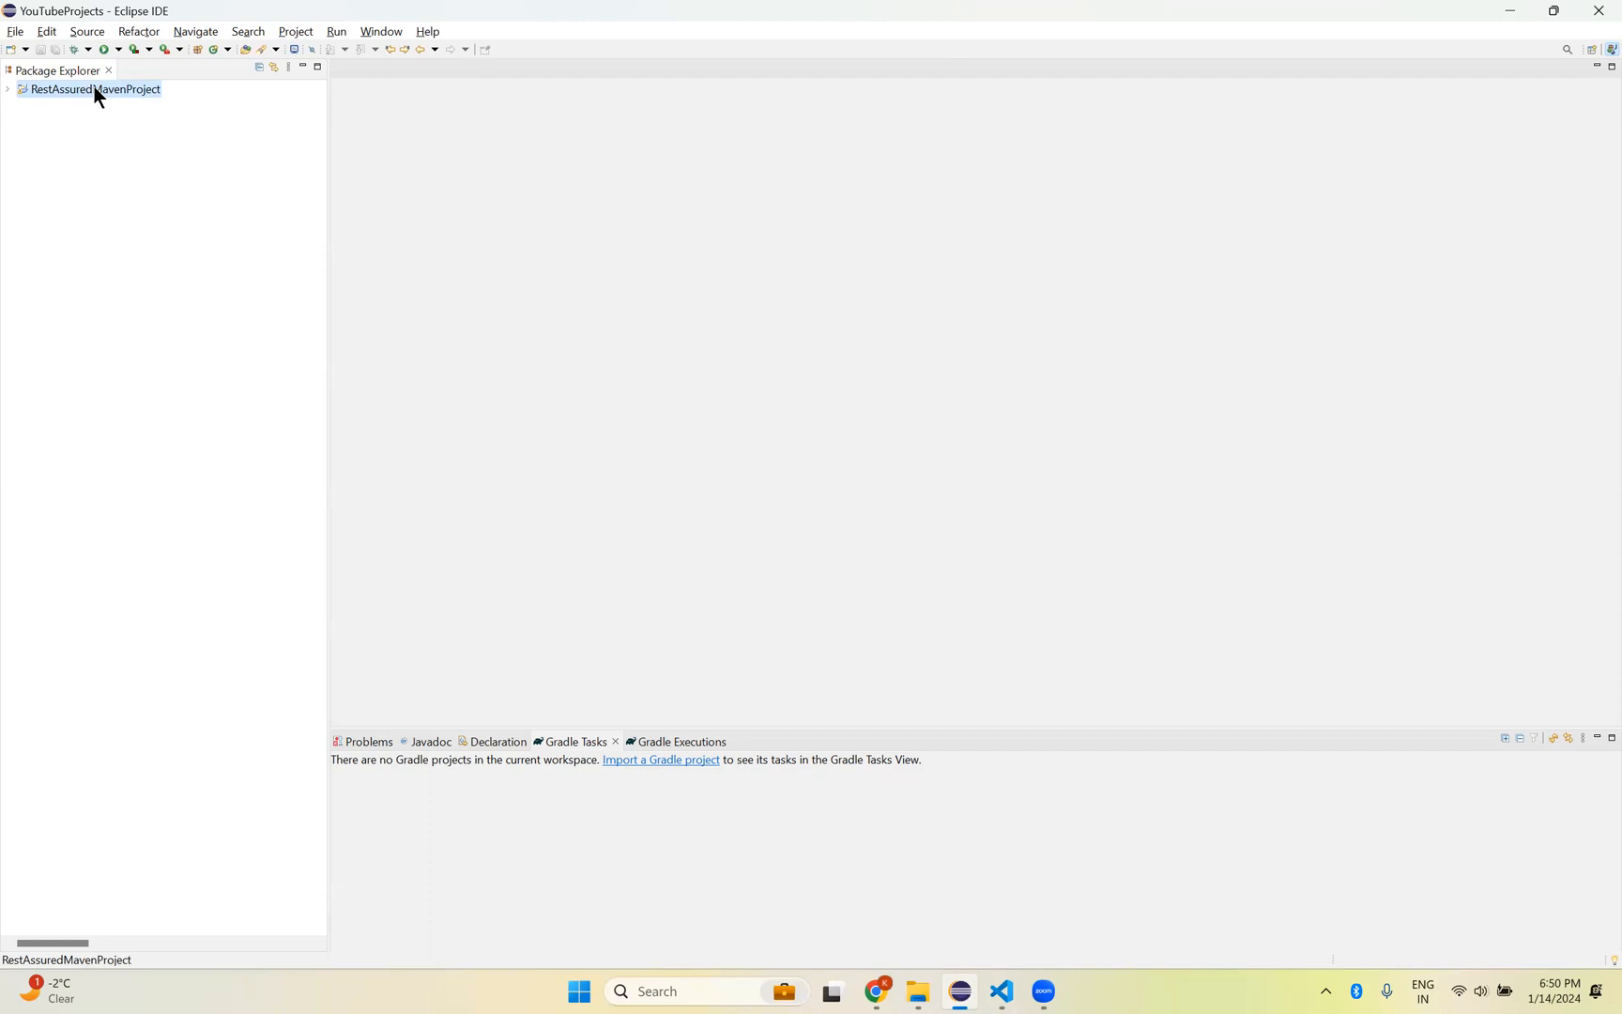
Step: Start the New Gradle Project wizard from File > New > Project and reach its welcome page
left_click(15, 31)
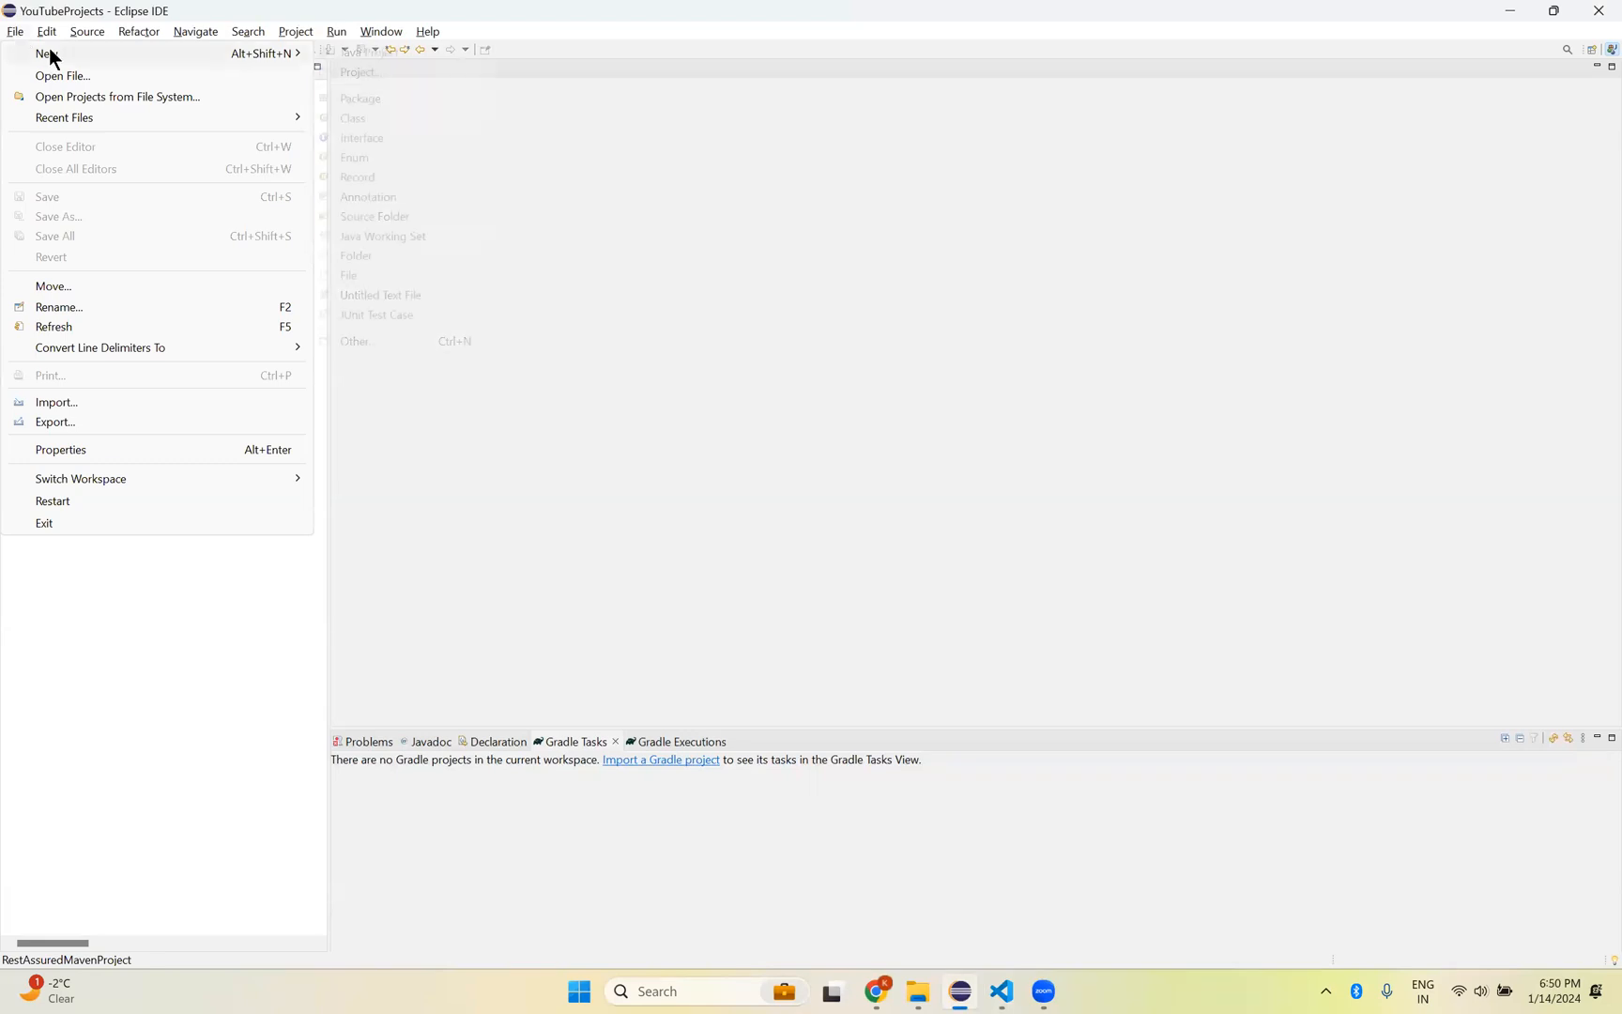
left_click(360, 71)
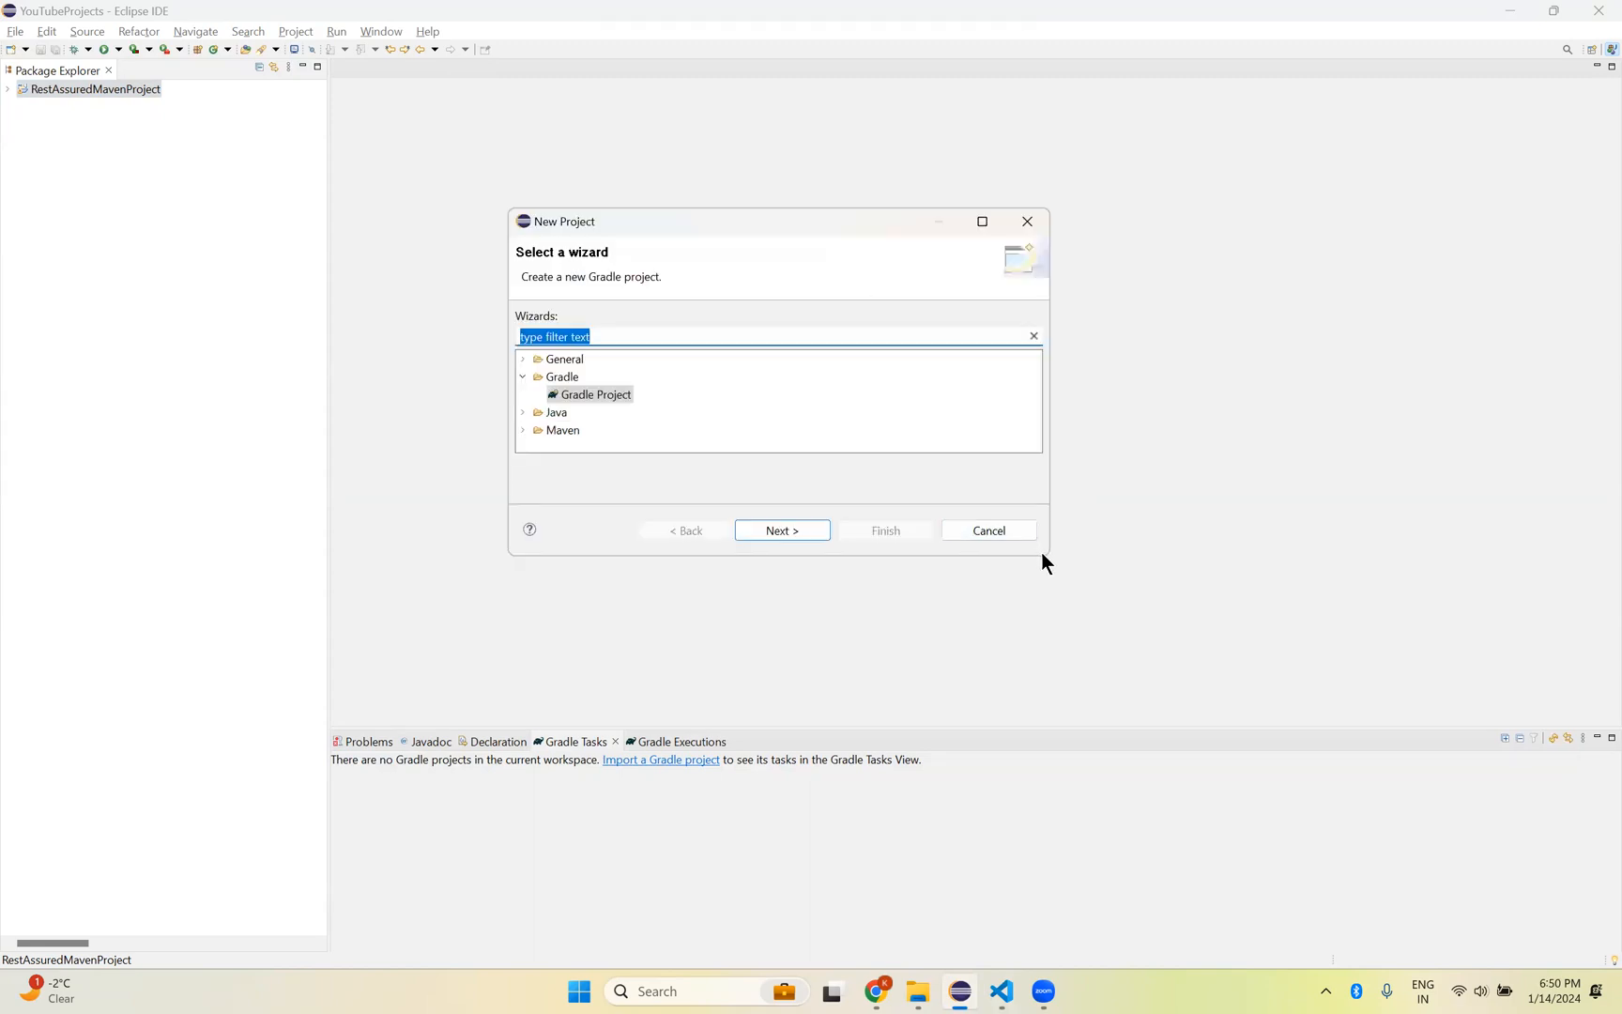
mouse_move(1042, 555)
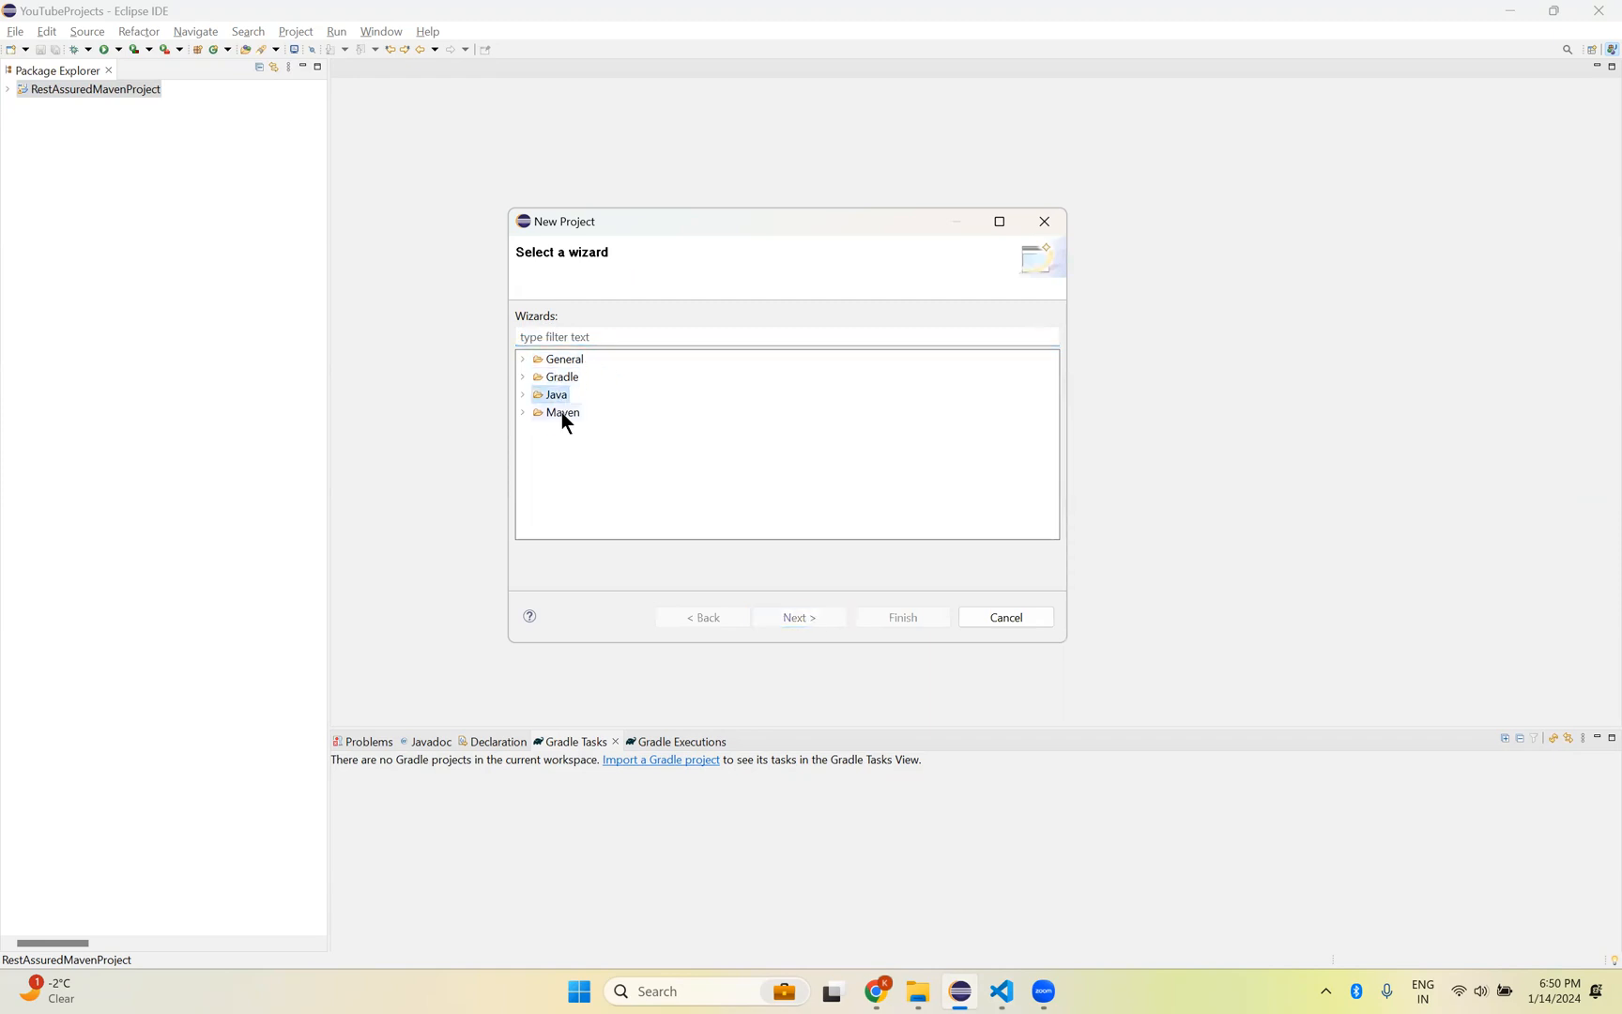
left_click(522, 375)
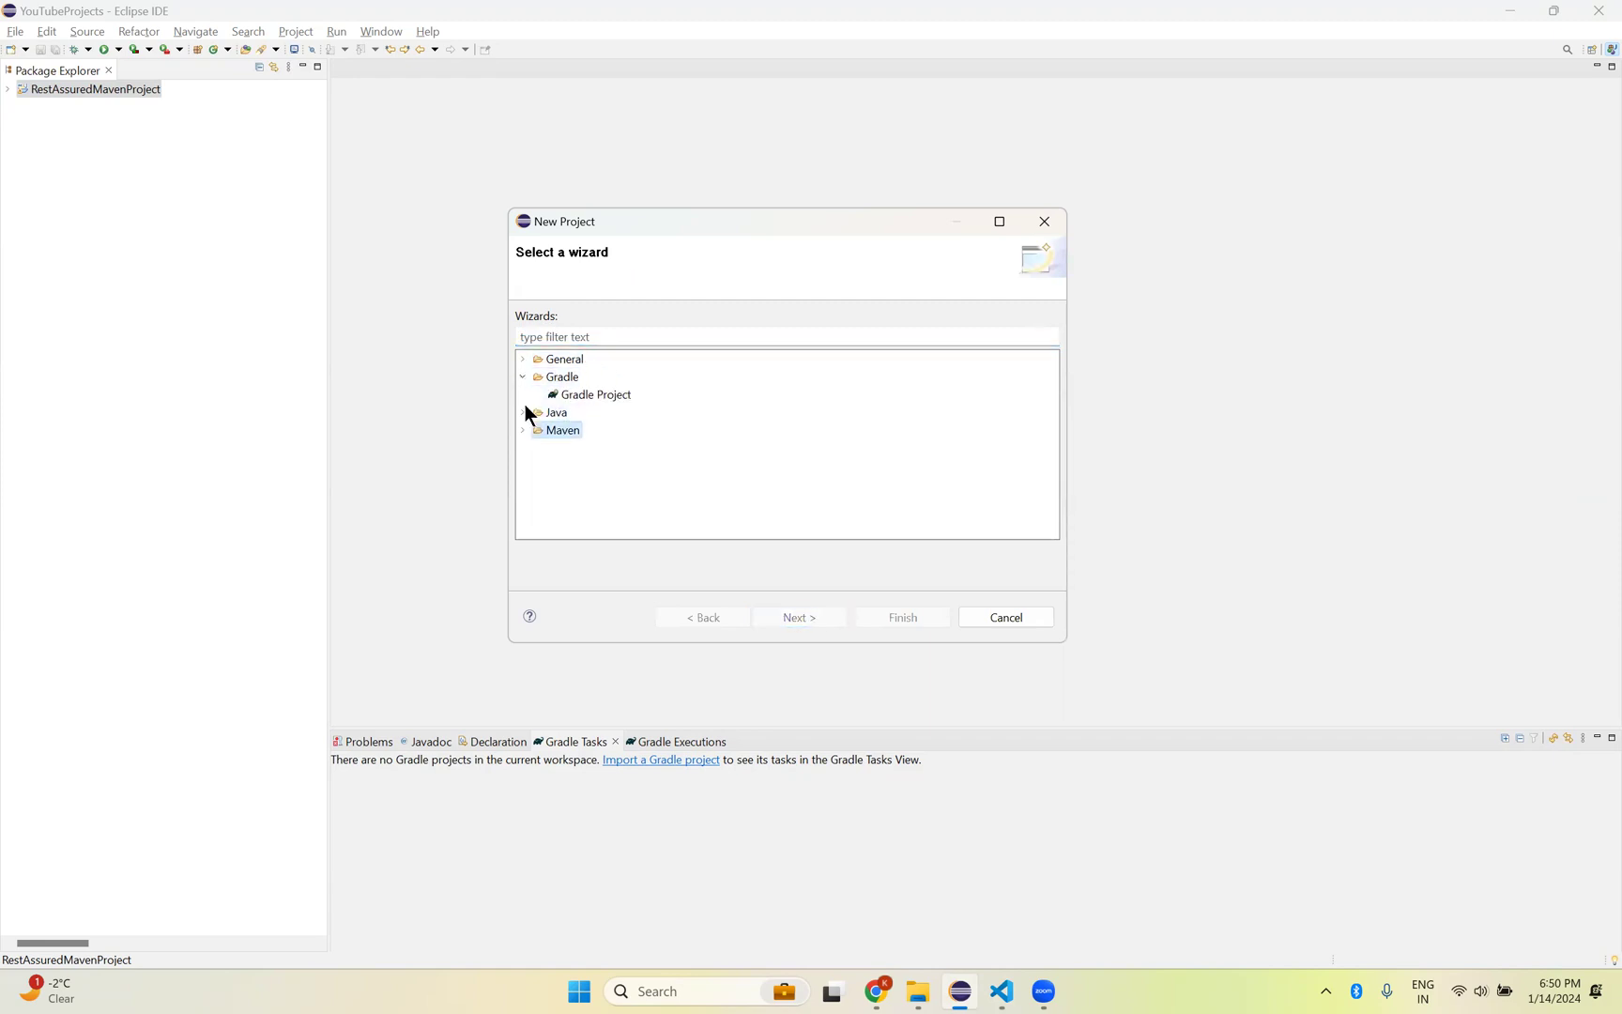
left_click(597, 394)
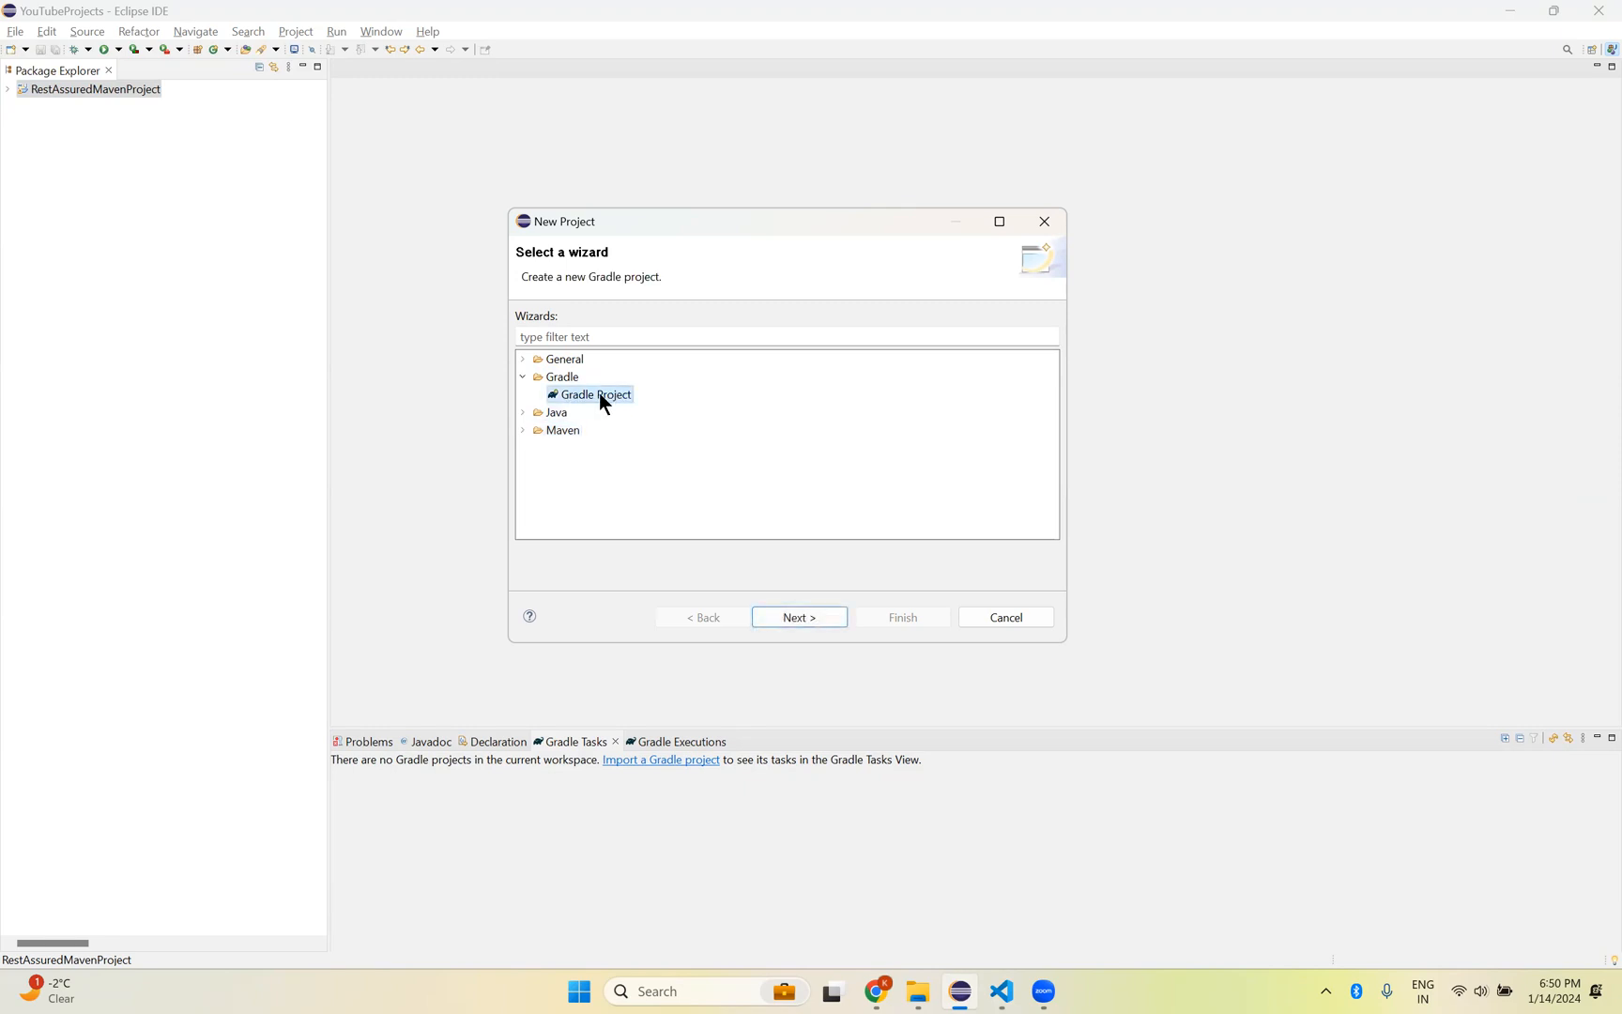
mouse_move(798, 616)
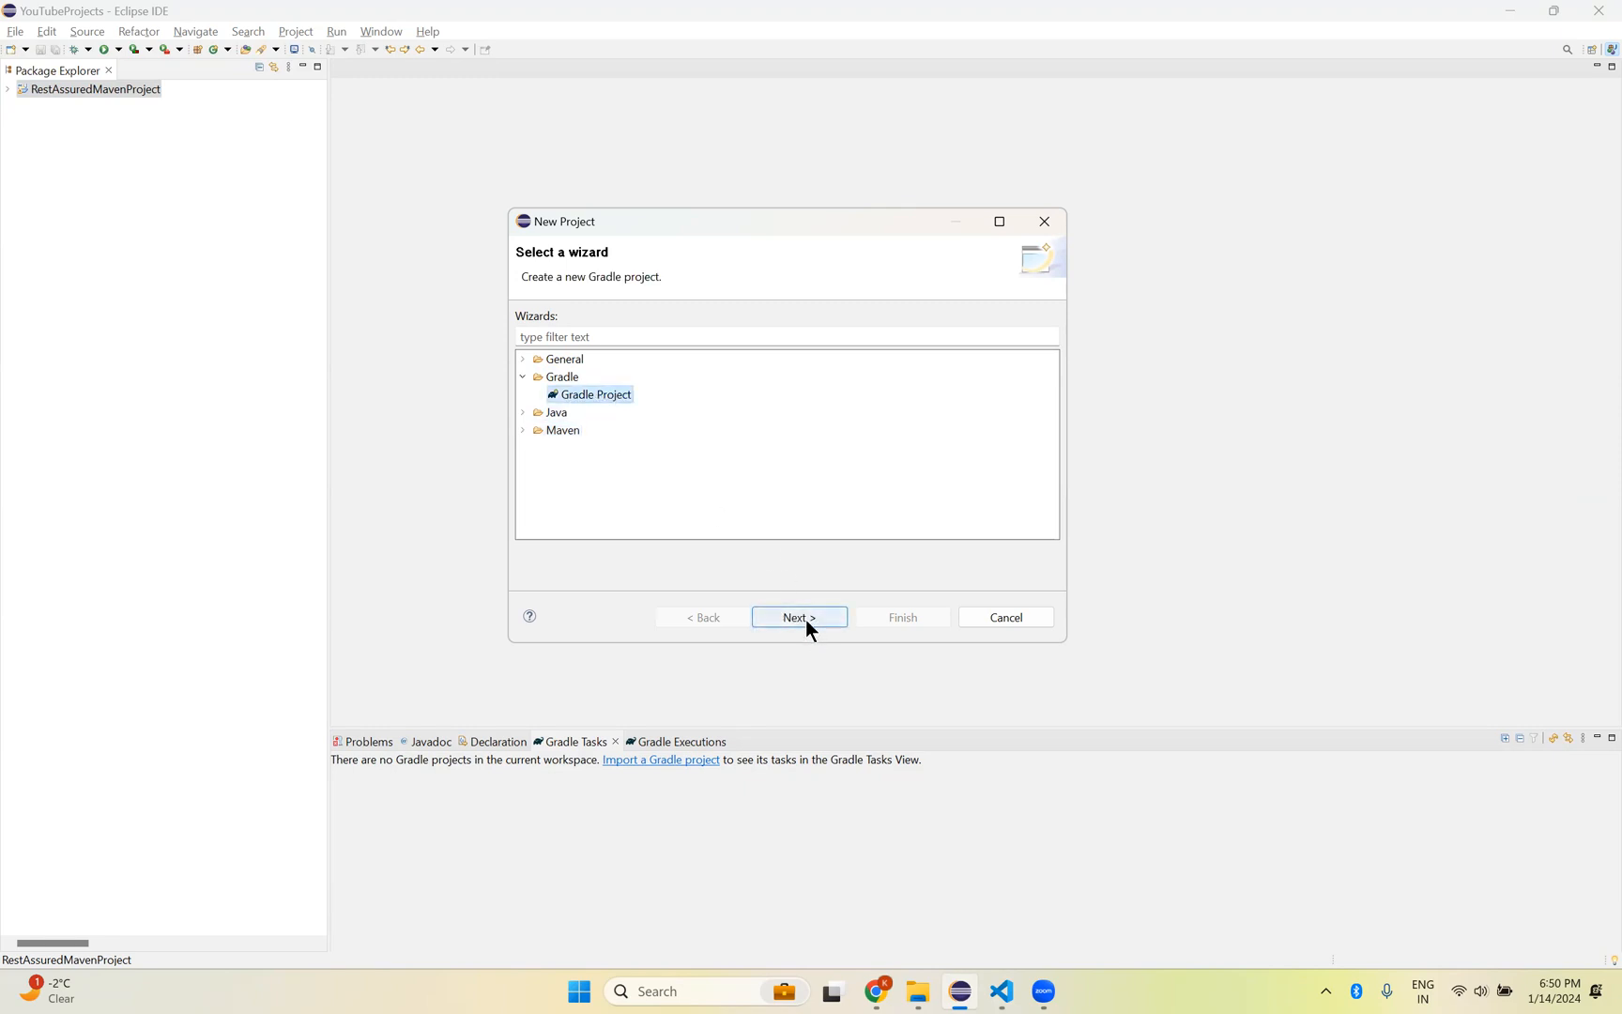
left_click(798, 616)
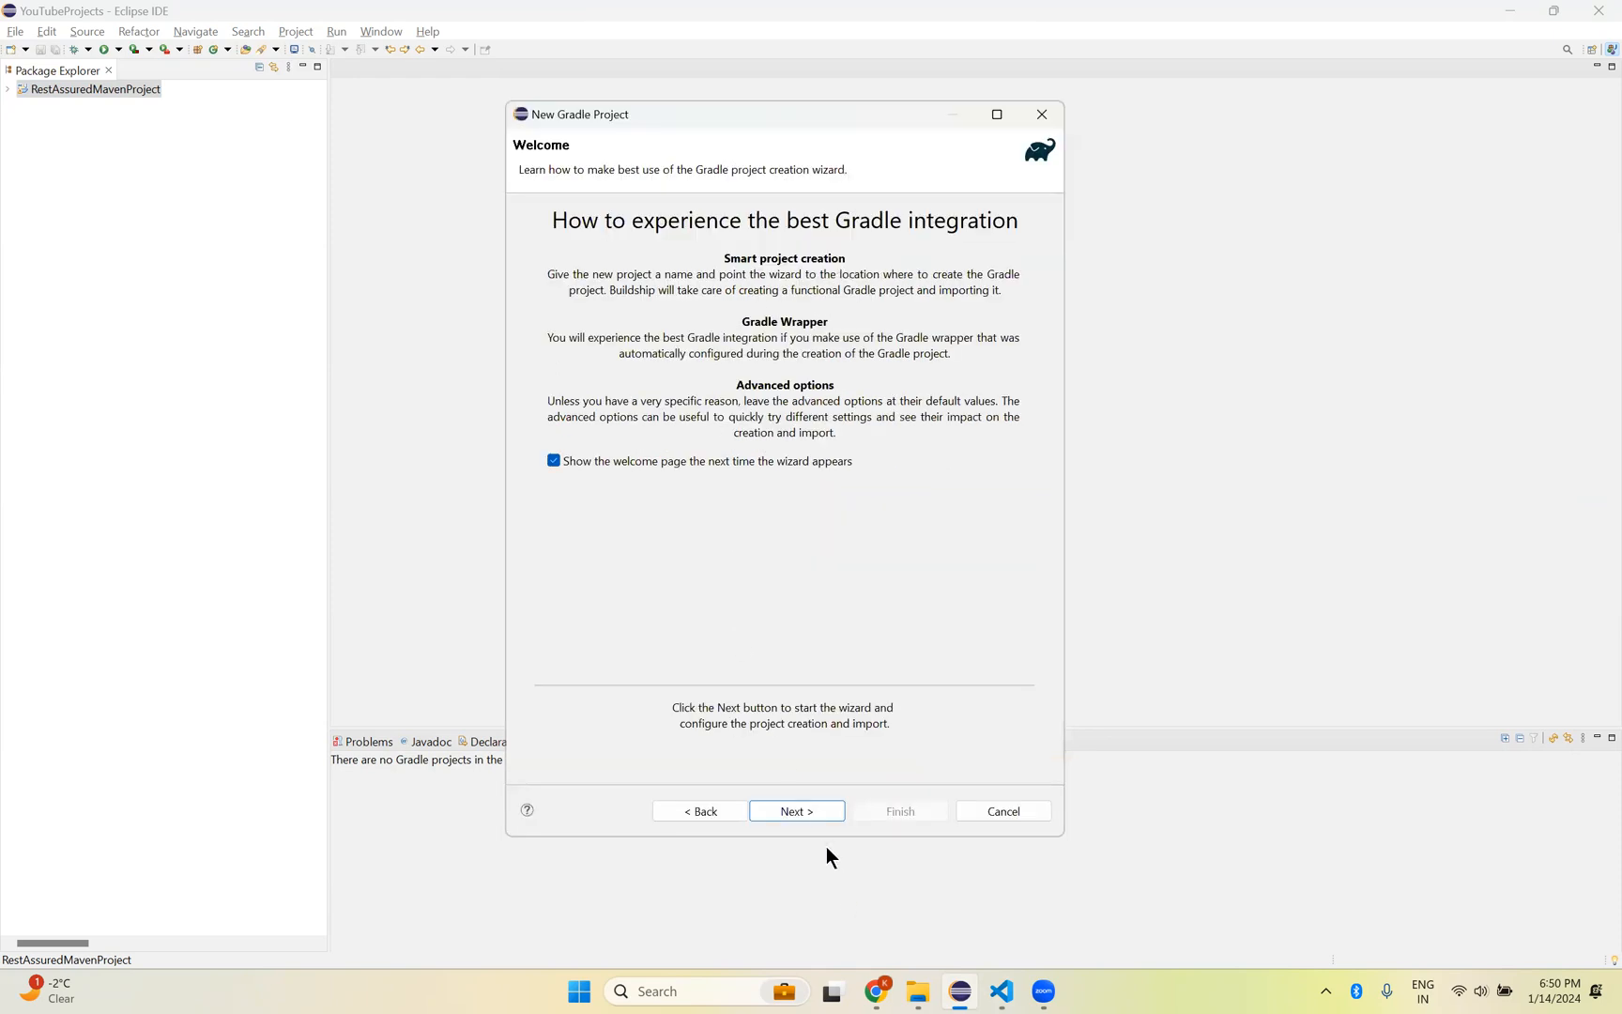
Step: Create the Gradle project named RestAssuredGradleProject in the default location
left_click(796, 810)
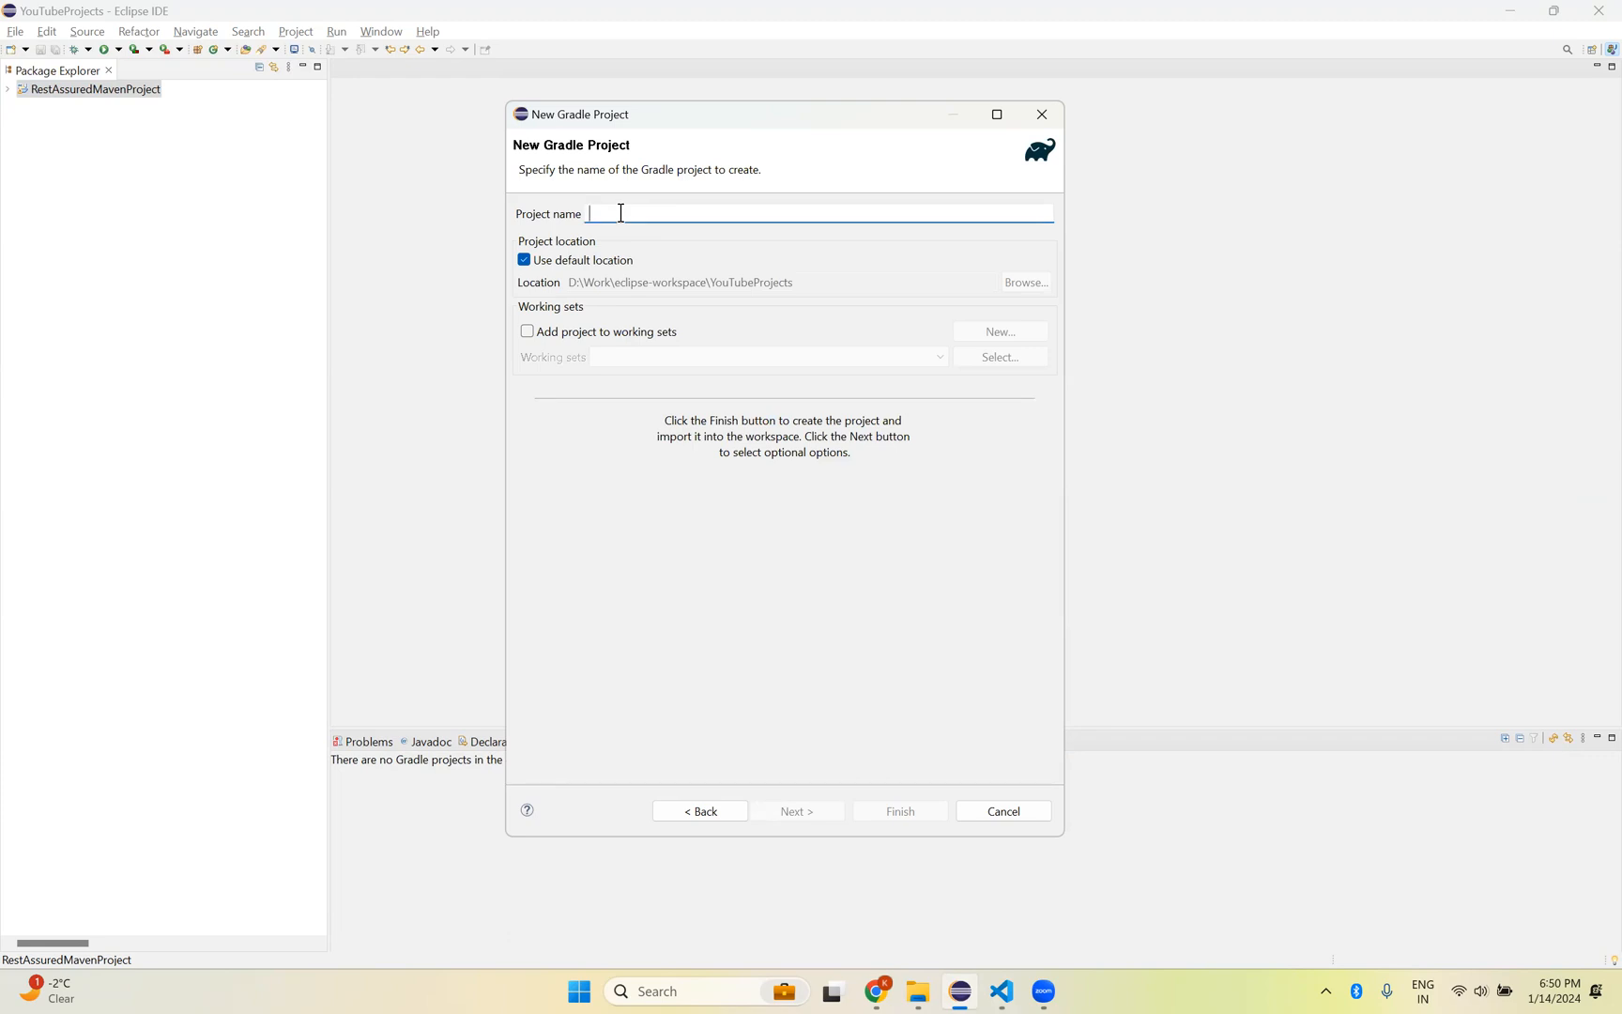
type("REst")
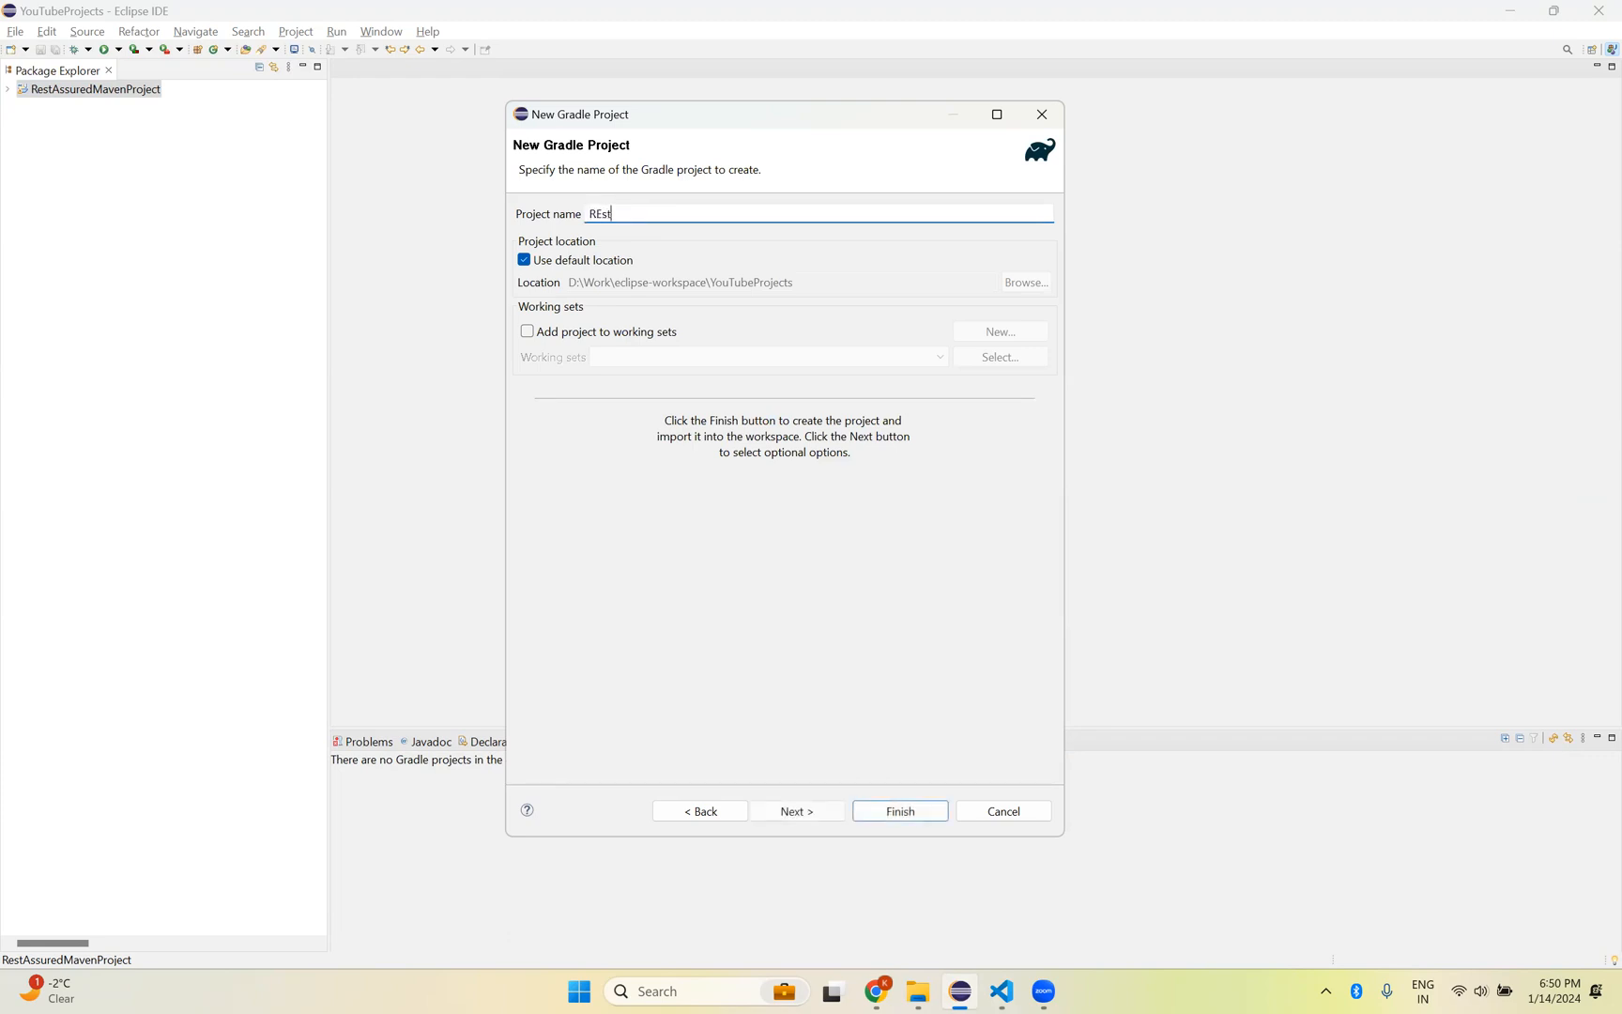
type("RestAssuredGra")
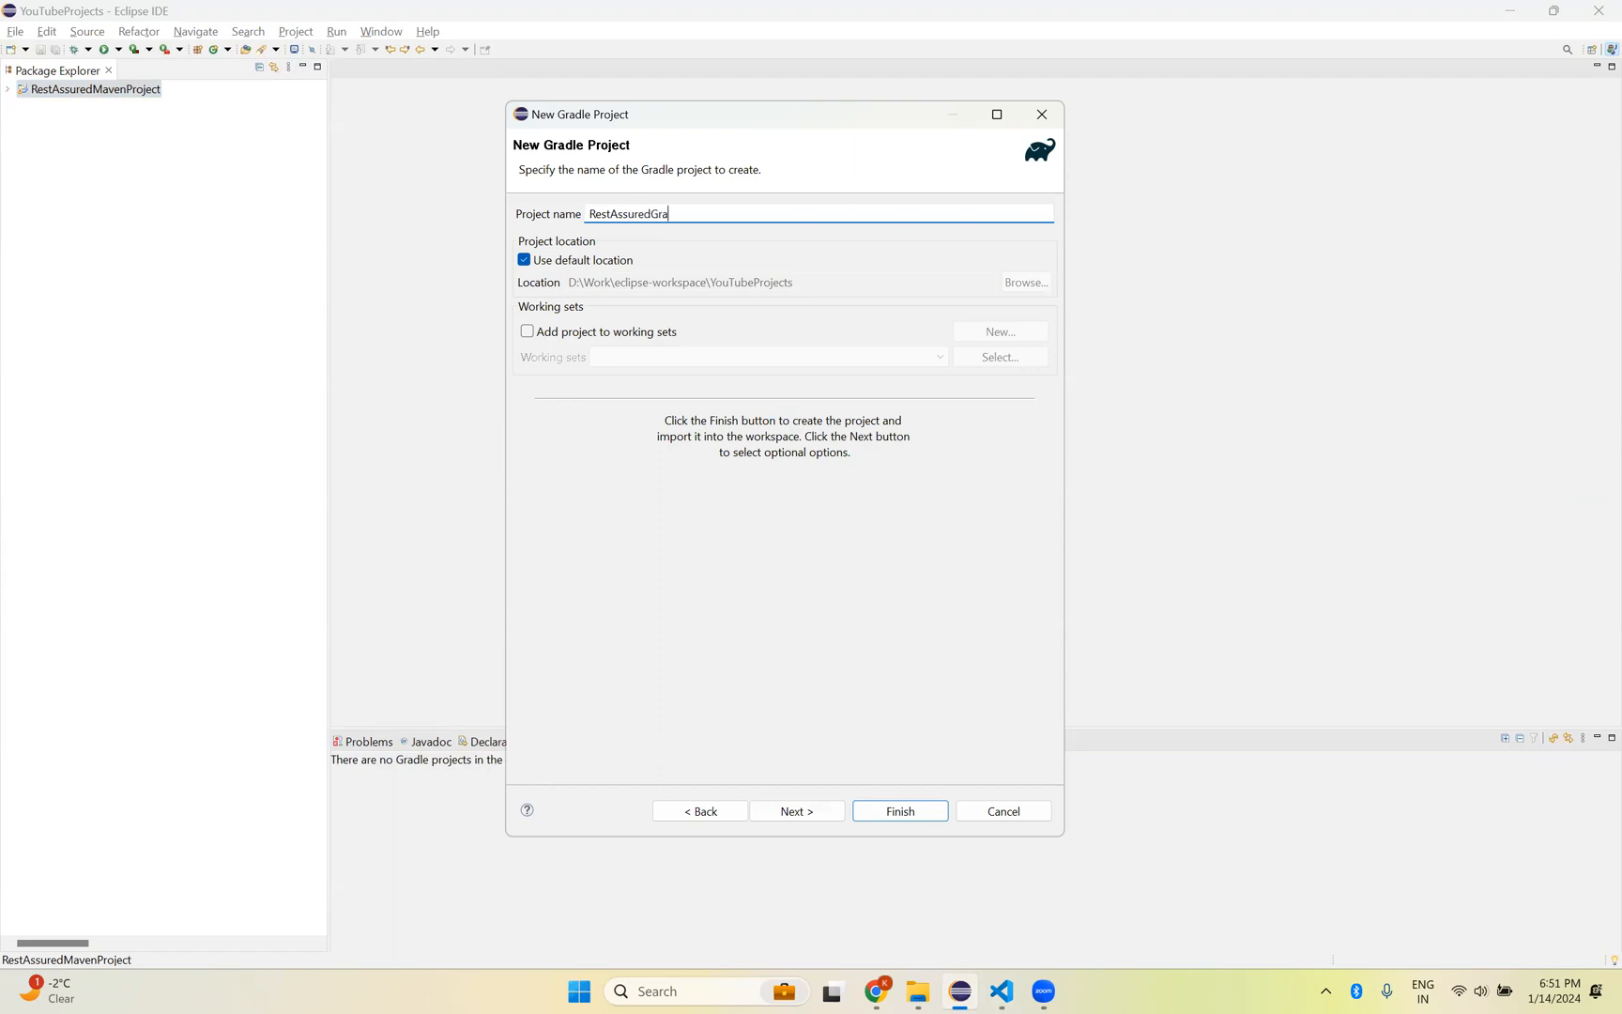
type("dleProject")
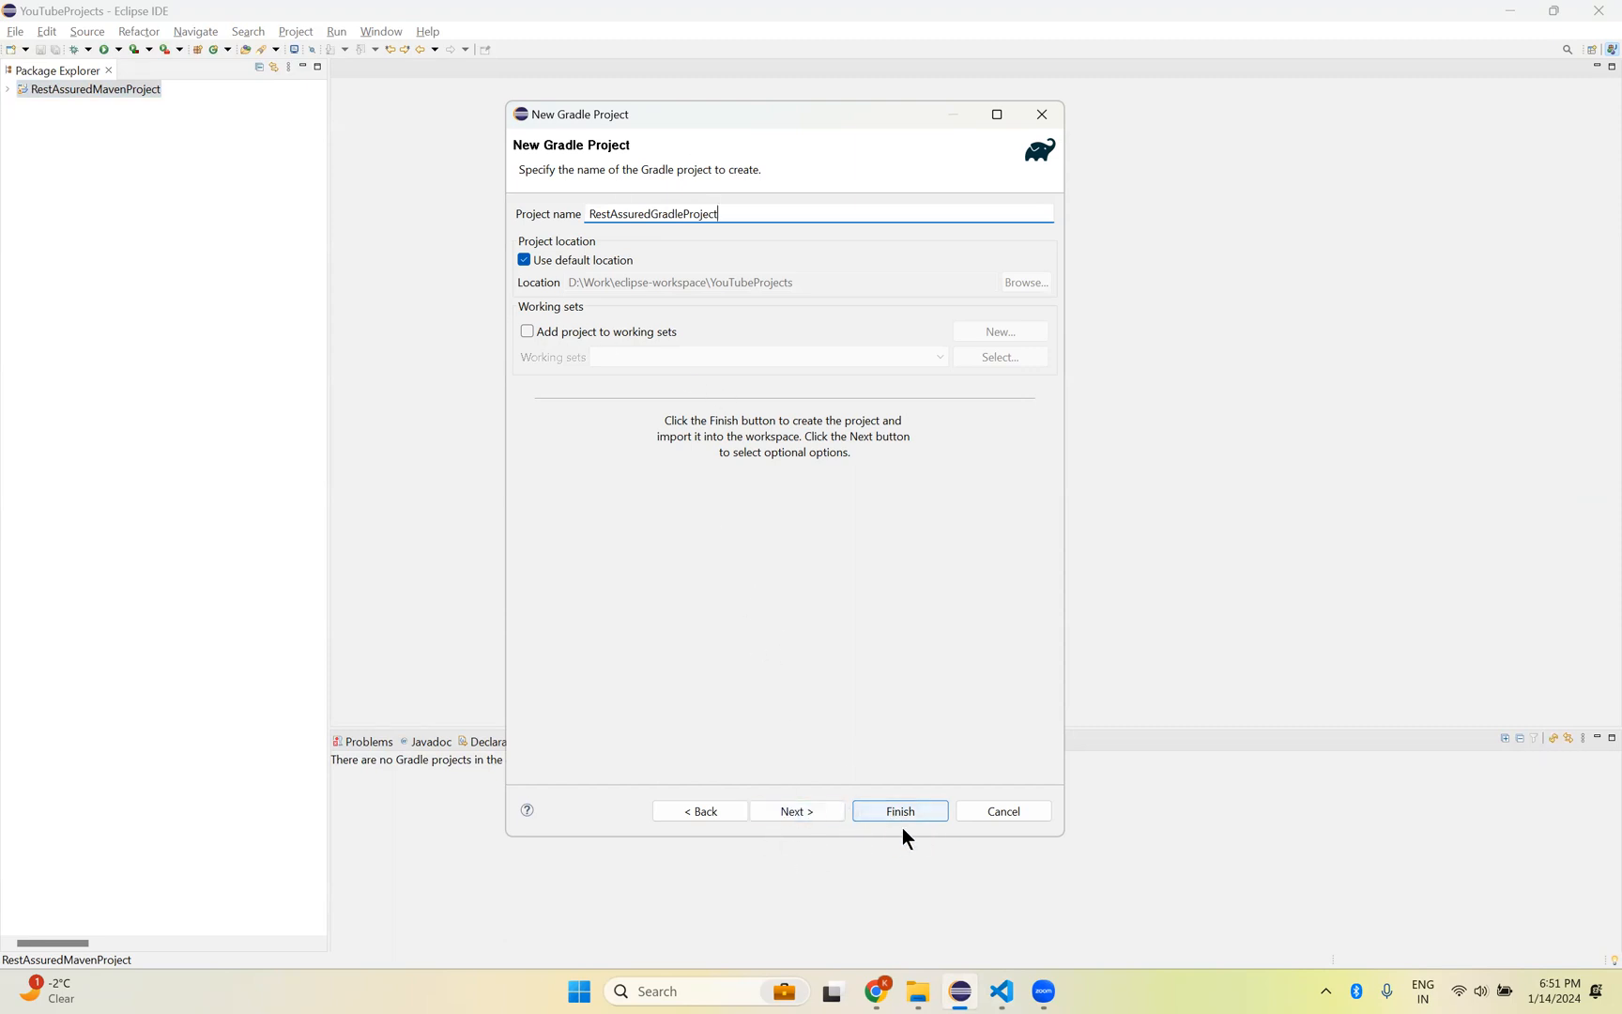
left_click(898, 809)
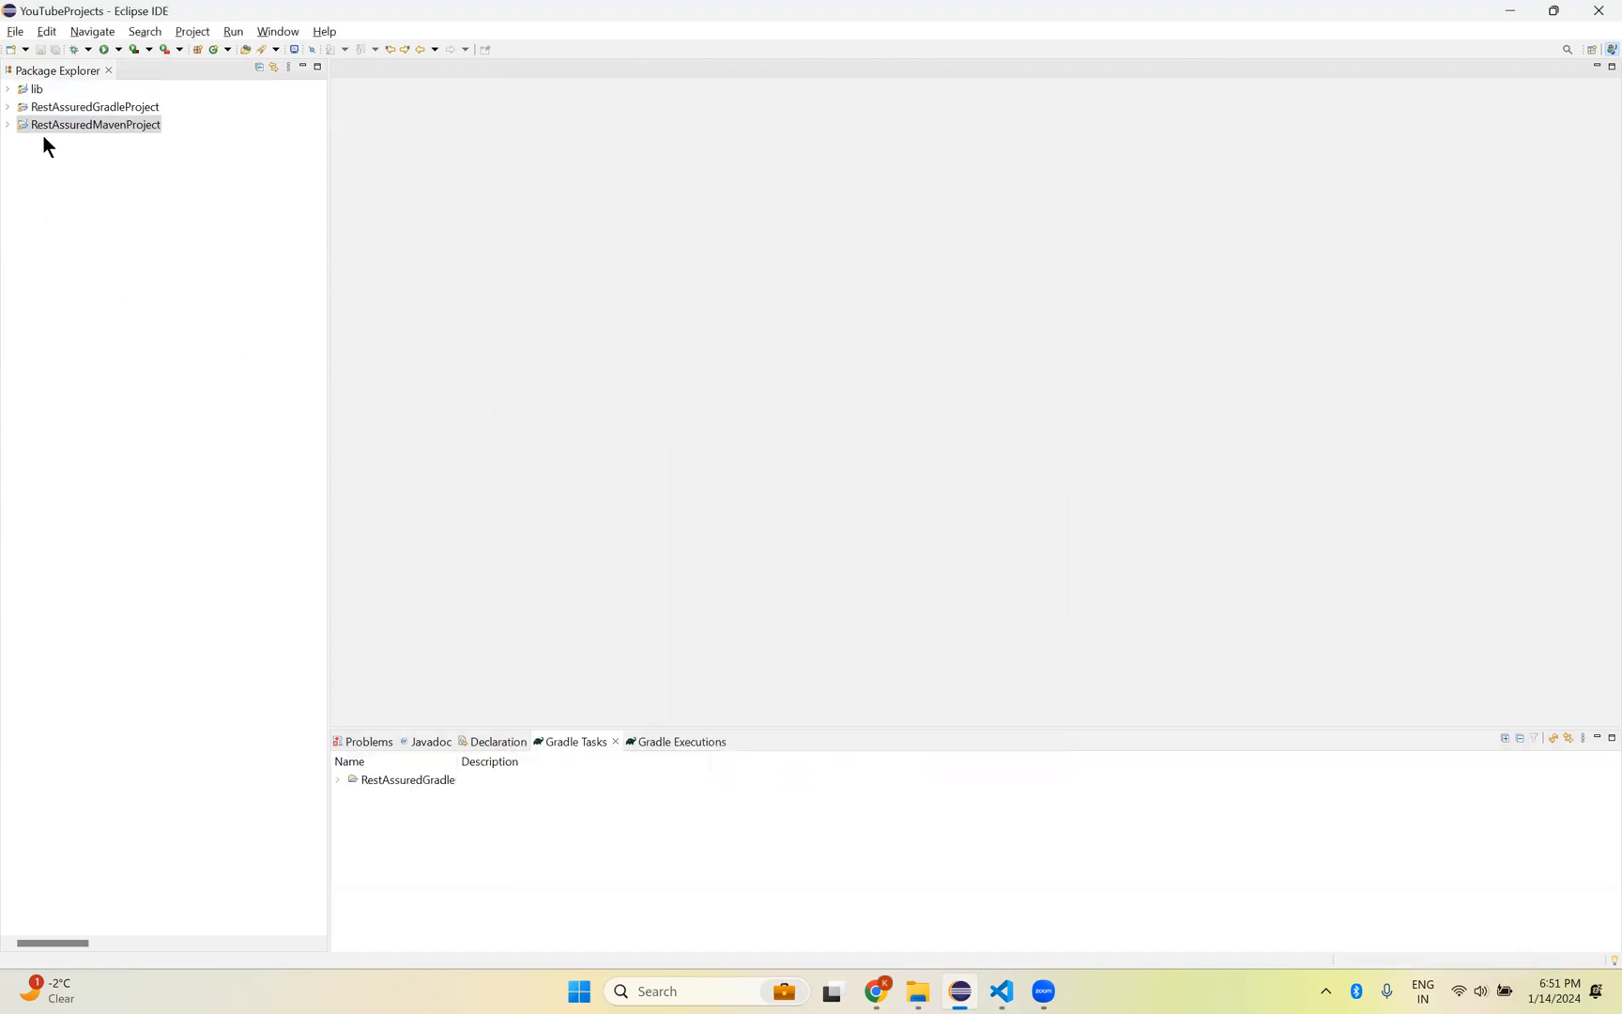
Step: Expand the lib module and RestAssuredGradleProject to examine their generated structure
left_click(94, 107)
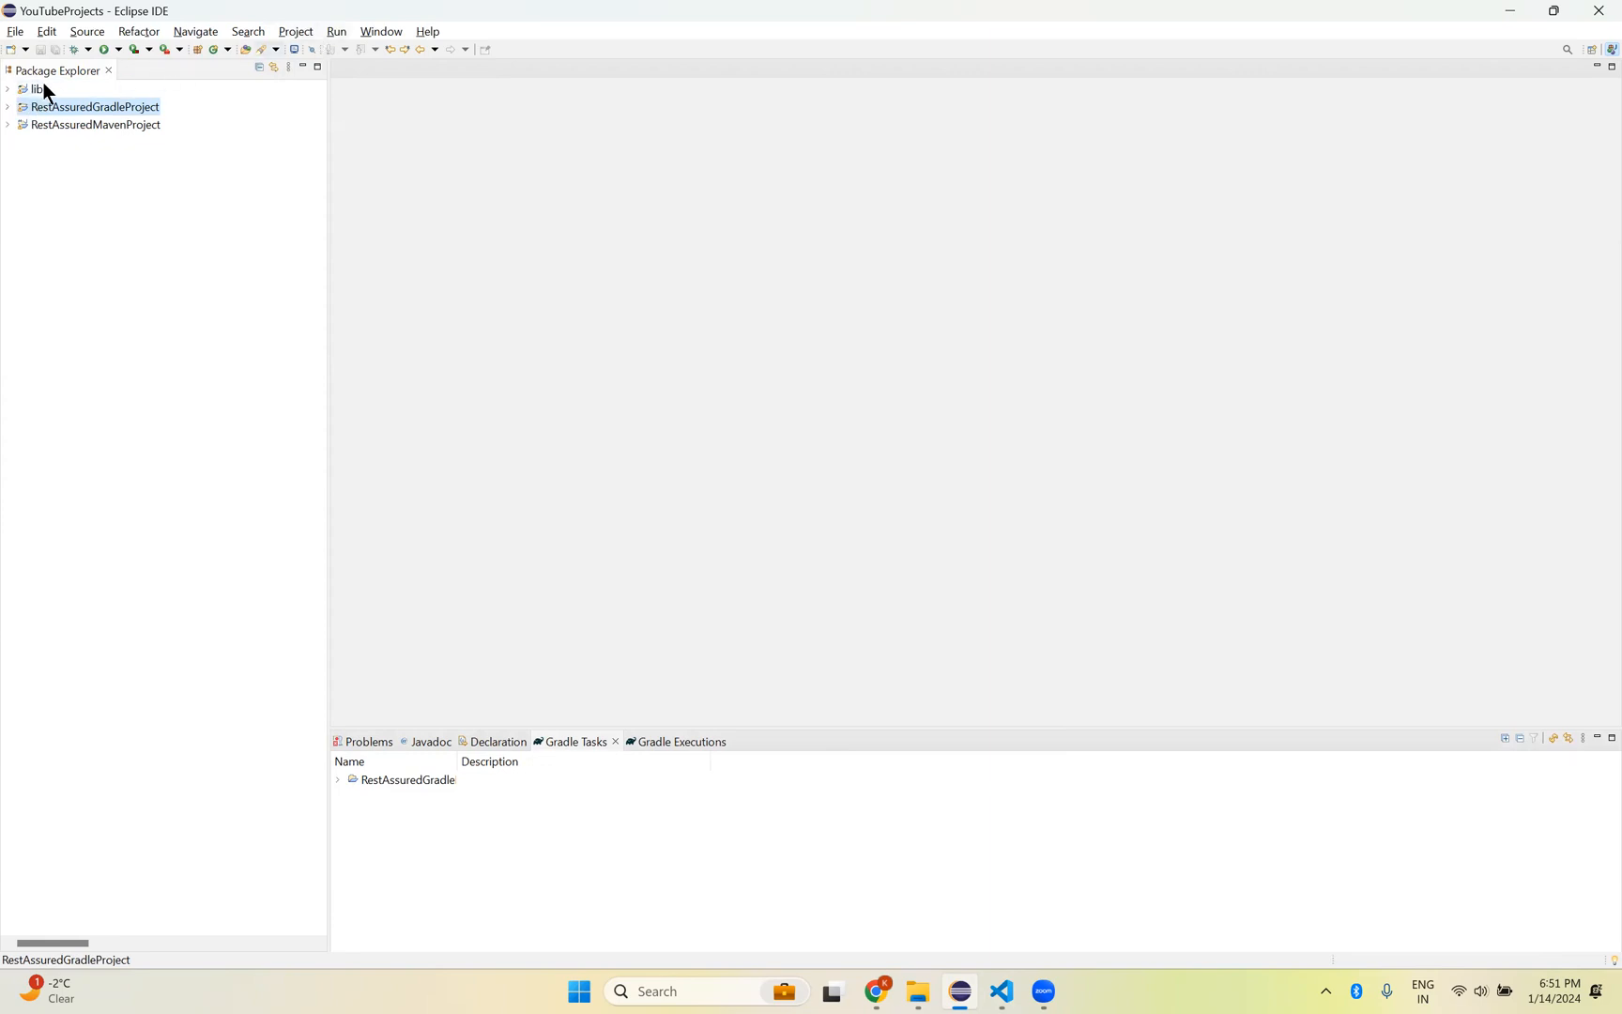
left_click(40, 88)
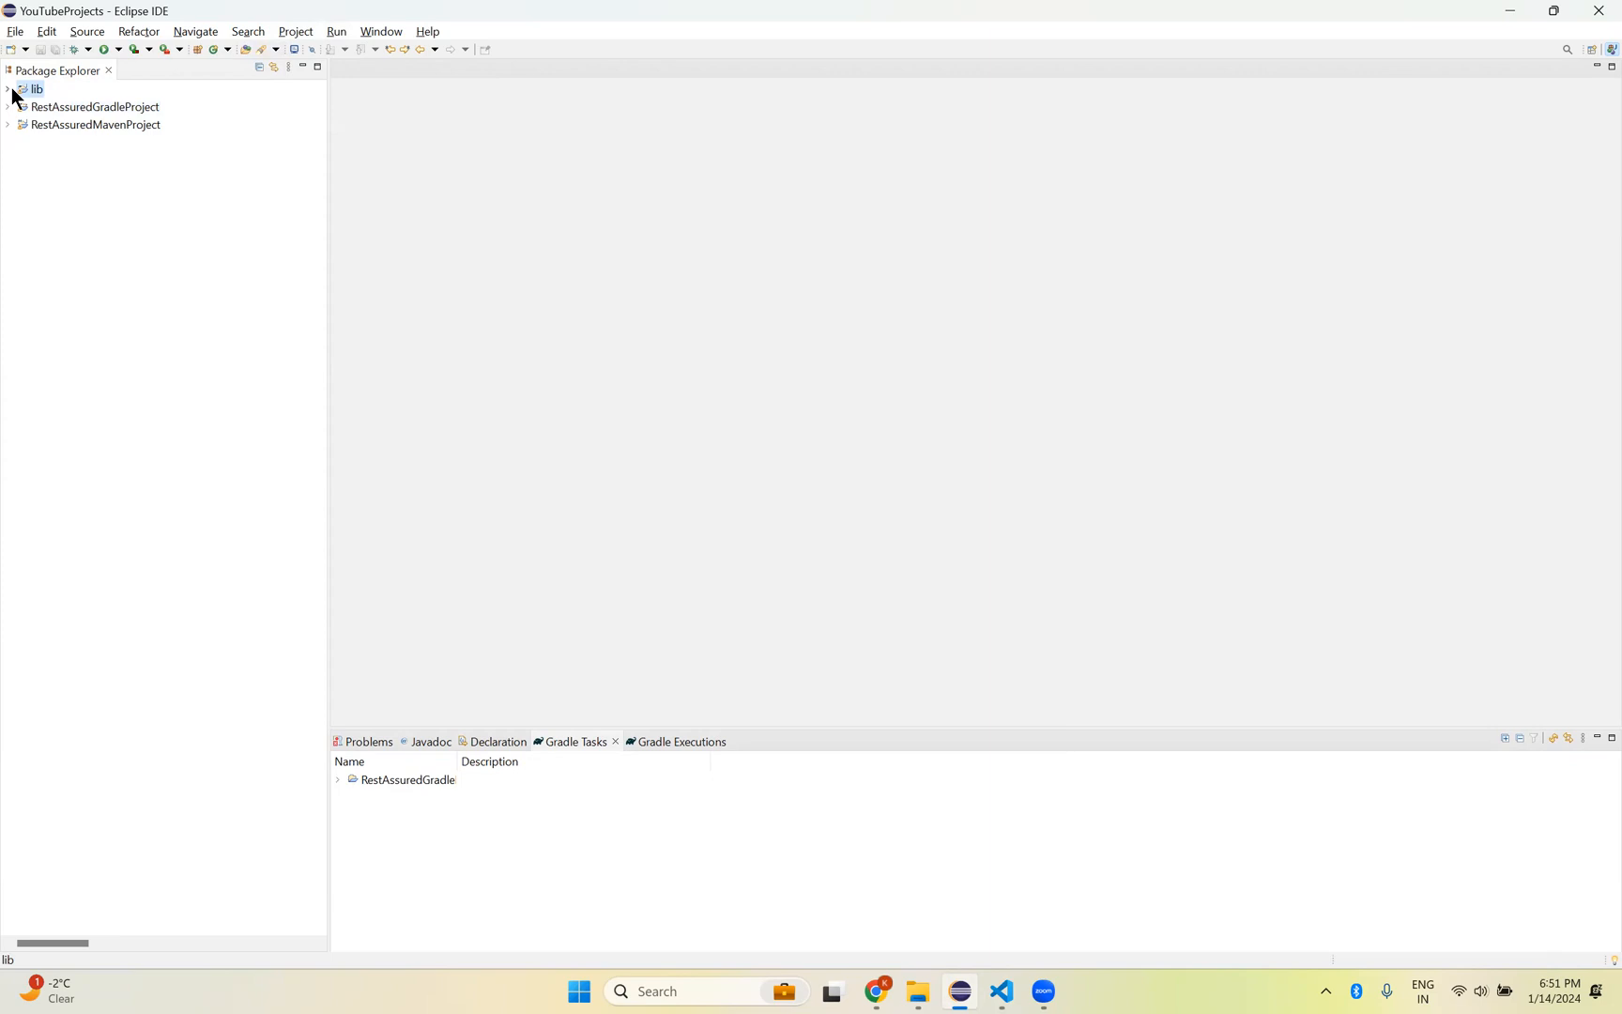
left_click(7, 88)
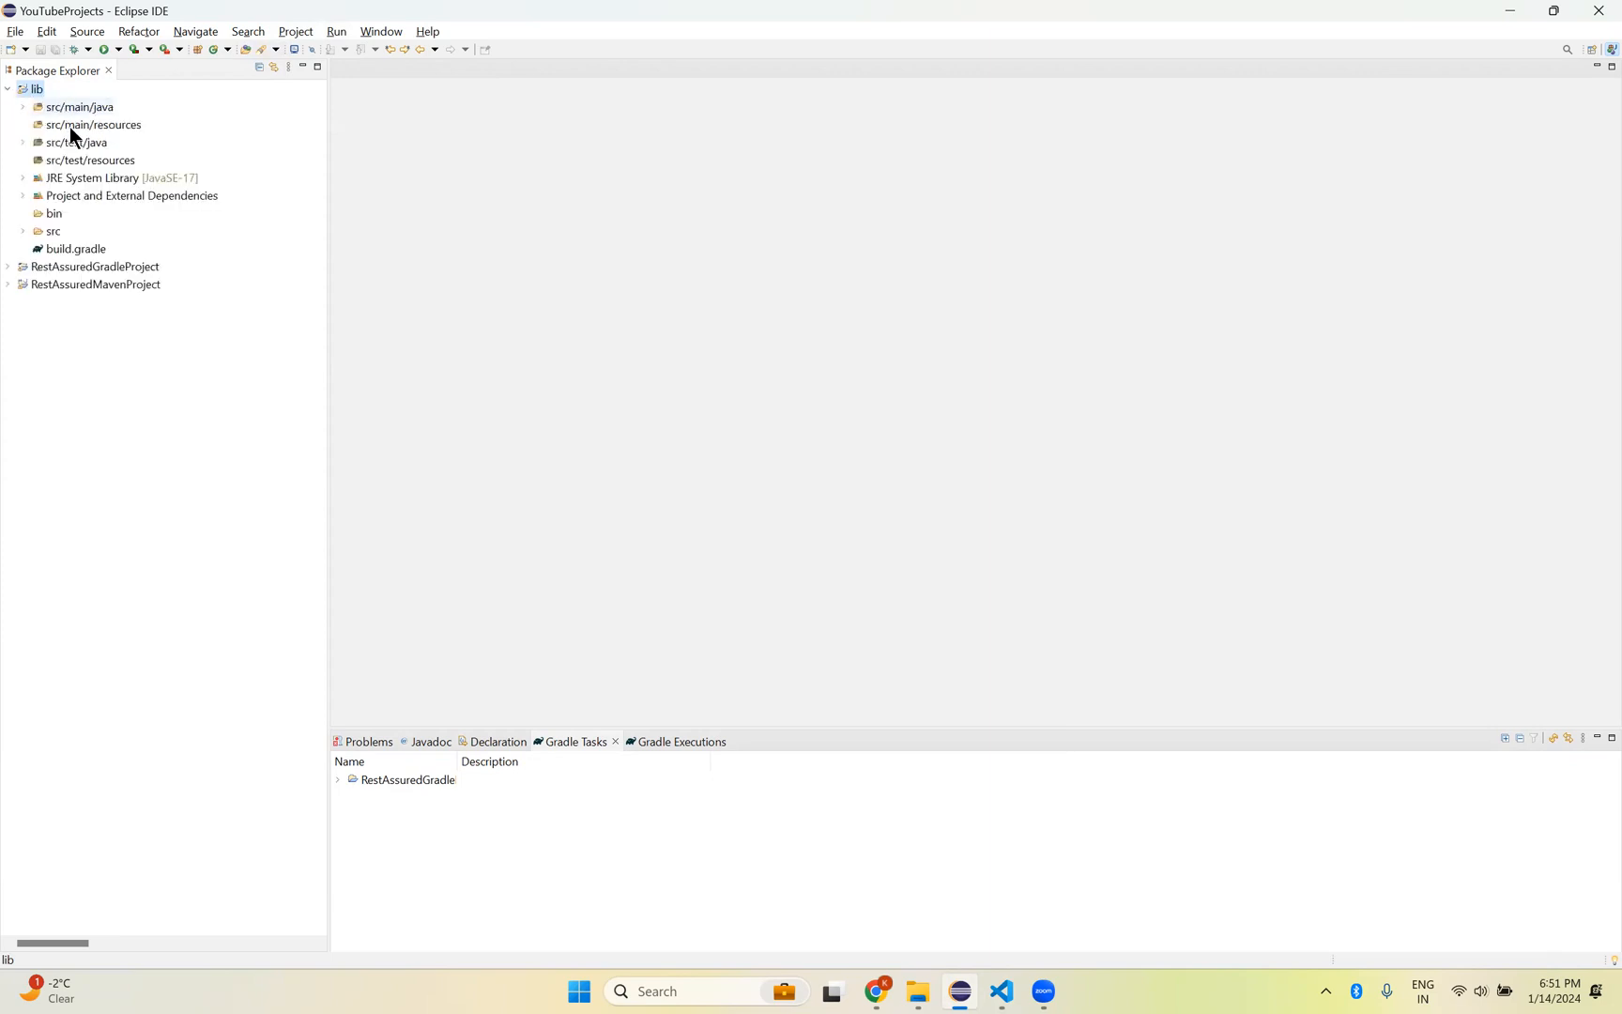
mouse_move(115, 146)
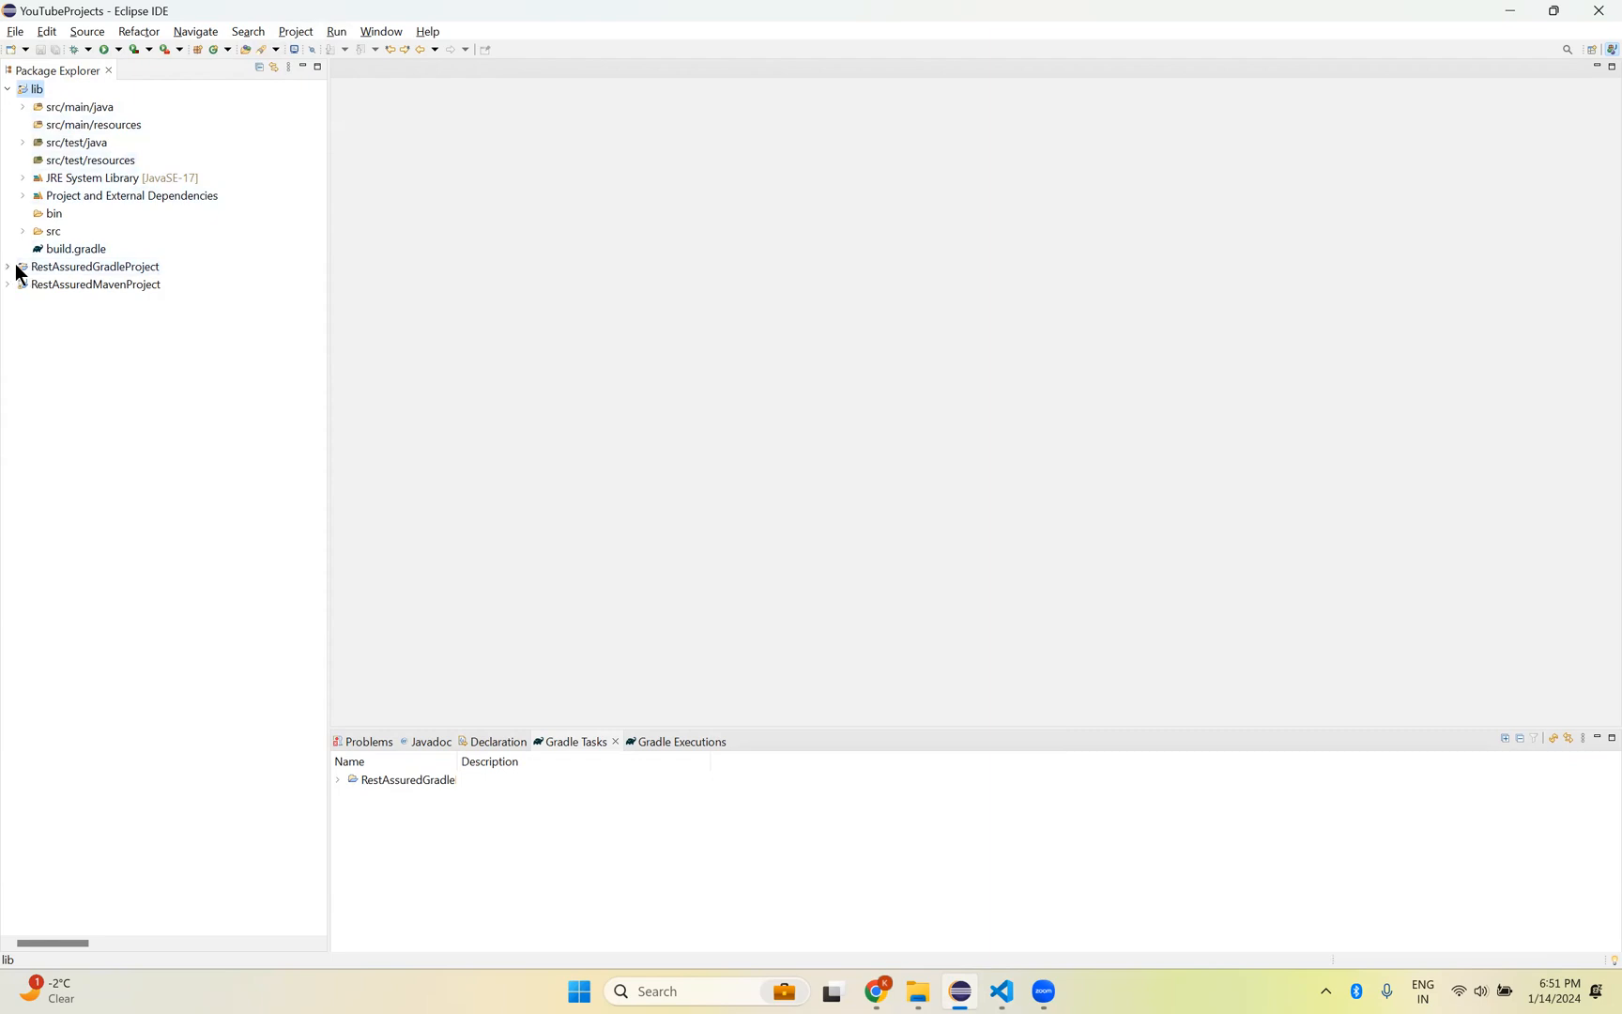
left_click(10, 267)
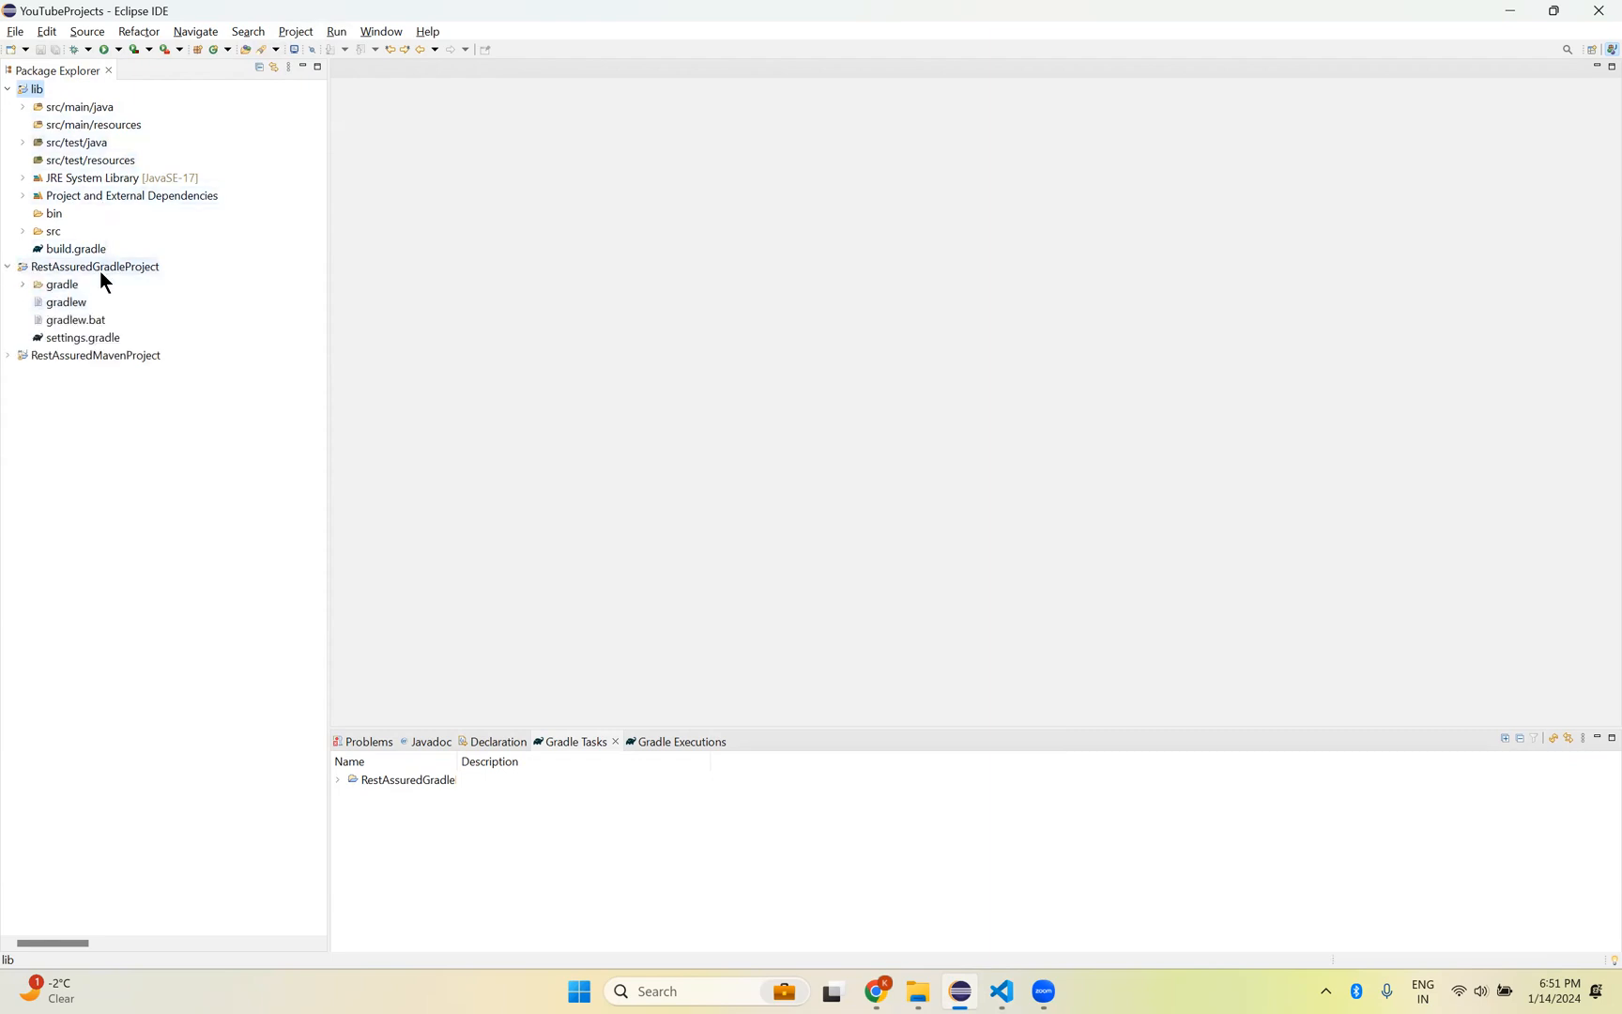
mouse_move(122, 237)
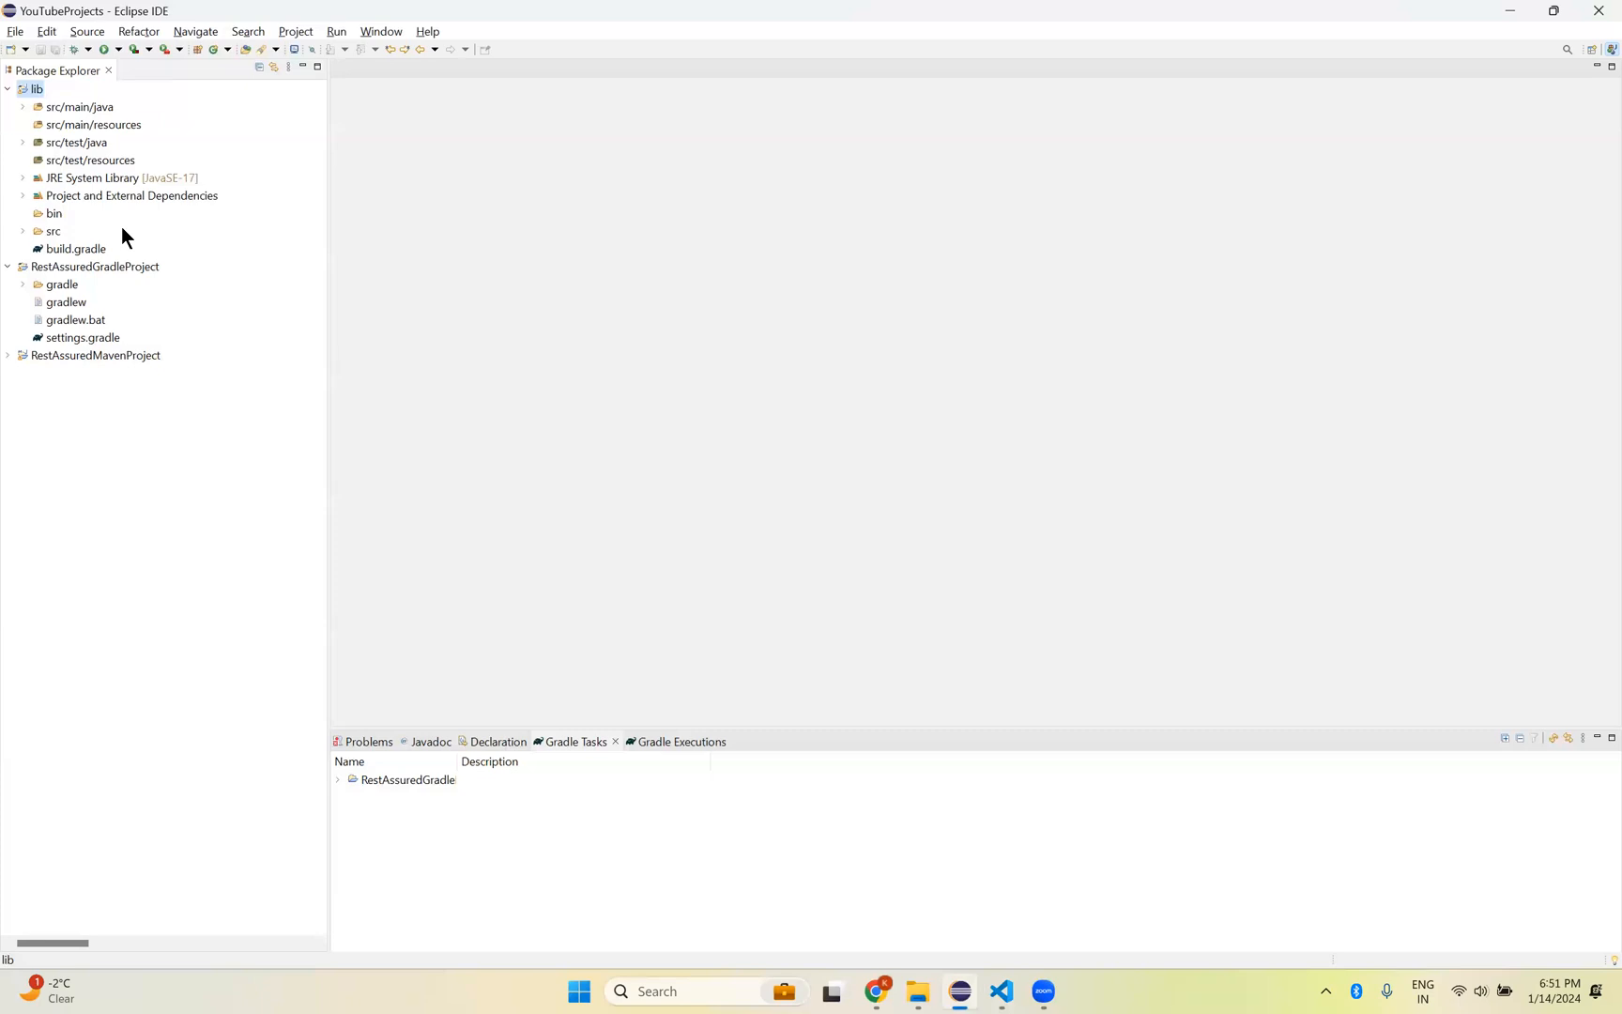
mouse_move(45, 379)
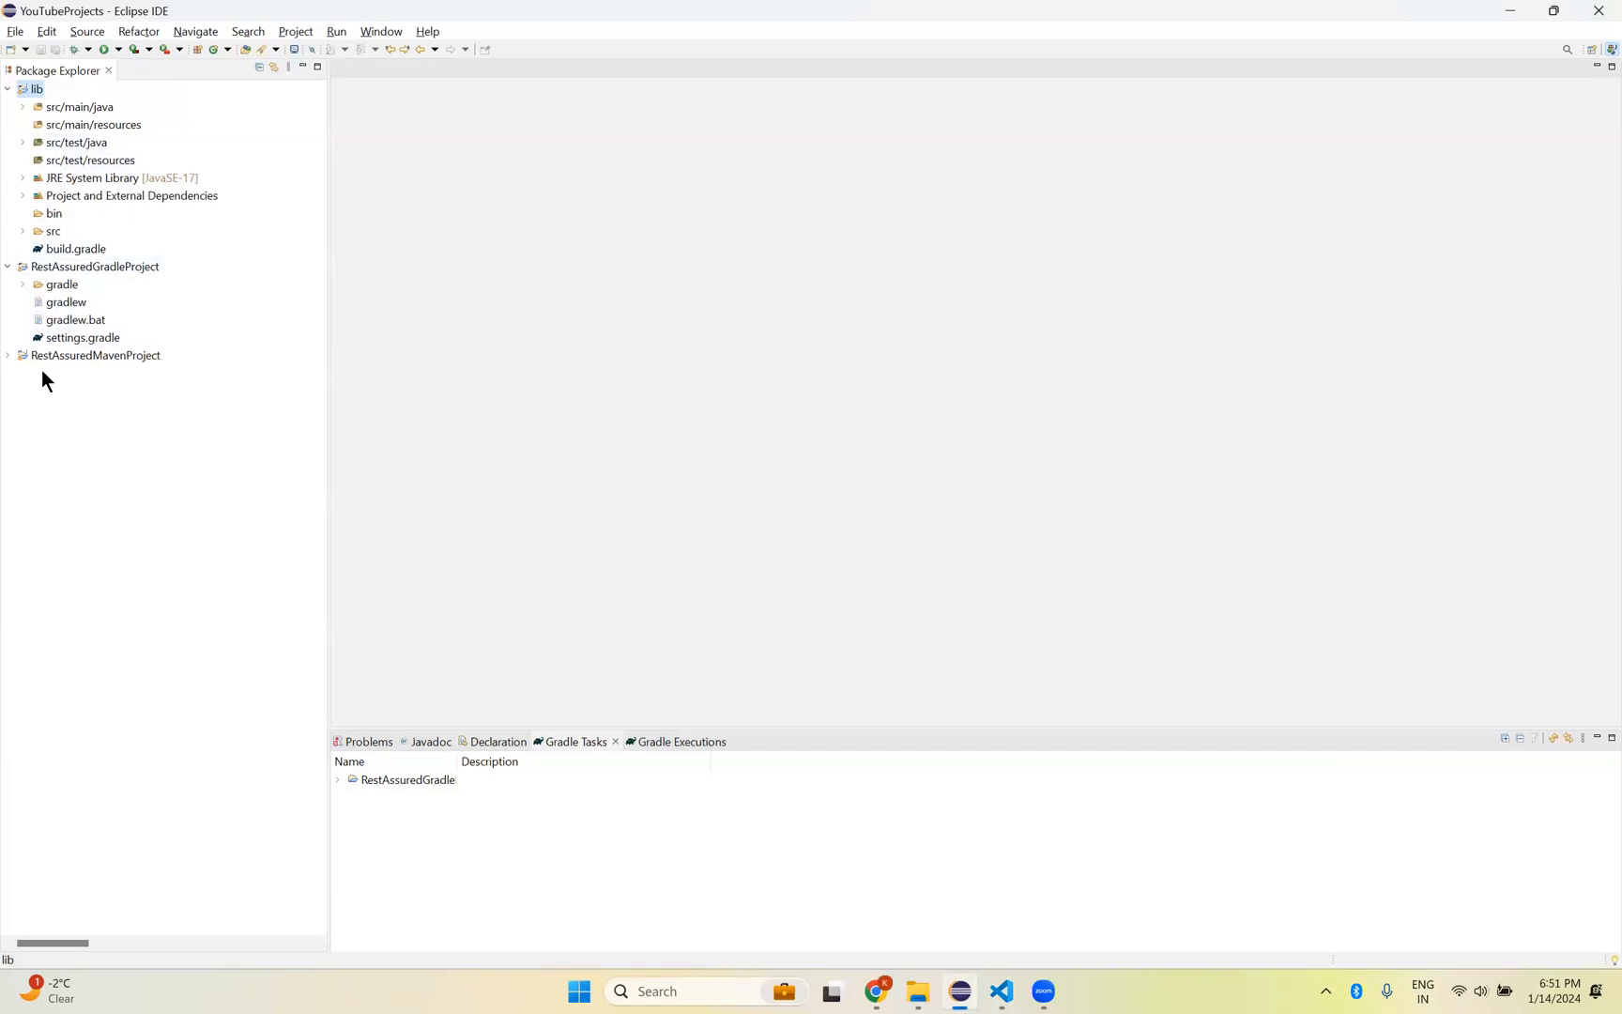
mouse_move(58, 382)
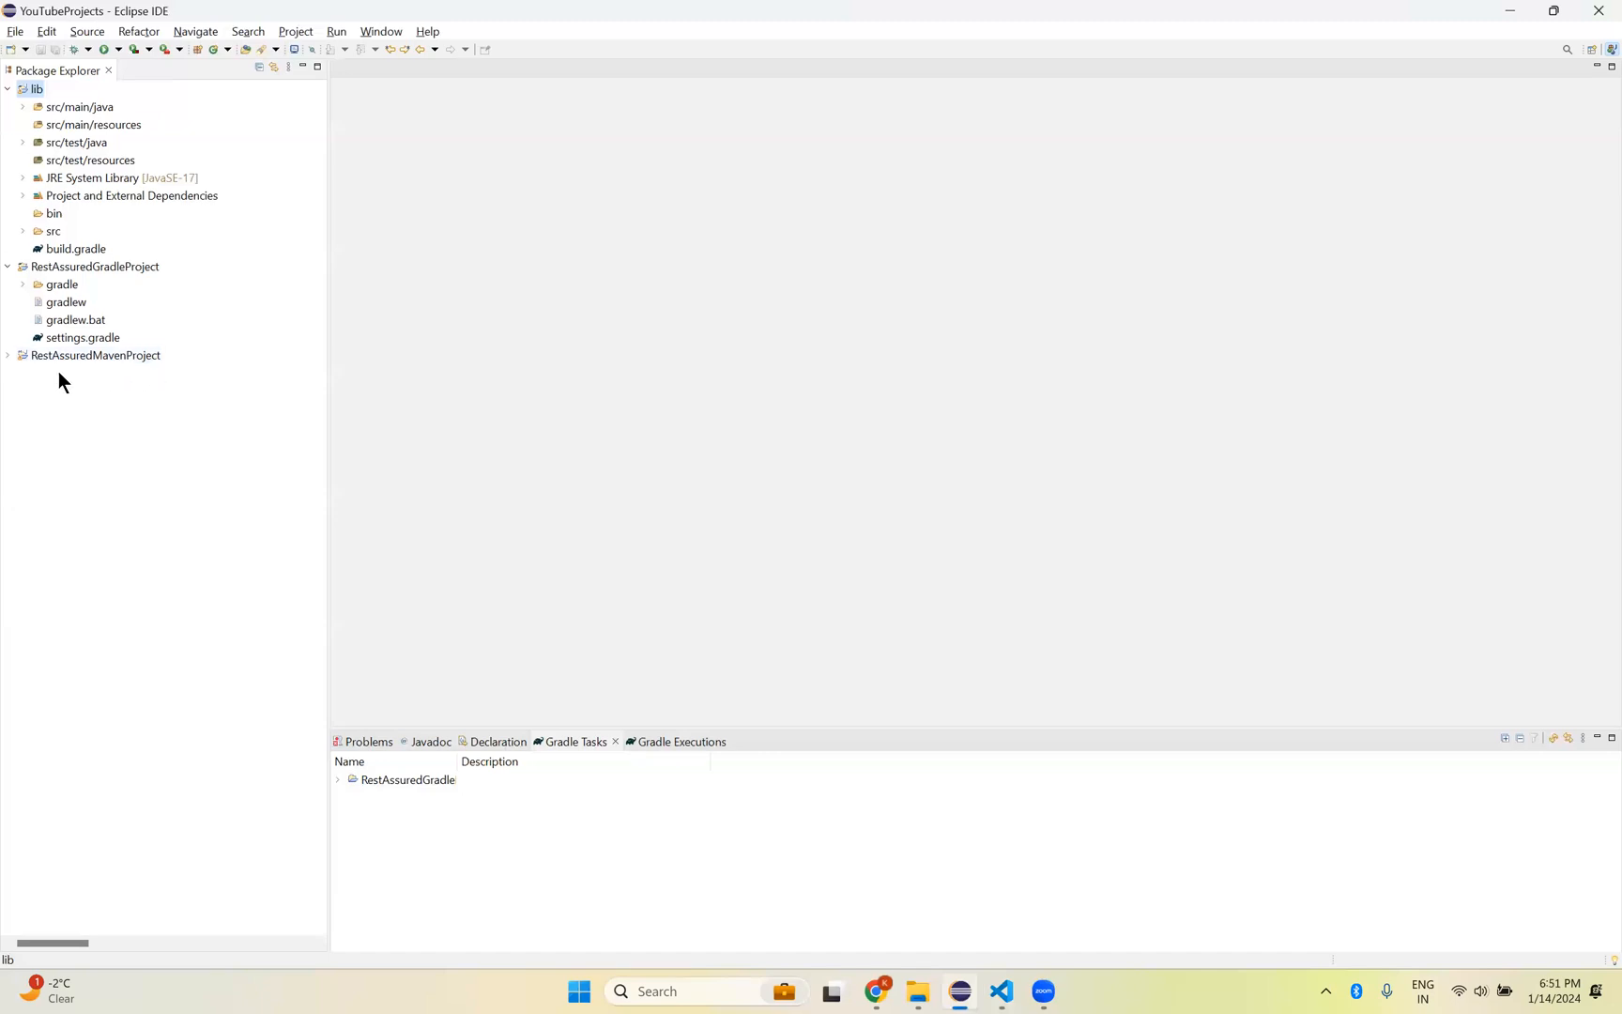
Step: Expand RestAssuredMavenProject for comparison with the Gradle project, then collapse it
left_click(7, 355)
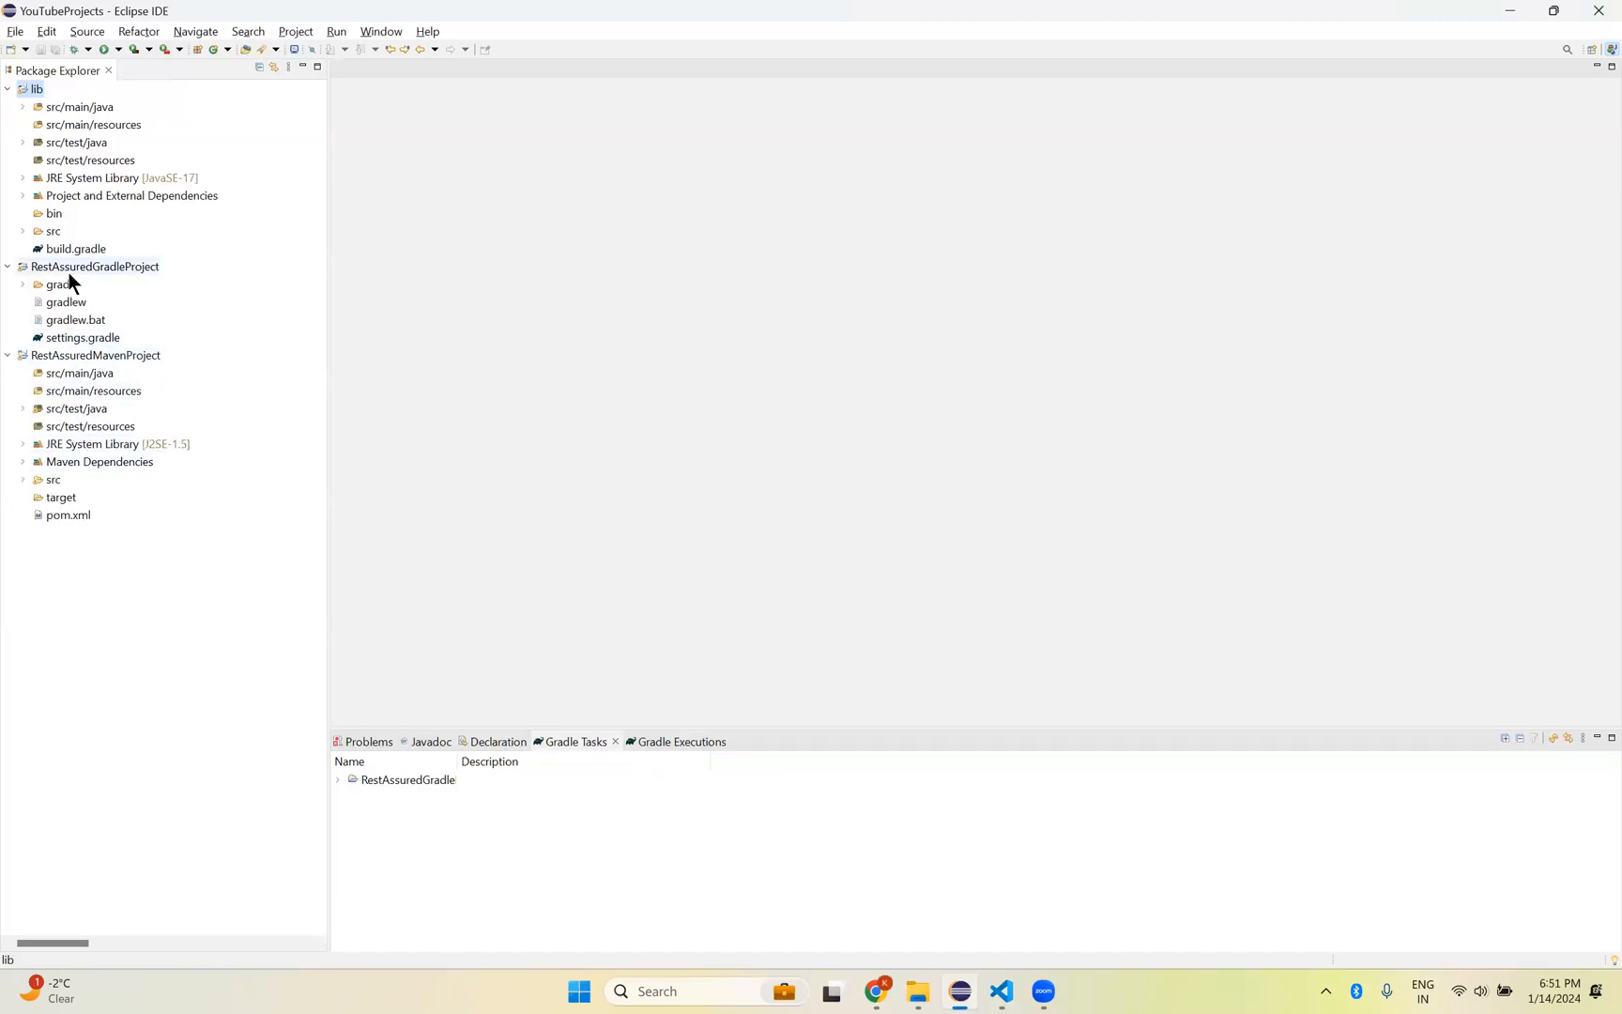
mouse_move(96, 315)
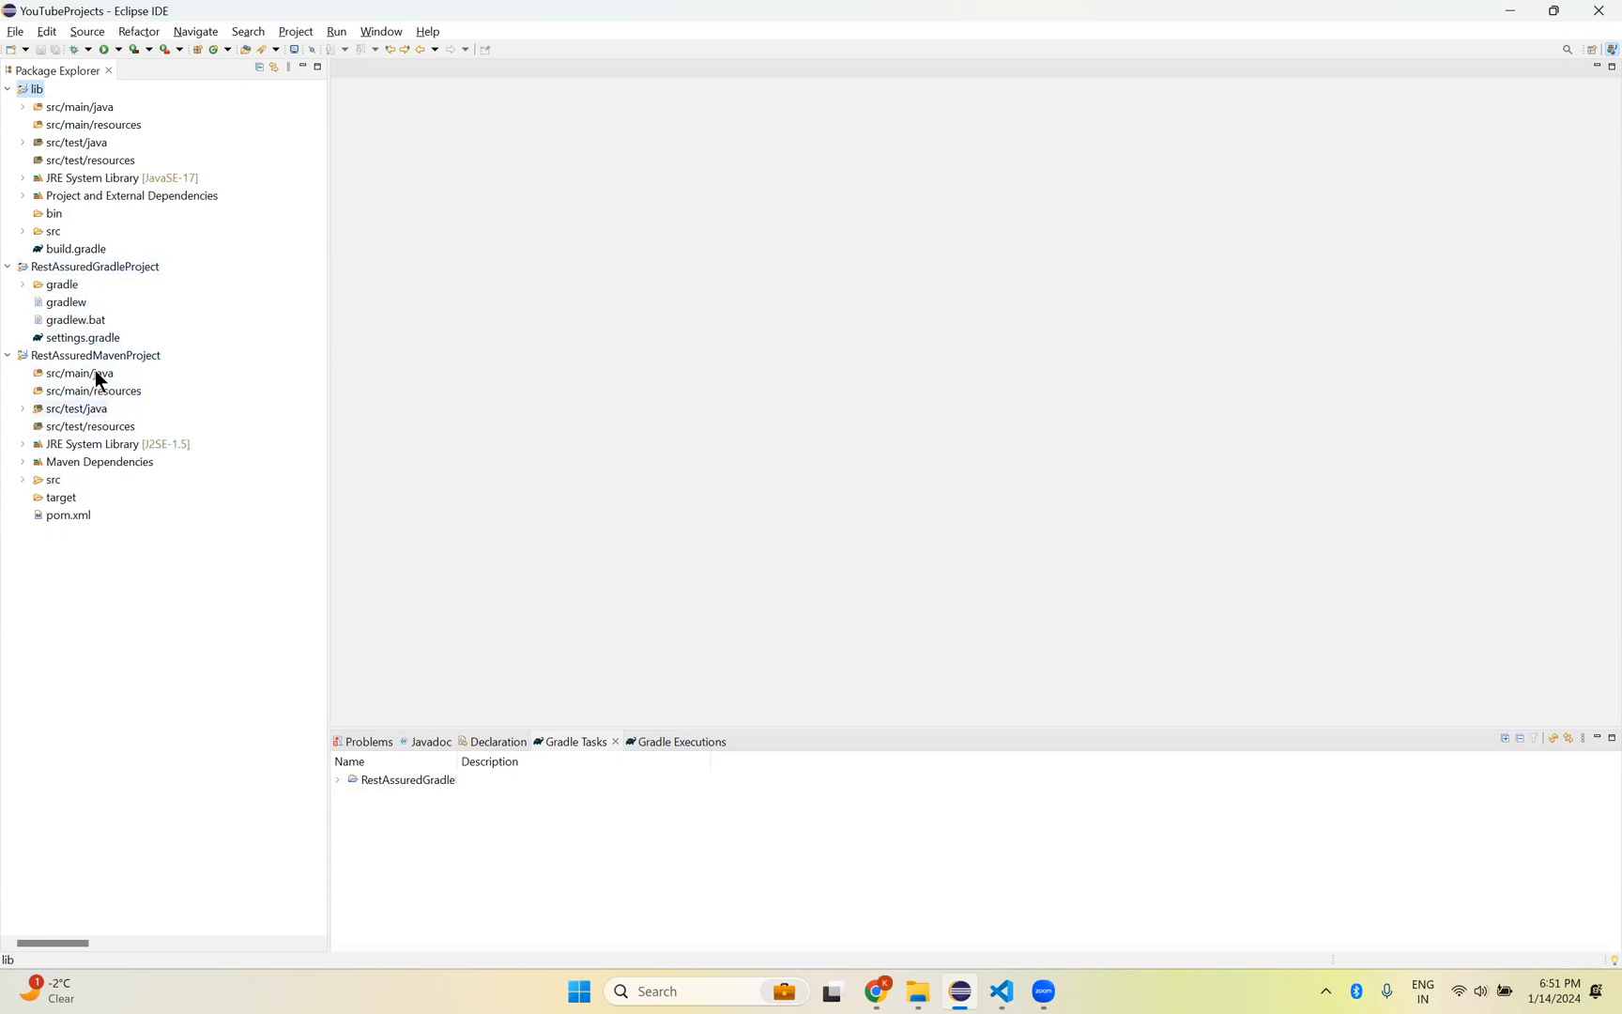
left_click(94, 267)
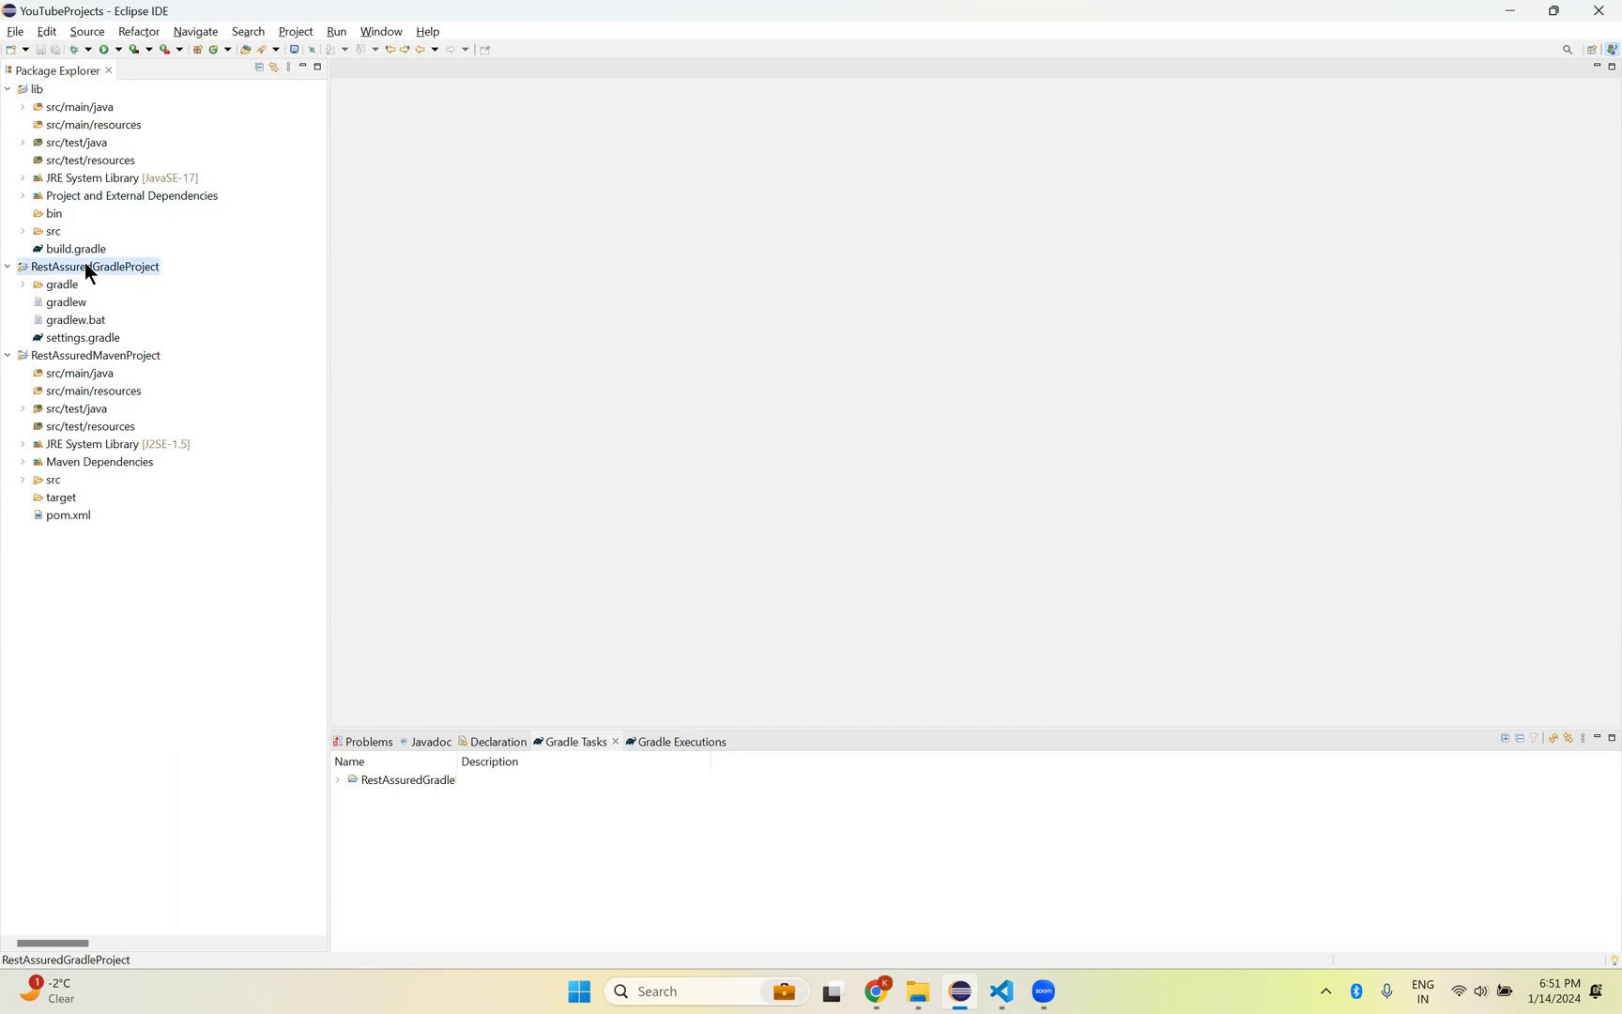
left_click(36, 88)
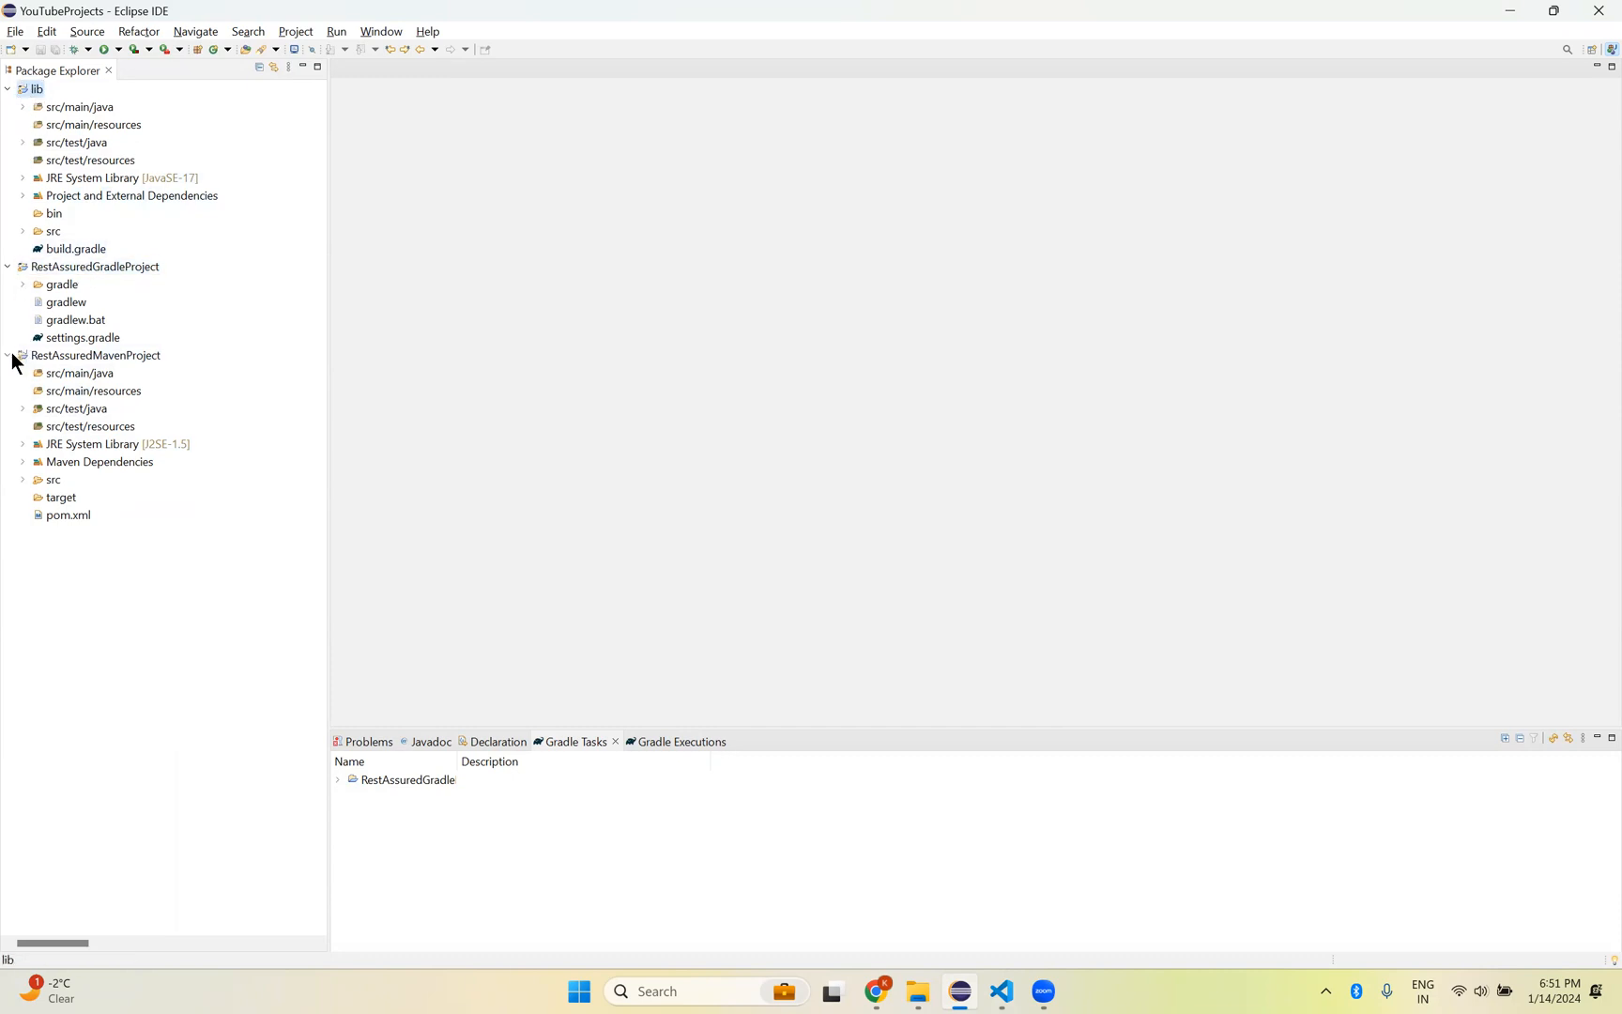
left_click(7, 355)
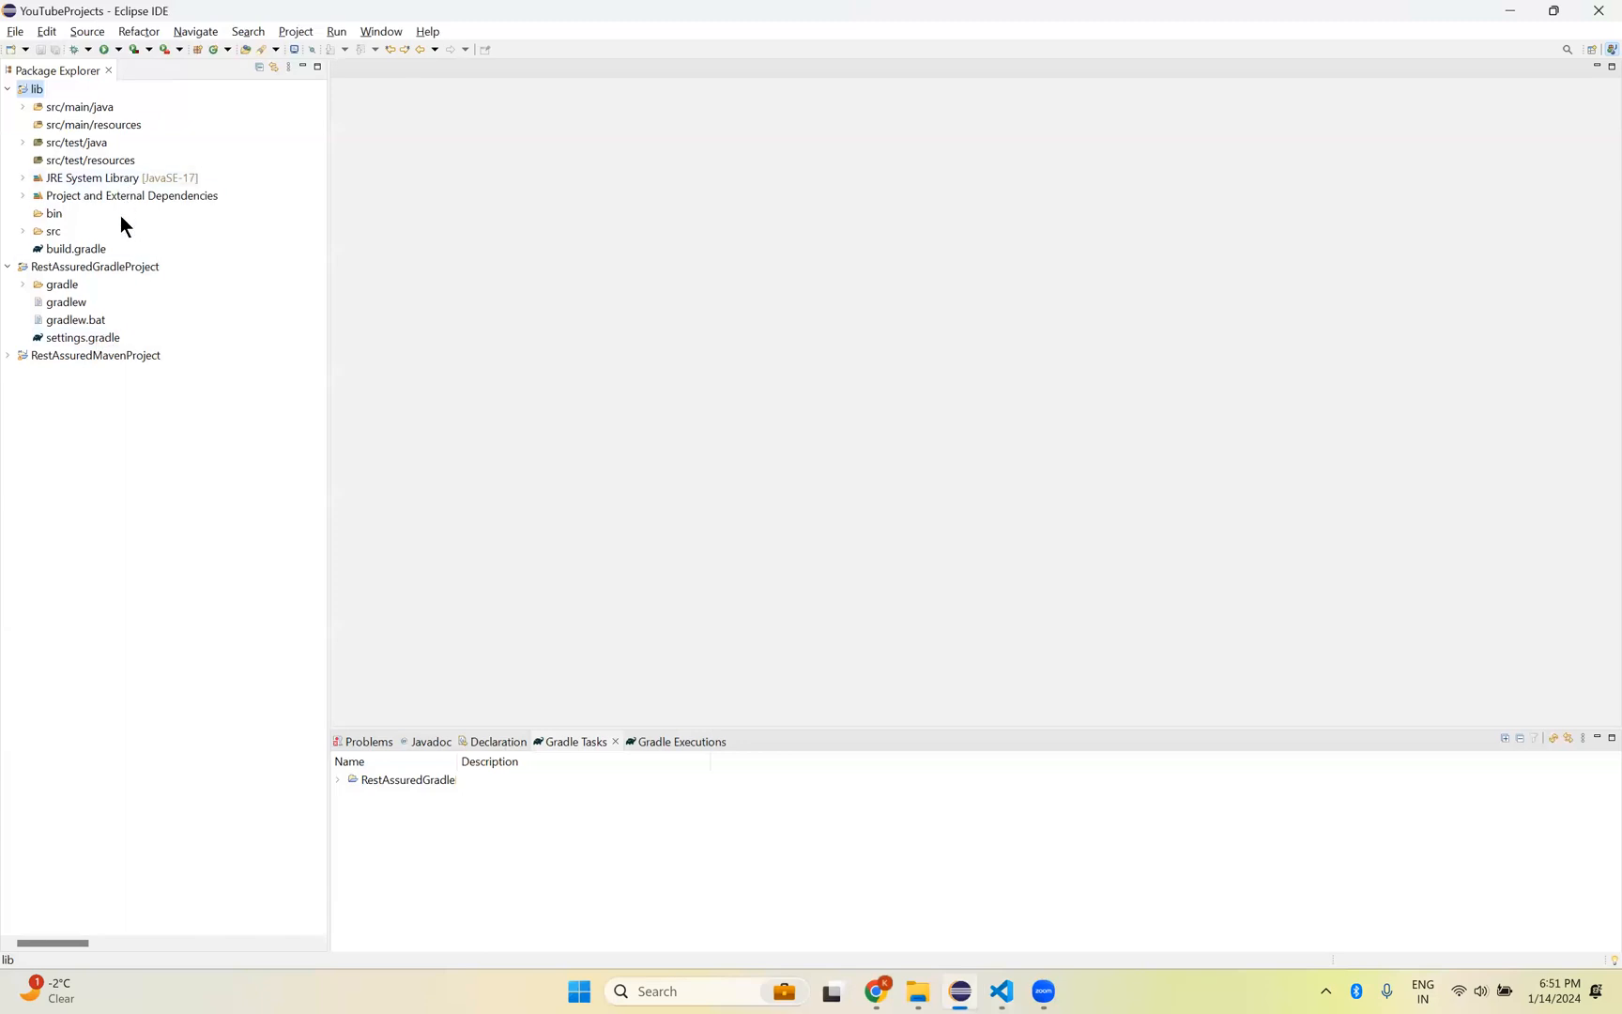
mouse_move(139, 319)
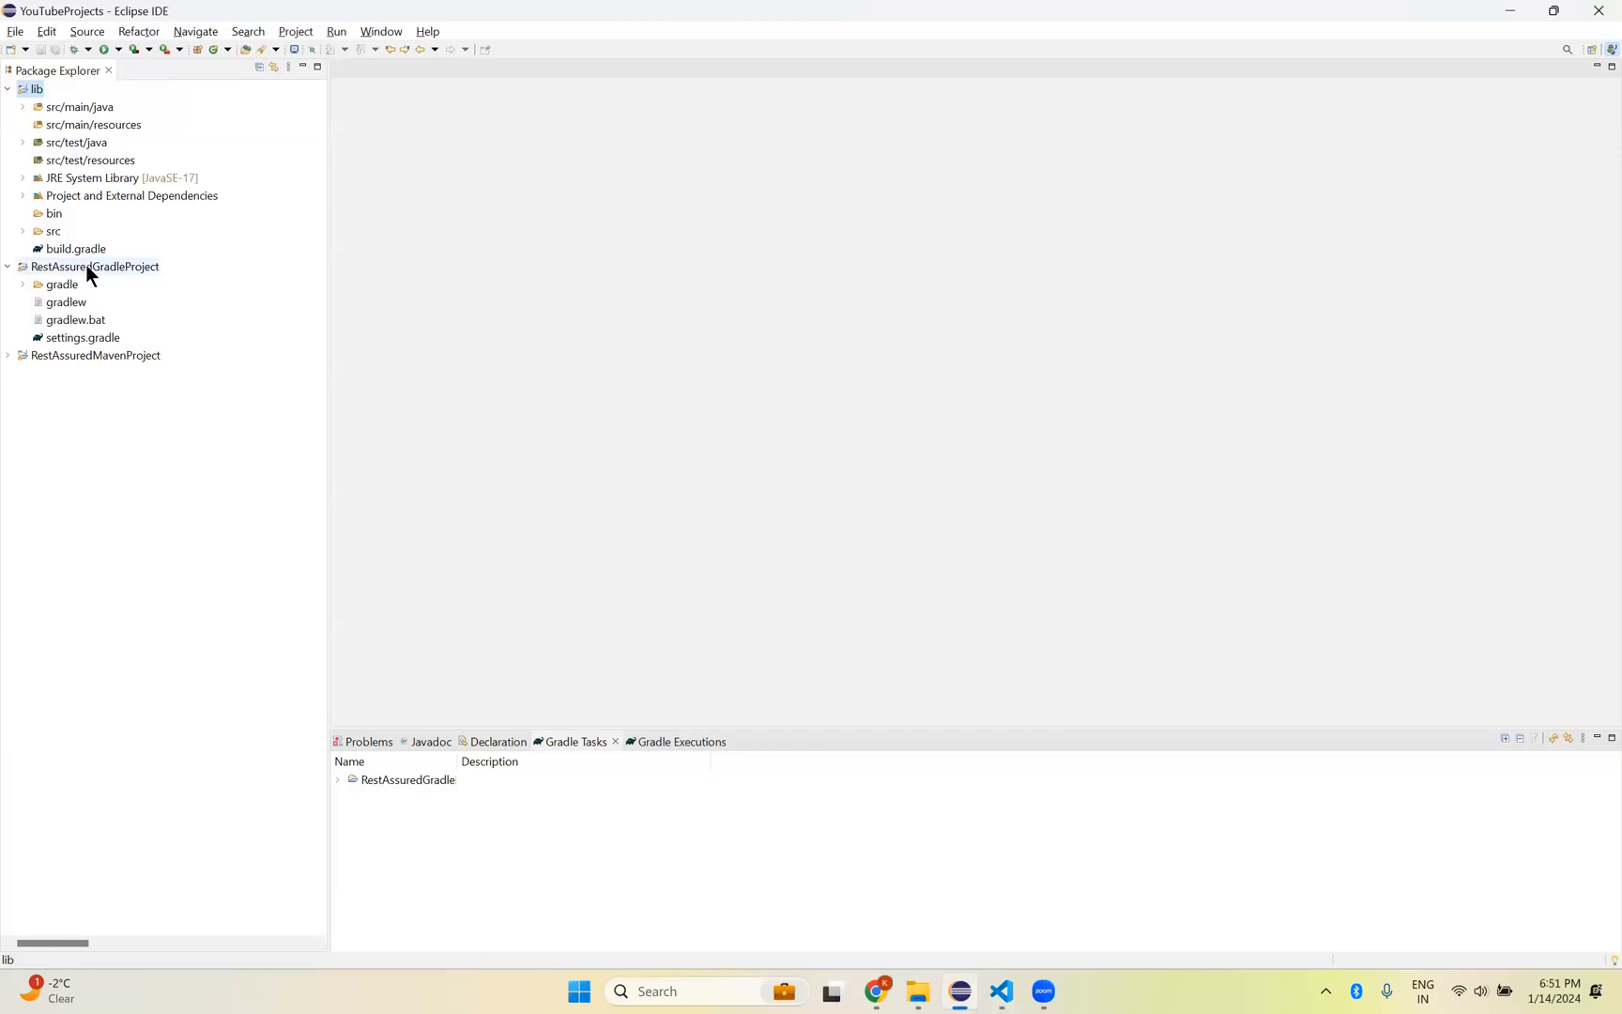
mouse_move(80, 341)
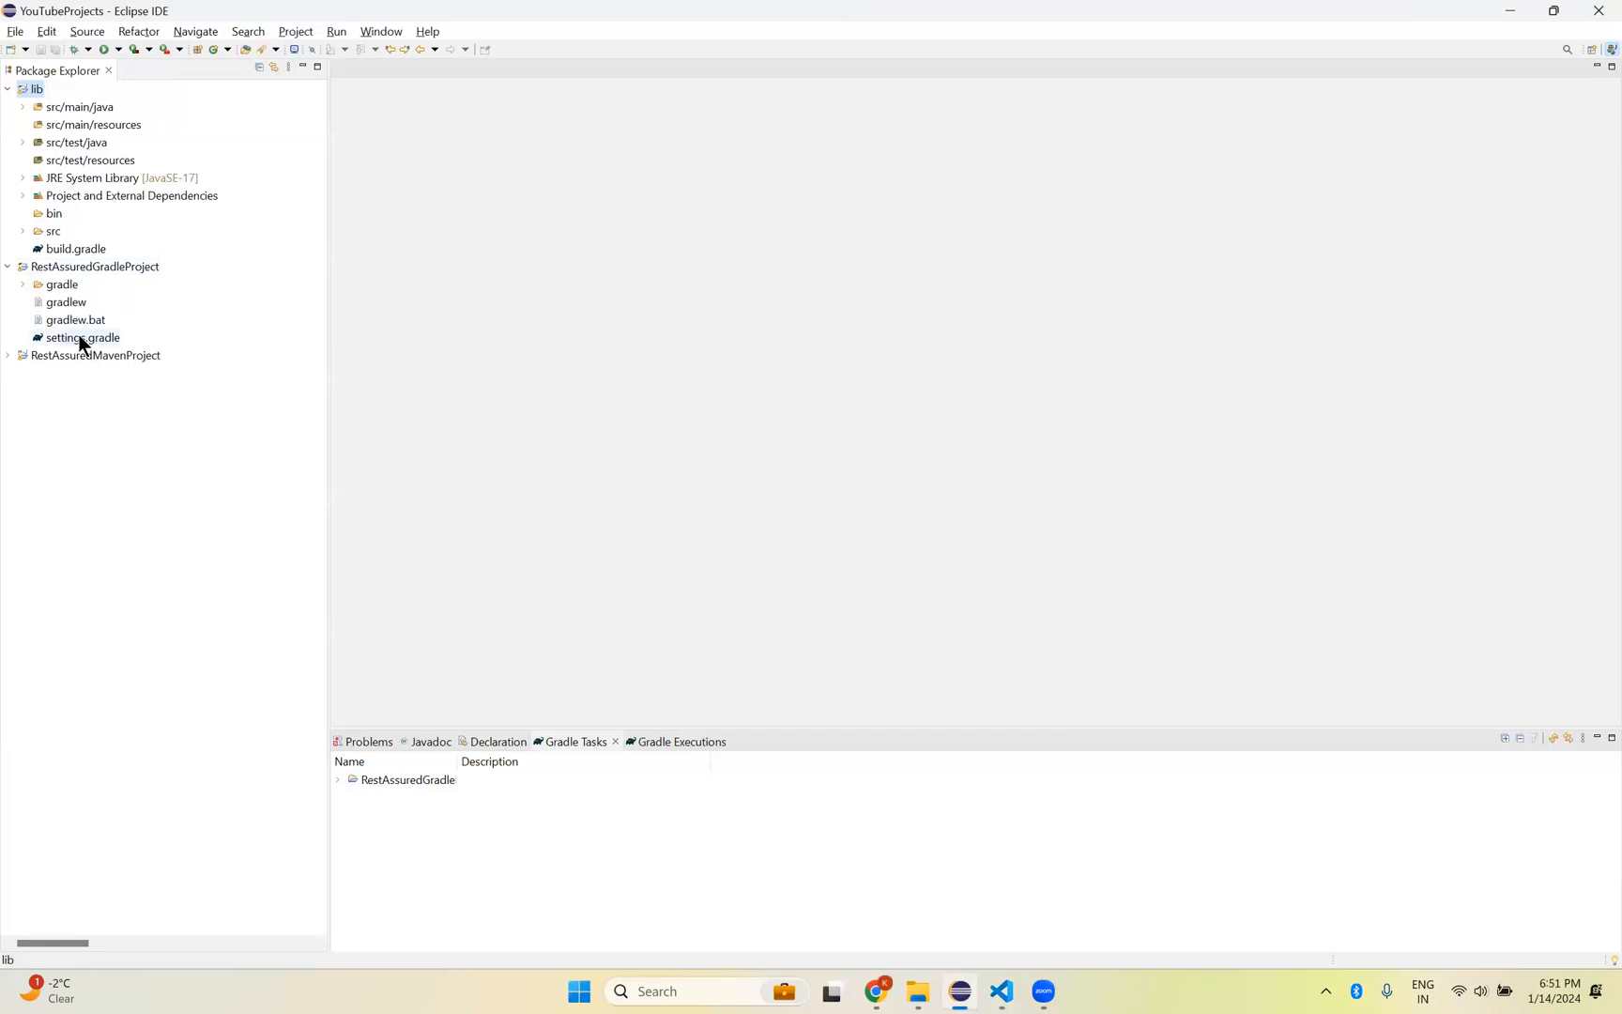
Step: Remove the include('lib') line from settings.gradle and save, leaving only rootProject.name
double_click(83, 338)
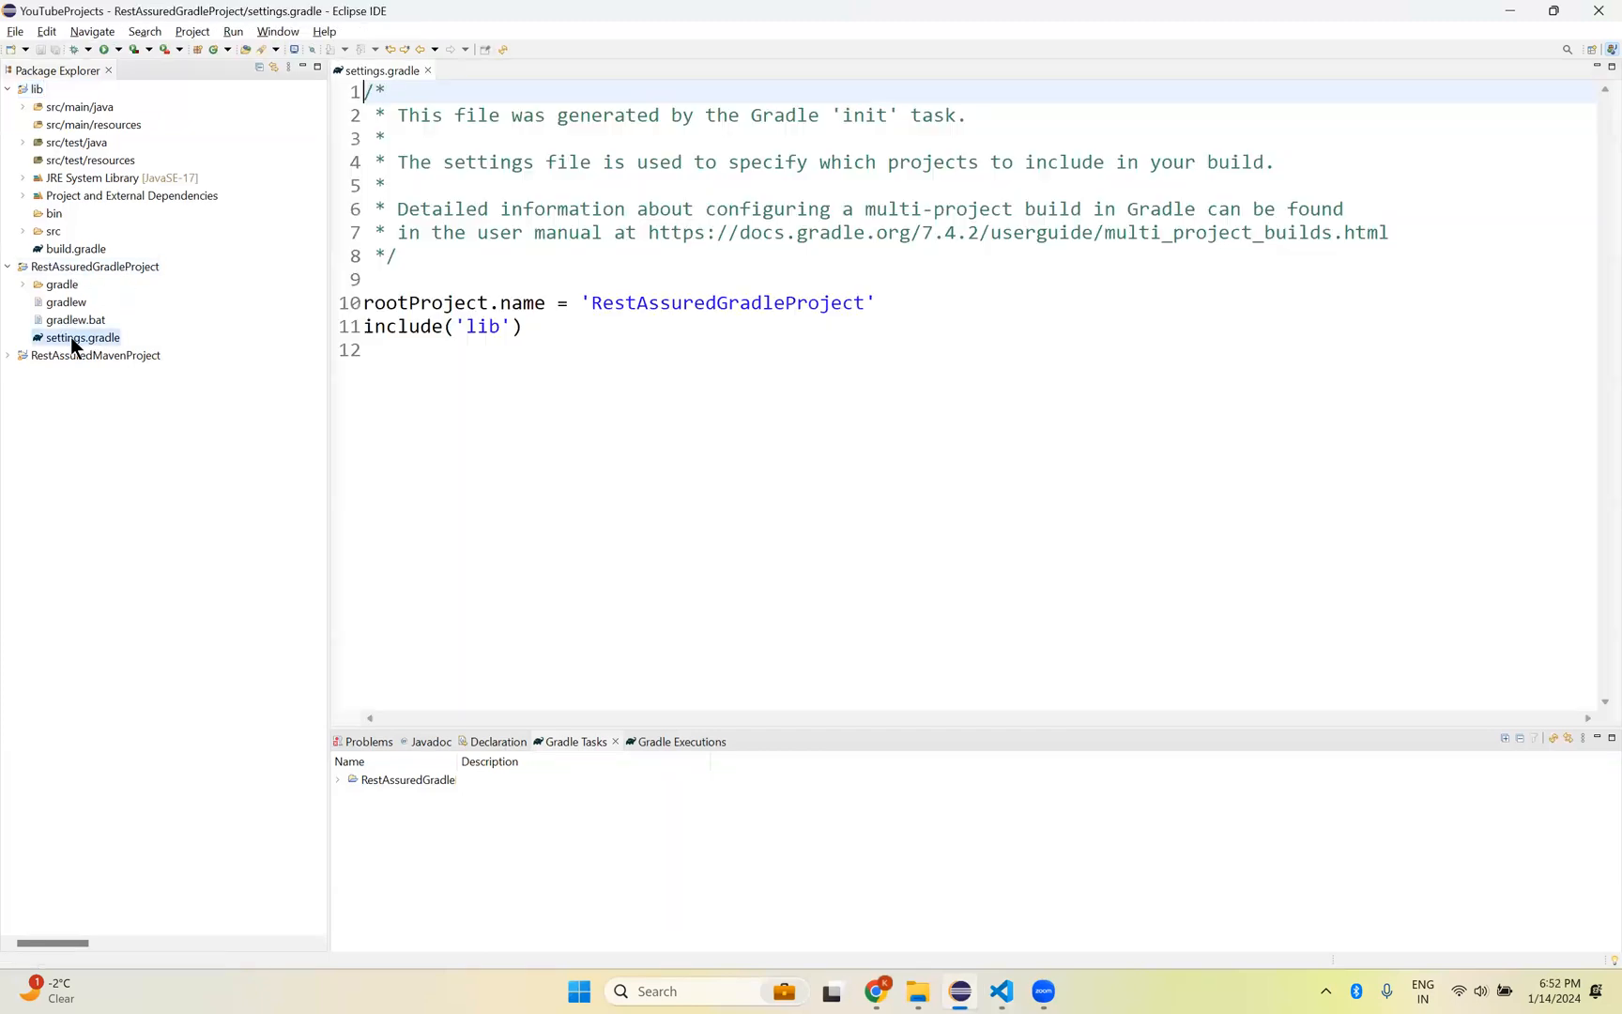
left_click(496, 326)
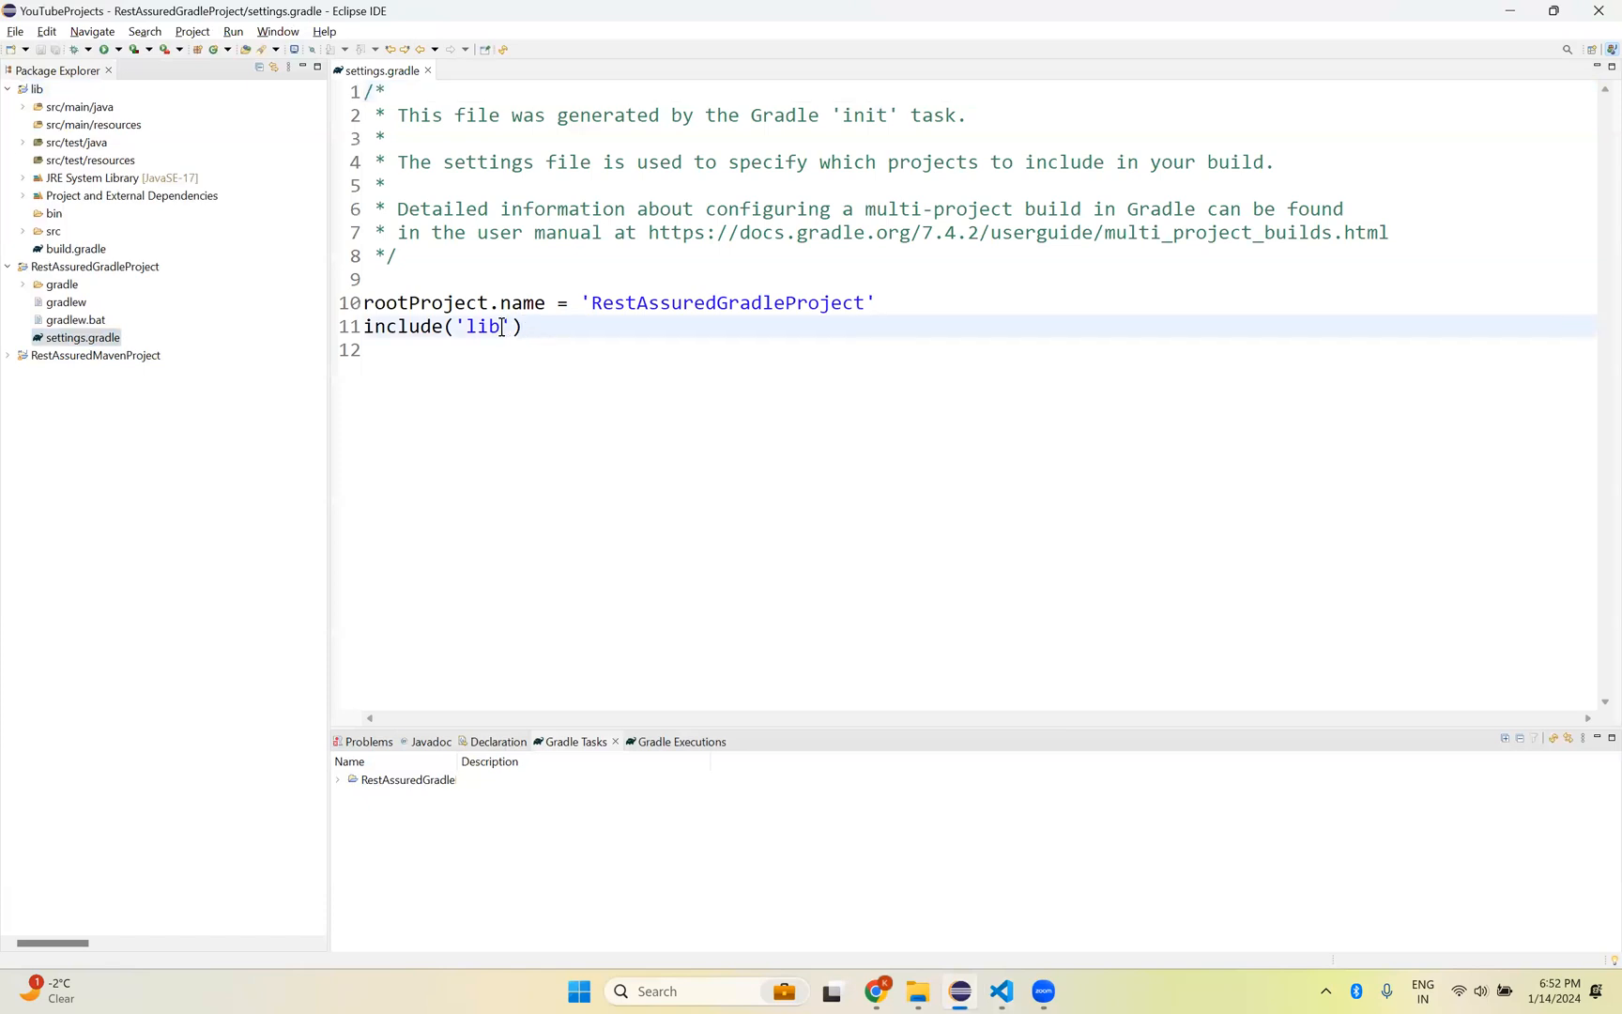
triple_click(443, 327)
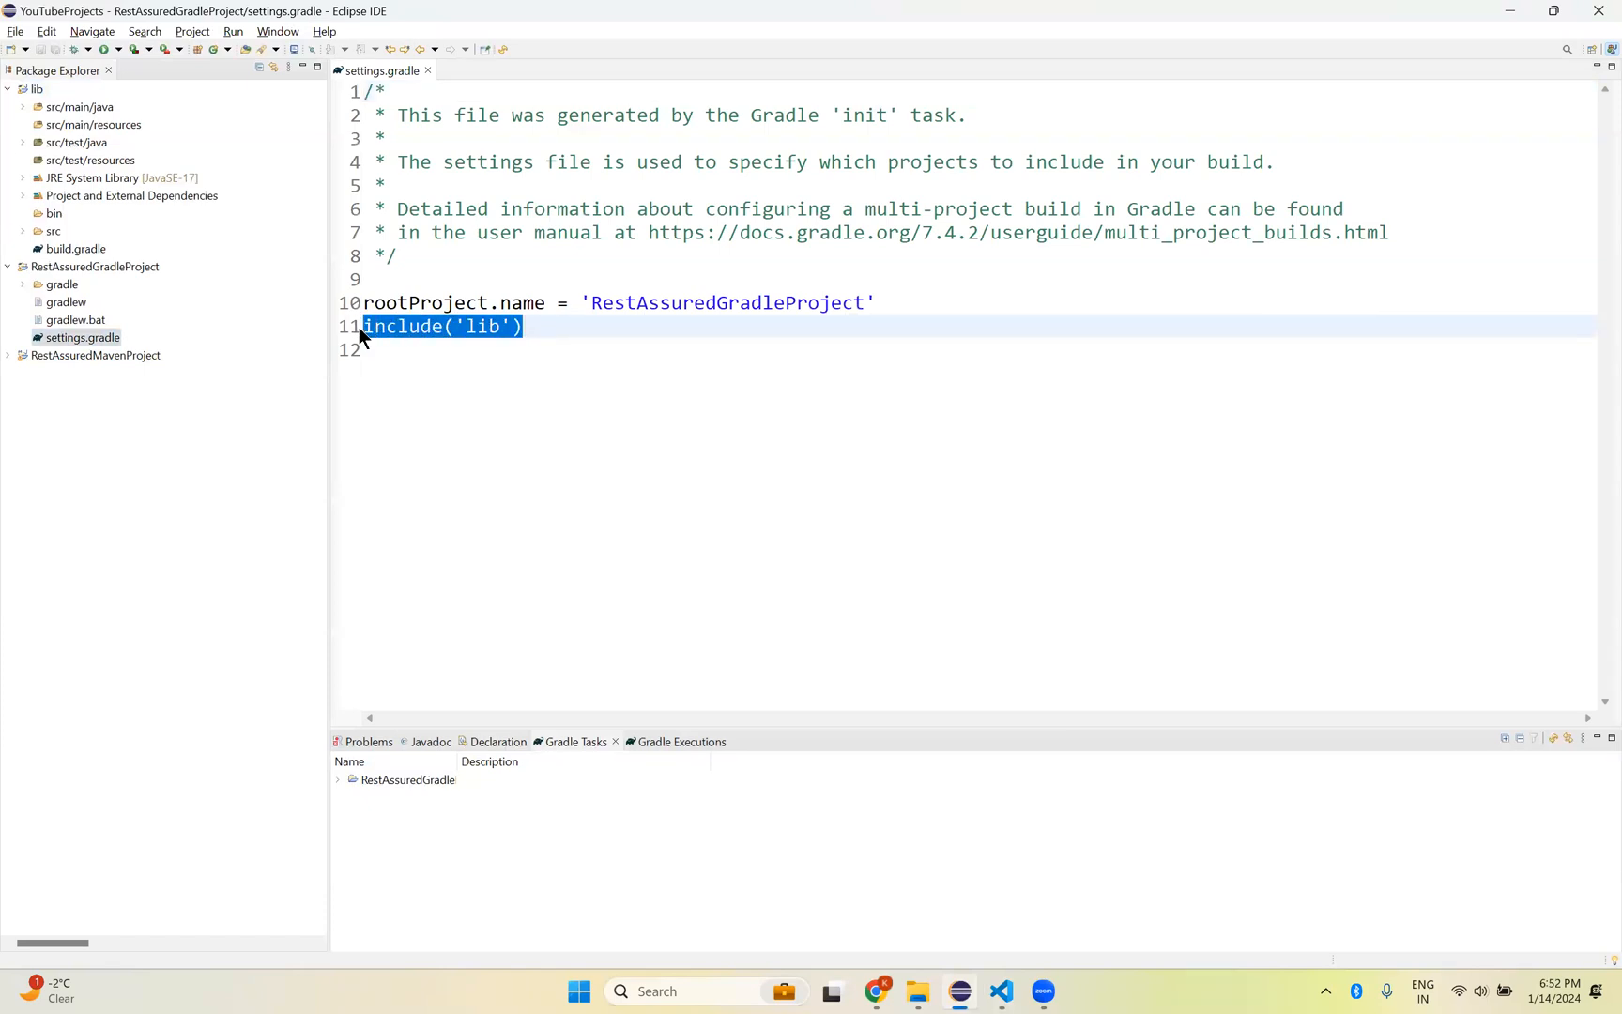
key("Delete")
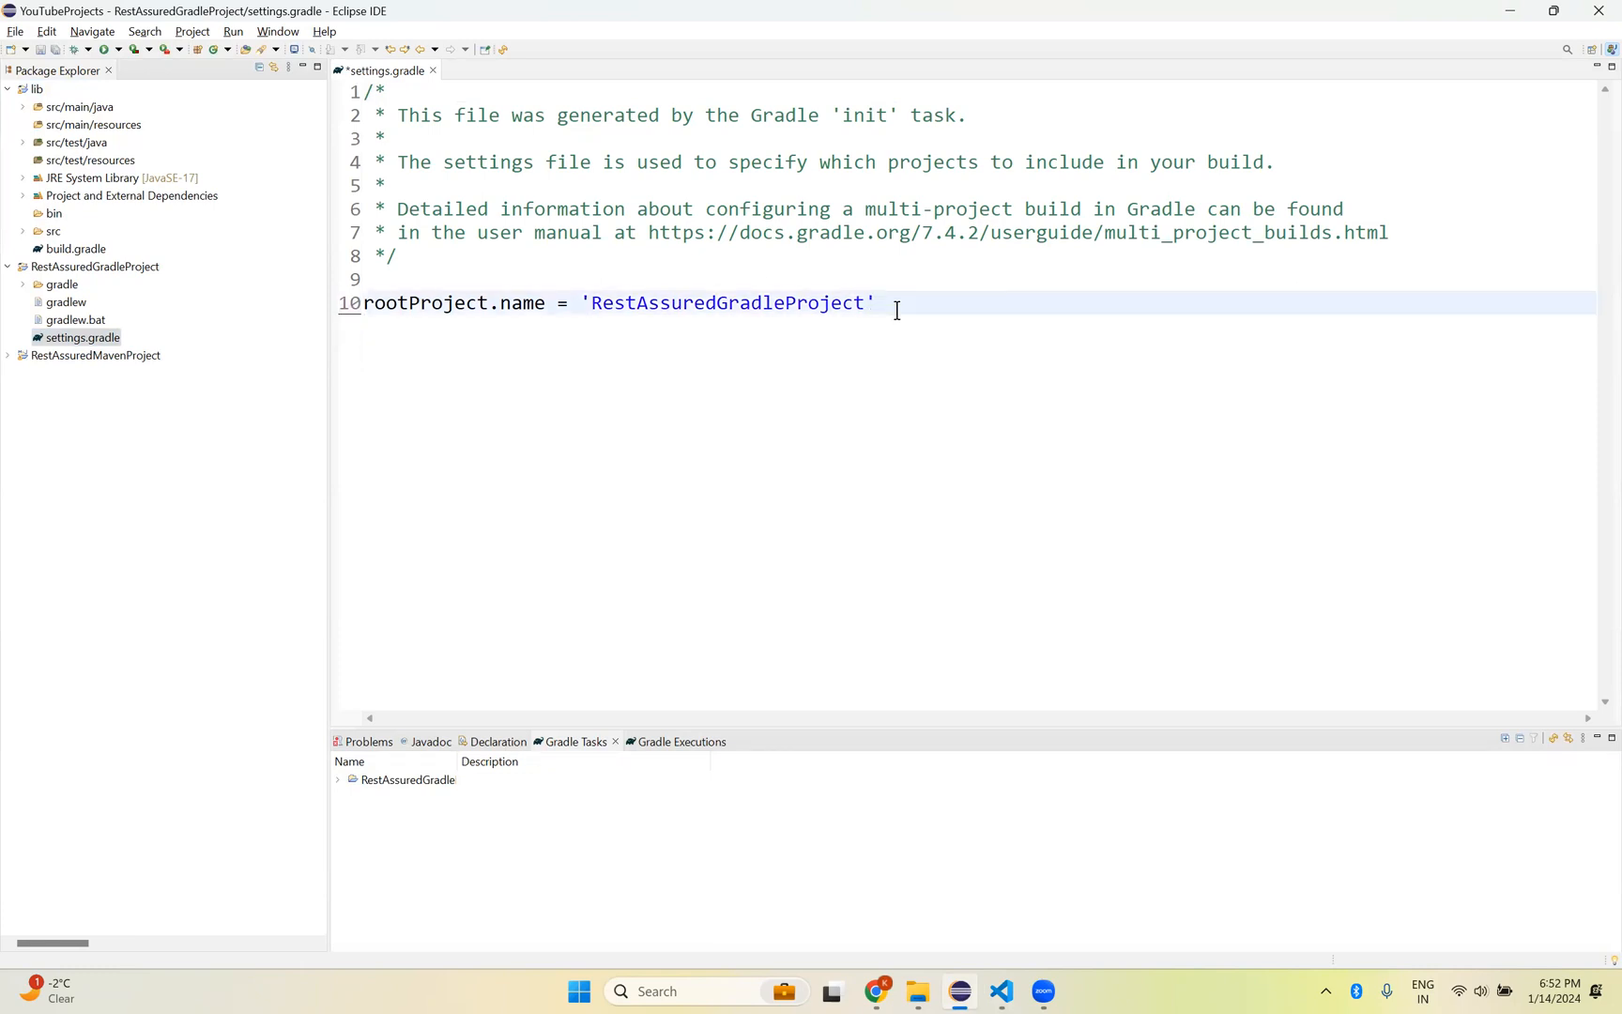
key("ctrl+s")
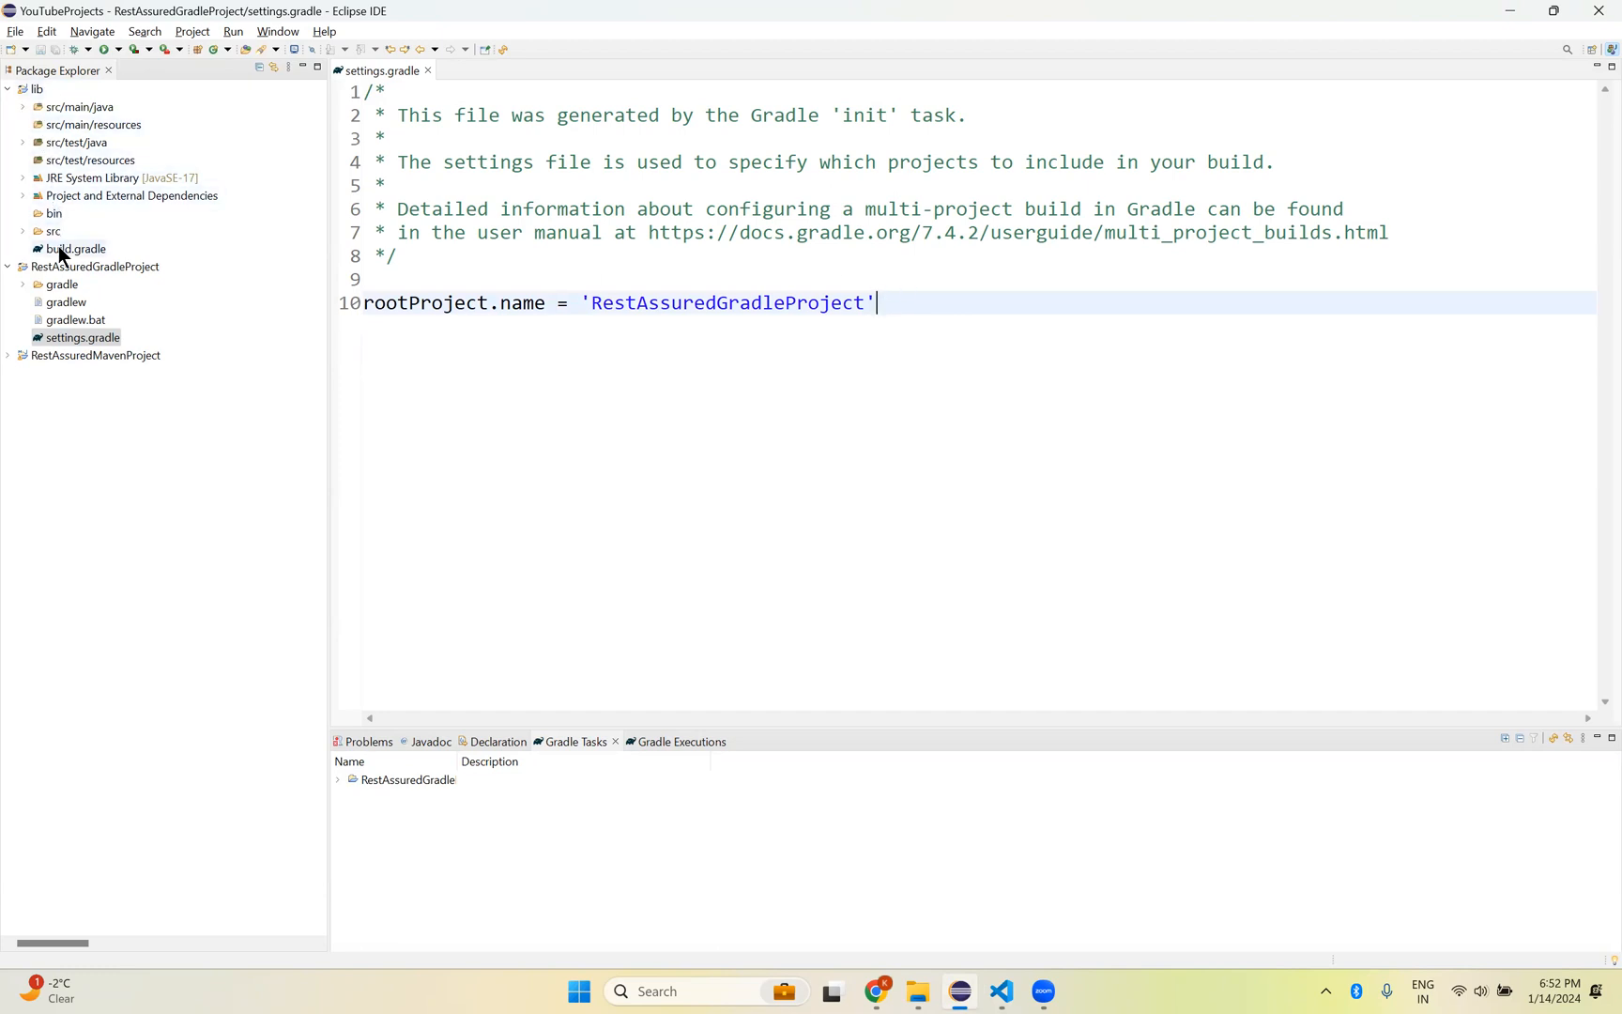
mouse_move(88, 195)
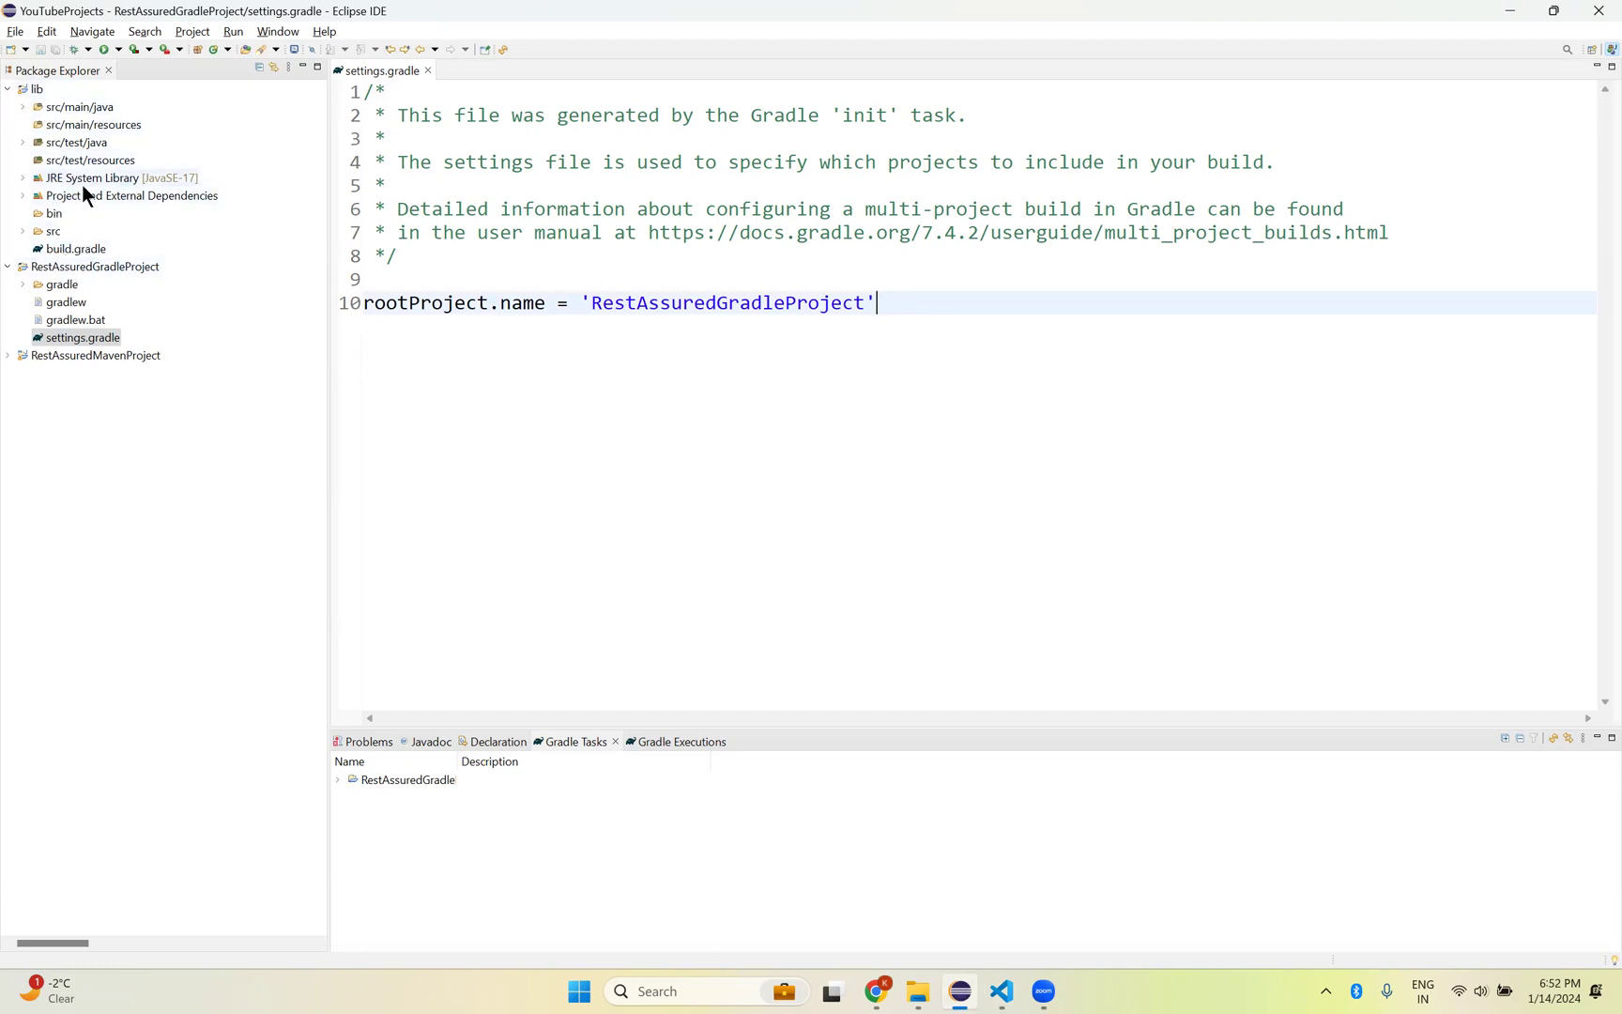
mouse_move(39, 94)
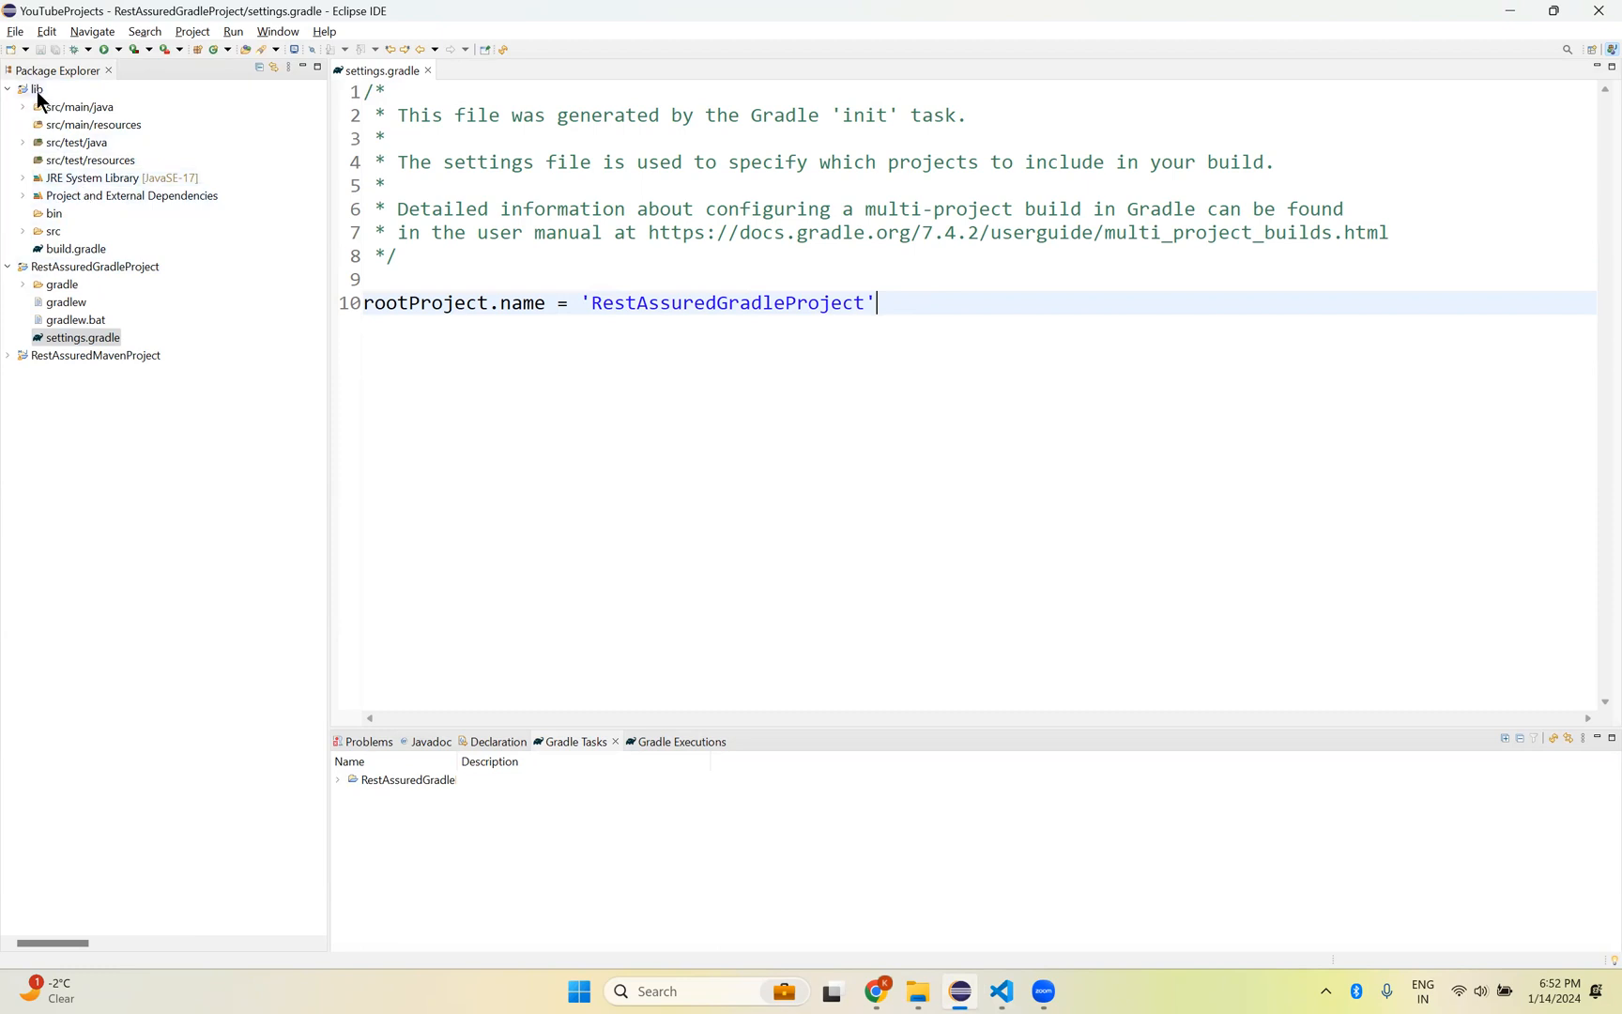
Step: Delete the lib and RestAssuredGradleProject projects from the workspace, keeping contents on disk
right_click(37, 89)
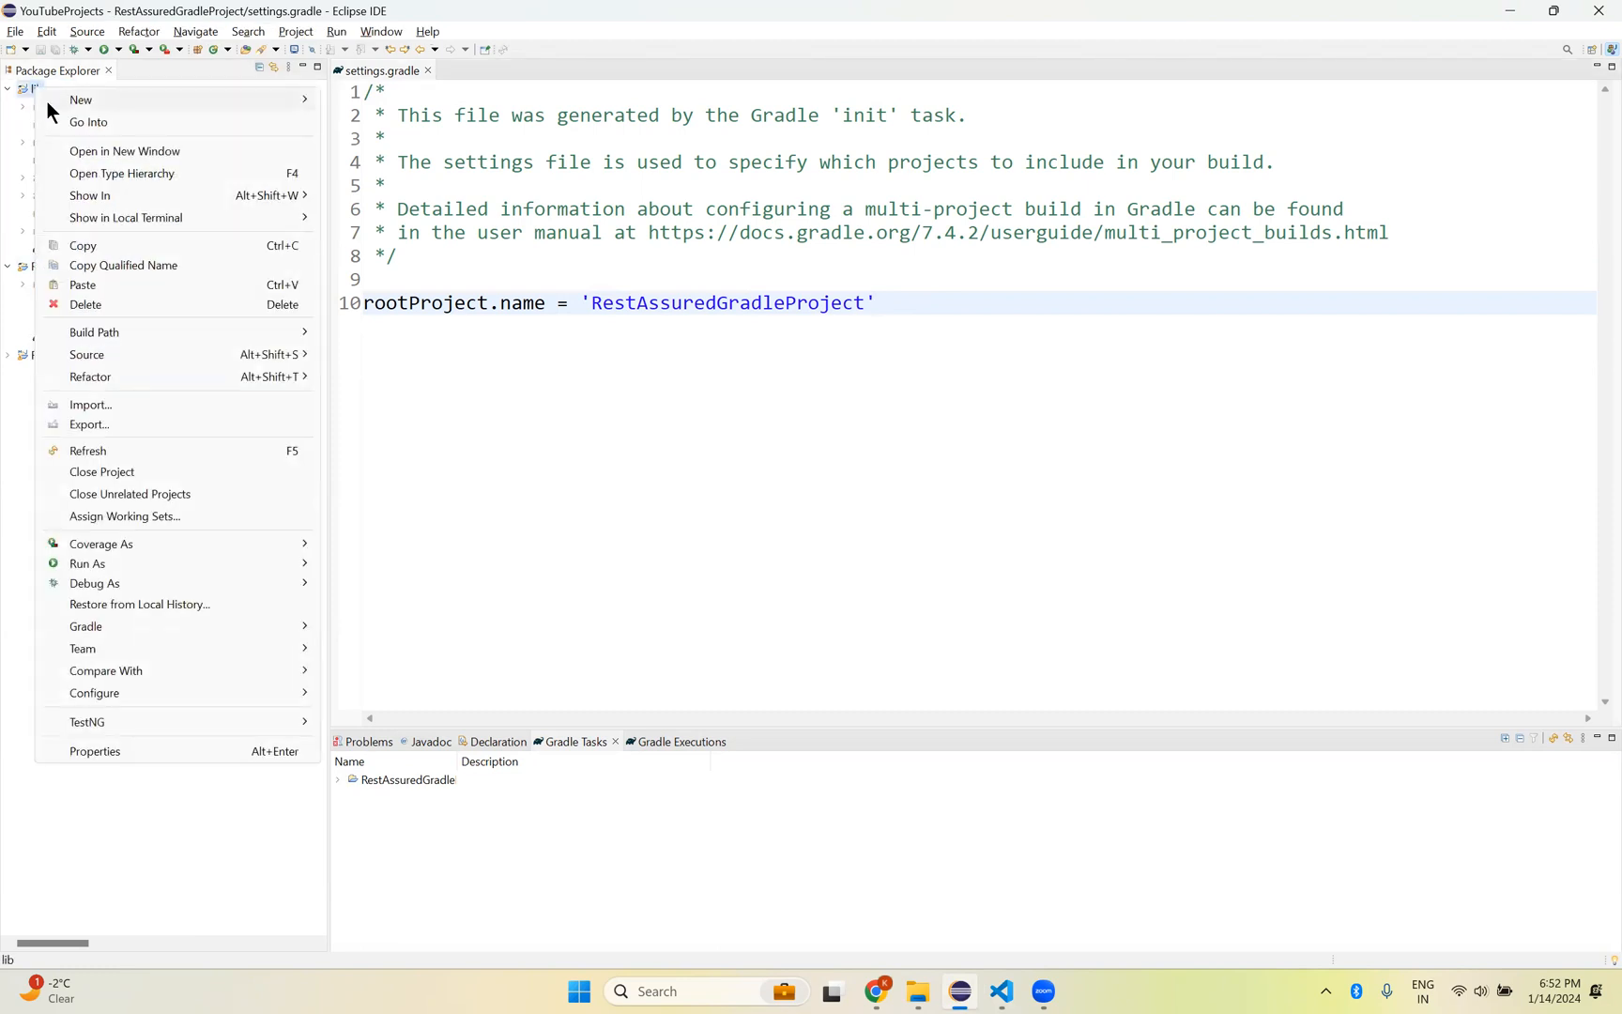
left_click(85, 304)
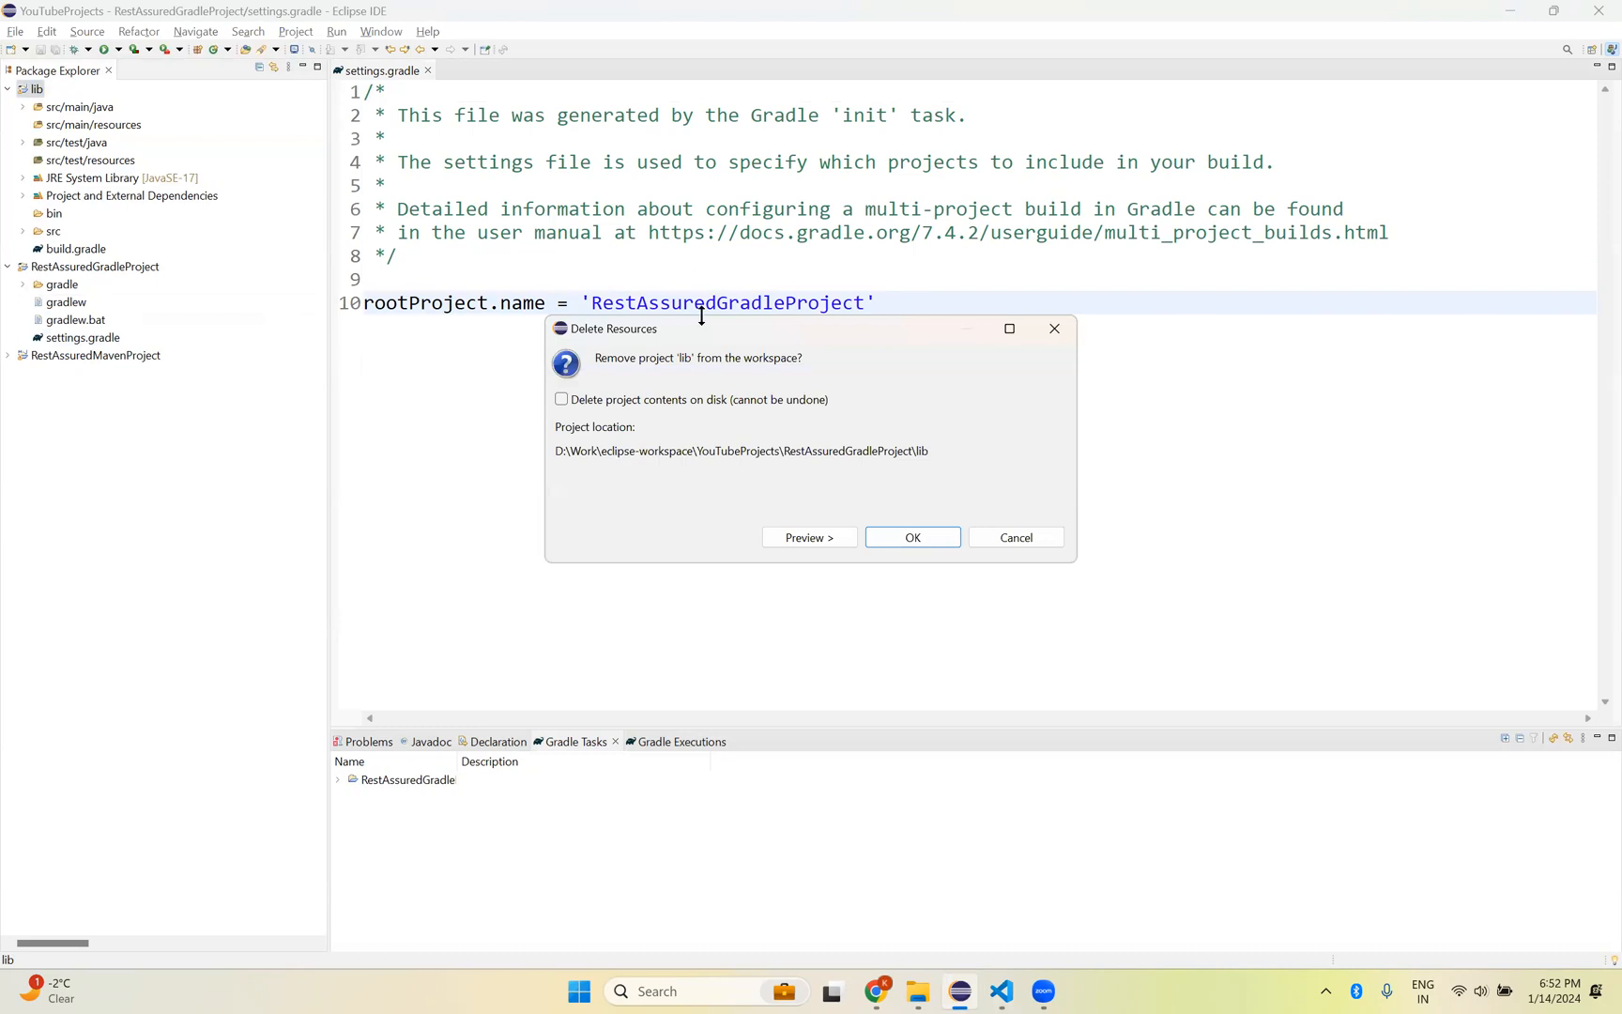
mouse_move(169, 261)
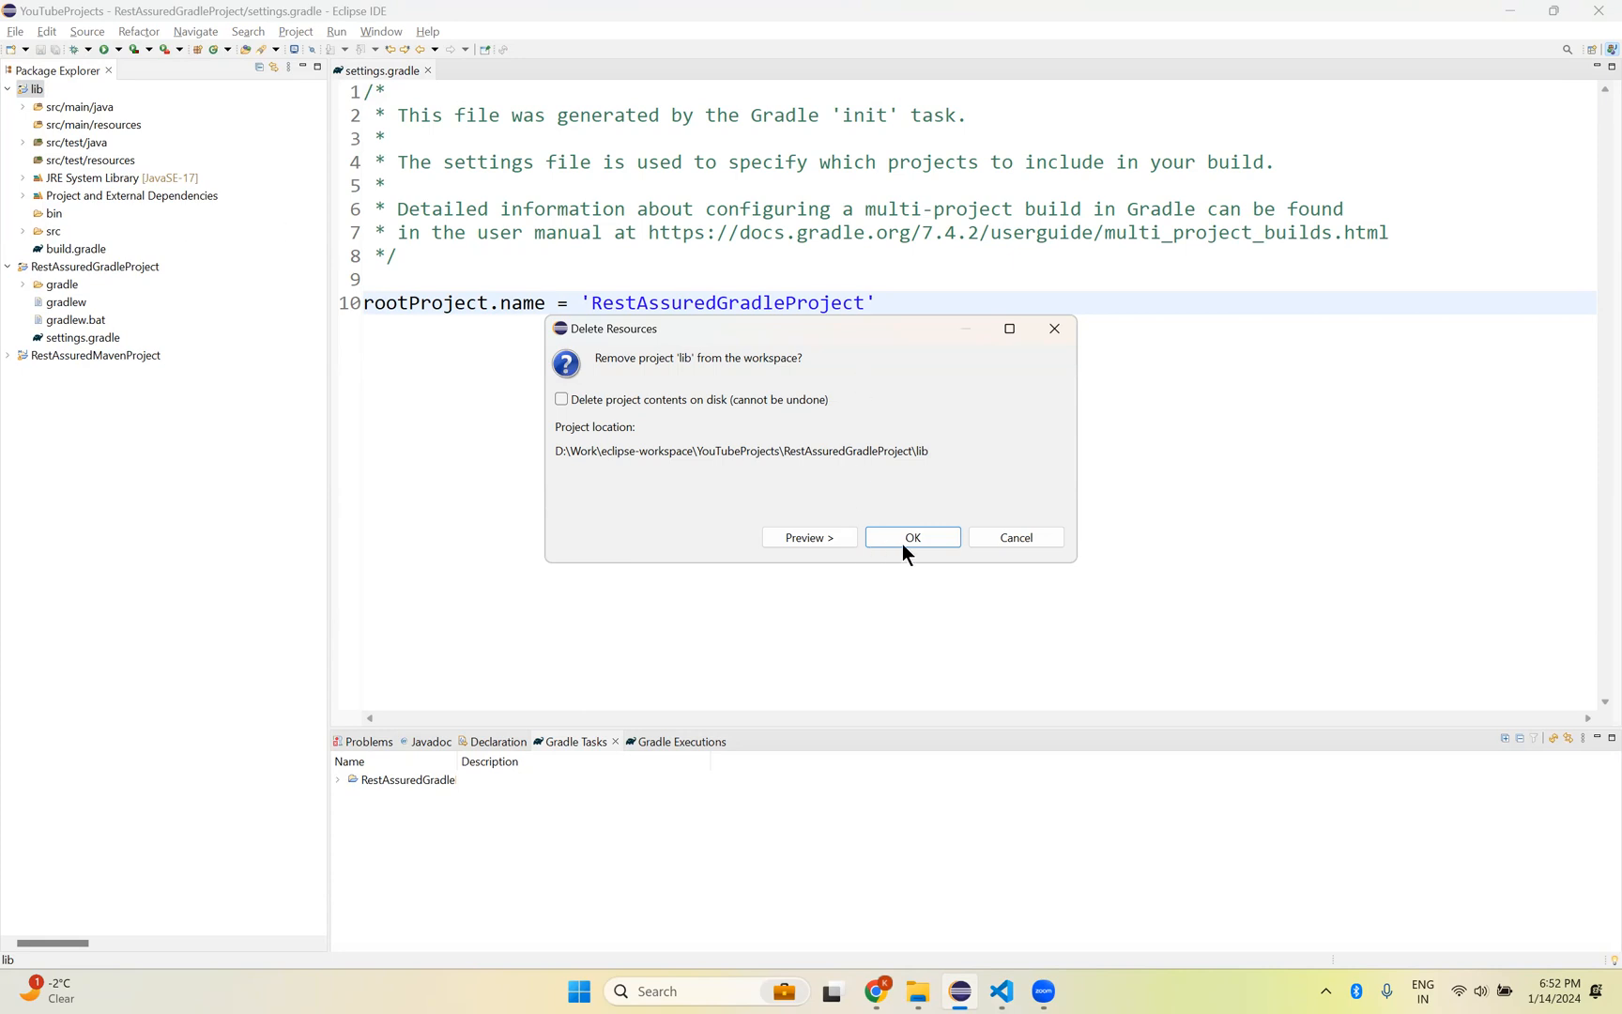
left_click(911, 537)
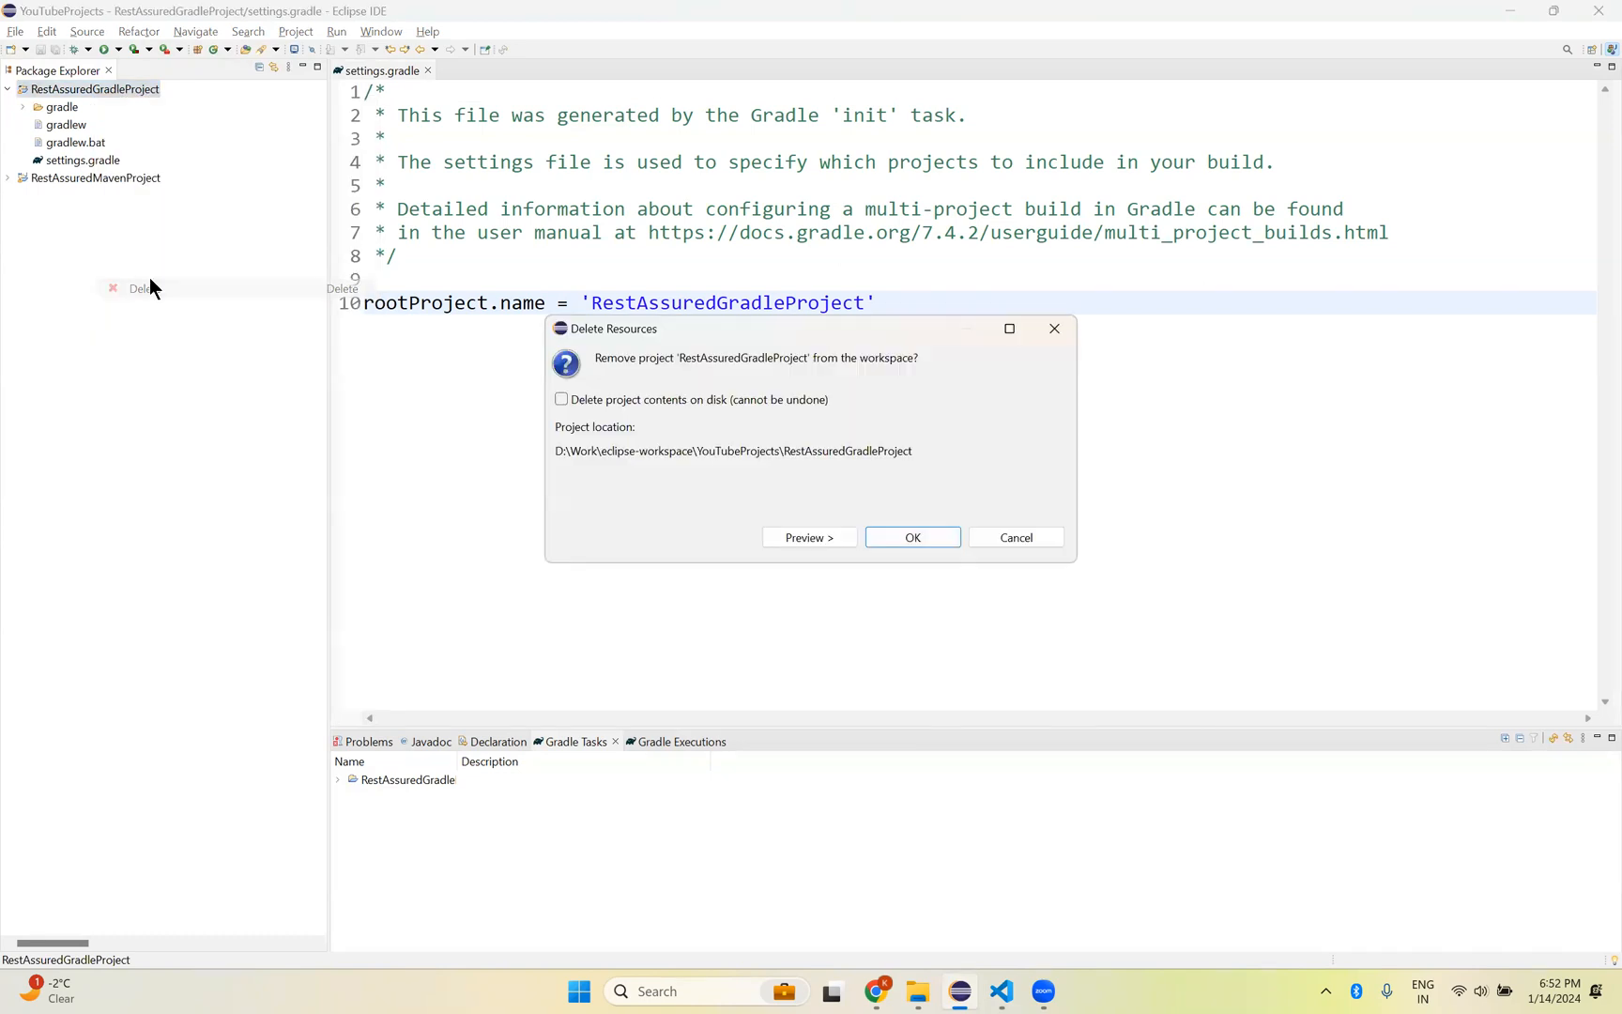
left_click(911, 537)
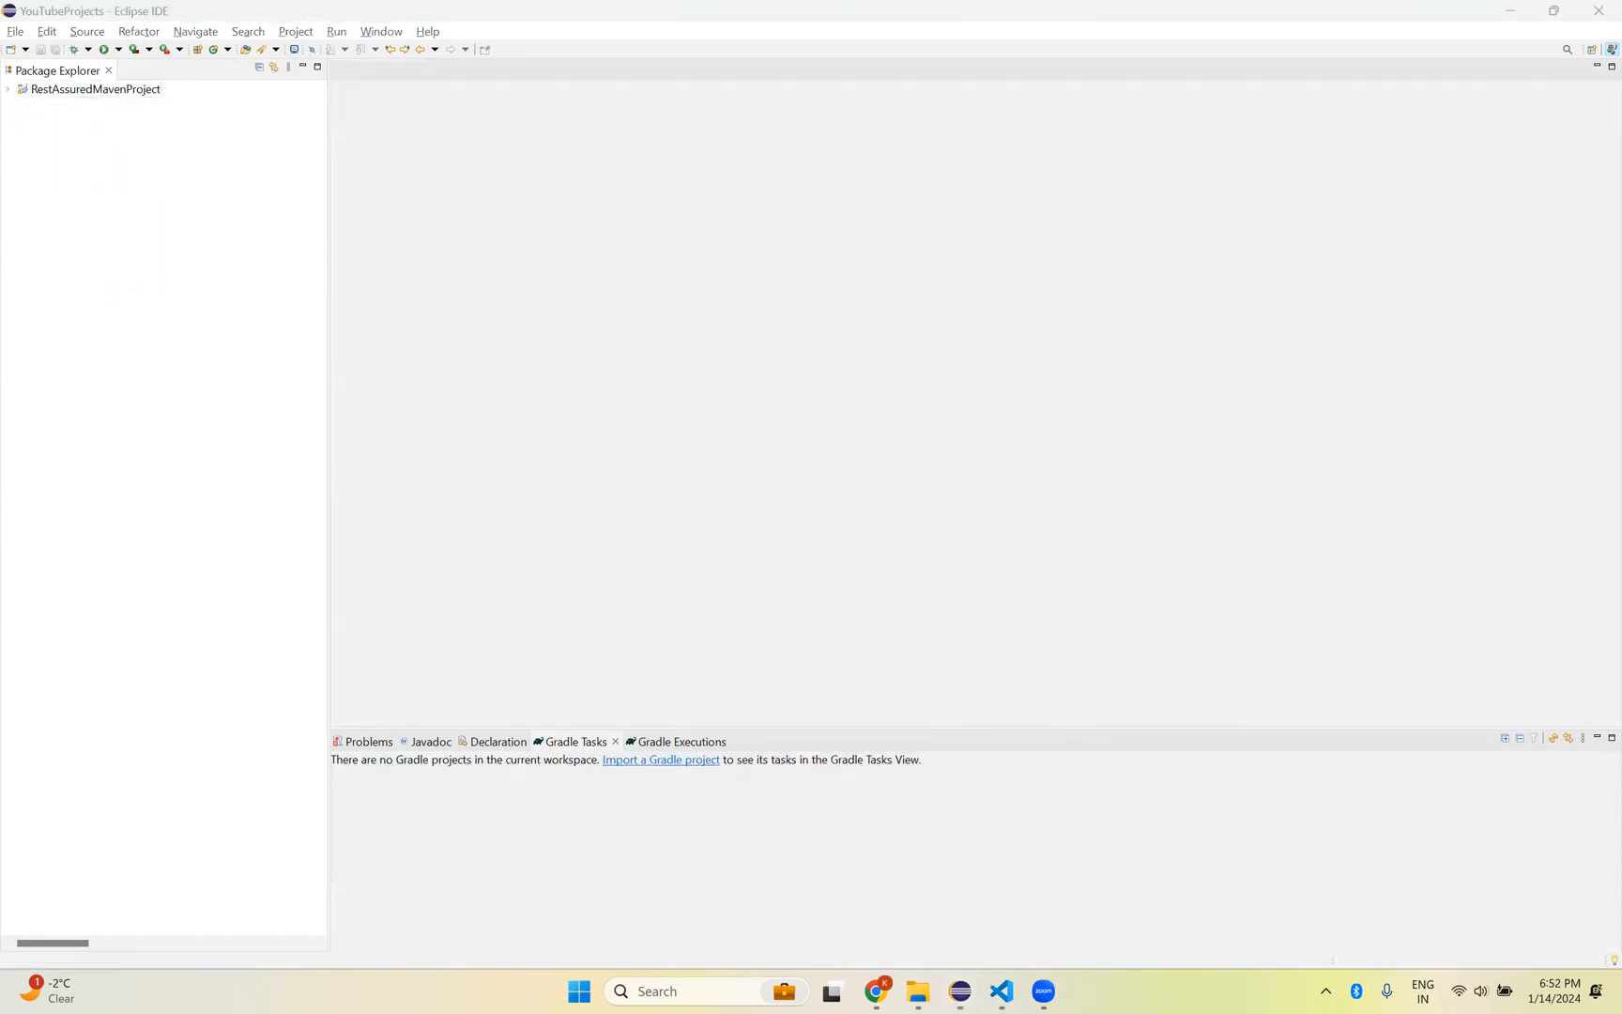
Step: In File Explorer, browse into RestAssuredGradleProject and its lib folder
left_click(918, 992)
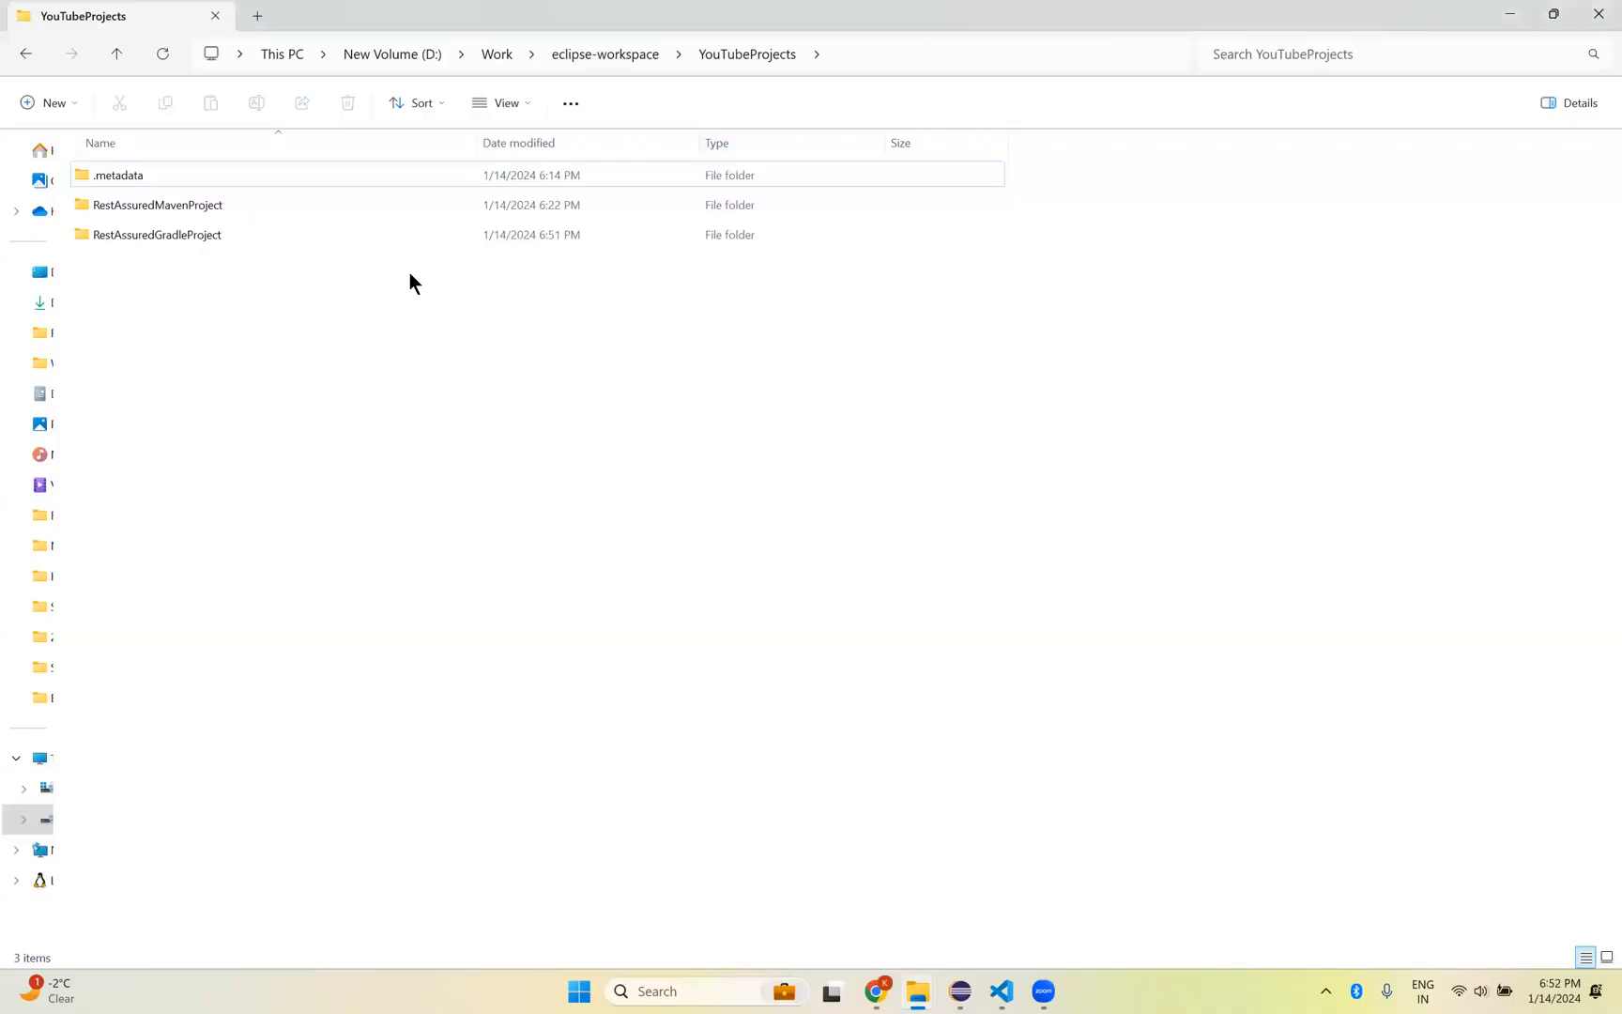
mouse_move(691, 91)
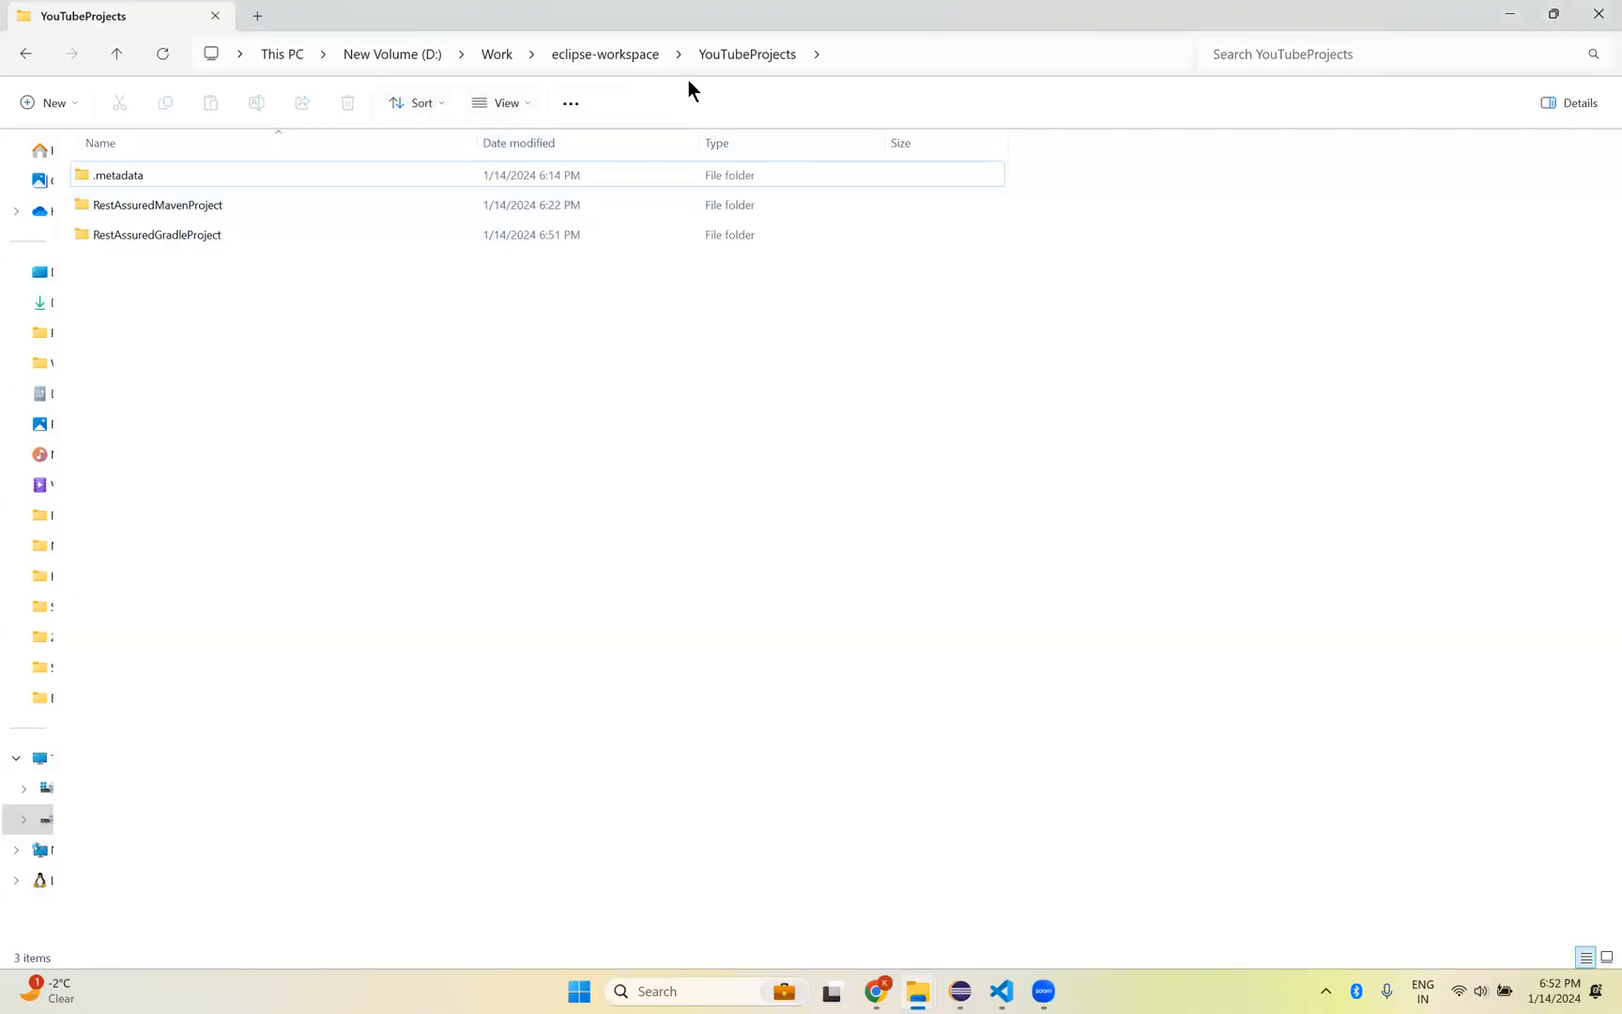
mouse_move(156, 234)
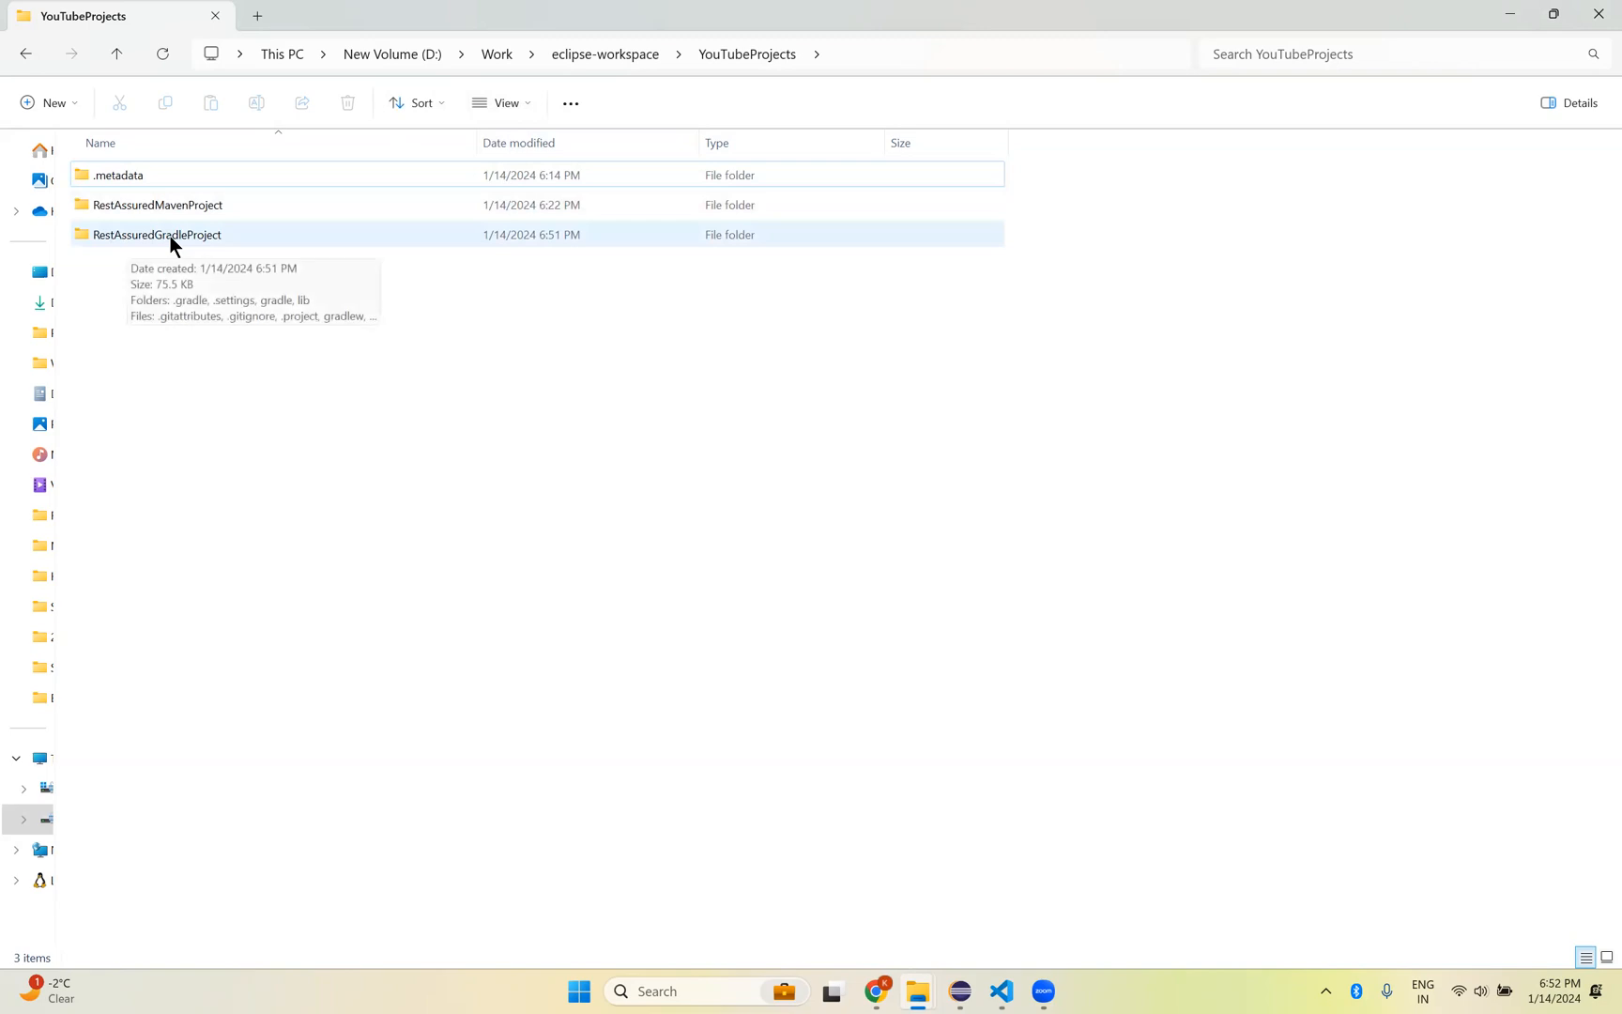
double_click(158, 235)
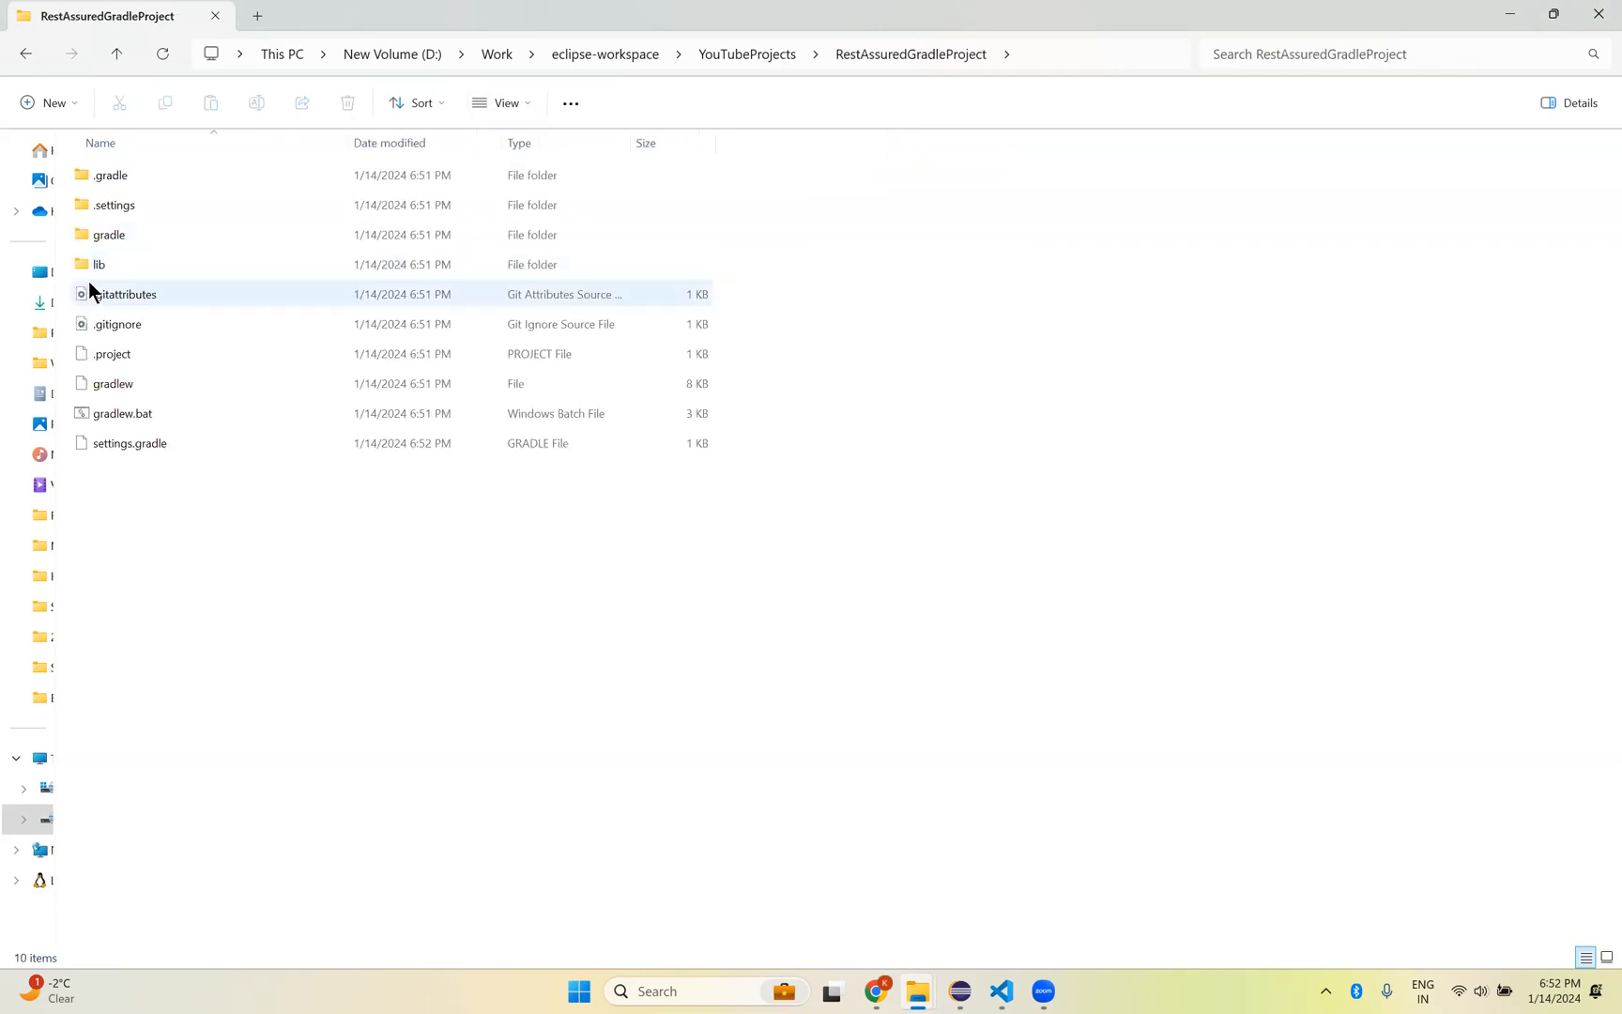
left_click(100, 264)
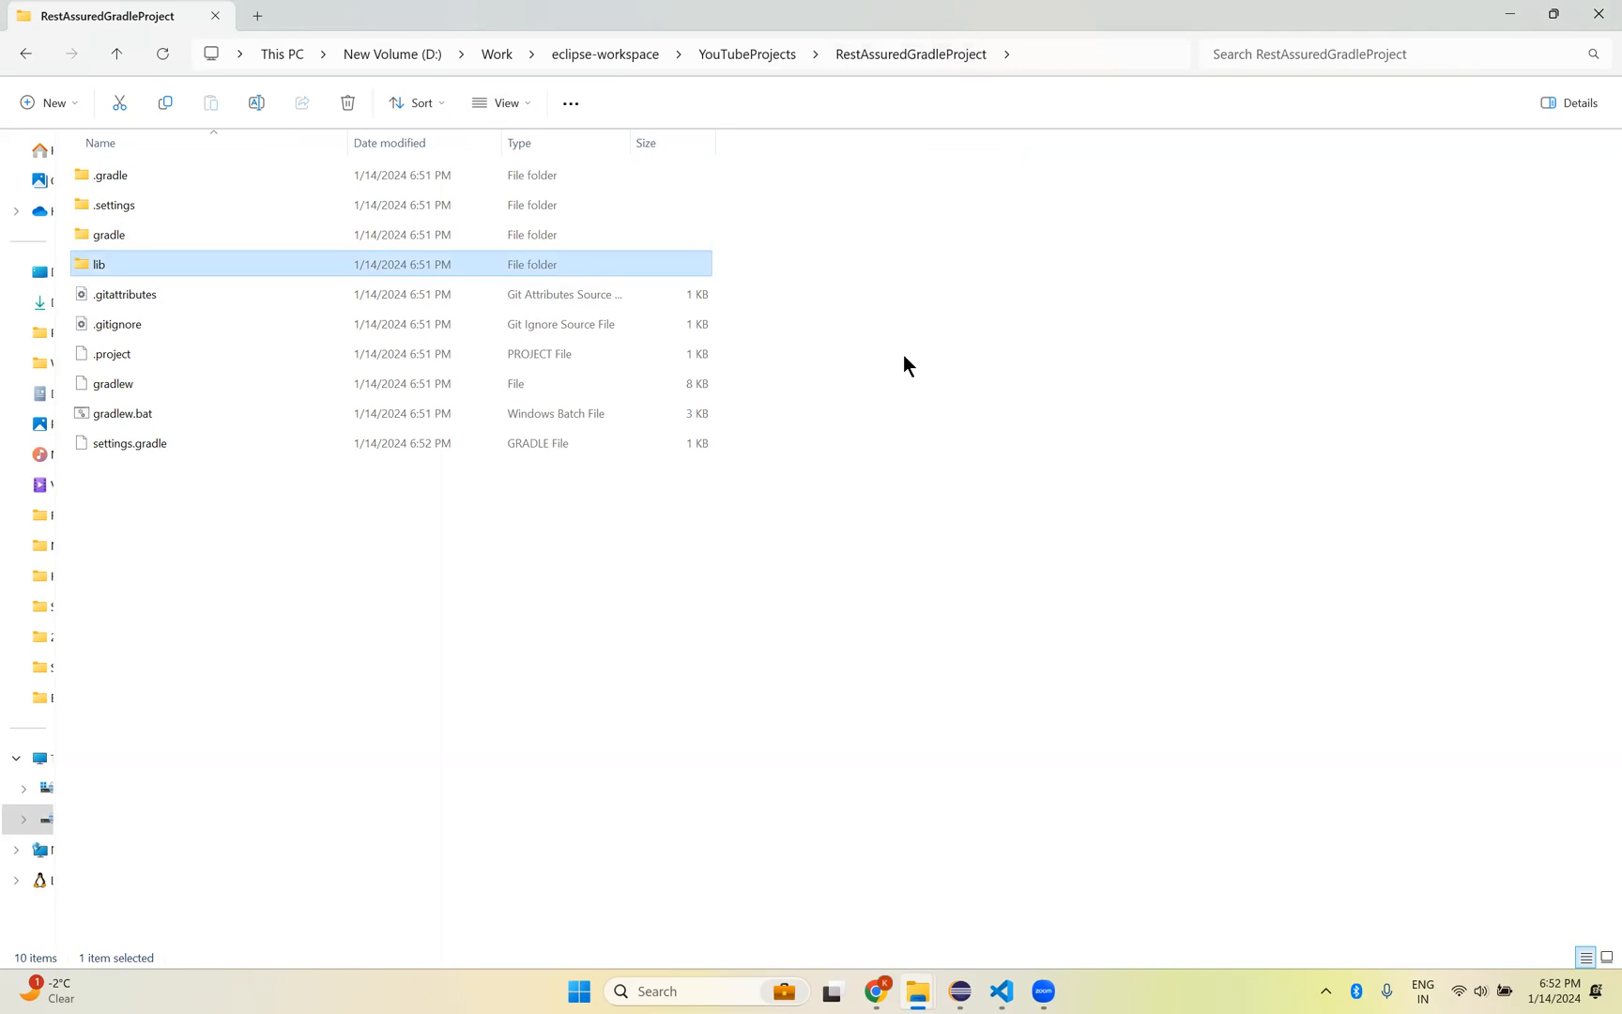
left_click(449, 584)
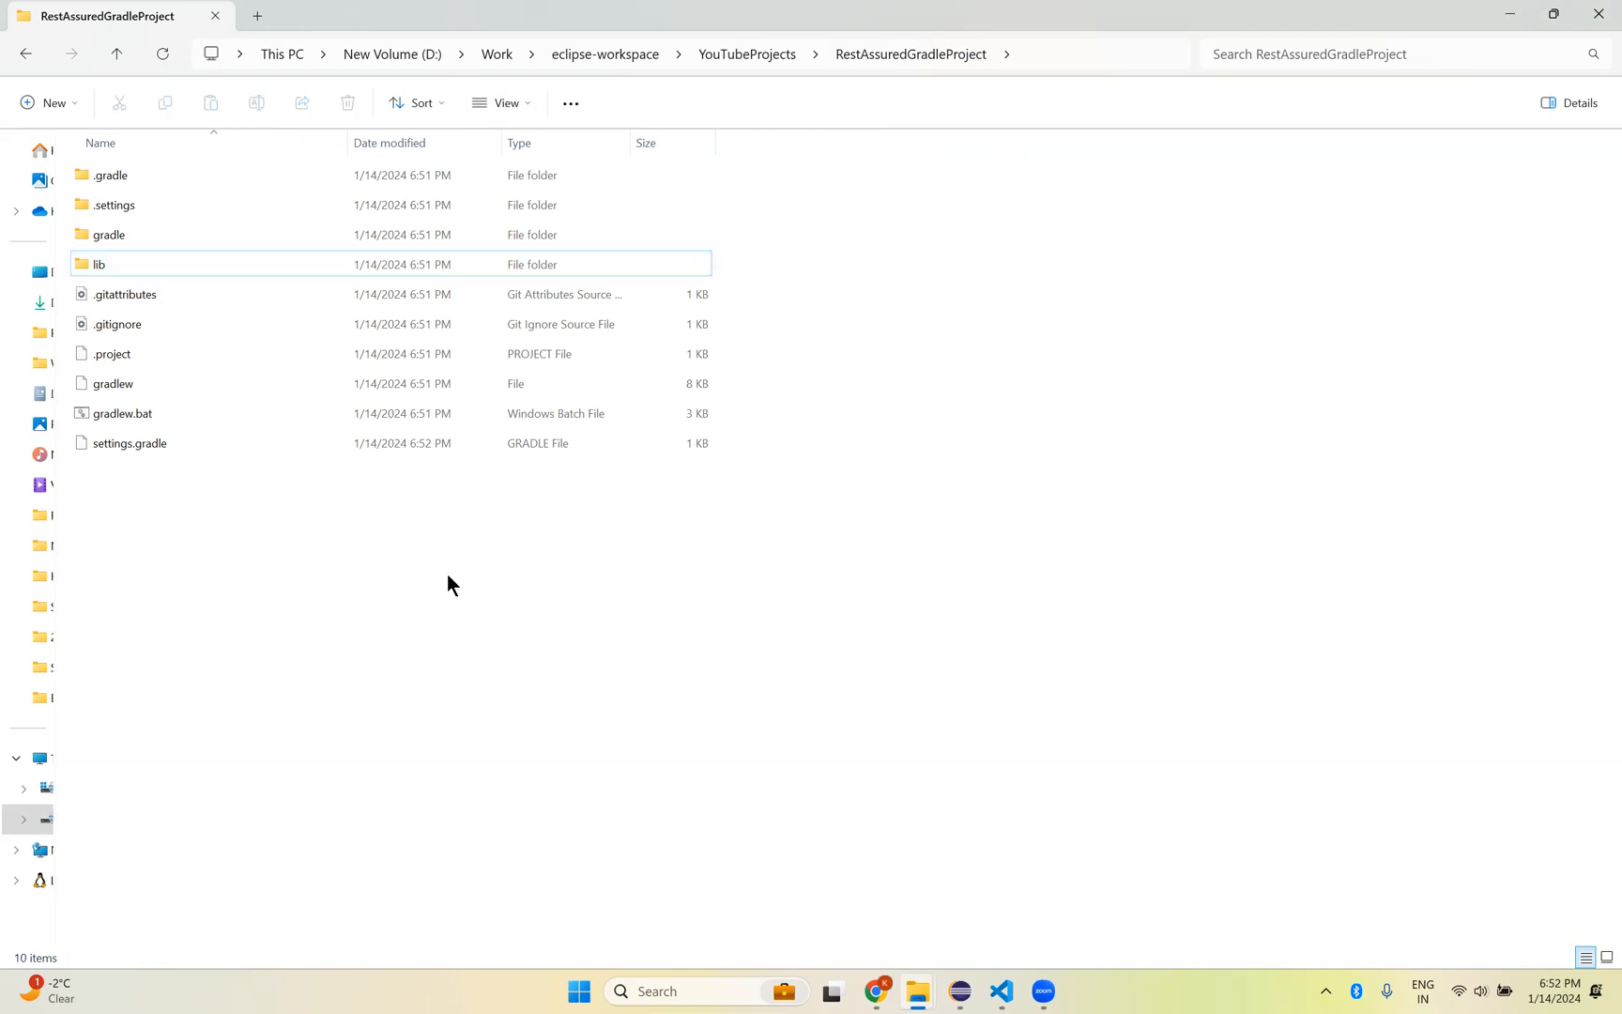
left_click(100, 264)
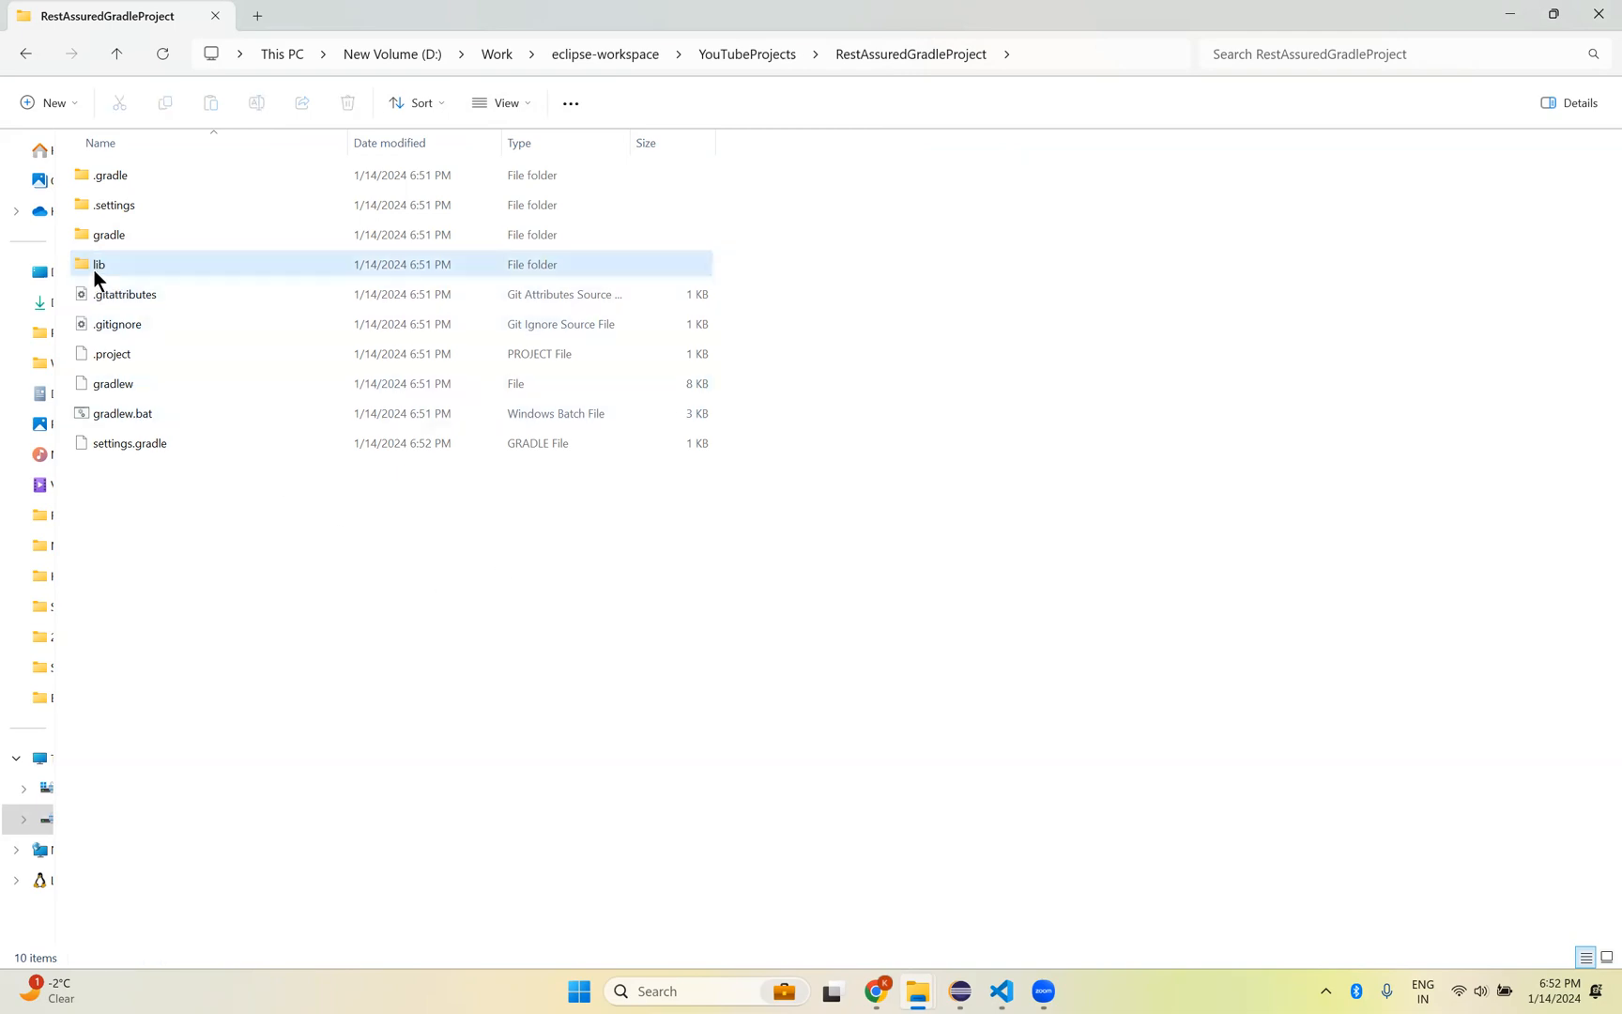
double_click(100, 265)
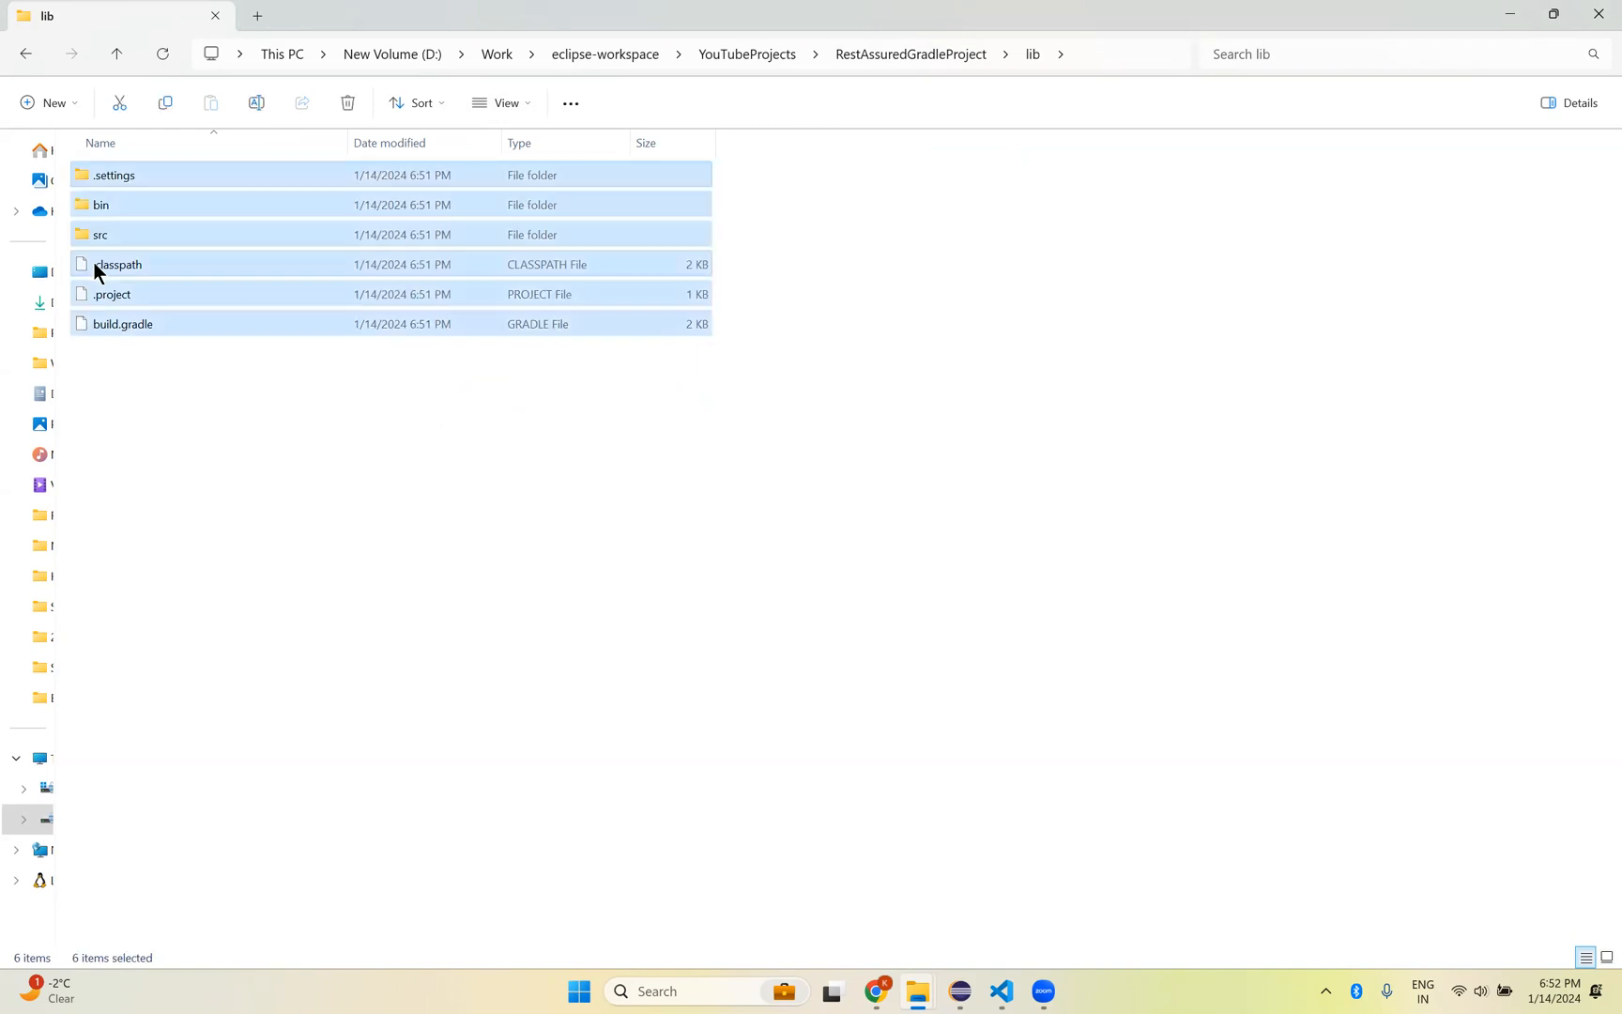
mouse_move(133, 221)
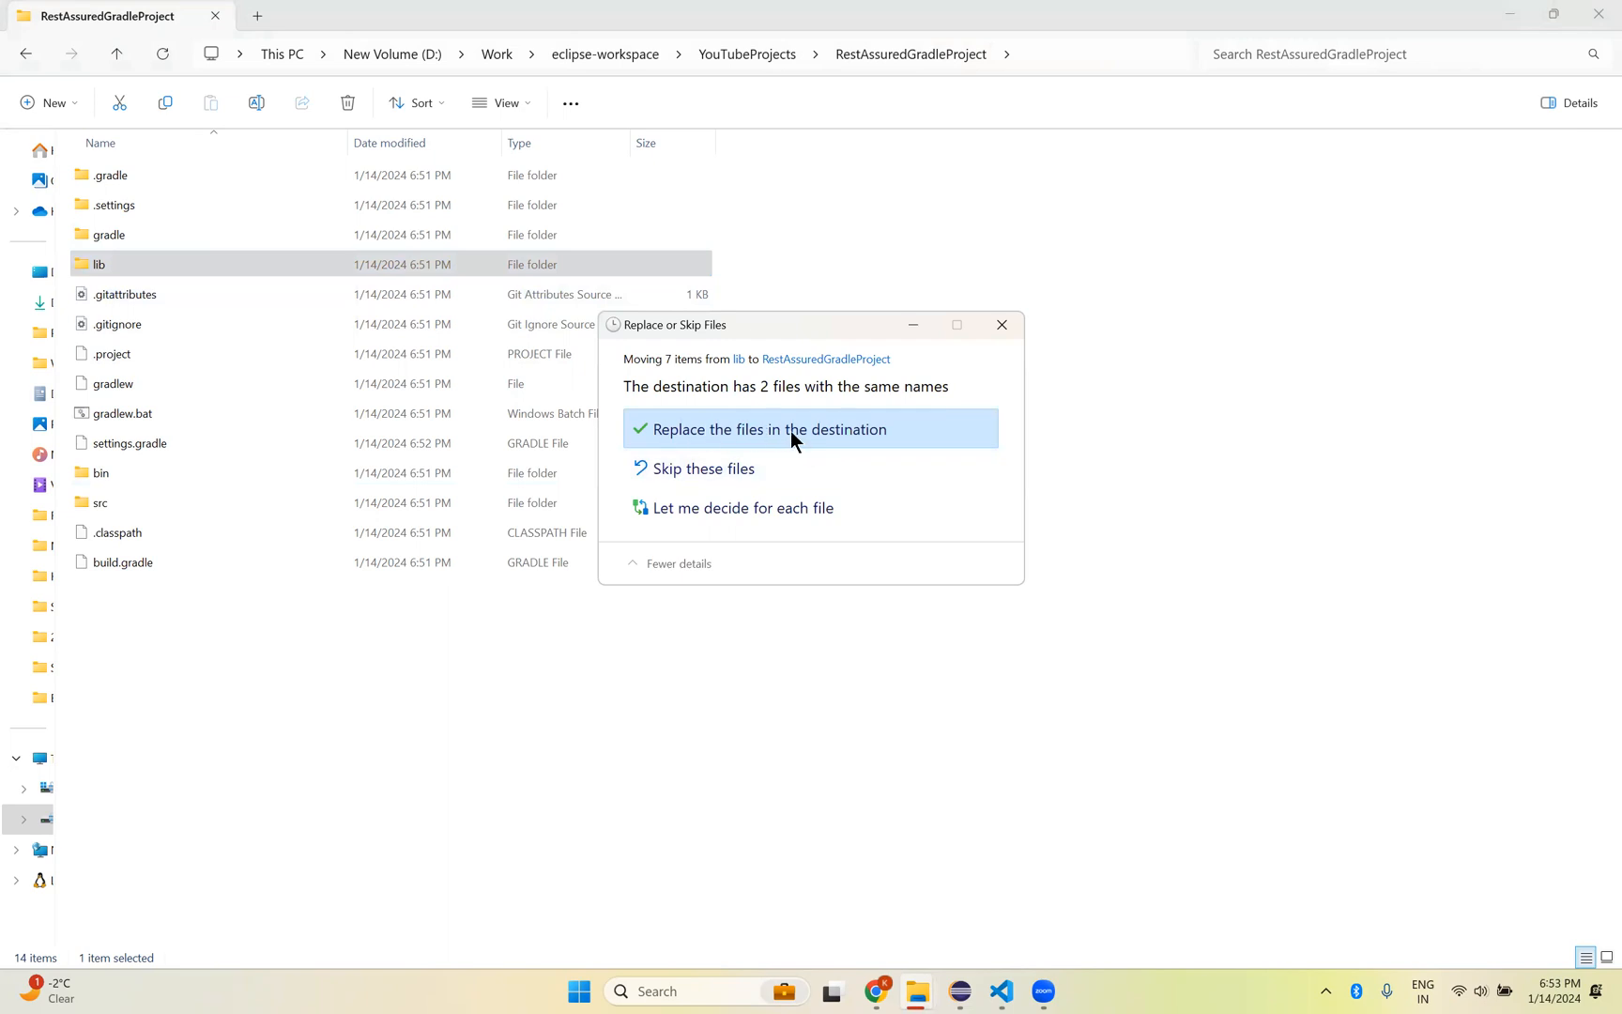
mouse_move(780, 441)
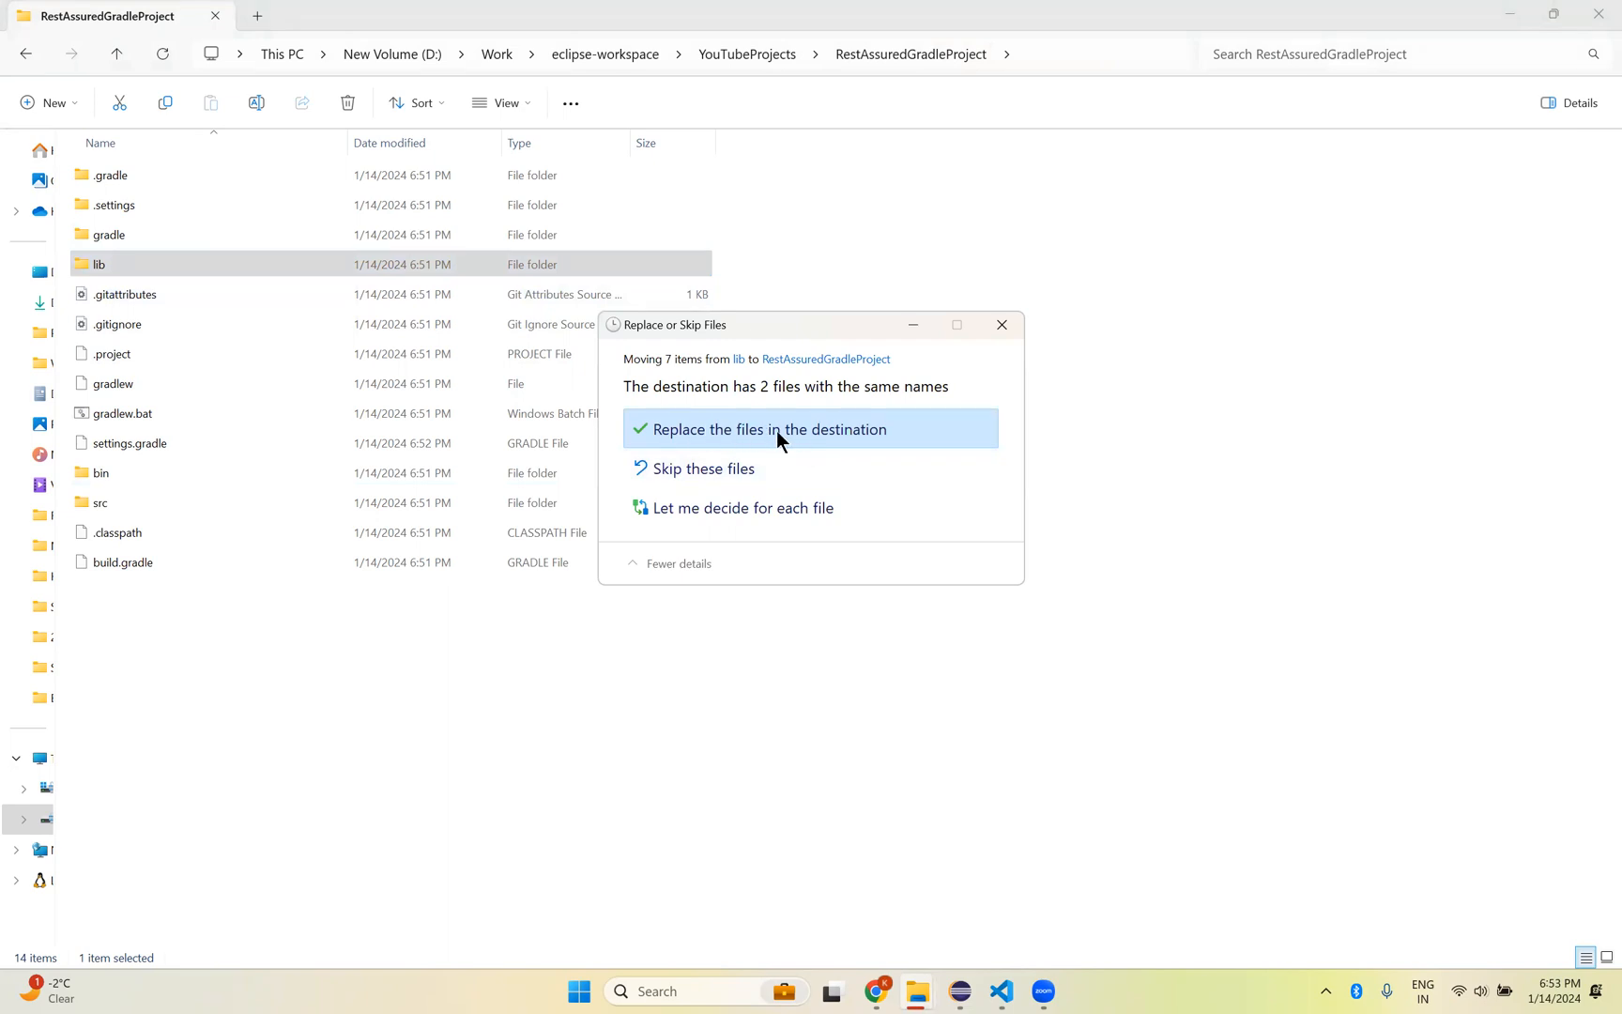
Step: Move lib's contents into RestAssuredGradleProject, replacing duplicates, and verify the result
left_click(768, 430)
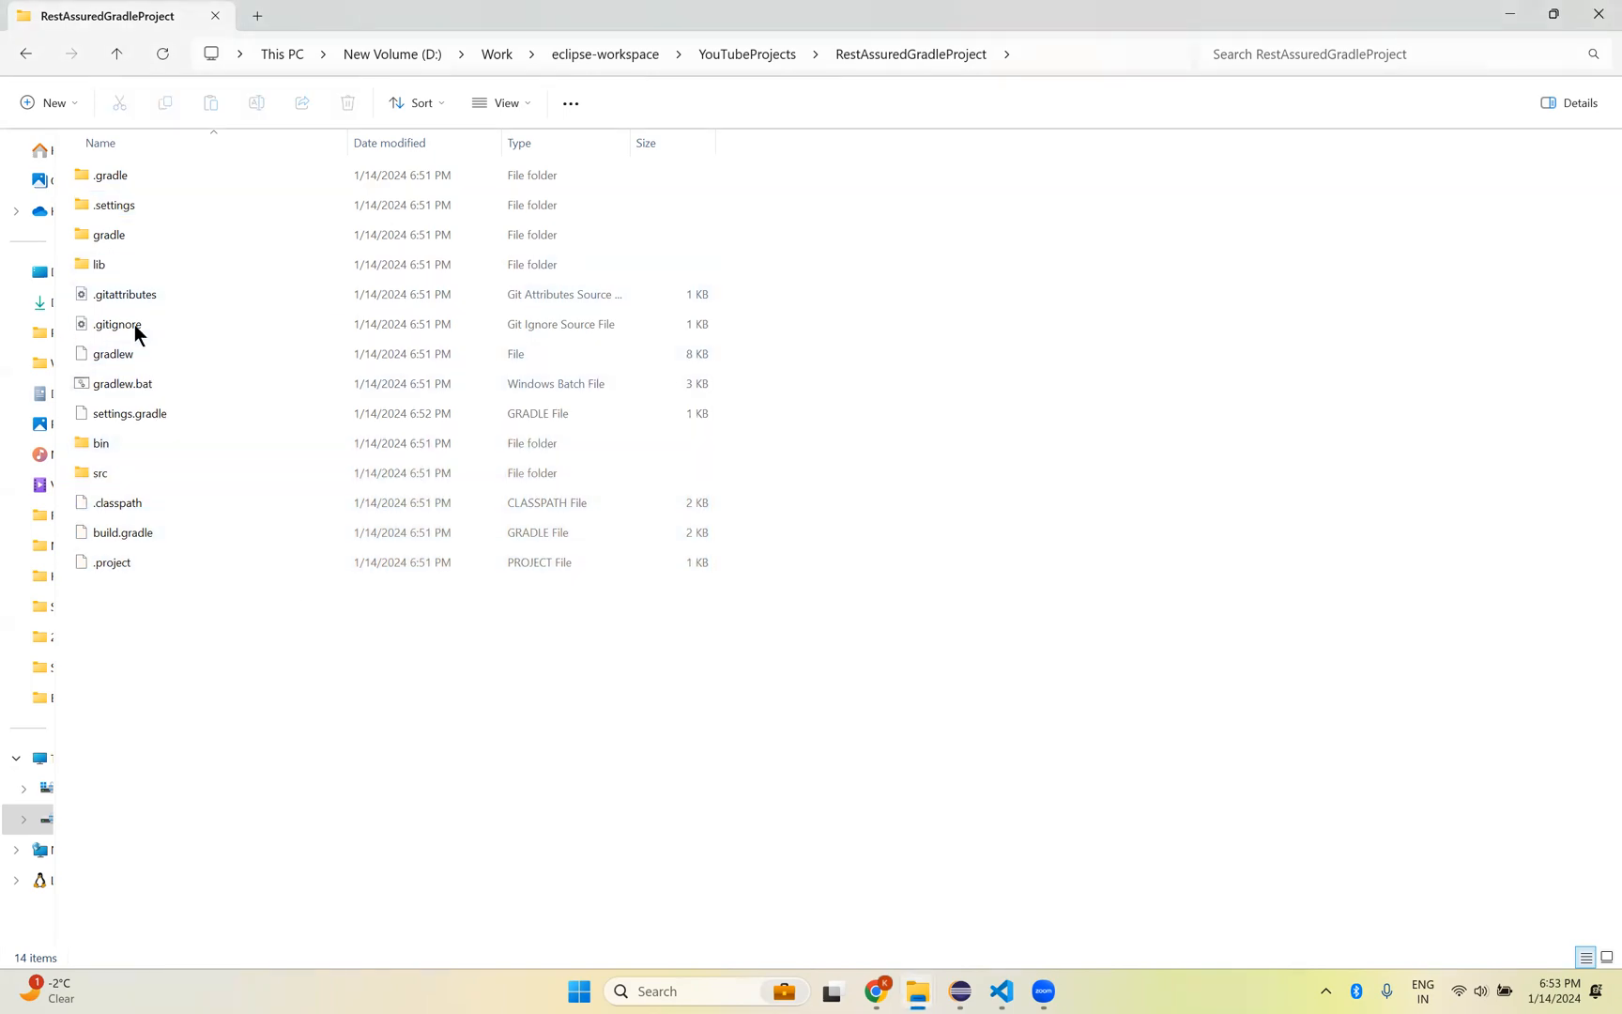
double_click(100, 265)
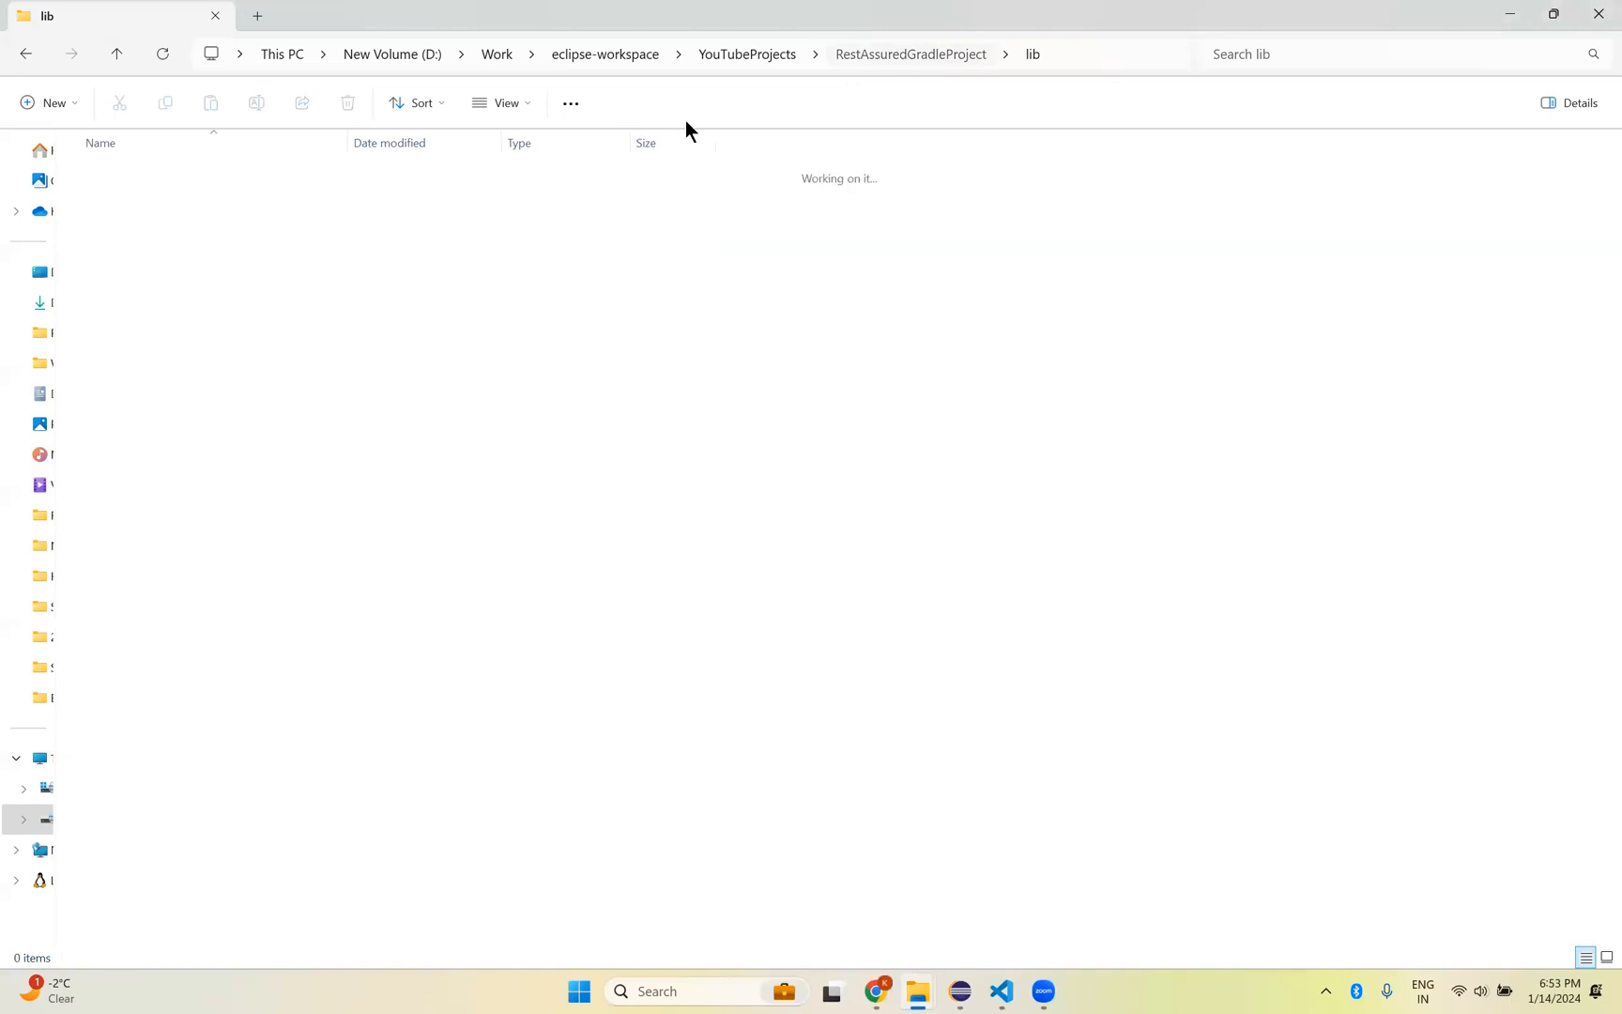
left_click(117, 54)
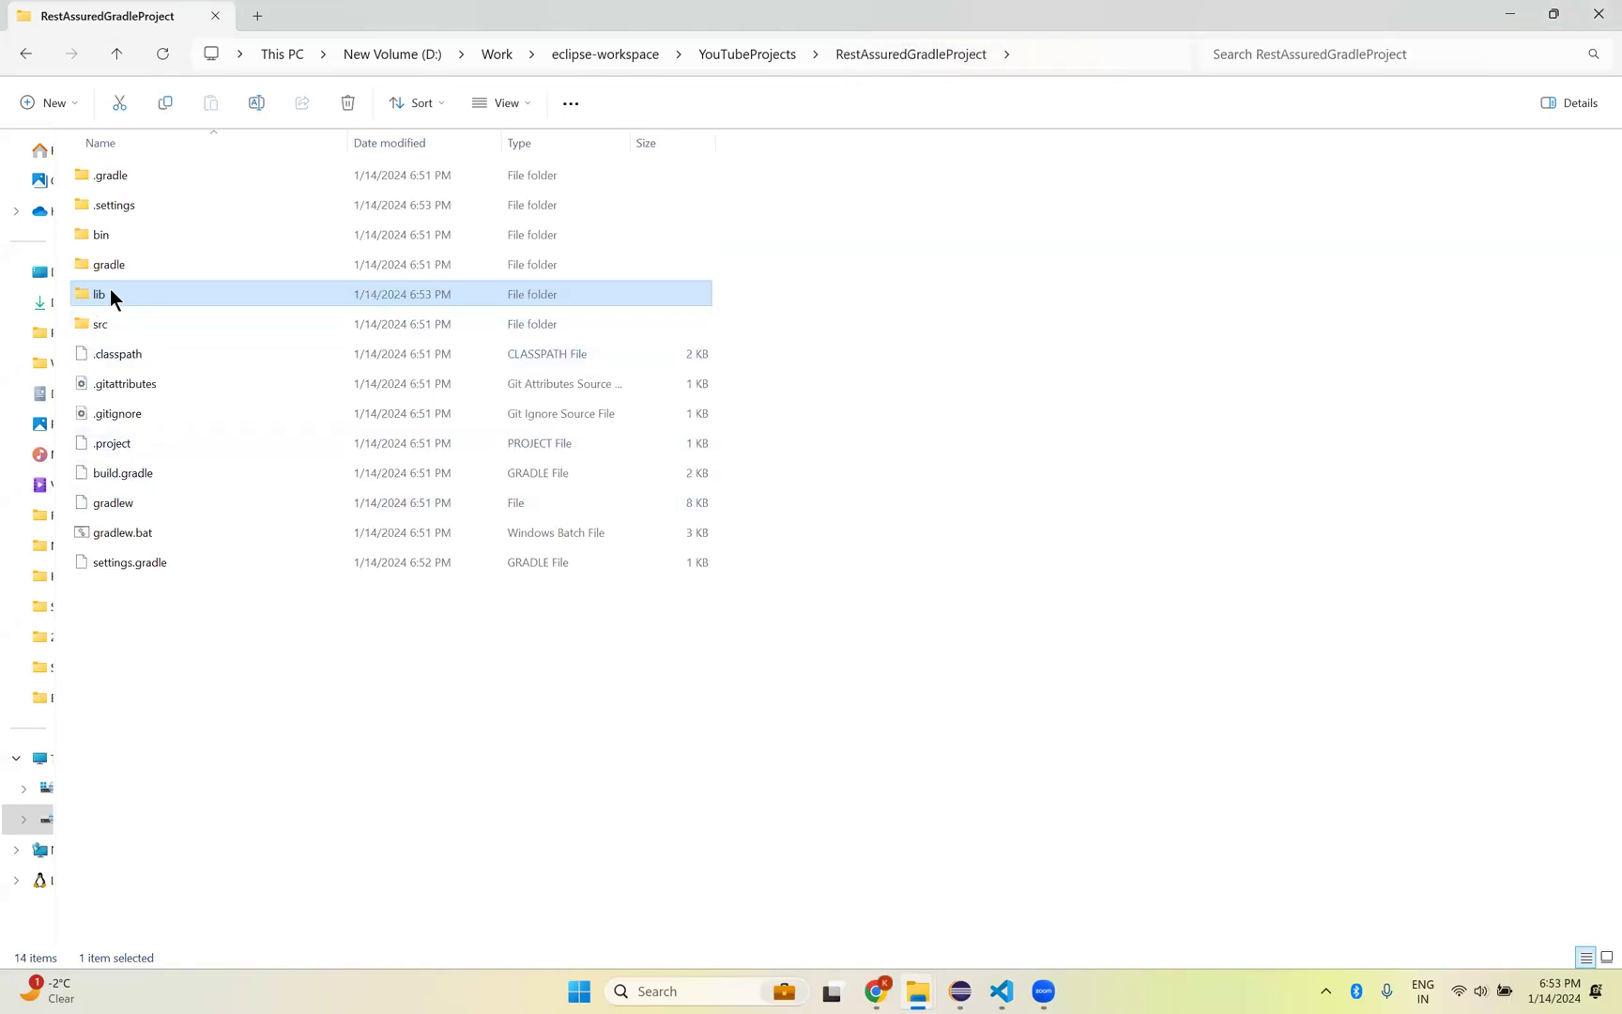
left_click(100, 323)
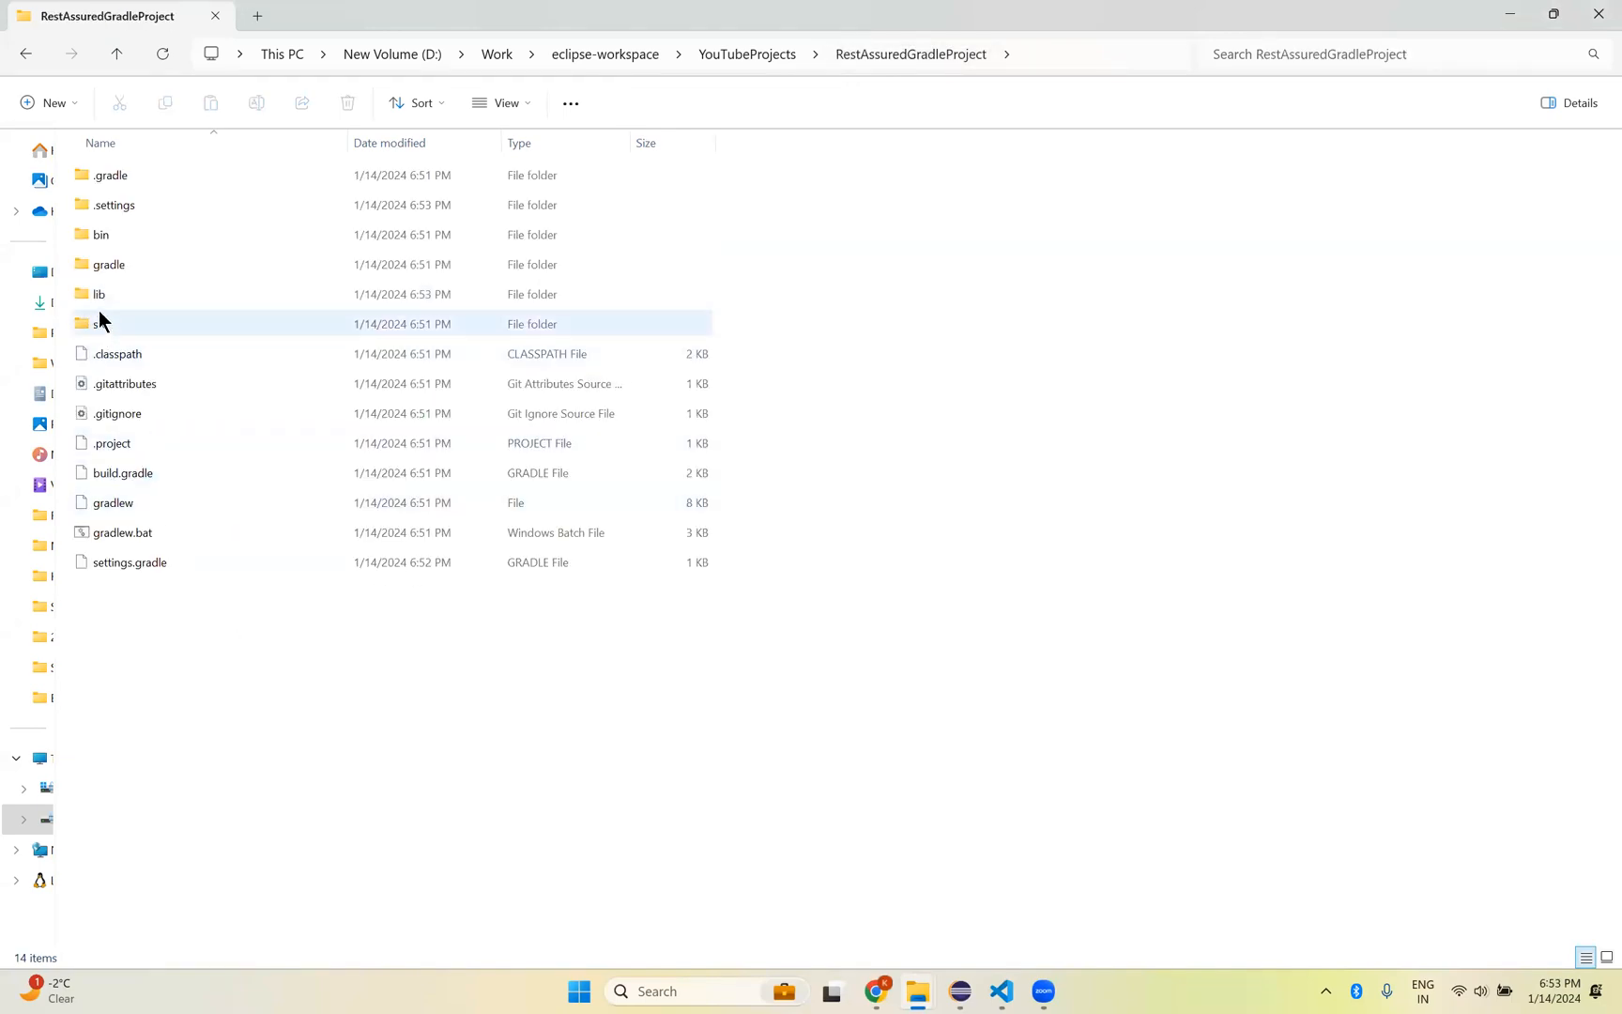
left_click(100, 293)
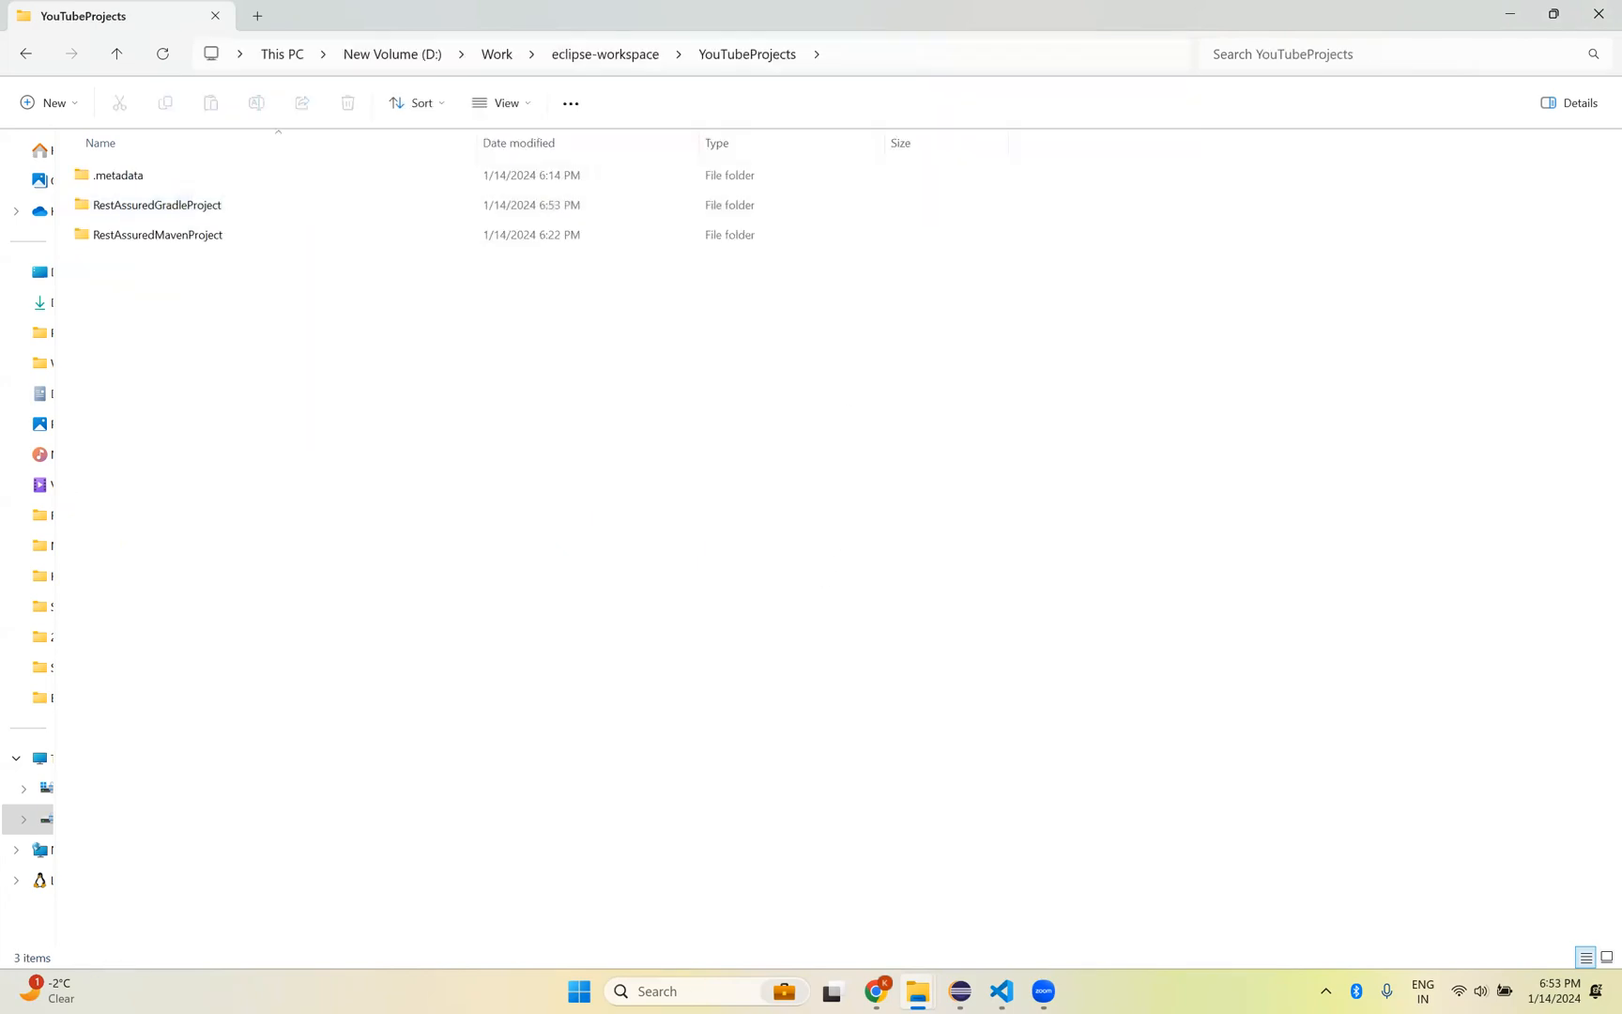
Step: Start importing an Existing Gradle Project from File > Import and reach the root folder page
left_click(959, 991)
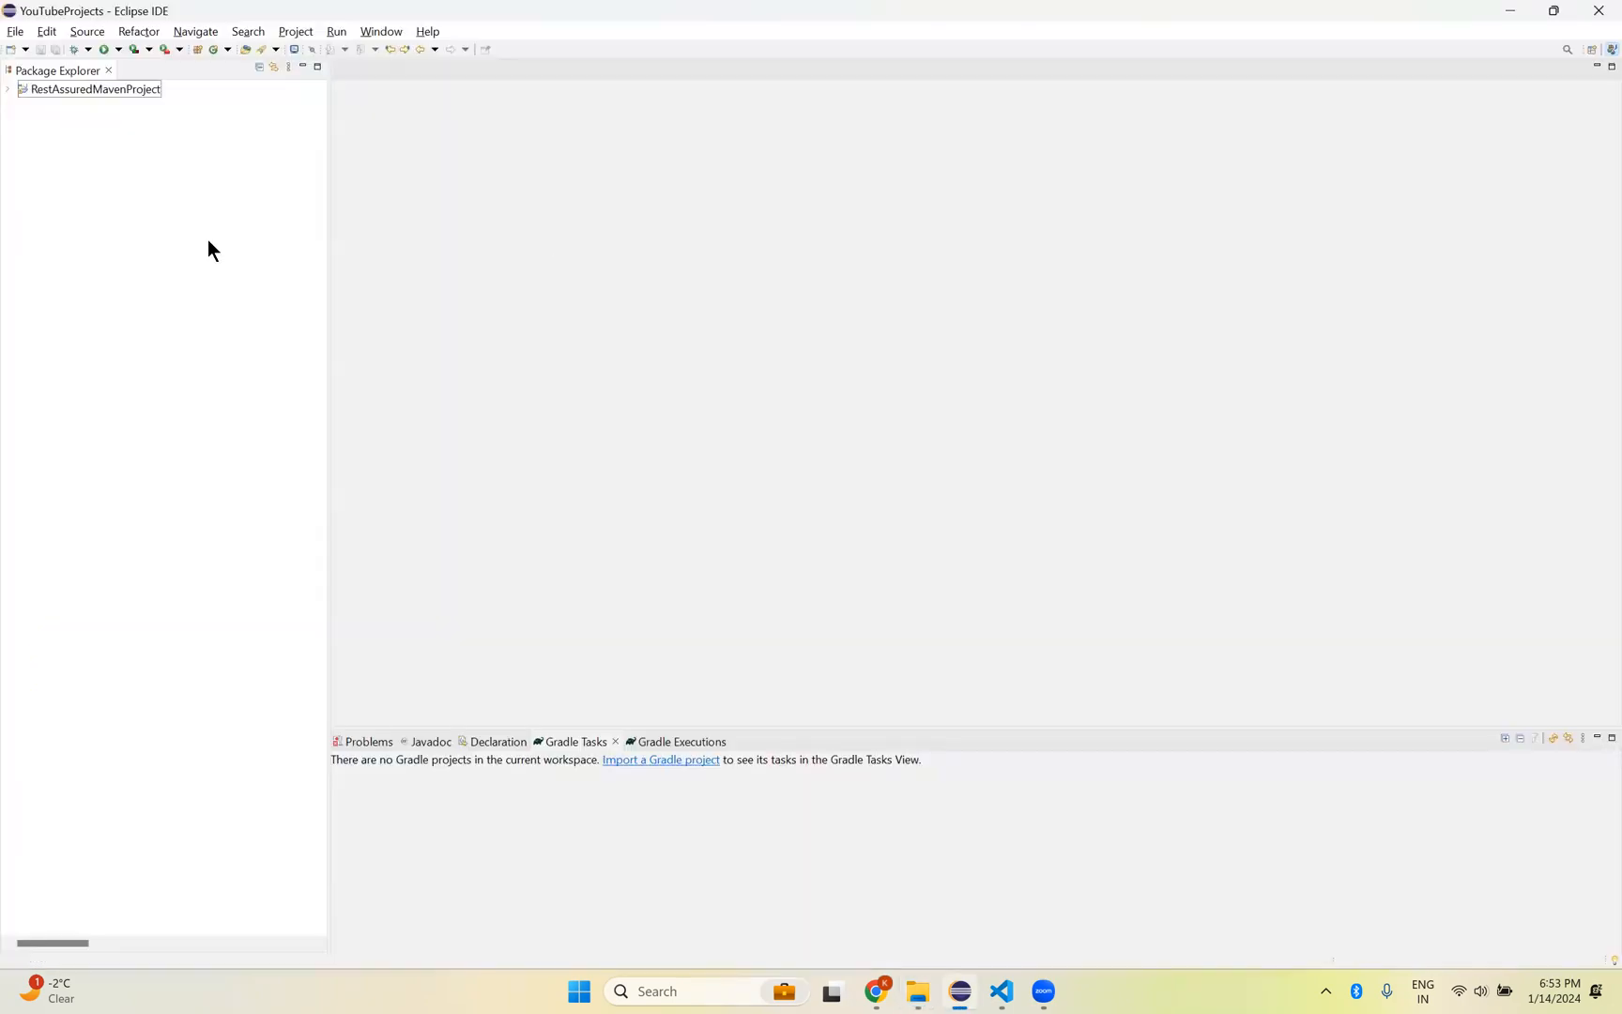
left_click(15, 32)
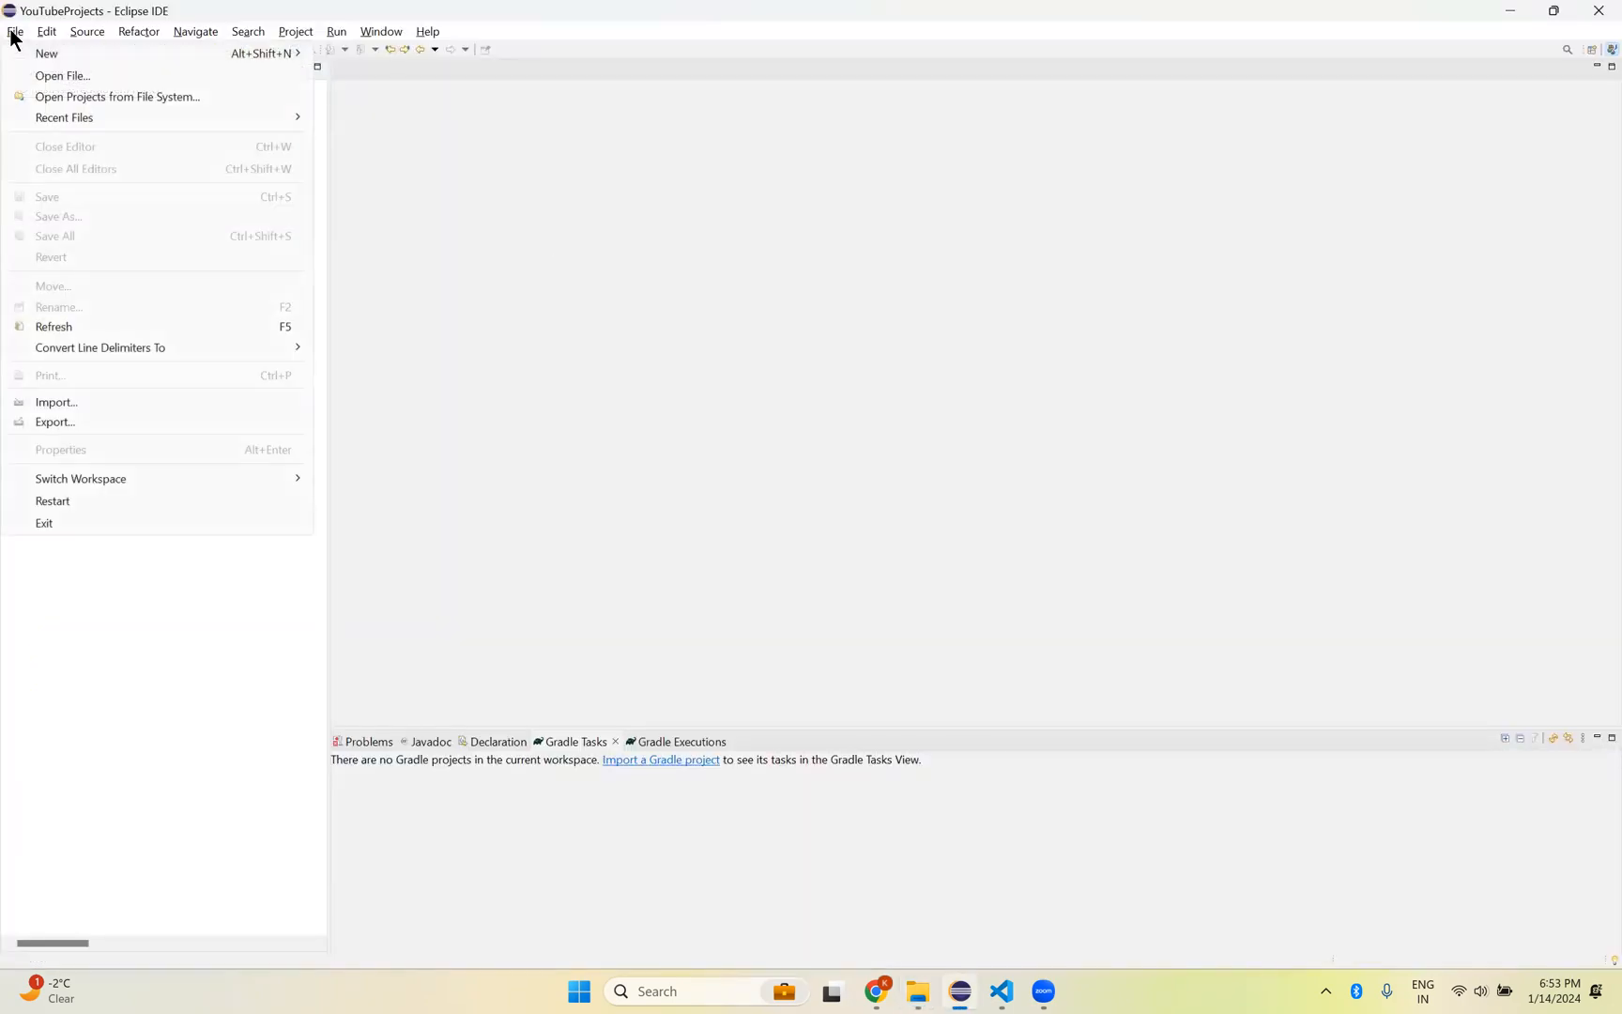
left_click(57, 403)
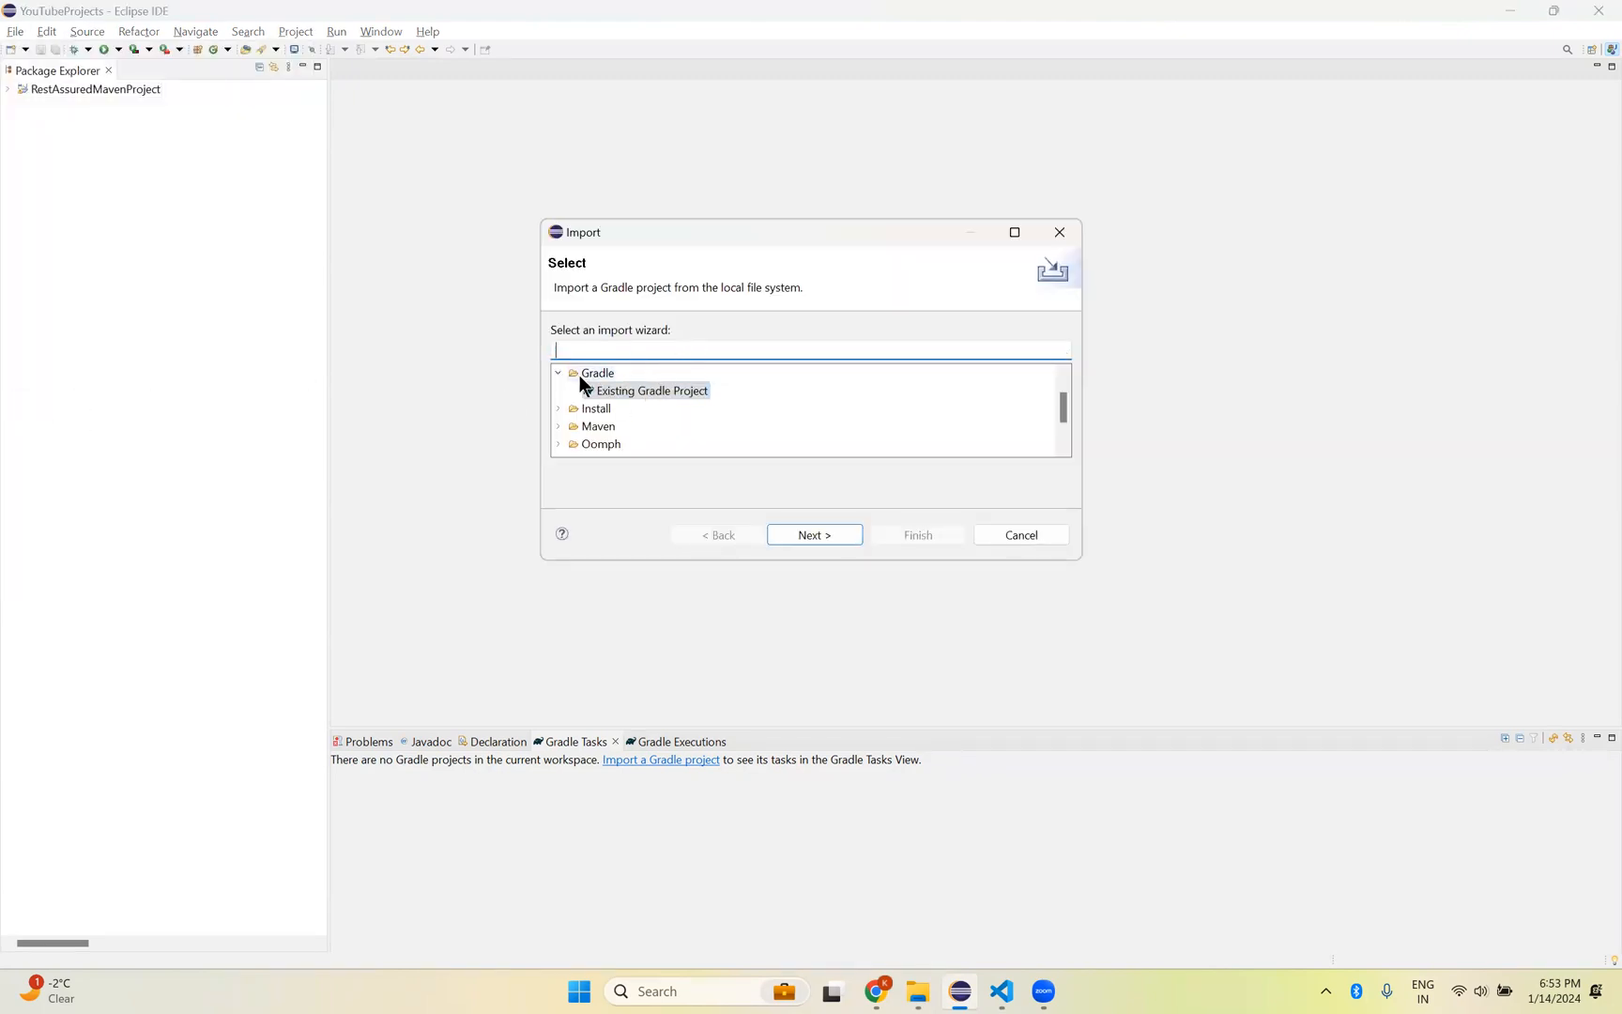
left_click(558, 372)
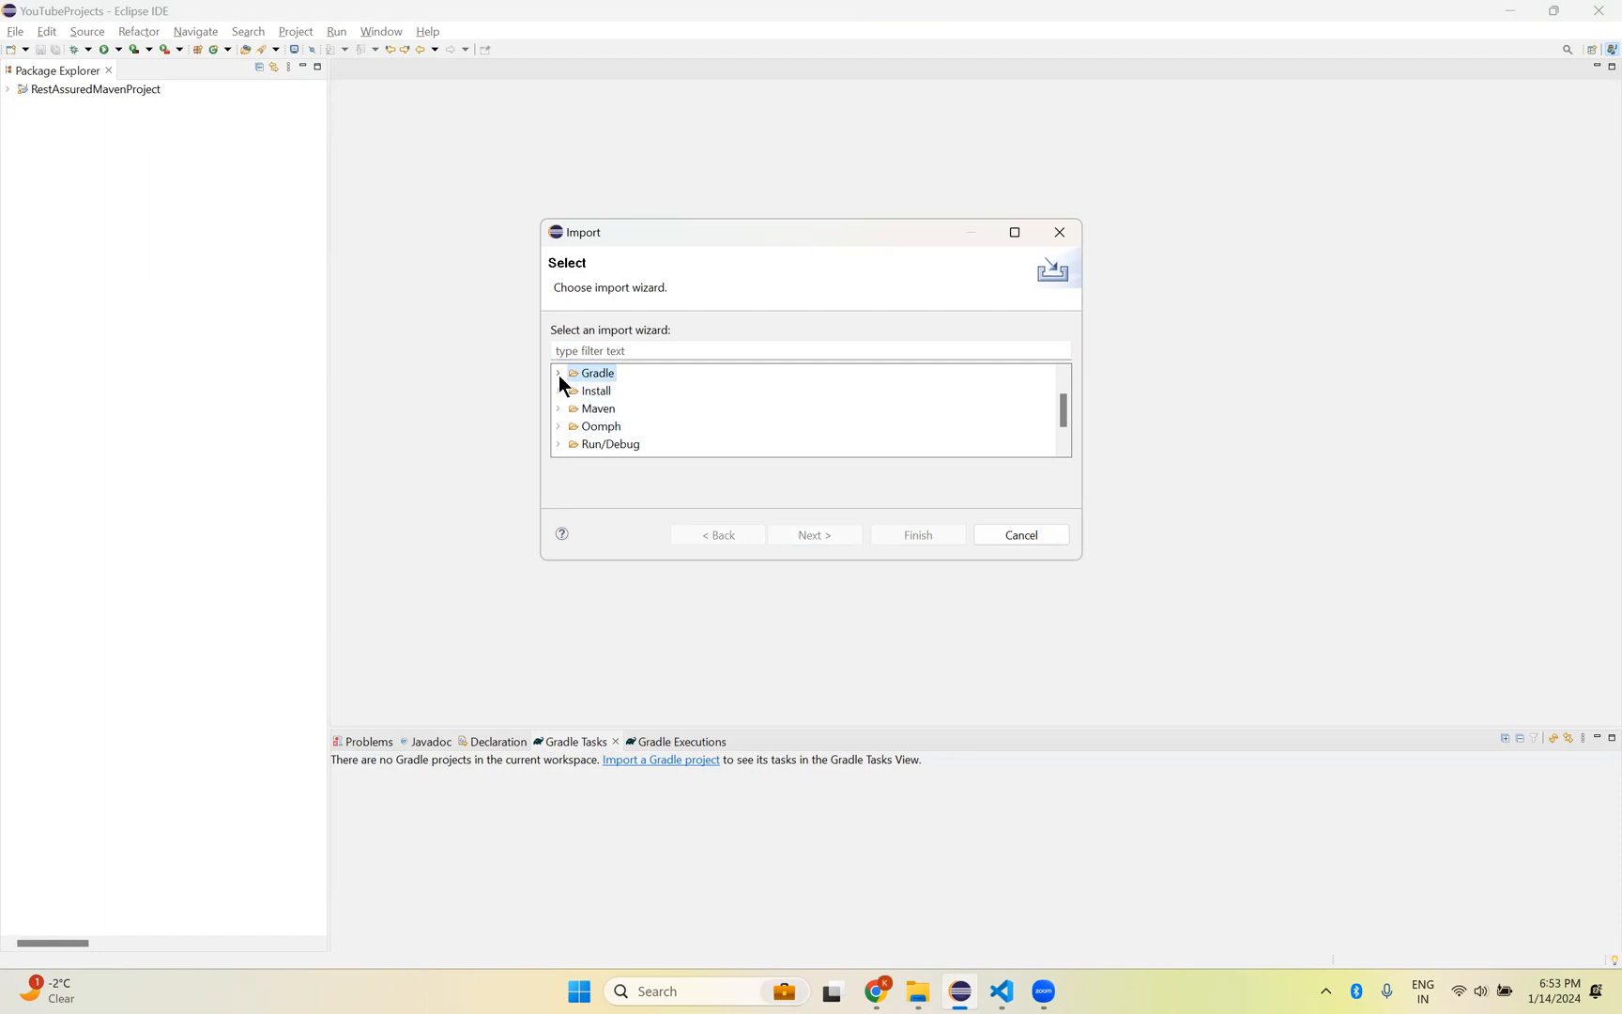
left_click(560, 372)
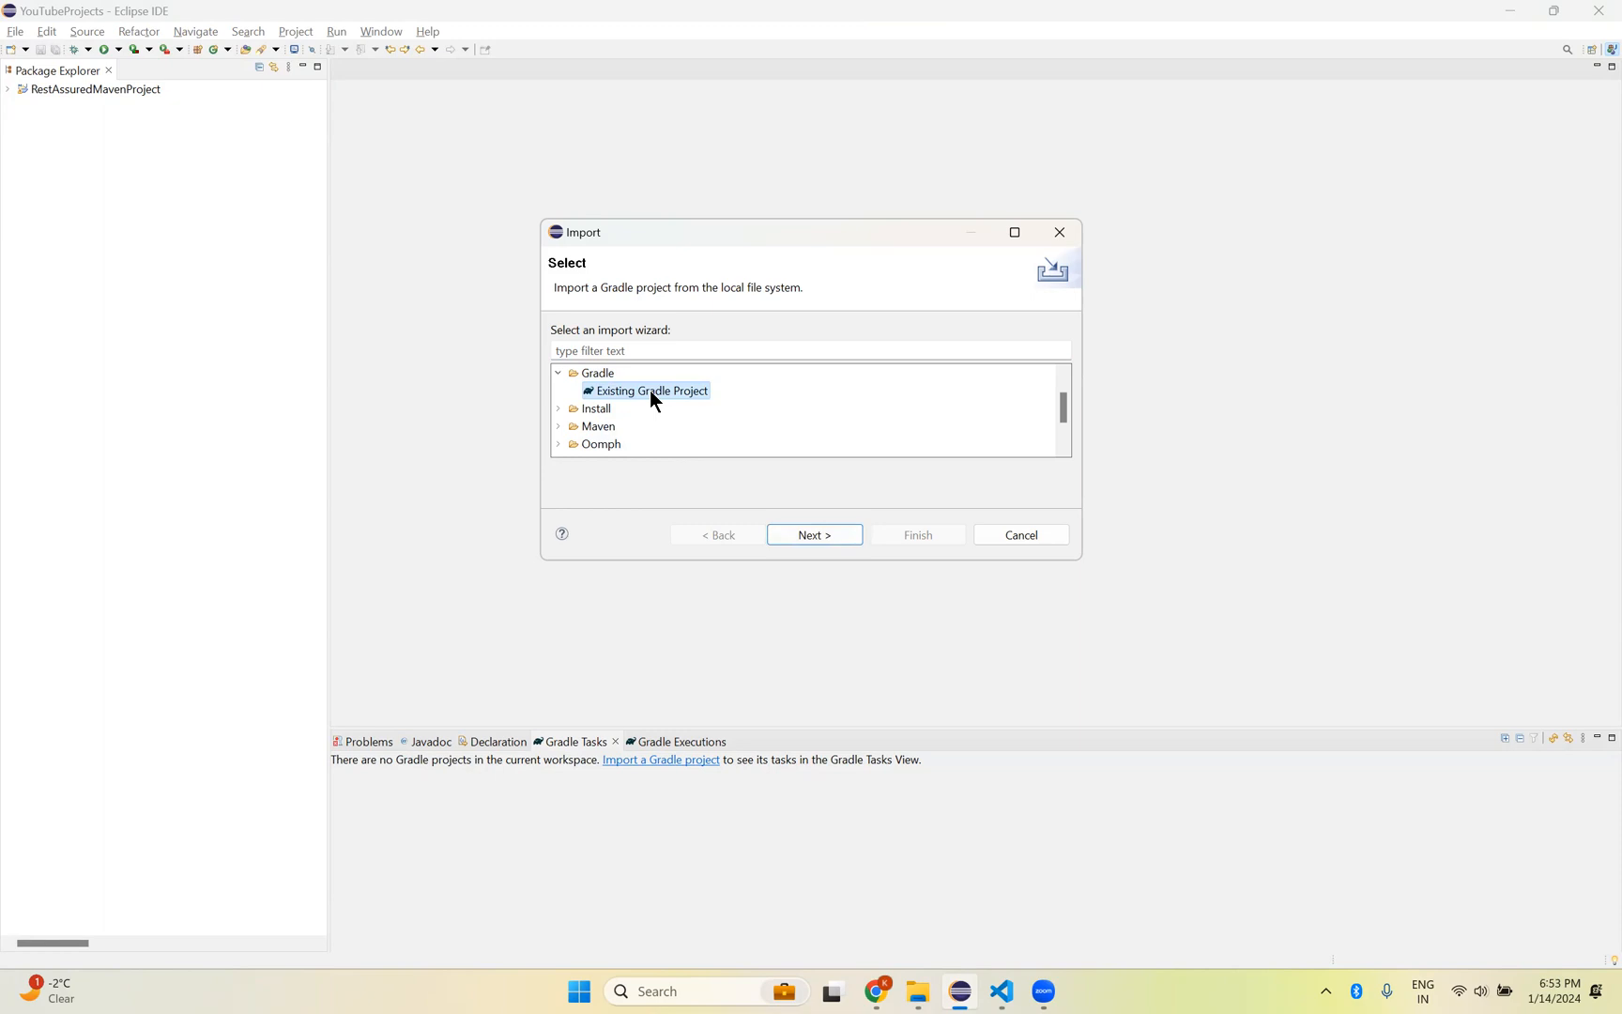
mouse_move(595, 280)
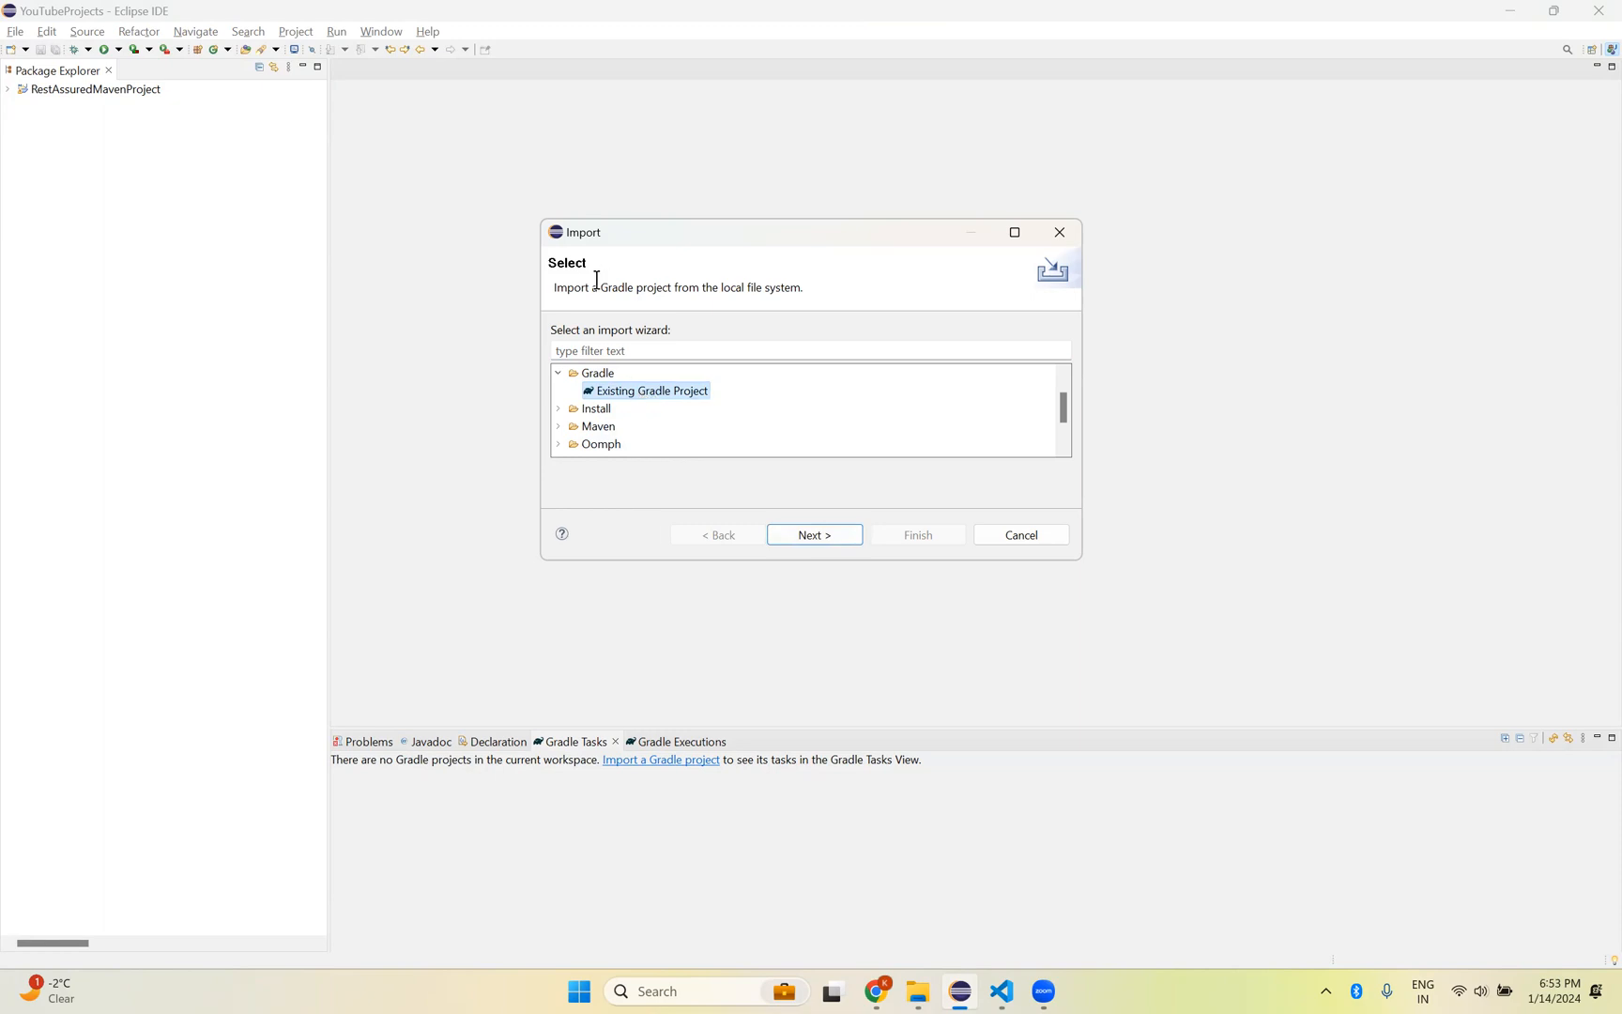
mouse_move(614, 402)
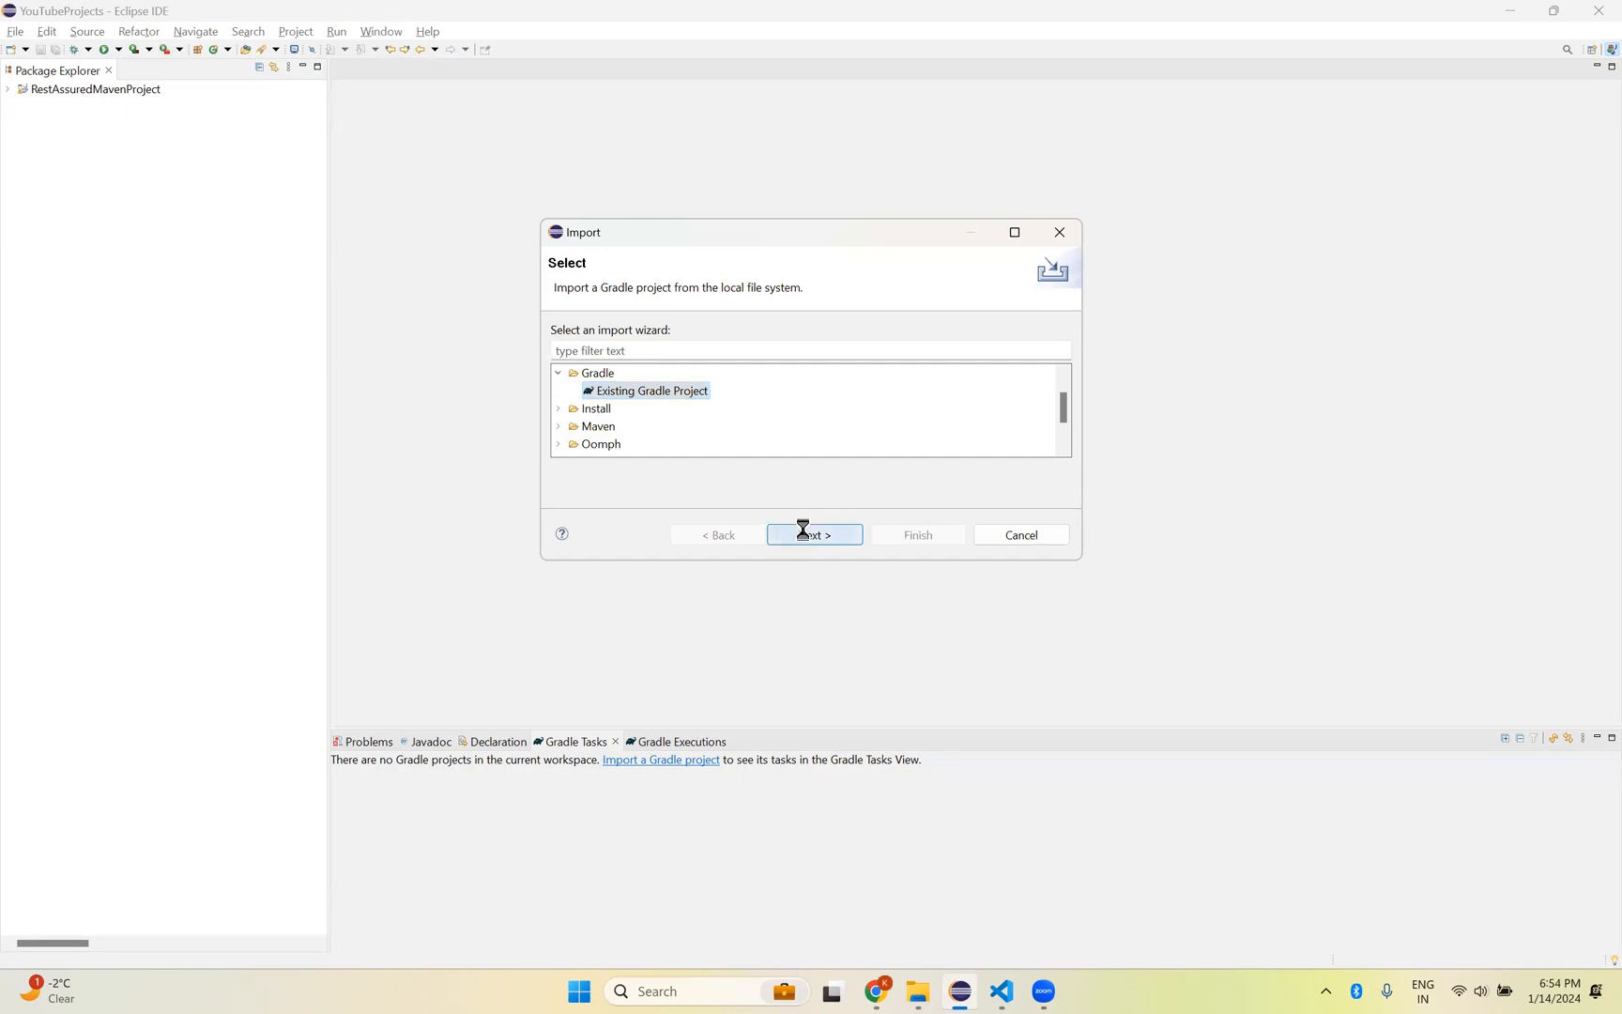
left_click(813, 536)
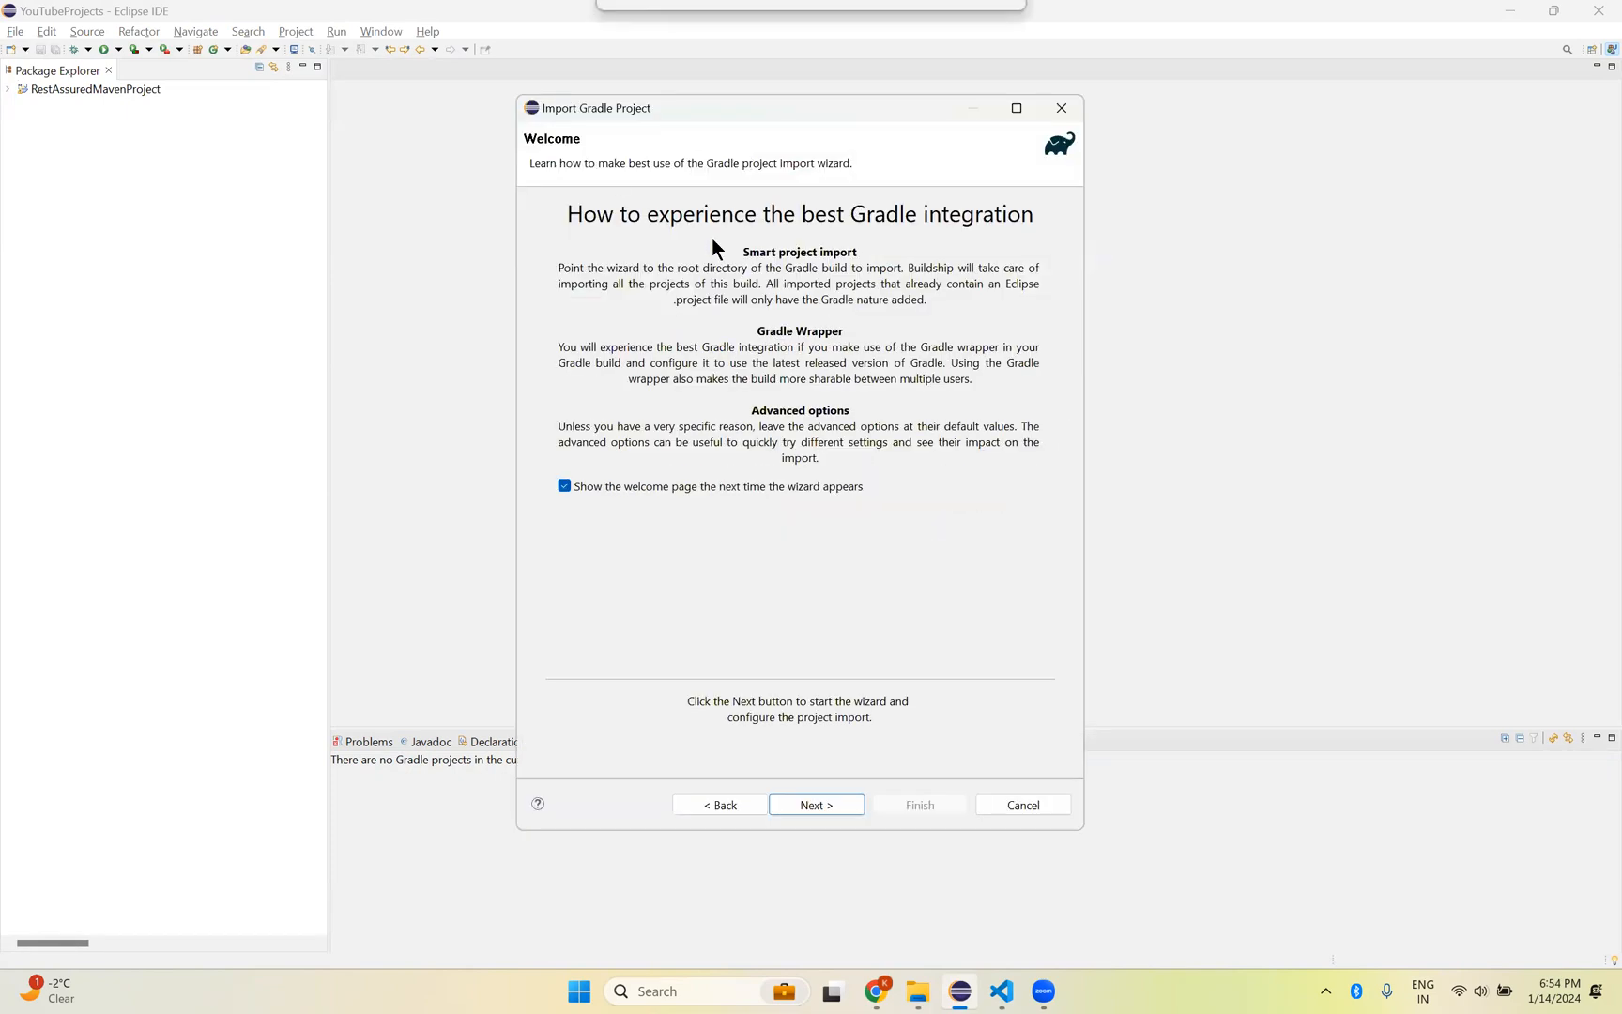
left_click(816, 806)
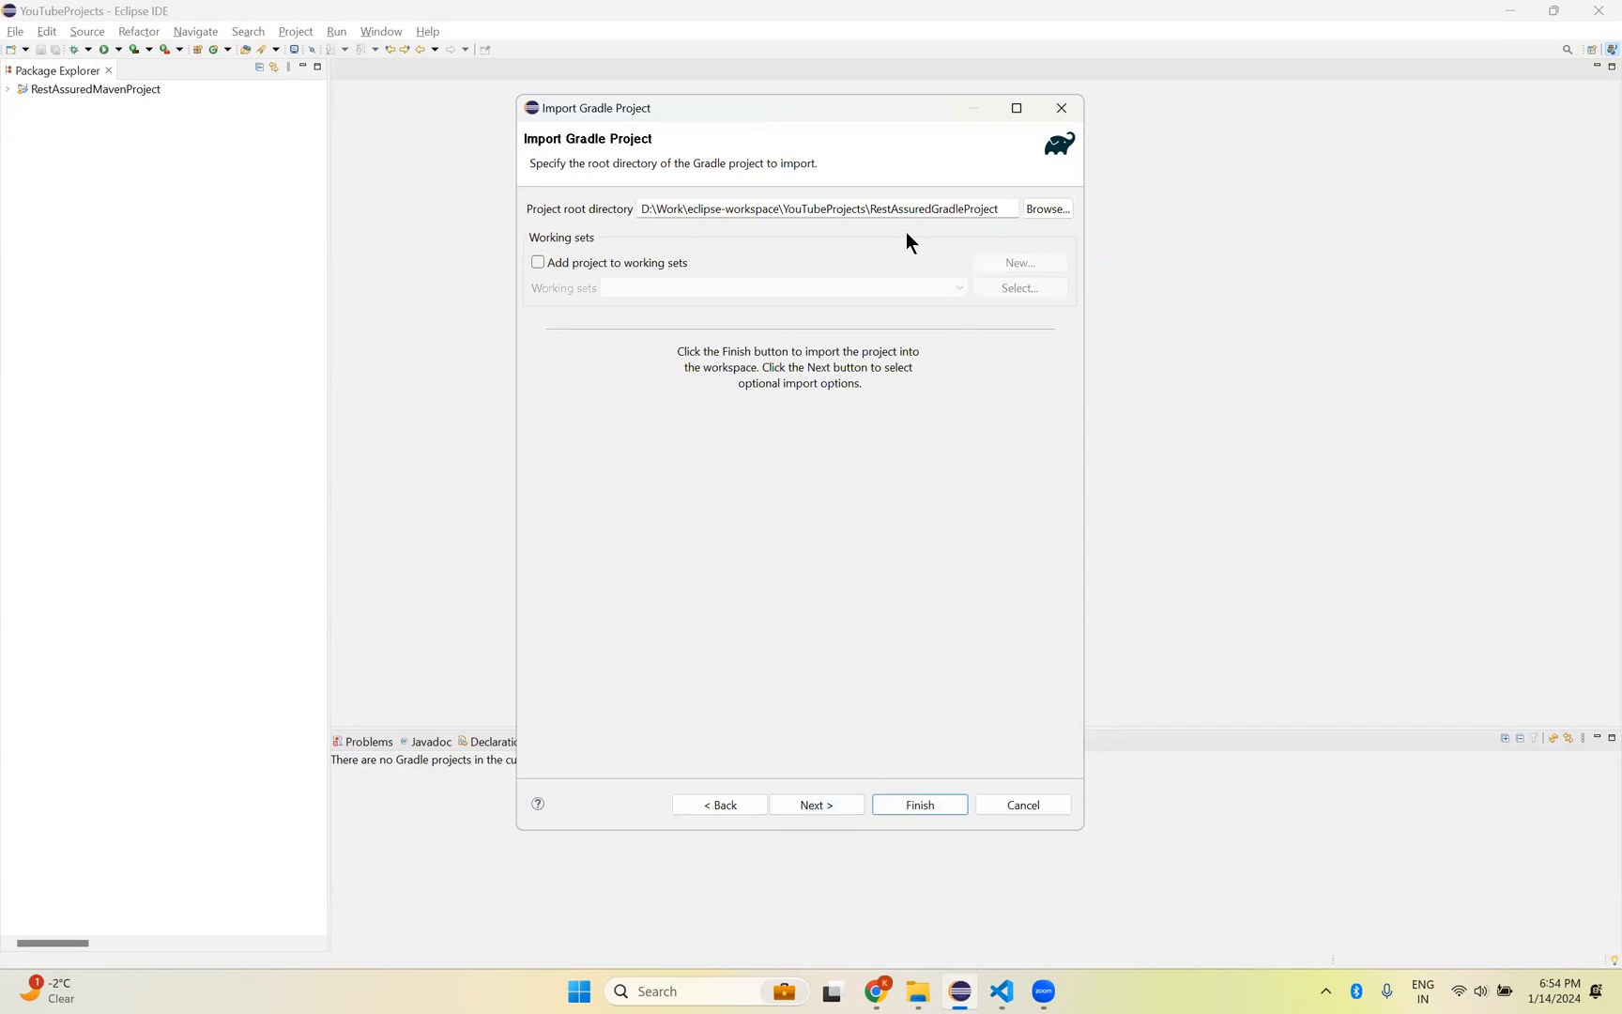
mouse_move(1003, 208)
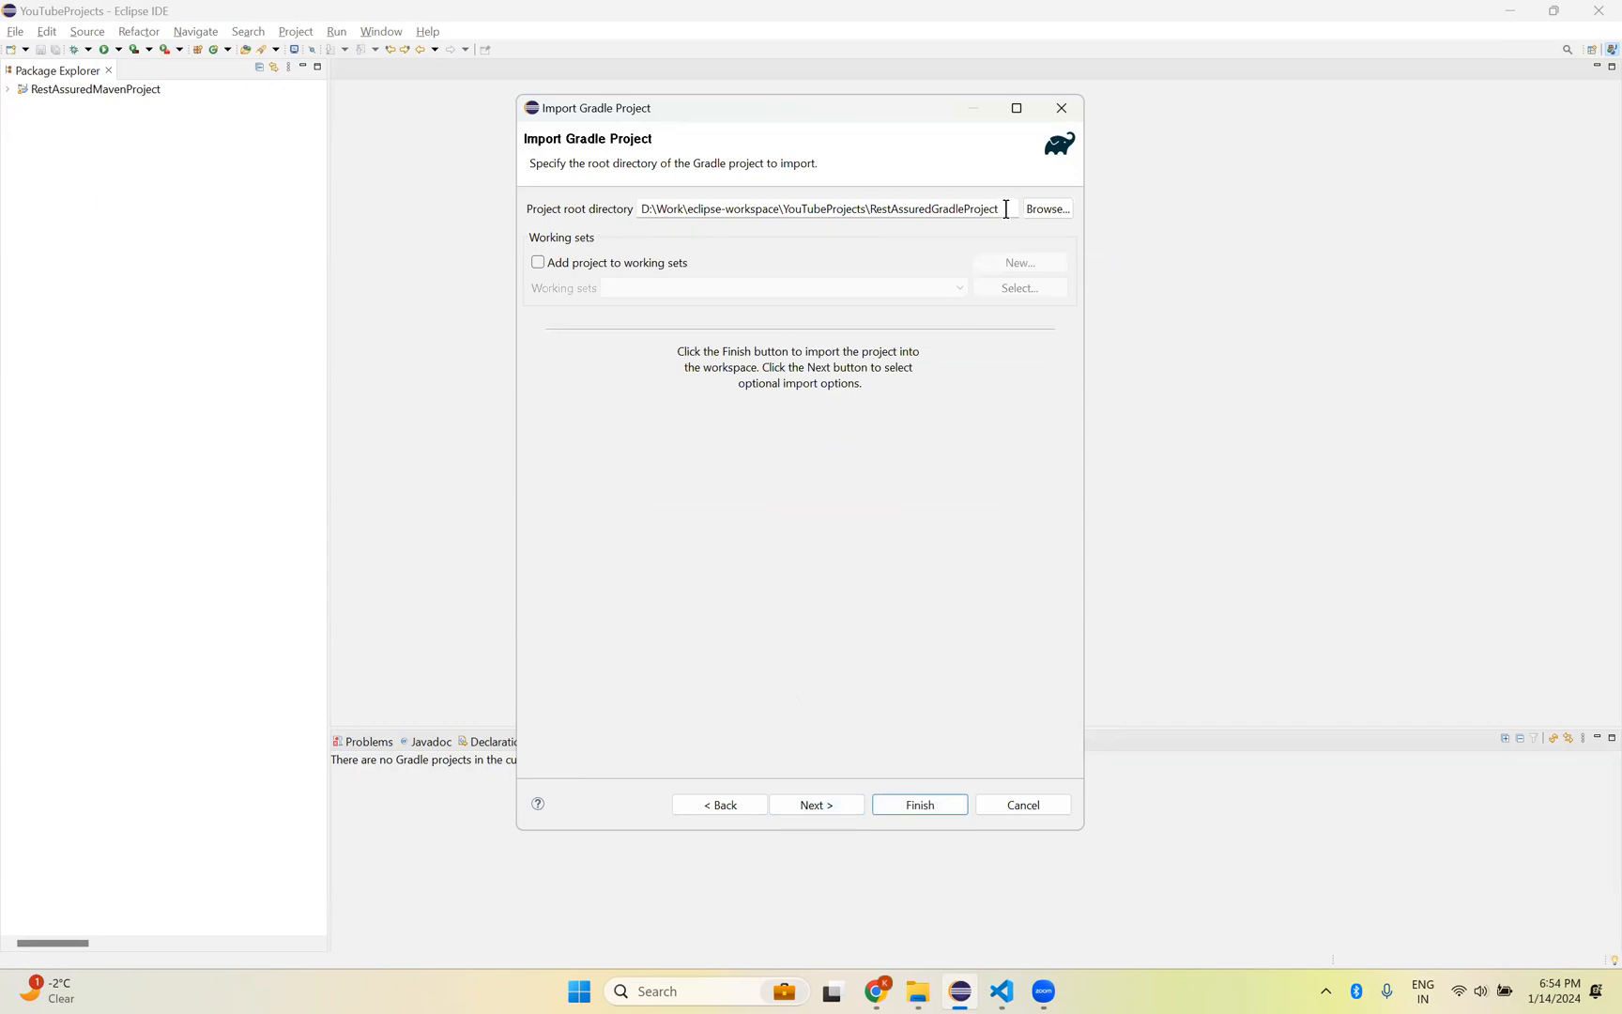
Step: Set RestAssuredGradleProject as the project root folder and finish the import
triple_click(822, 208)
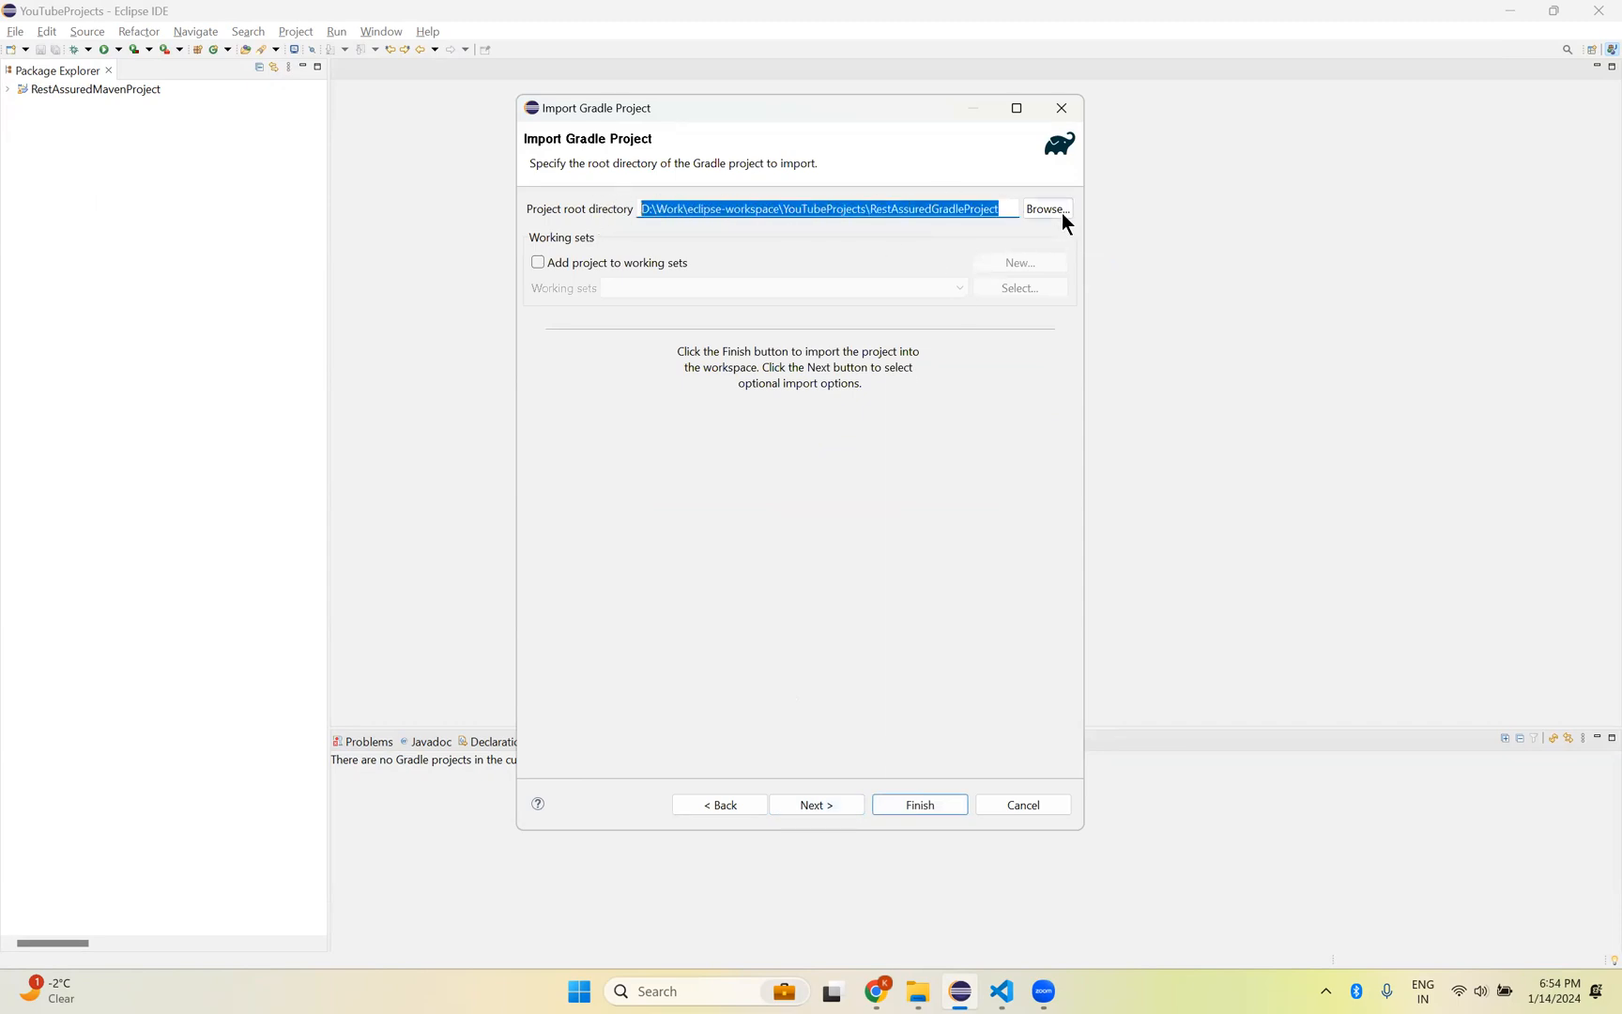
left_click(1046, 208)
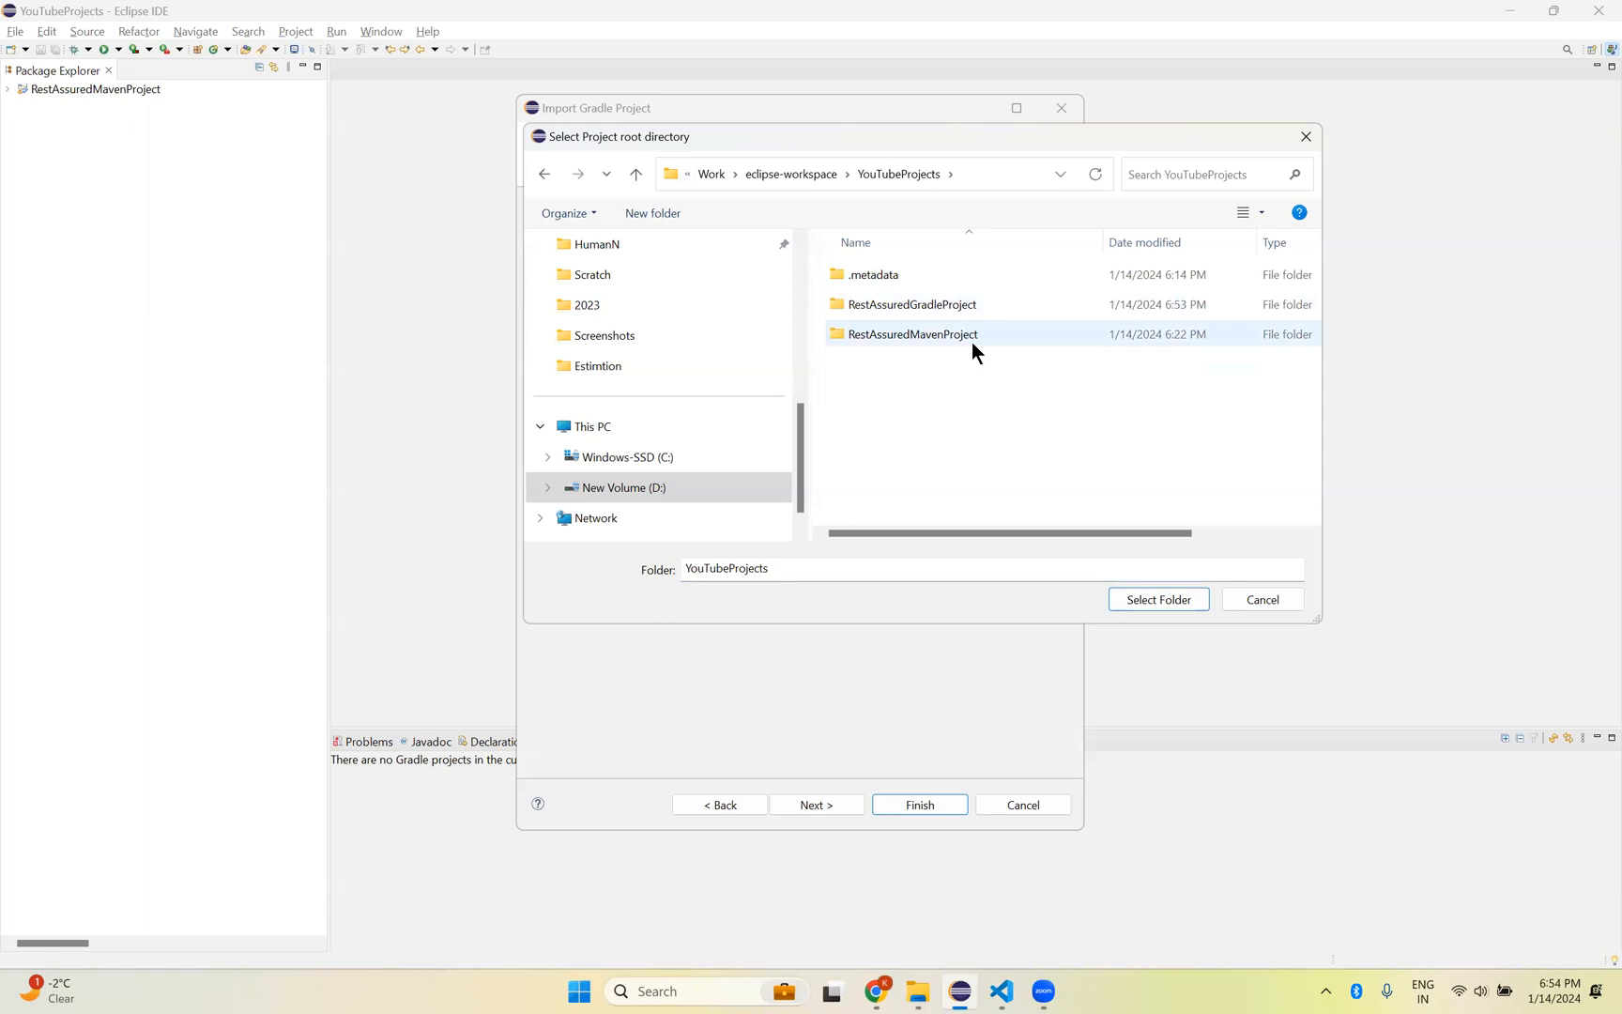
left_click(911, 304)
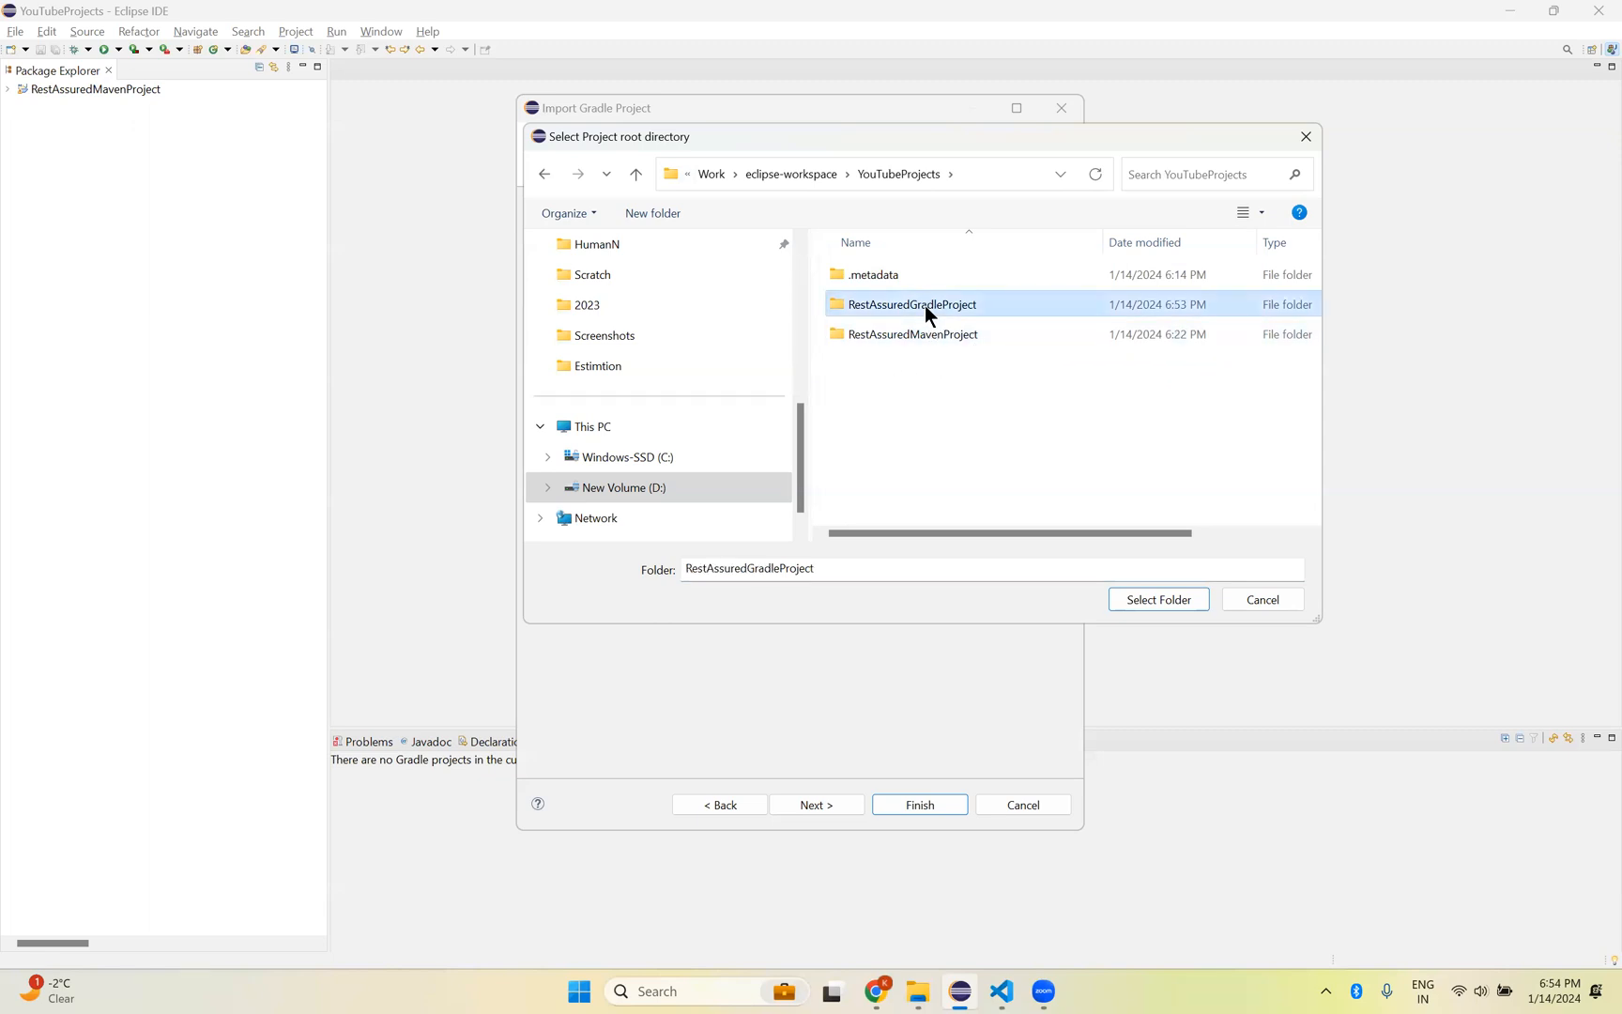
left_click(1158, 599)
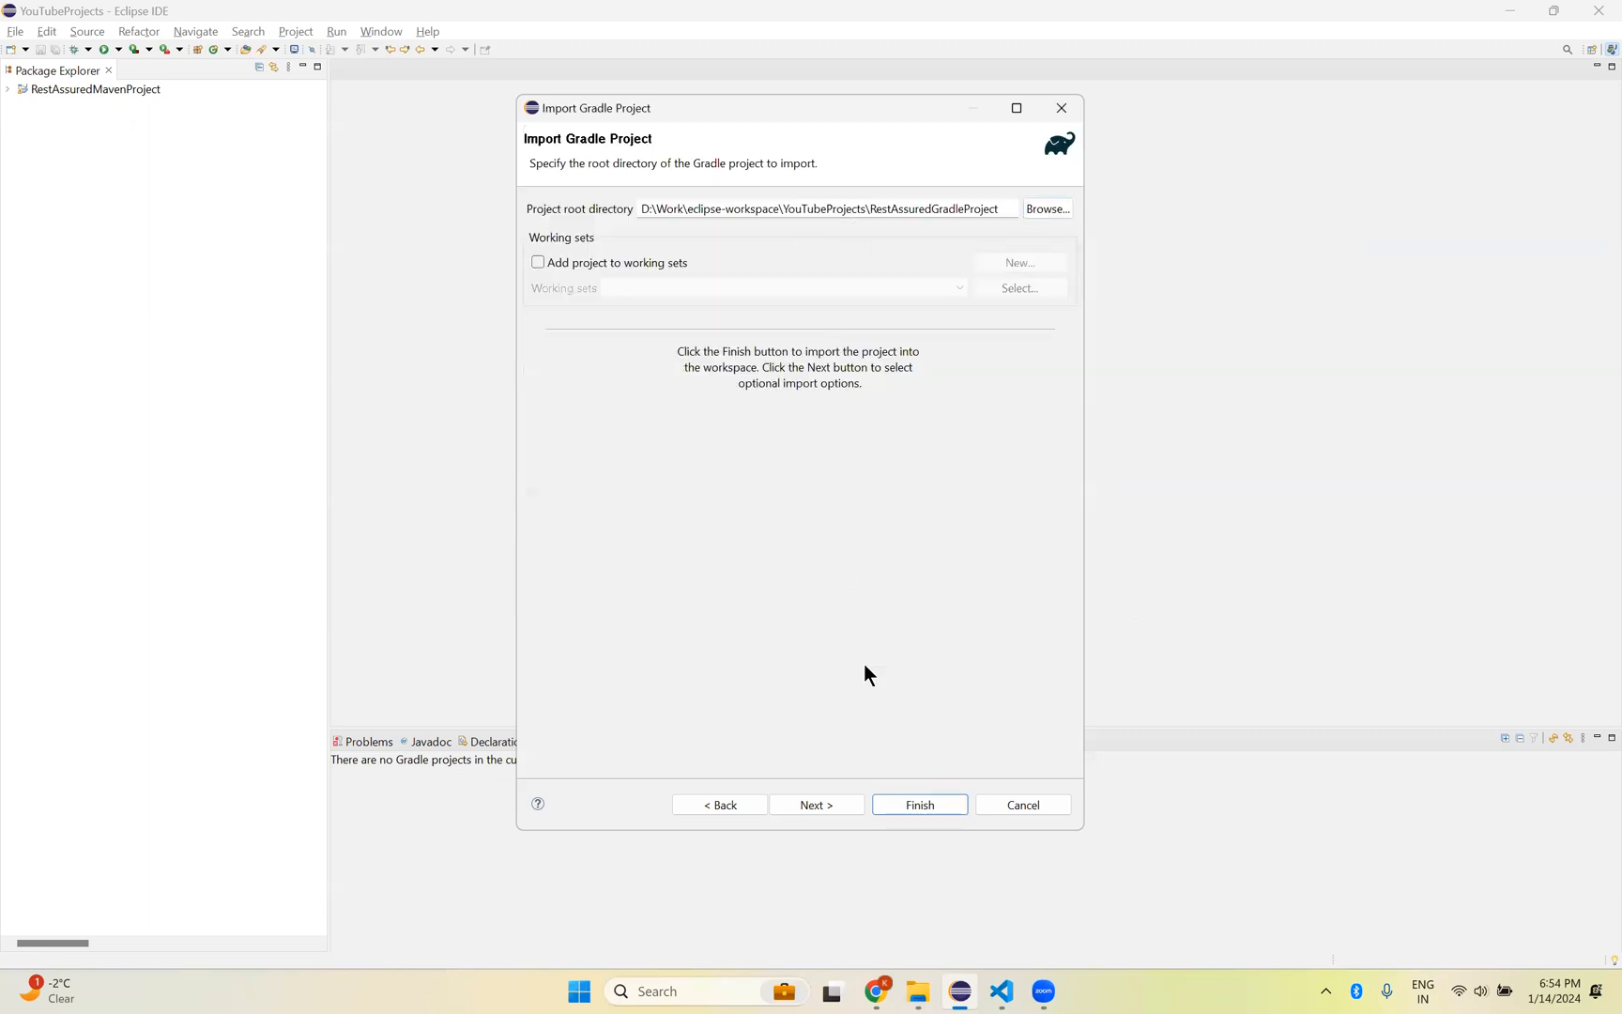
left_click(919, 805)
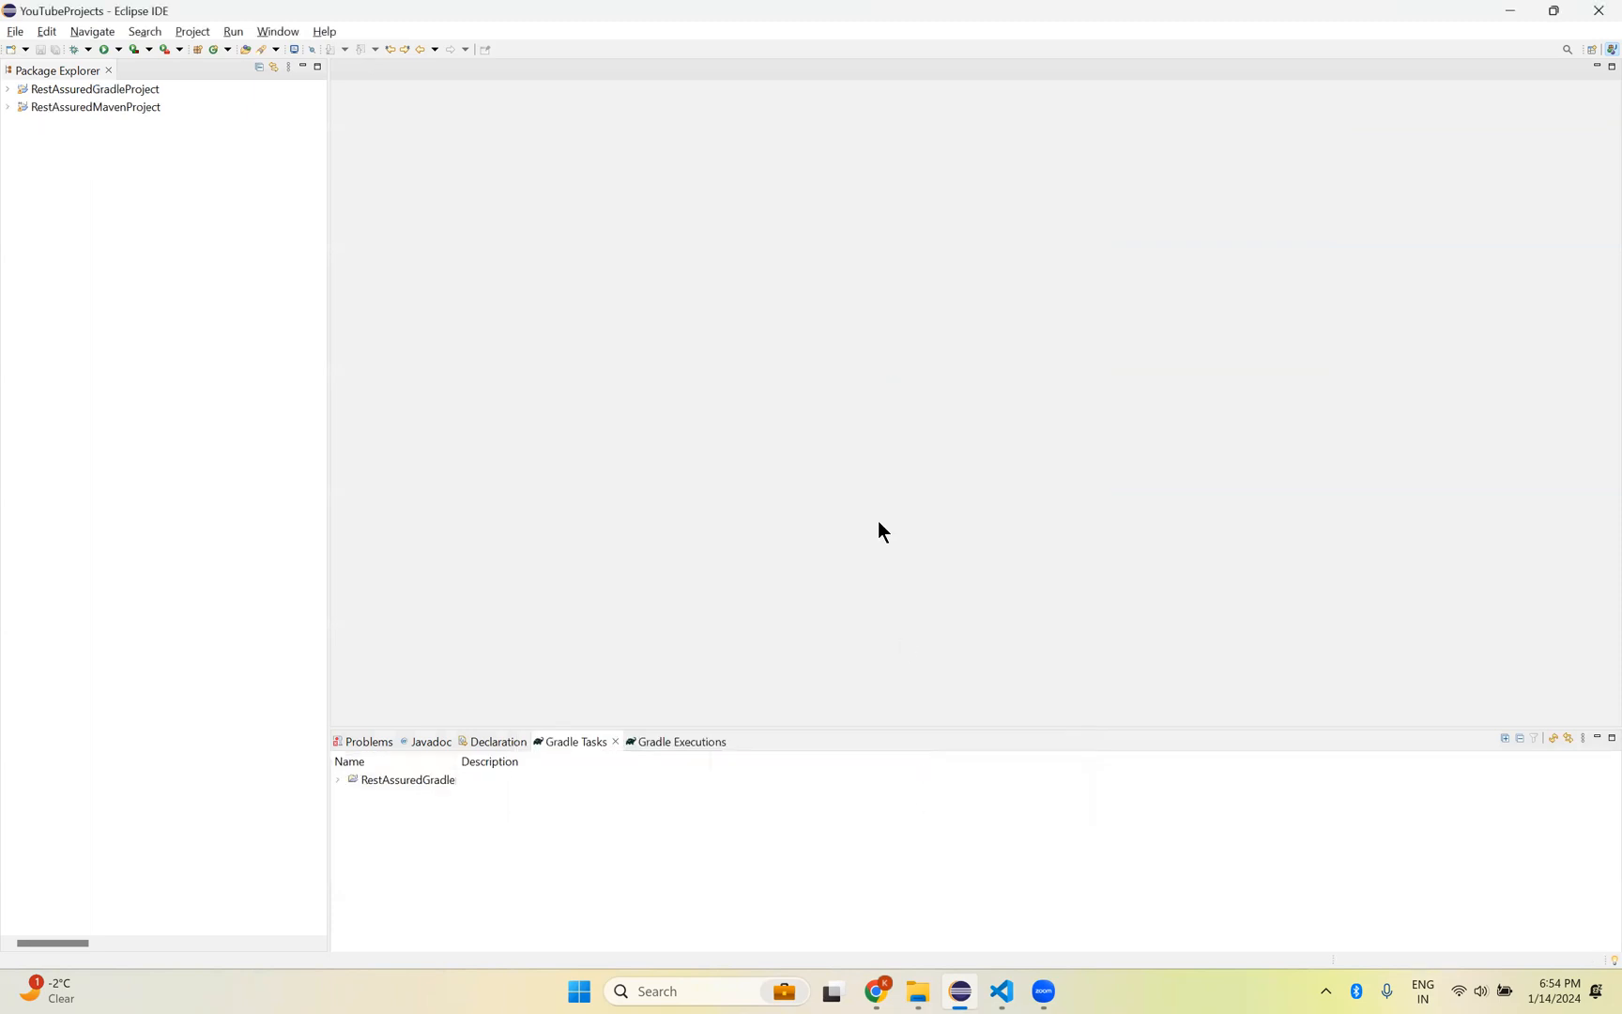
Step: Expand RestAssuredGradleProject and select its src/main/java and src/main/resources folders
left_click(94, 88)
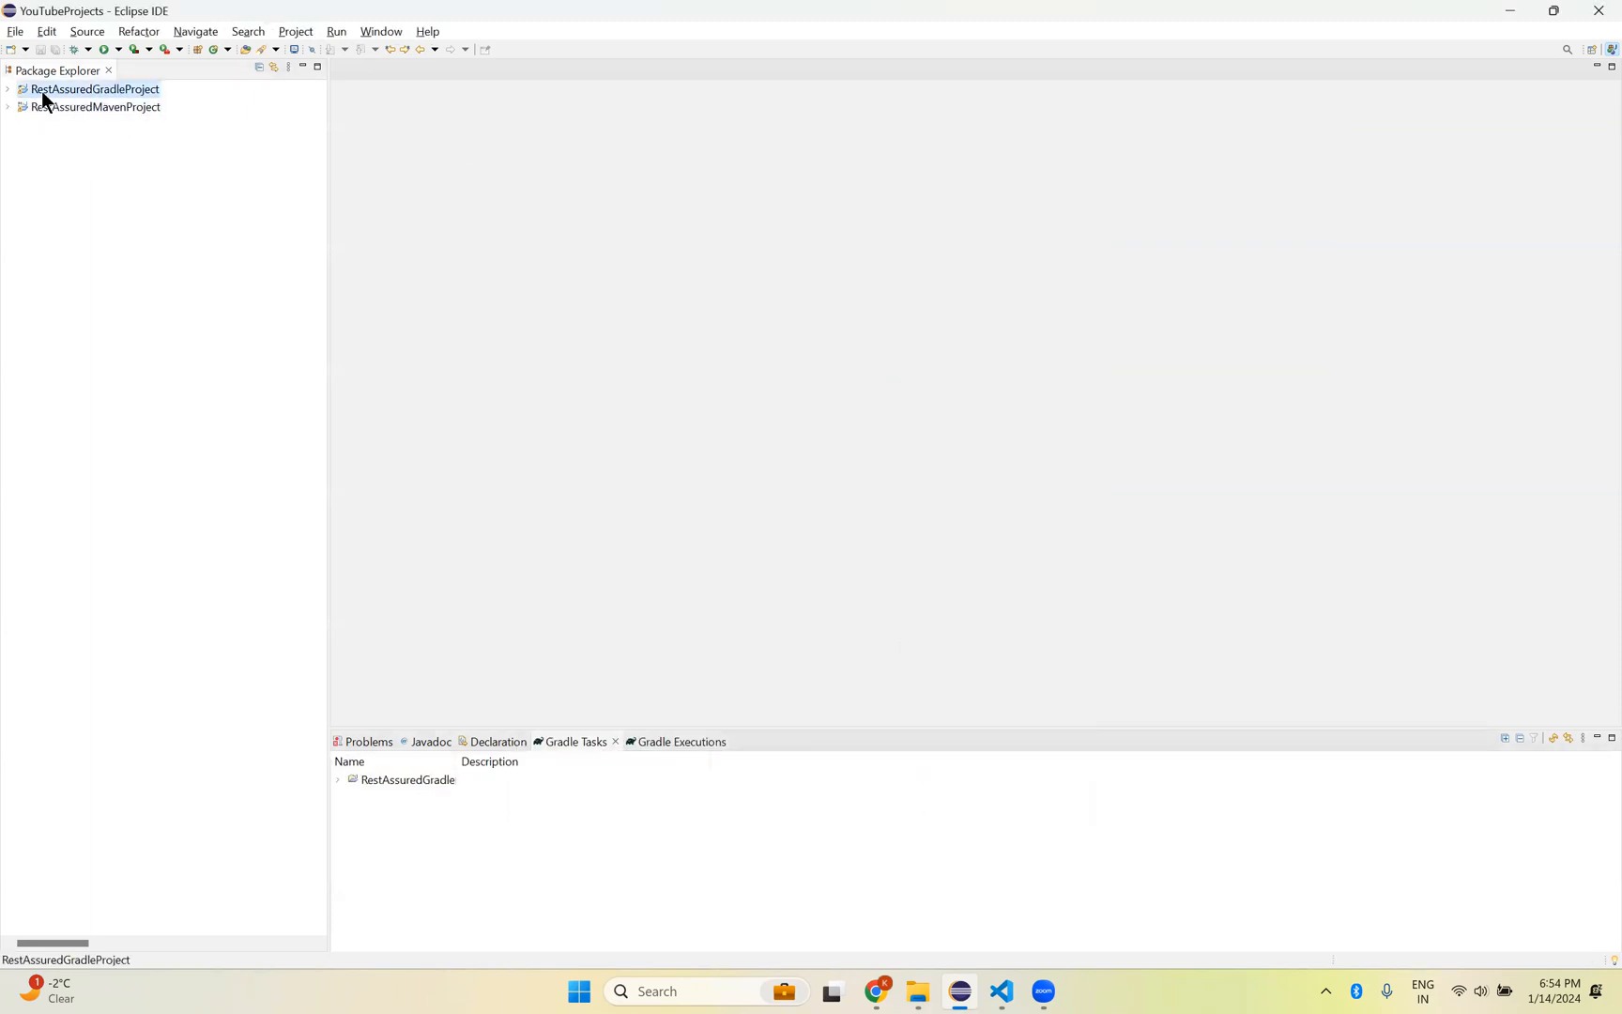
left_click(7, 88)
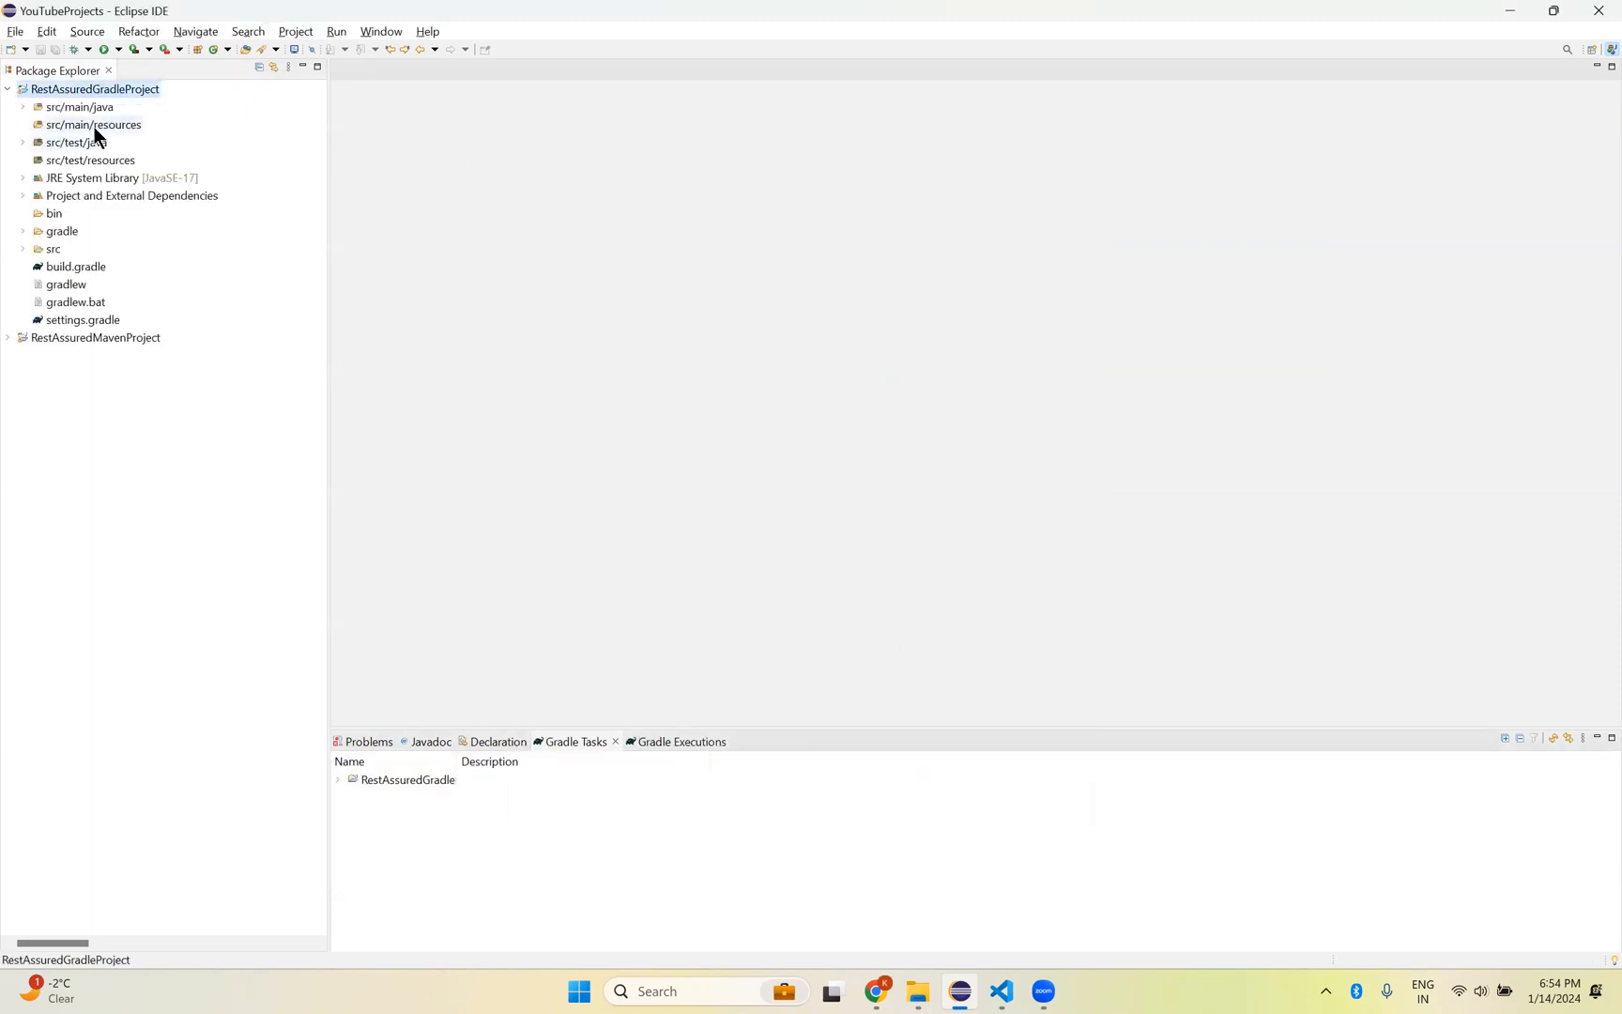
left_click(94, 124)
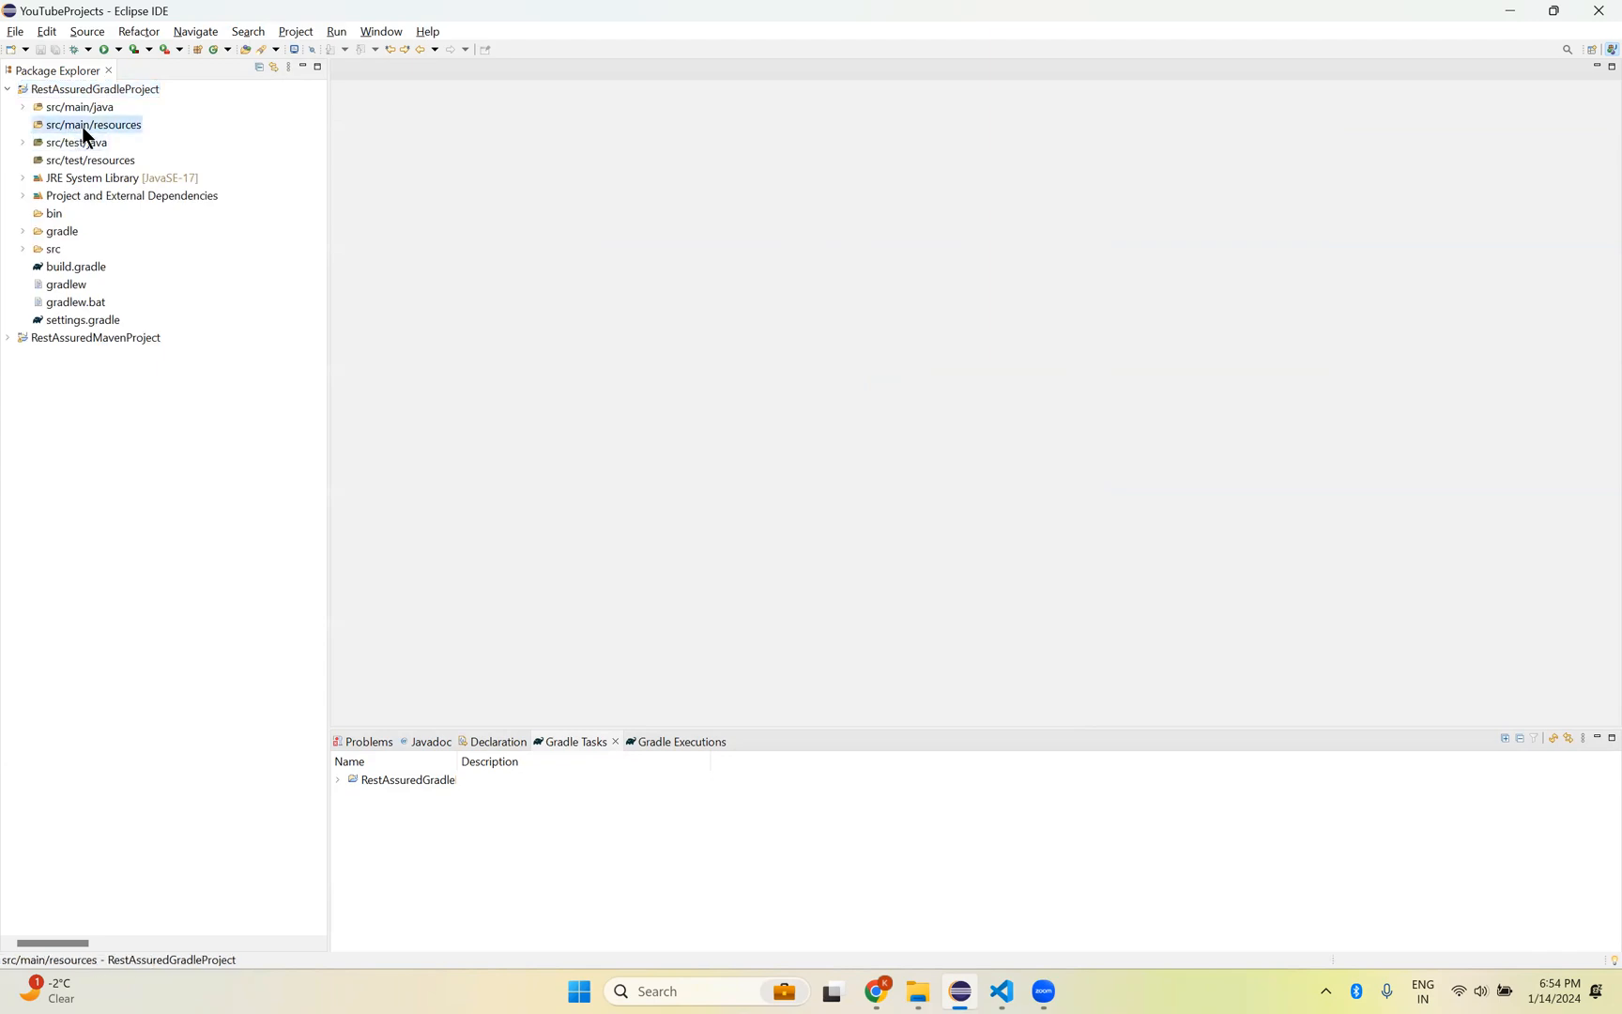
left_click(79, 107)
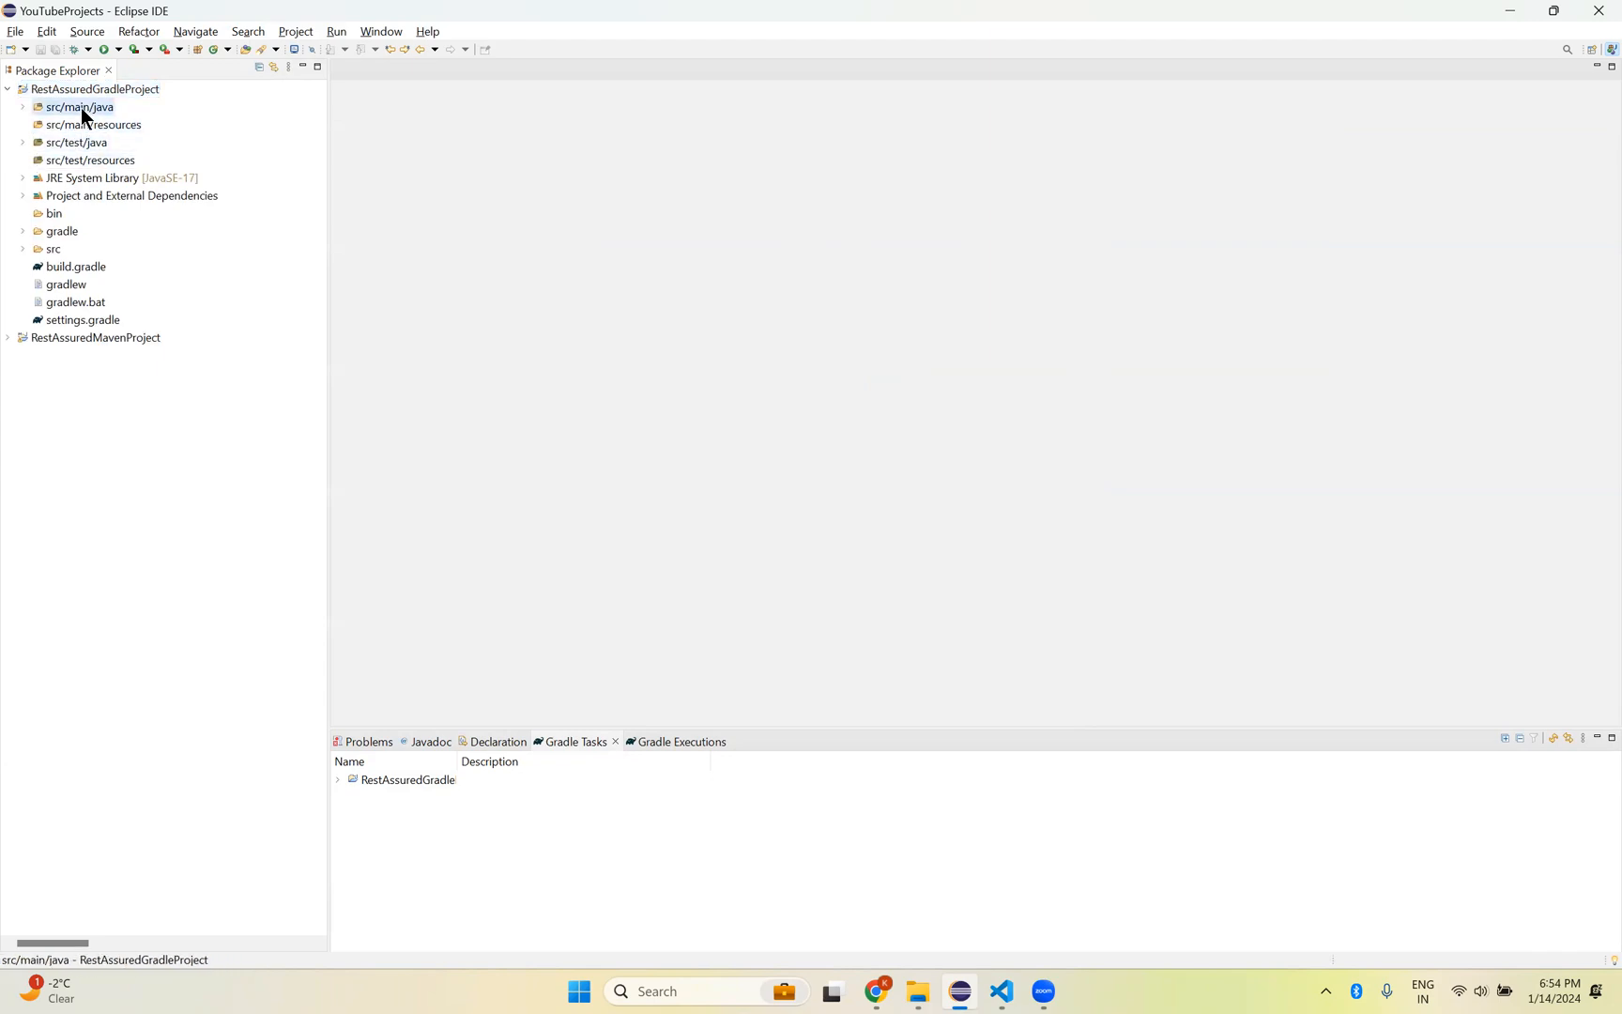
left_click(94, 124)
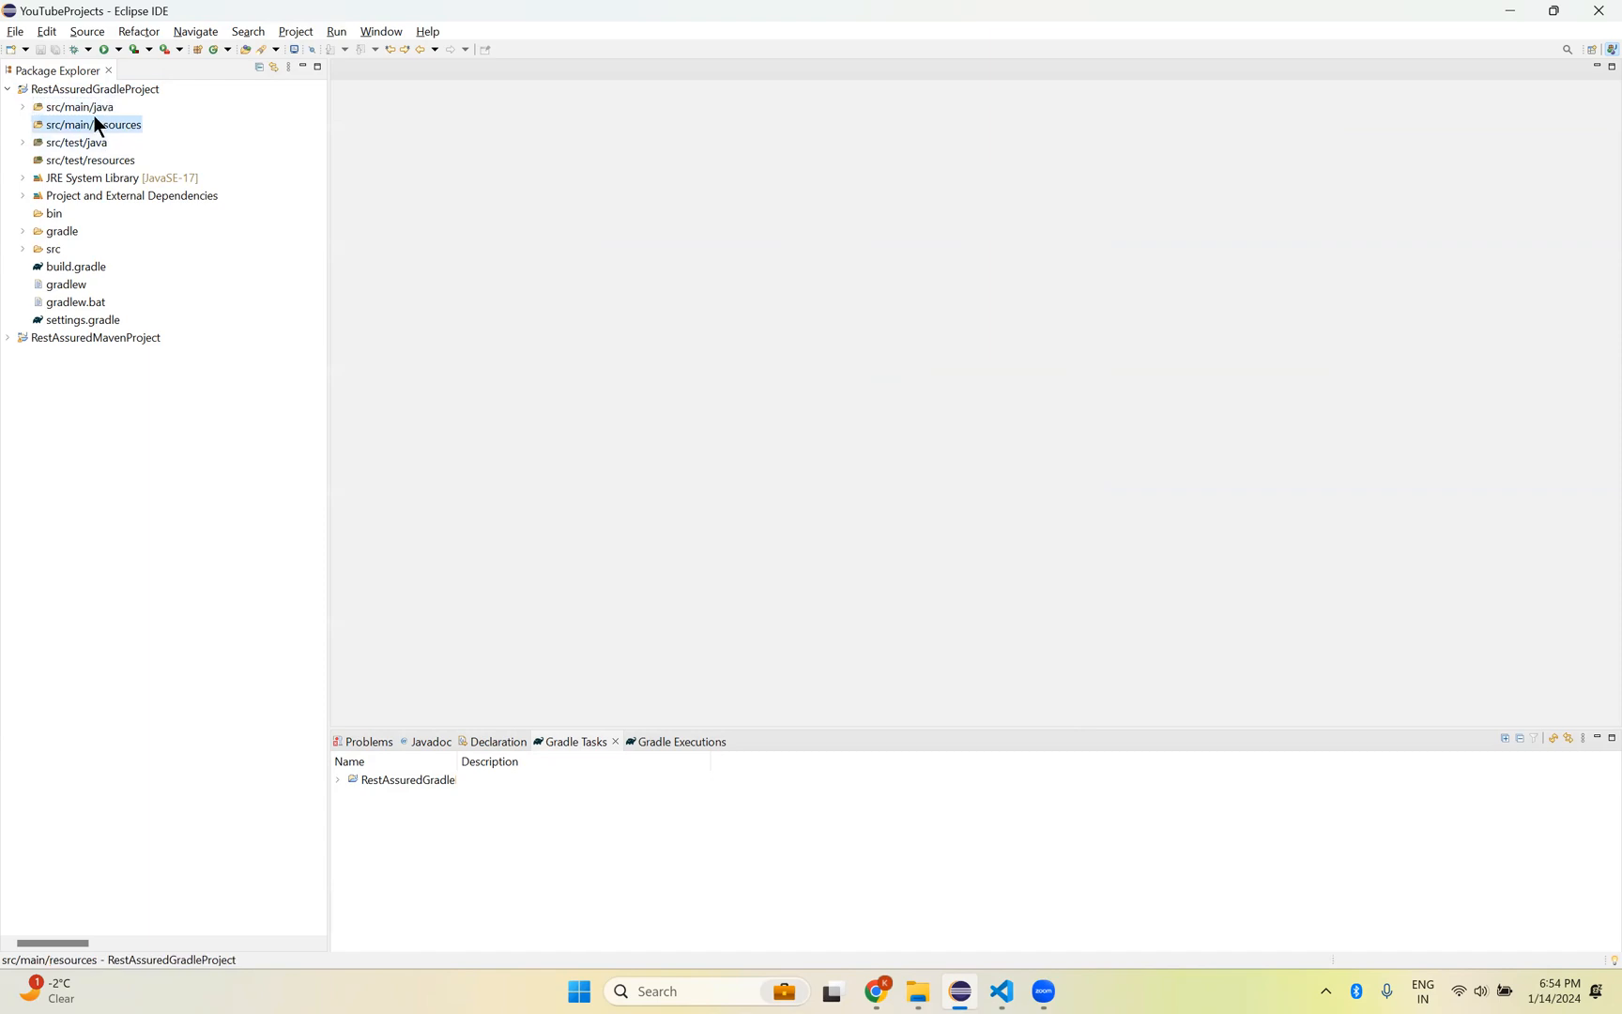
mouse_move(103, 99)
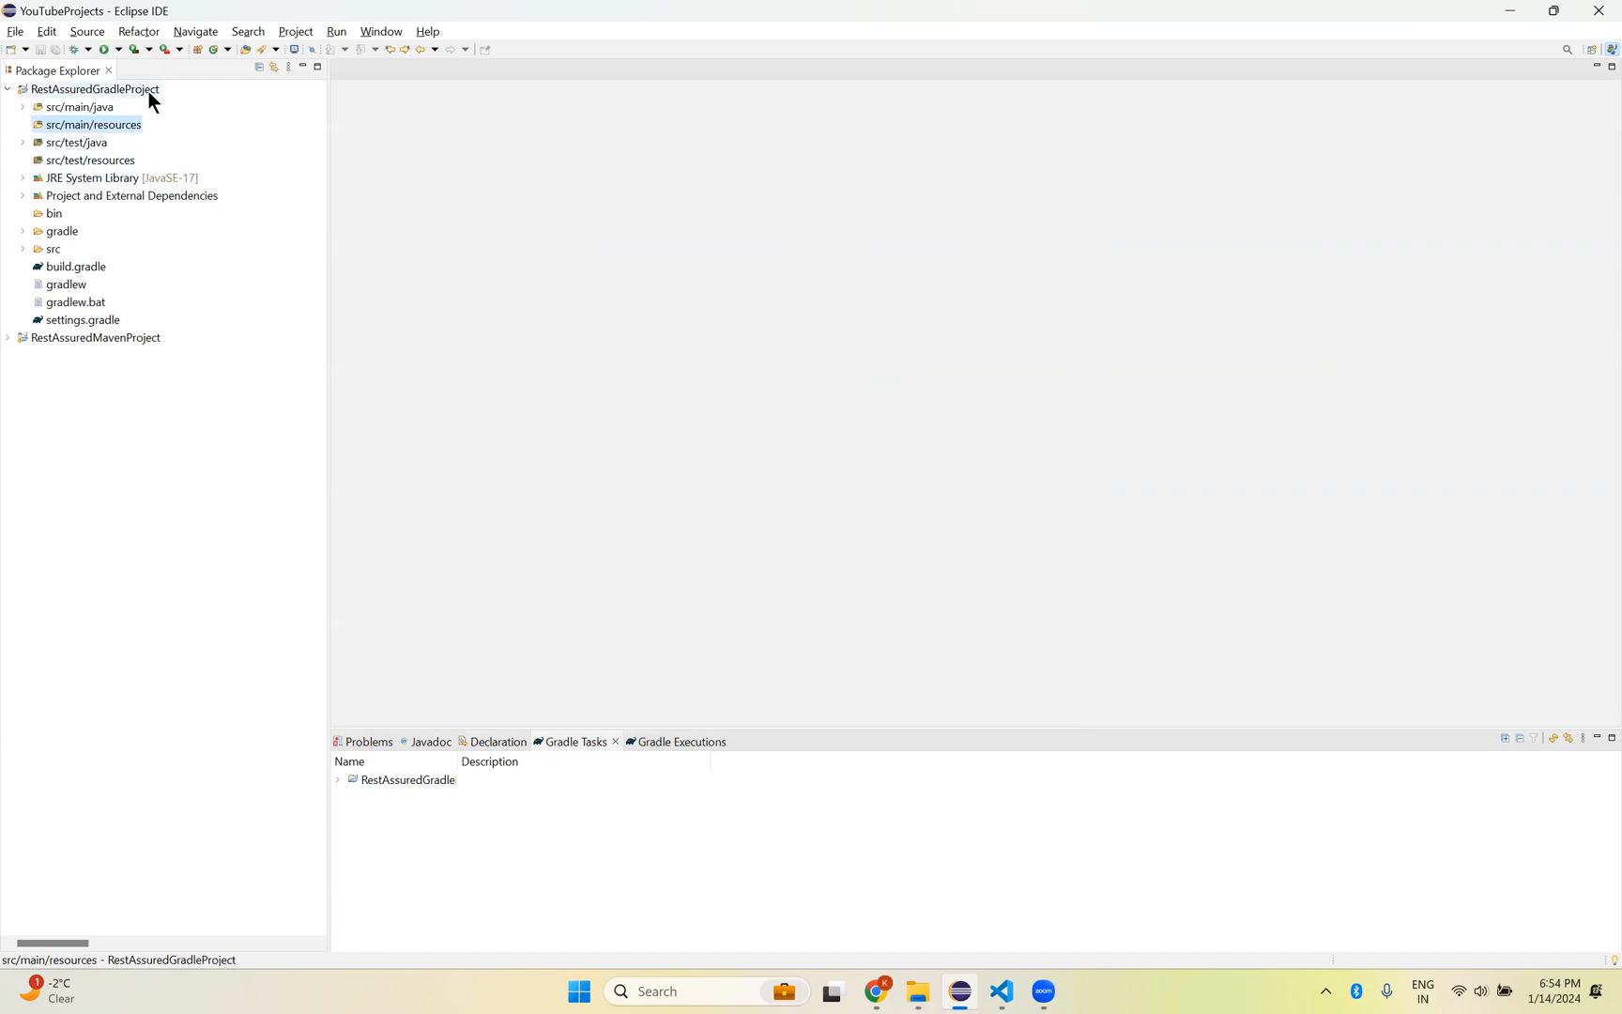
mouse_move(26, 150)
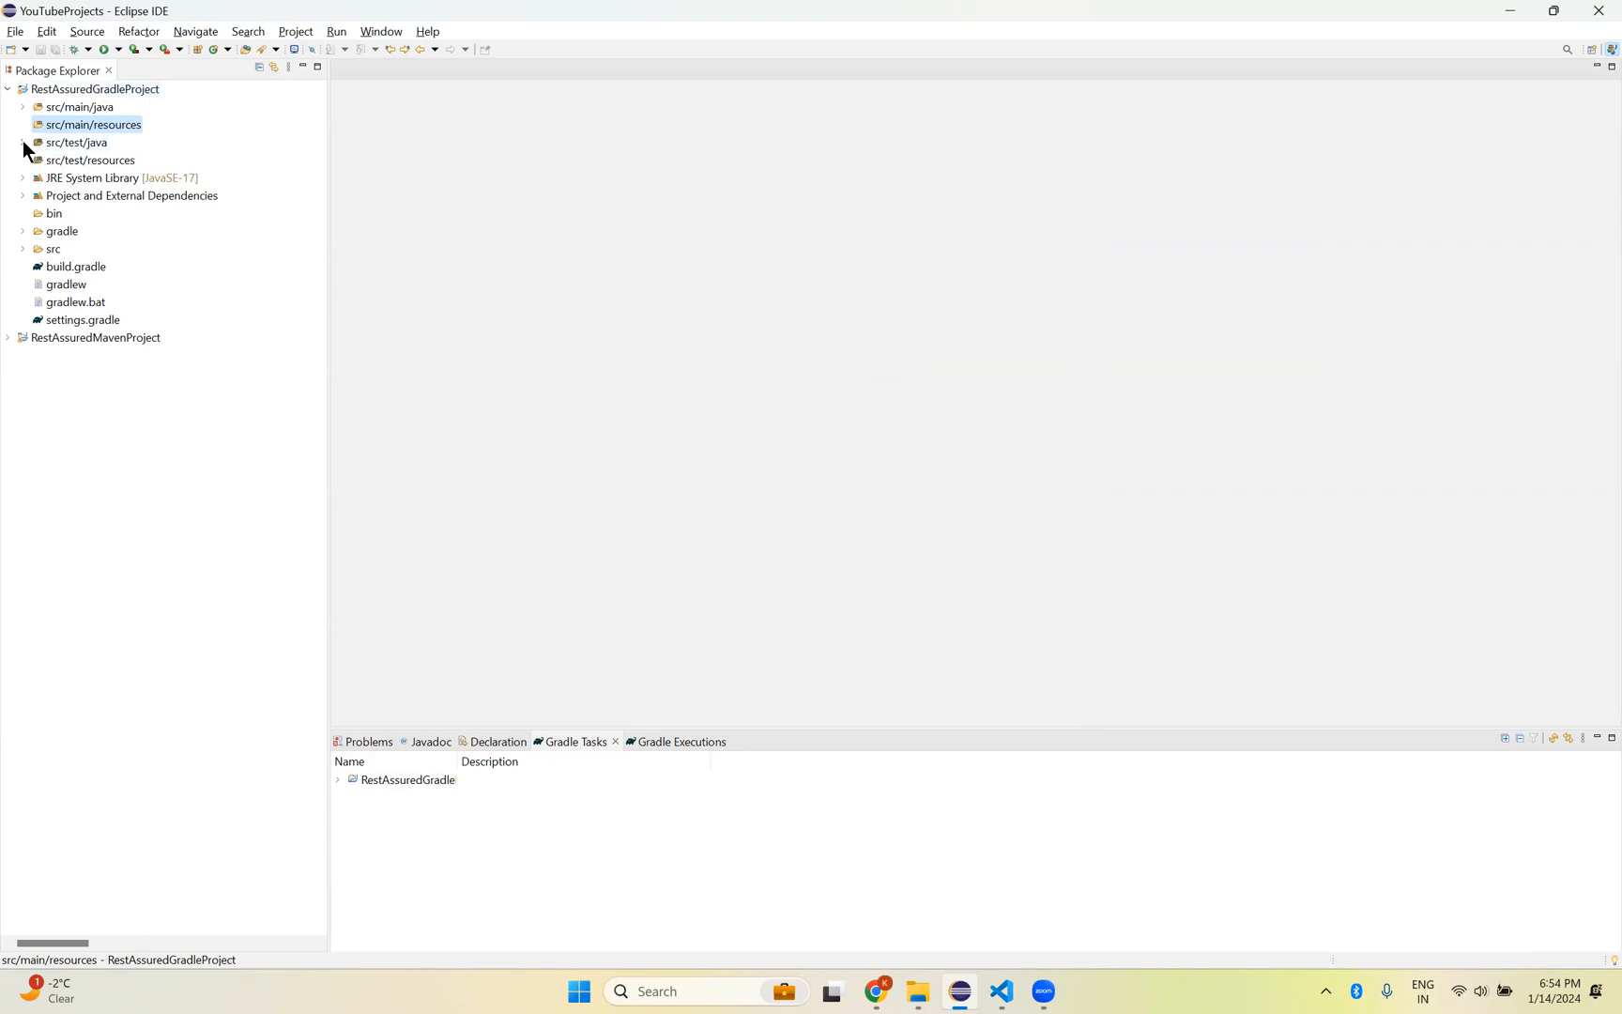
mouse_move(199, 199)
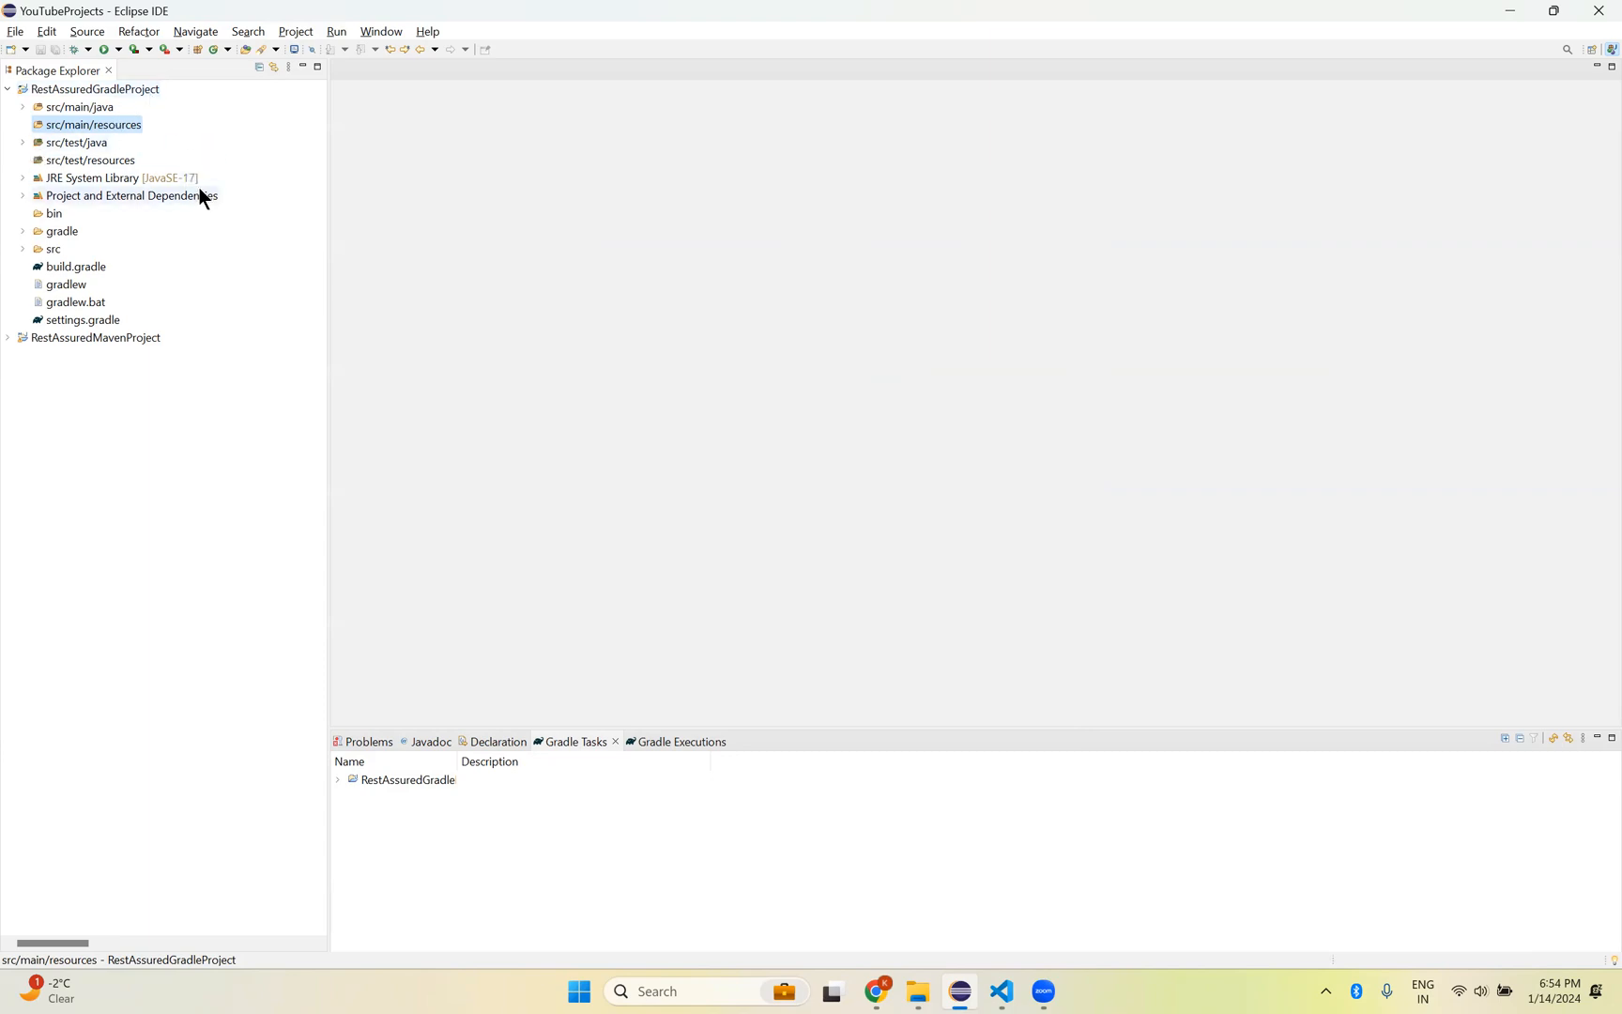
mouse_move(176, 156)
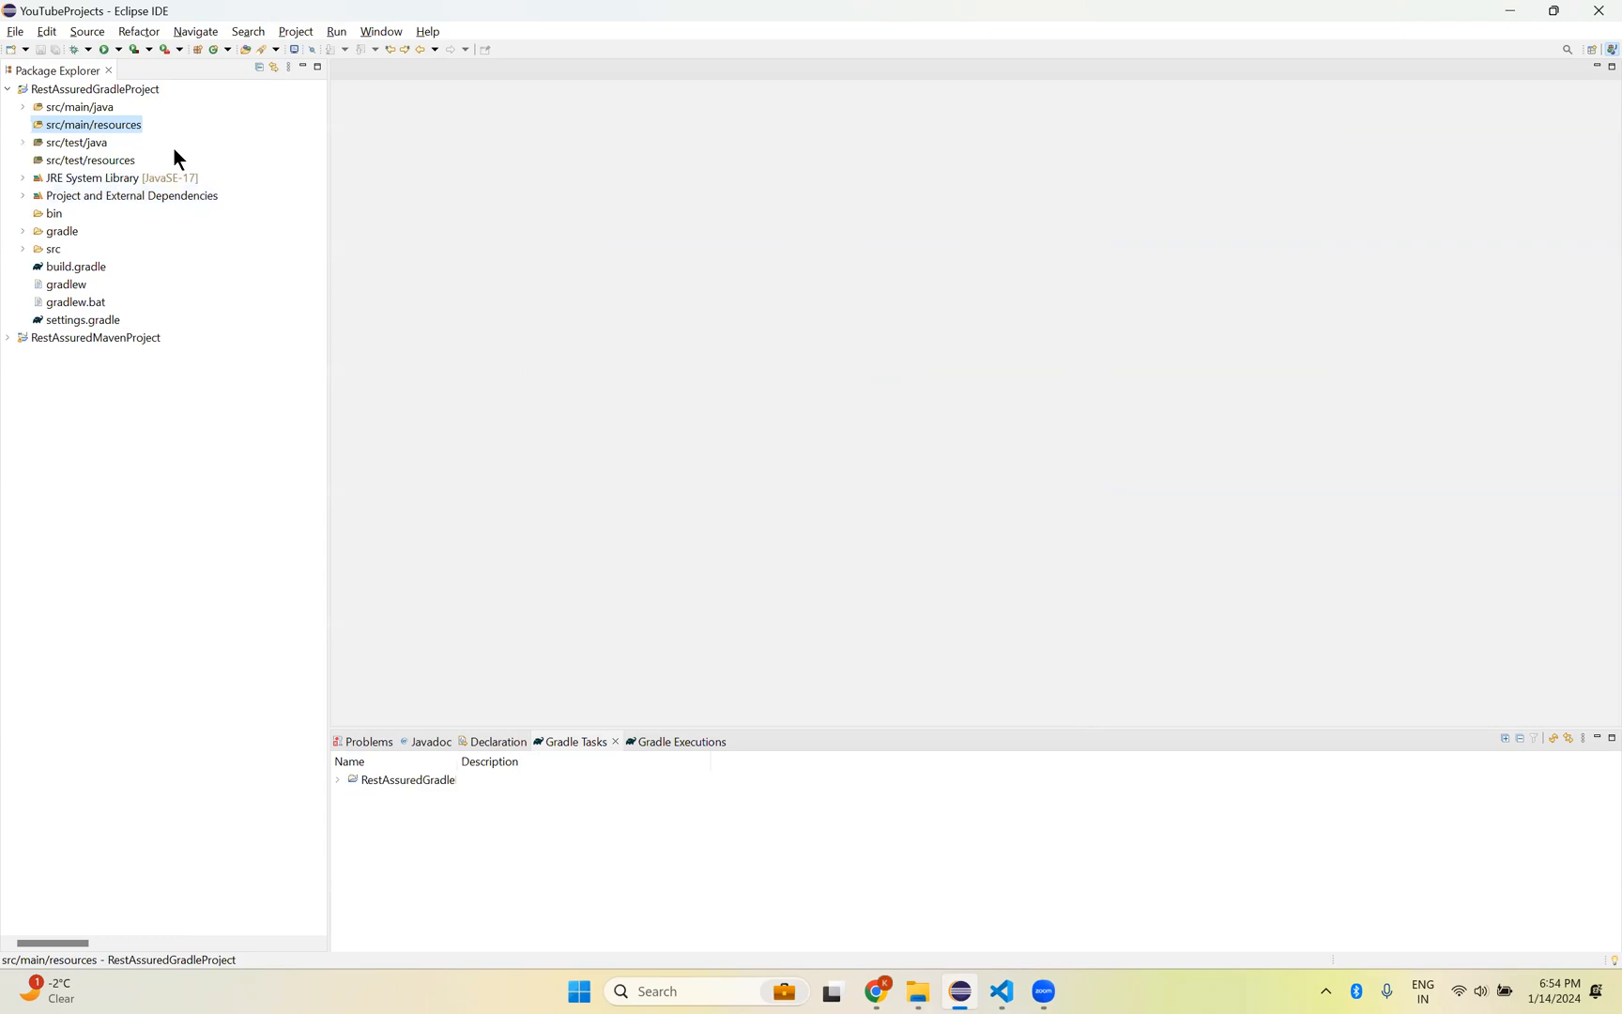
mouse_move(92, 126)
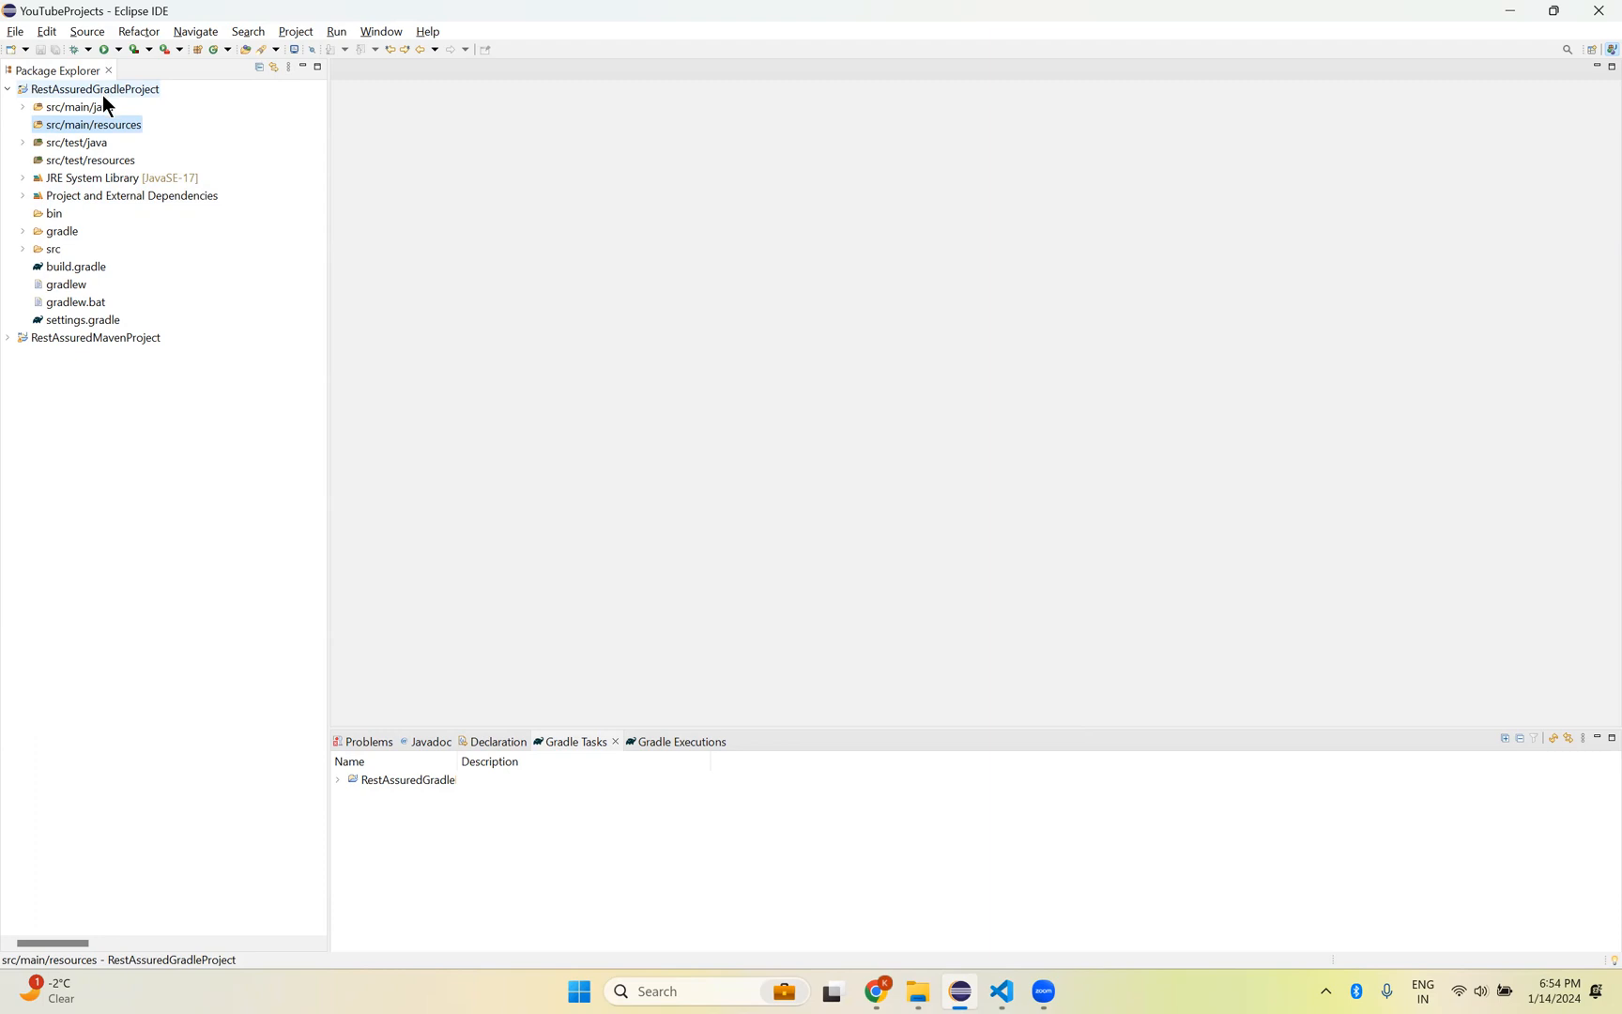
mouse_move(93, 287)
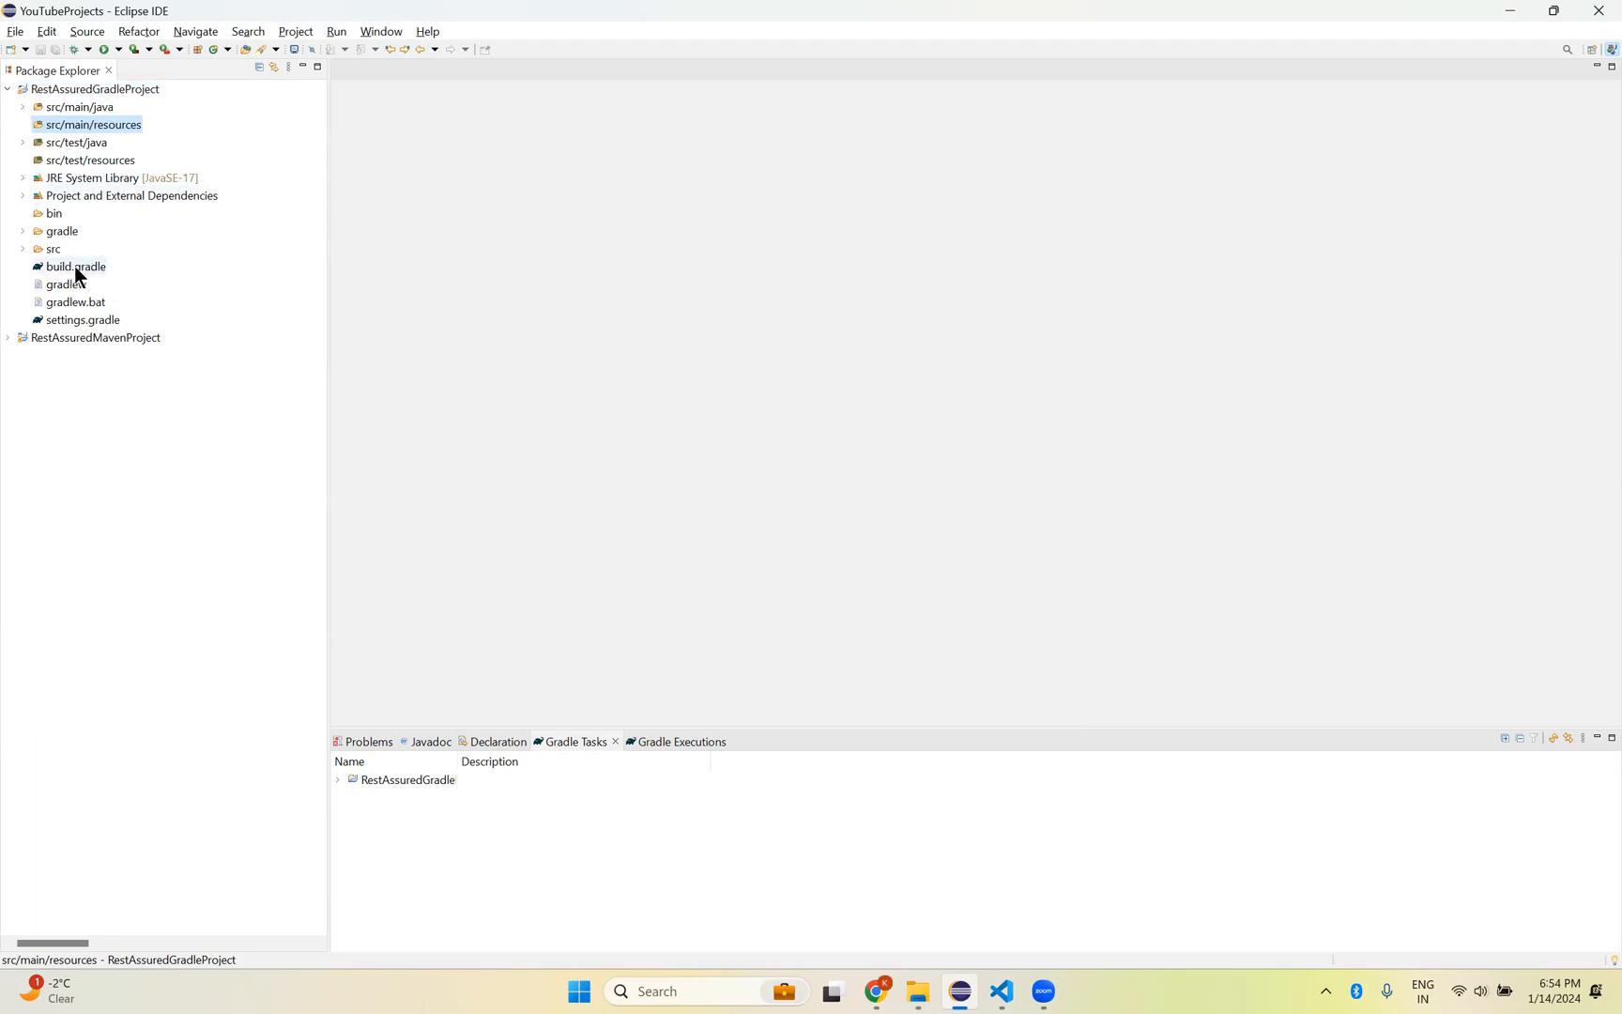
Step: In build.gradle, clear the dependencies block's default entries, leaving a blank line
double_click(76, 267)
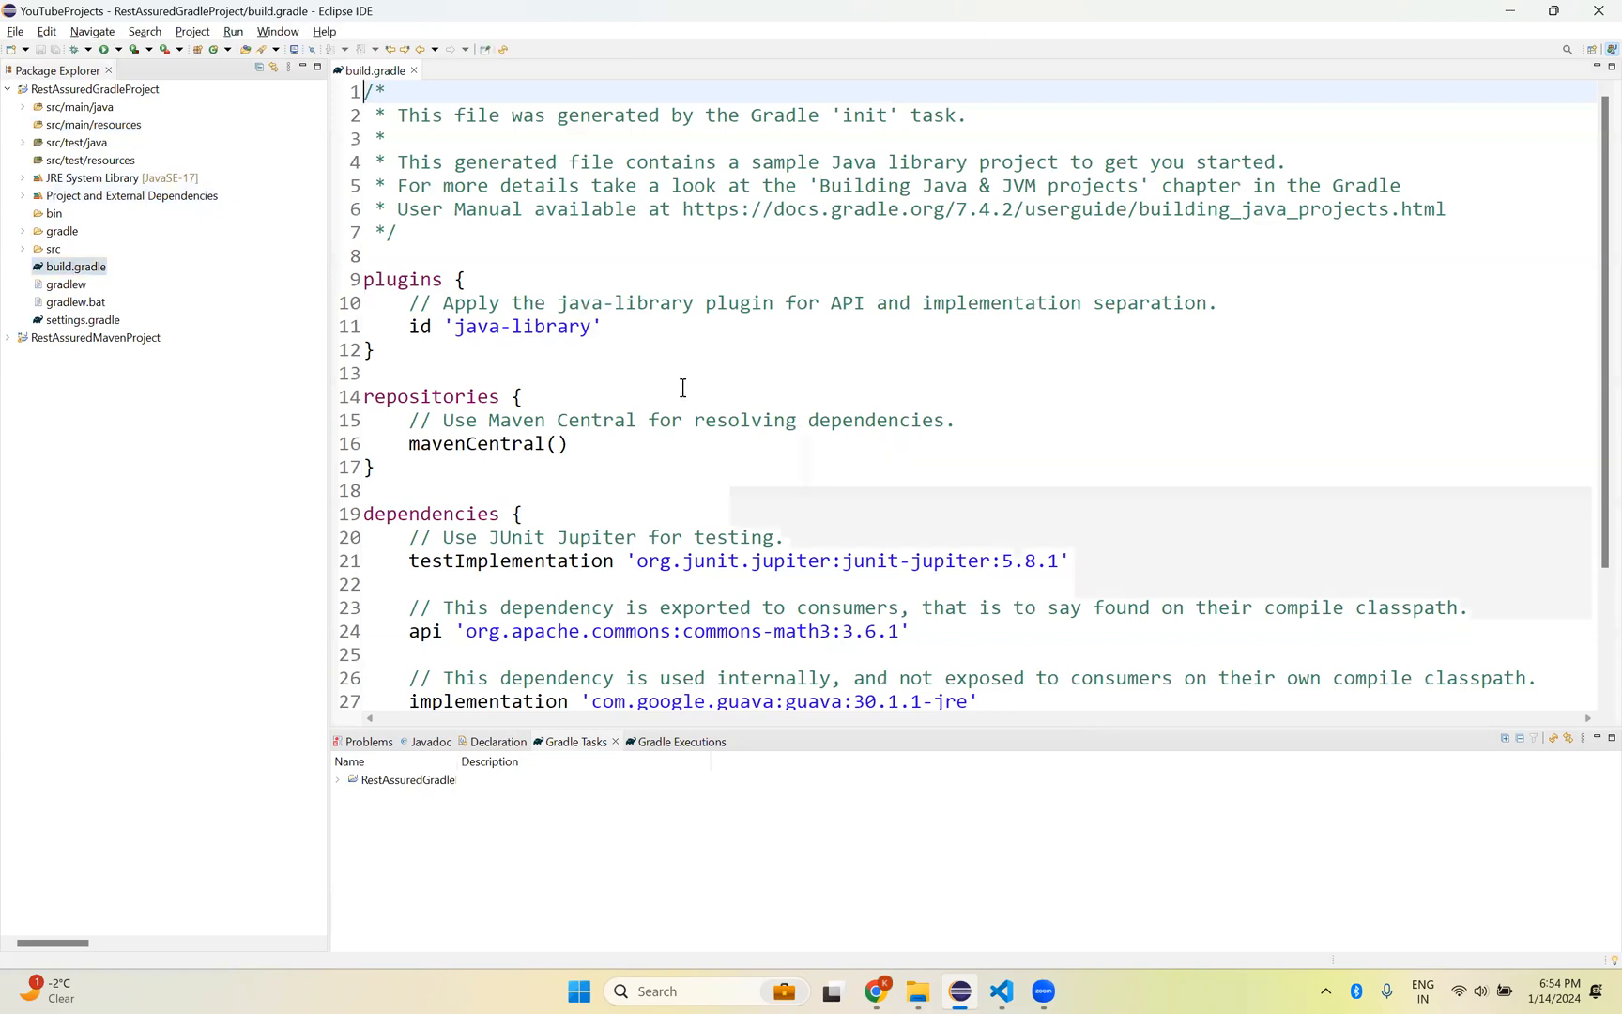
mouse_move(416, 385)
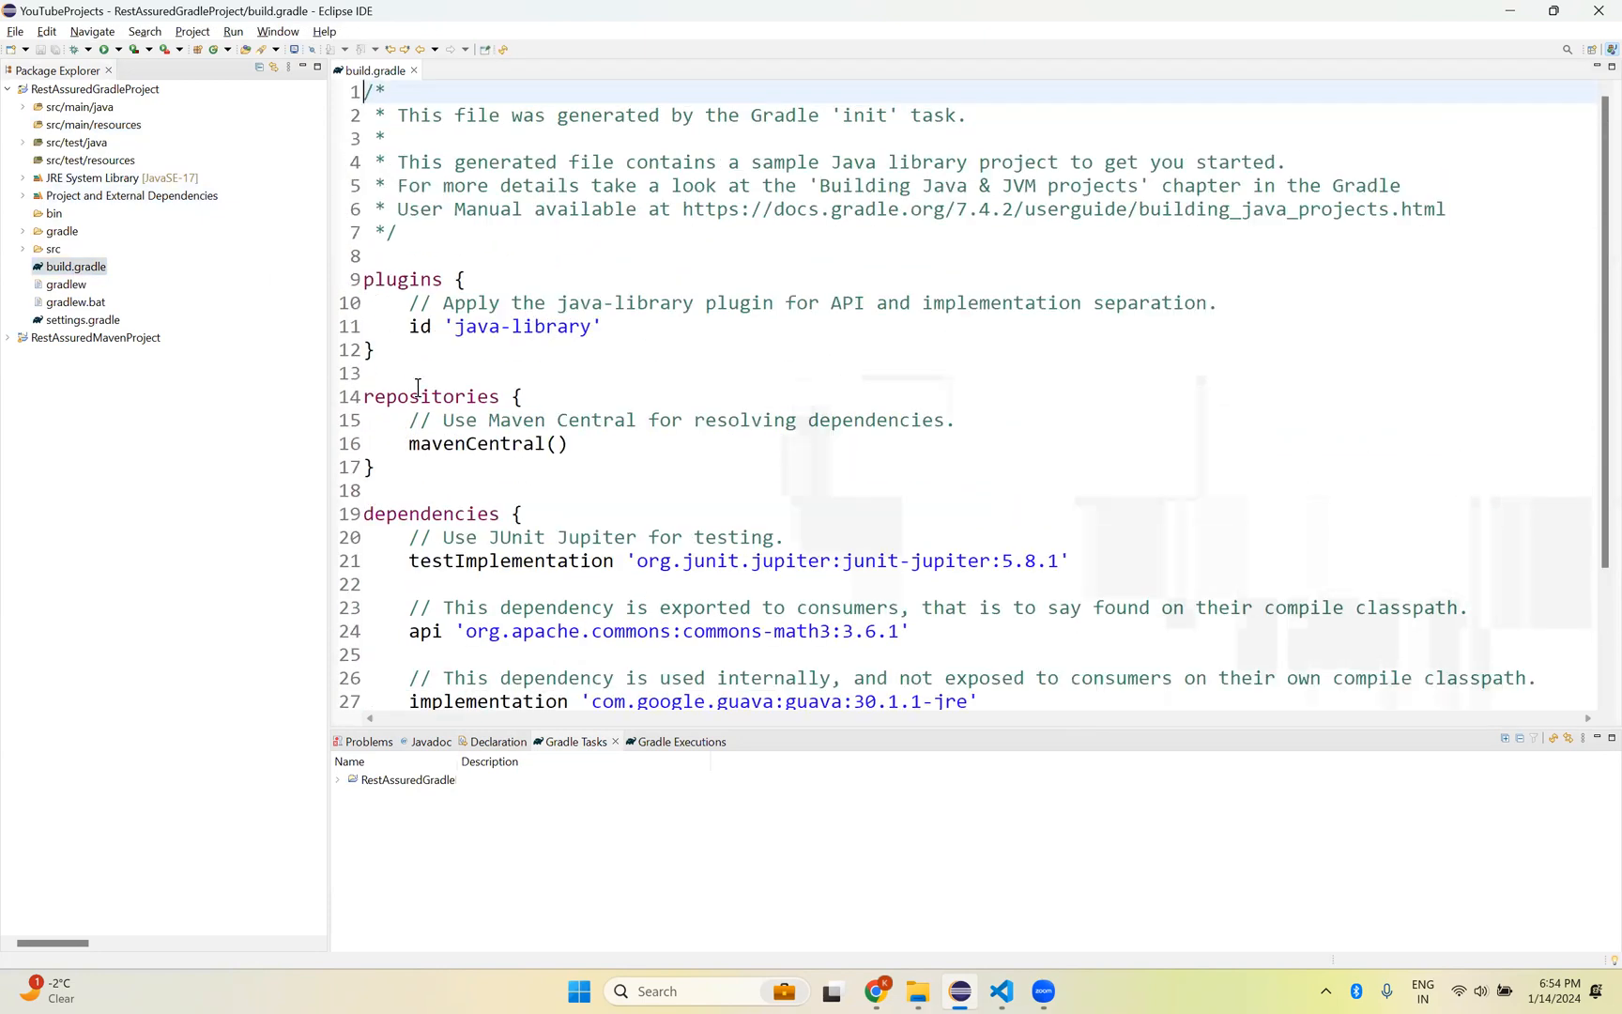
scroll("down", 3)
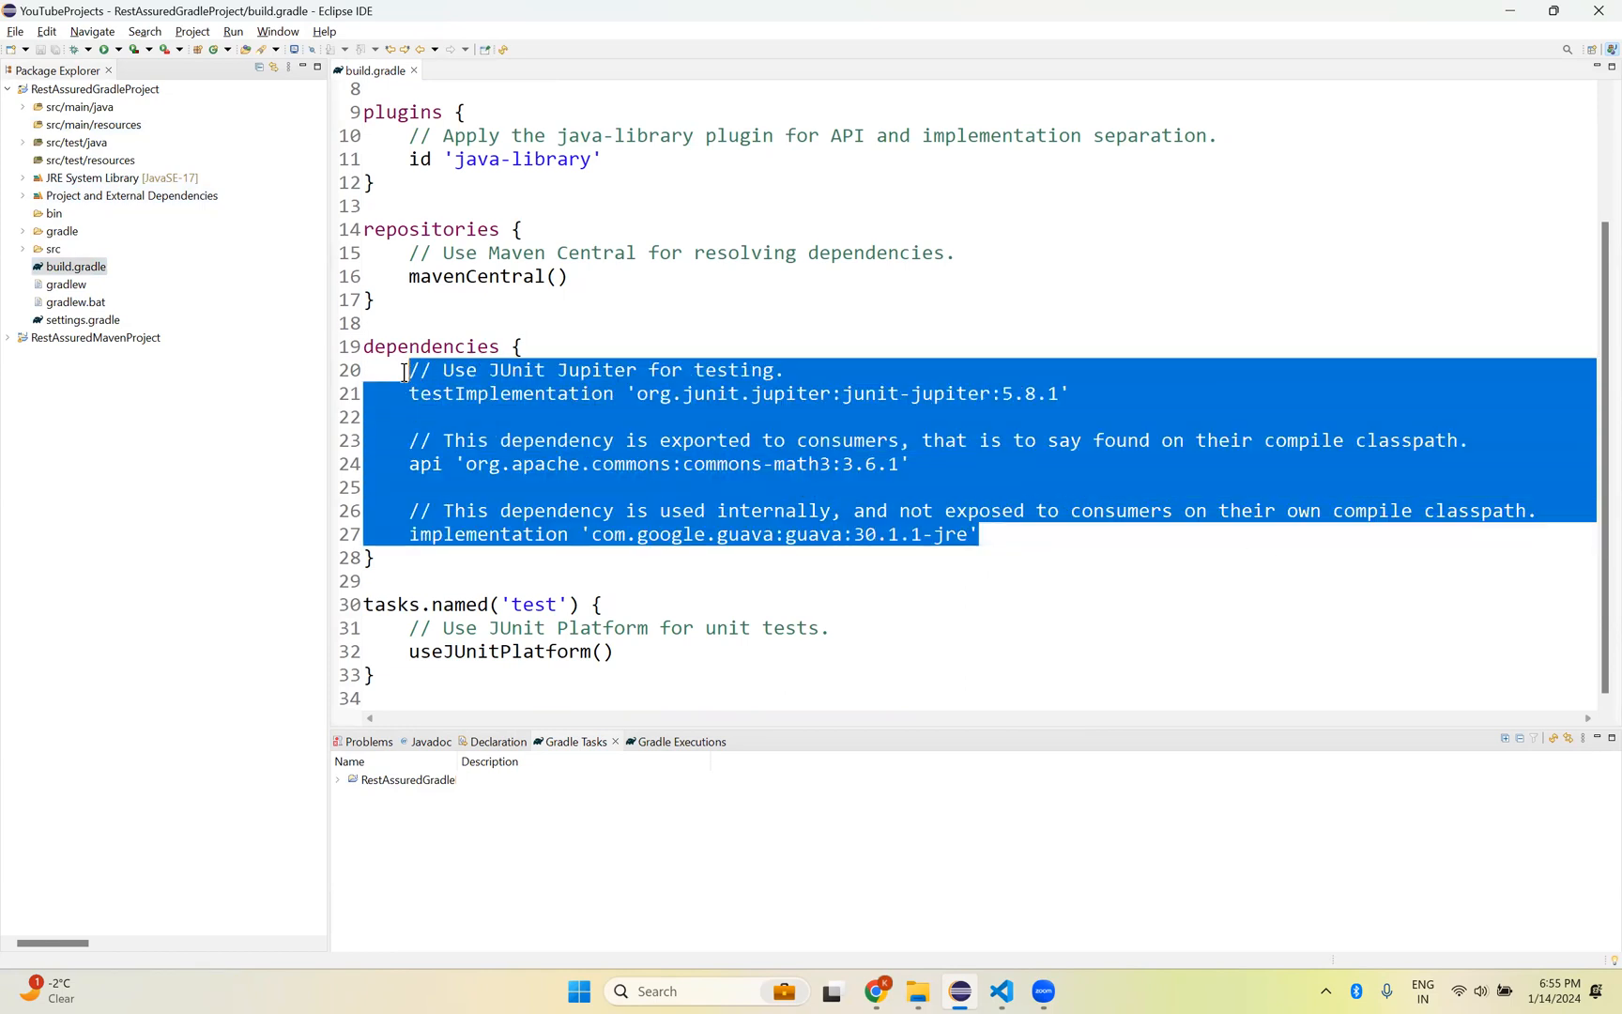
key("Delete")
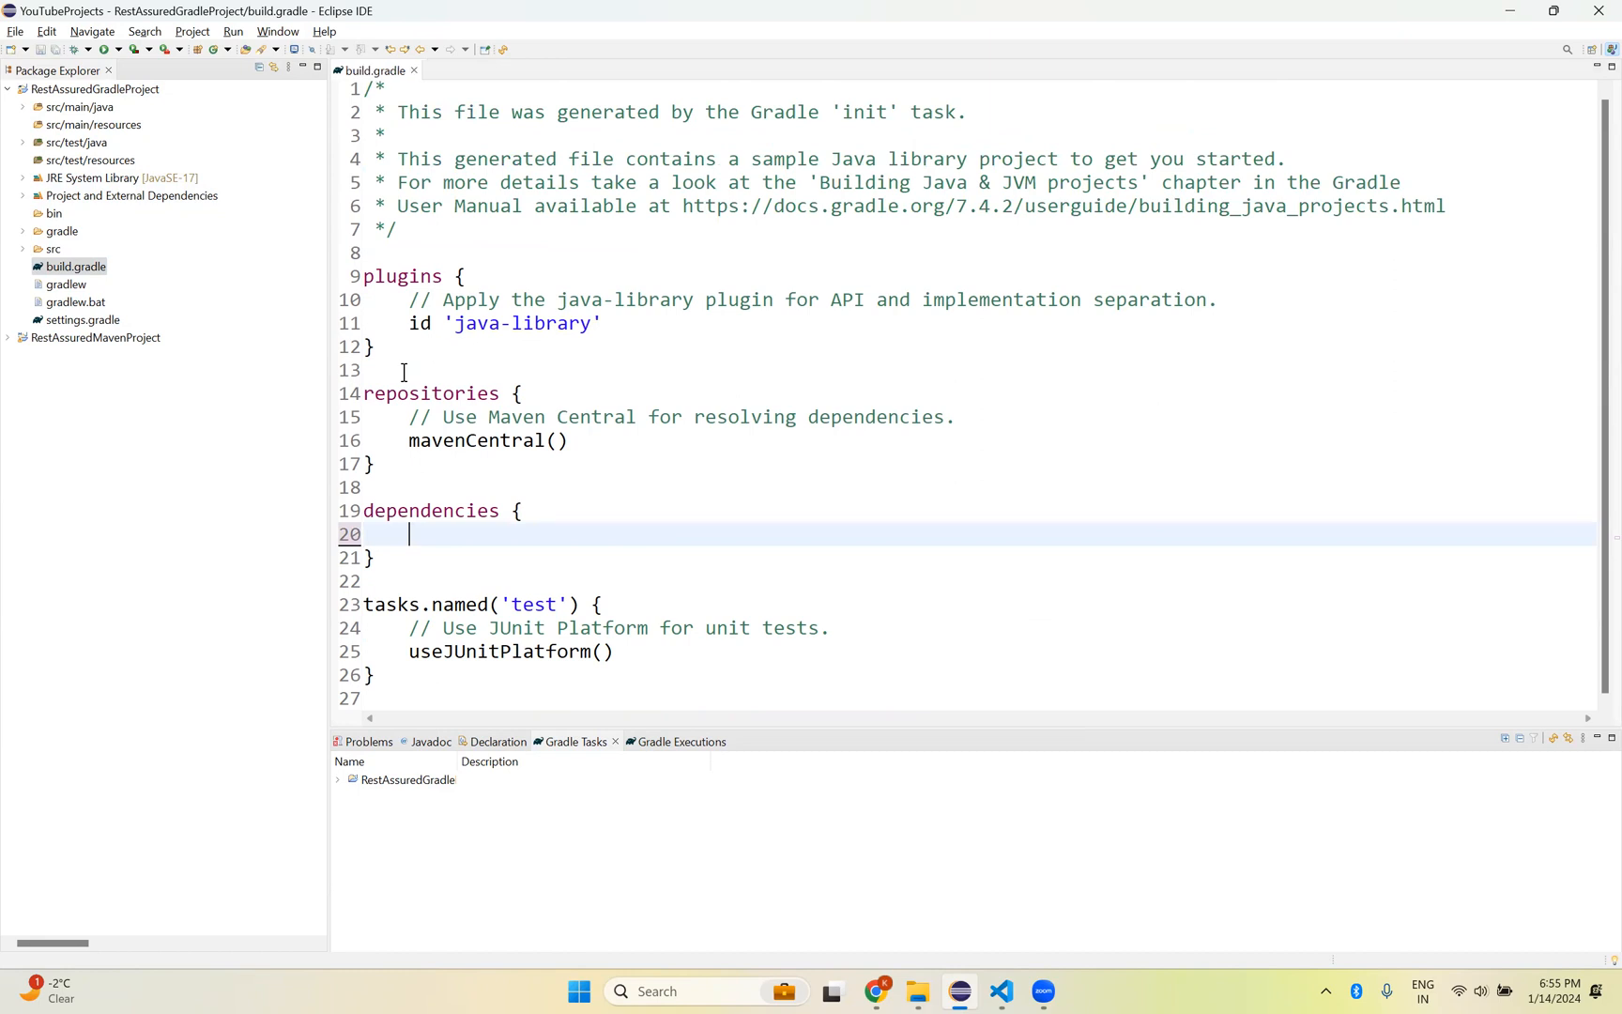
mouse_move(490, 507)
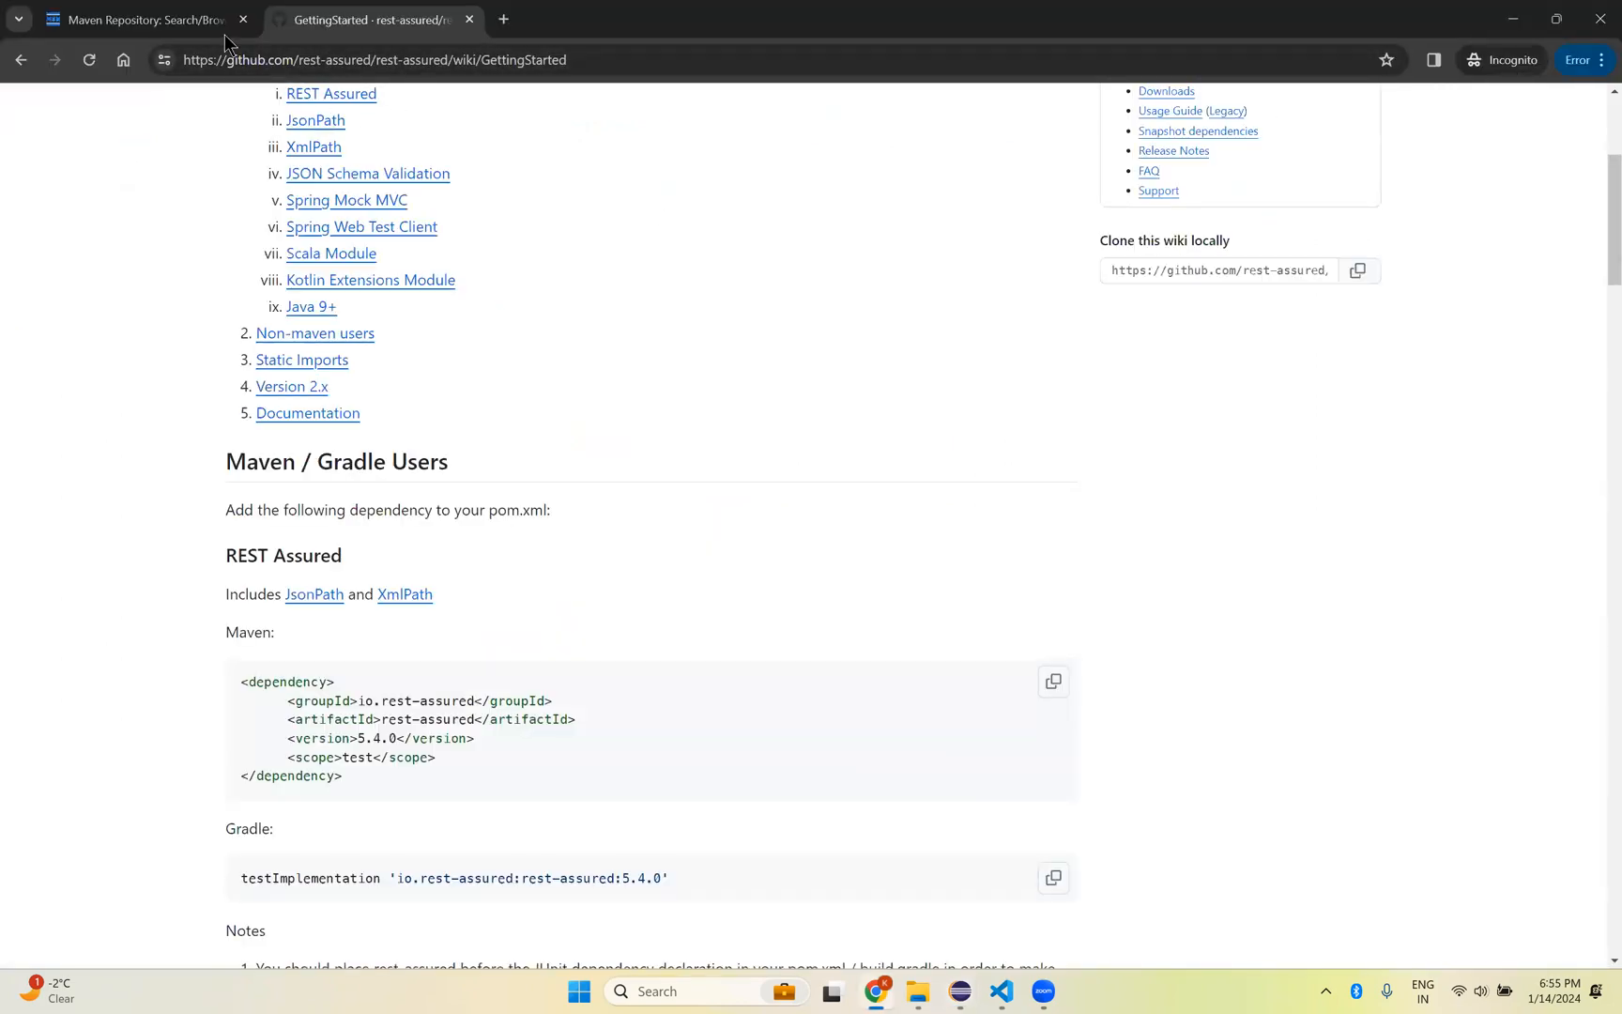
Step: Find io.rest-assured rest-assured 5.4.0 on mvnrepository.com and show its Gradle dependency snippet
left_click(145, 19)
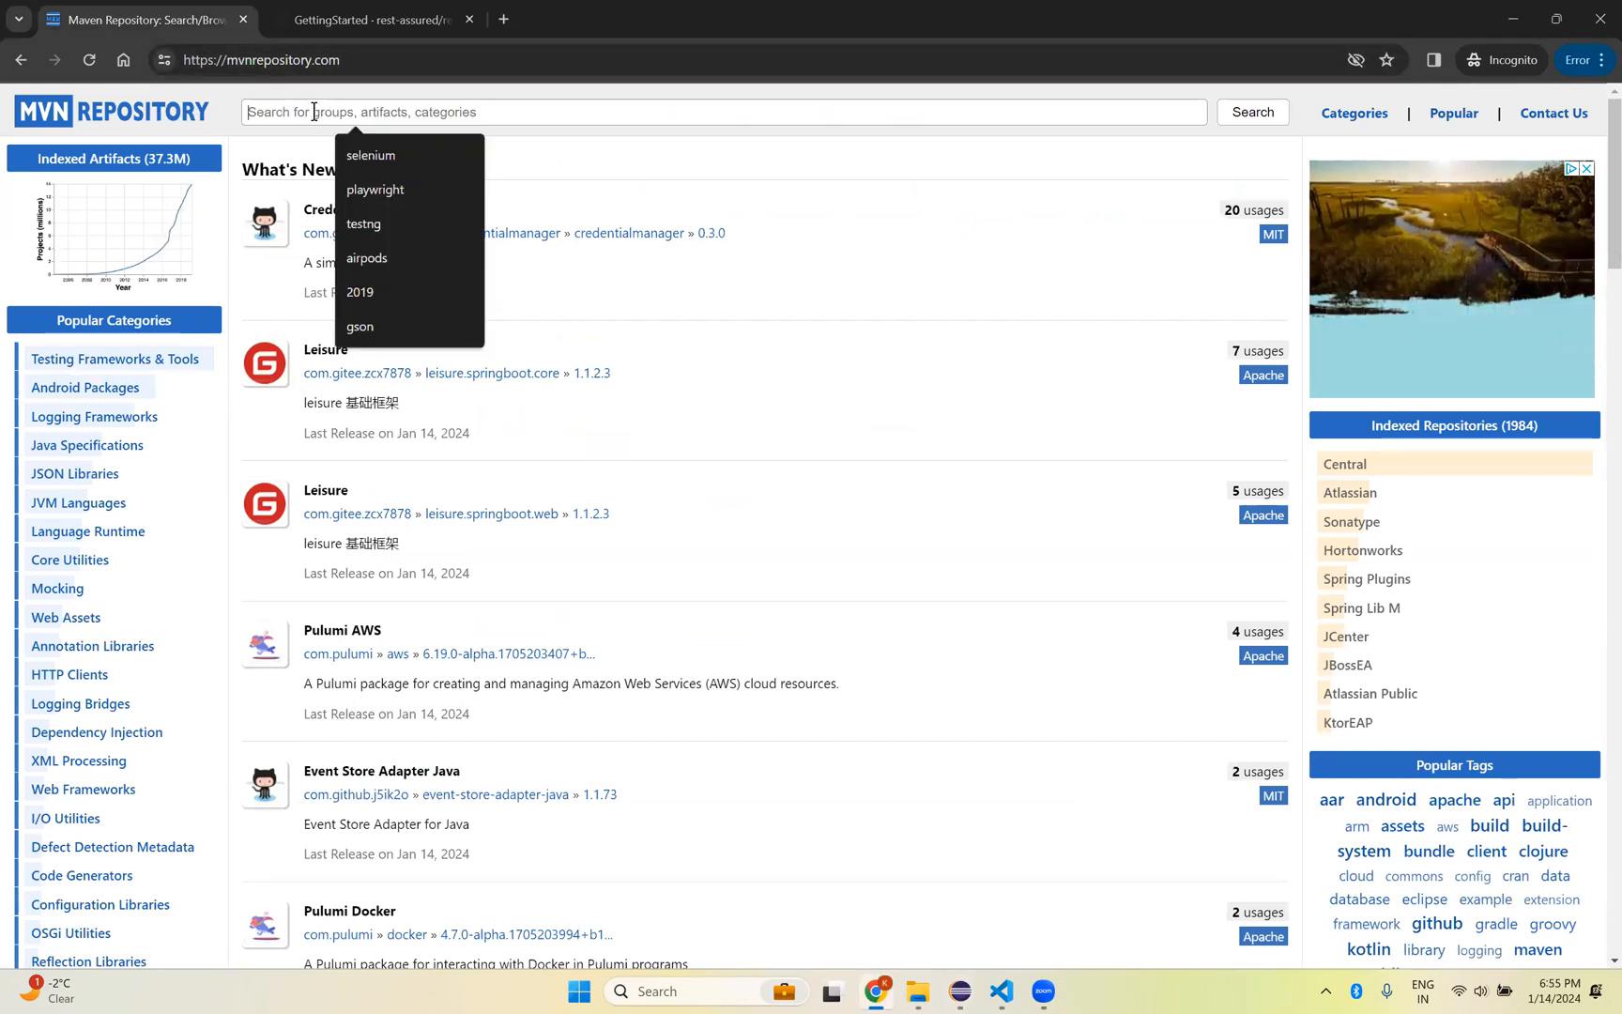
left_click(1250, 113)
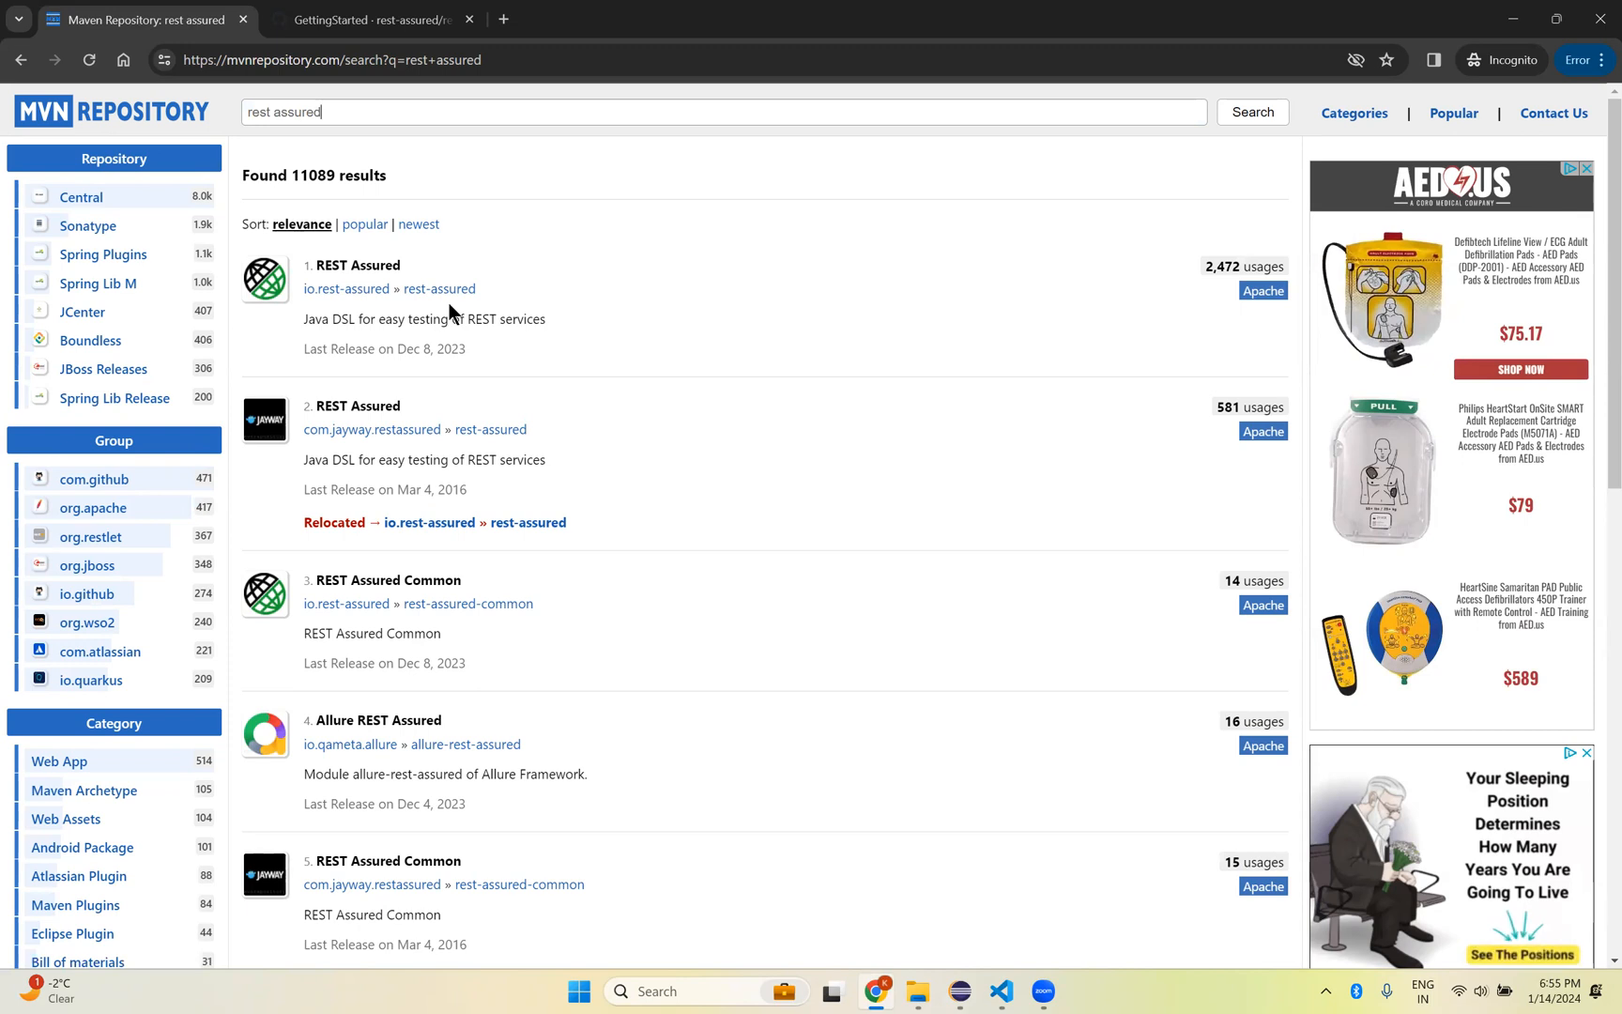
left_click(358, 265)
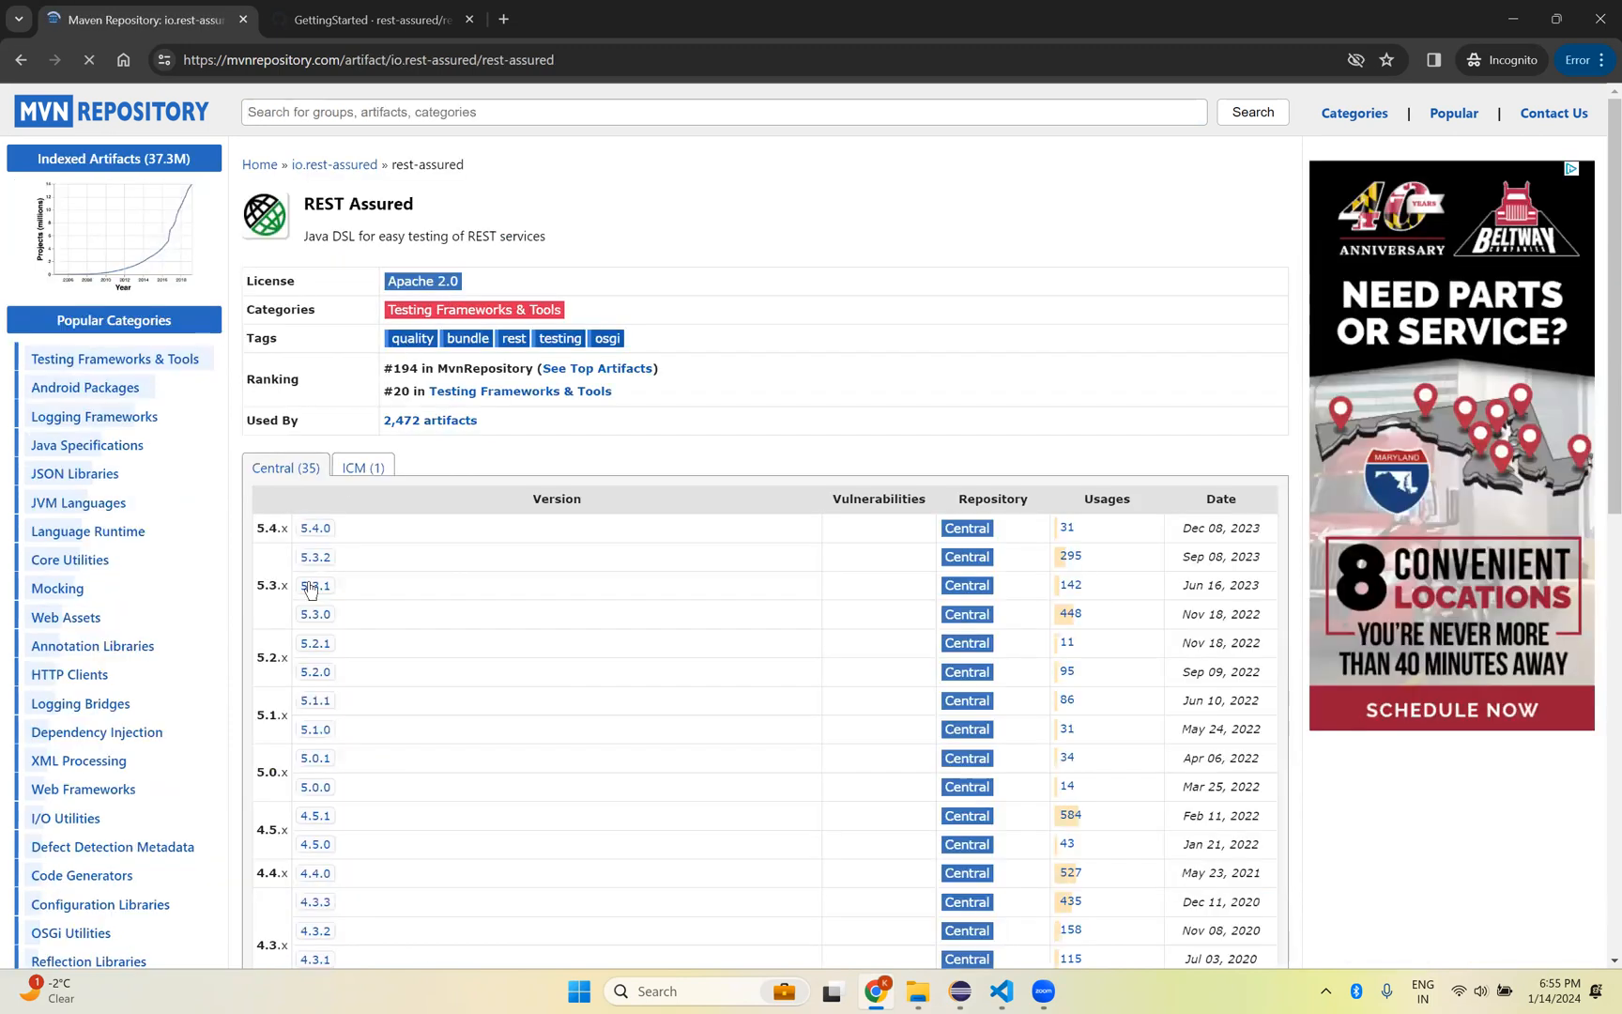
mouse_move(315, 527)
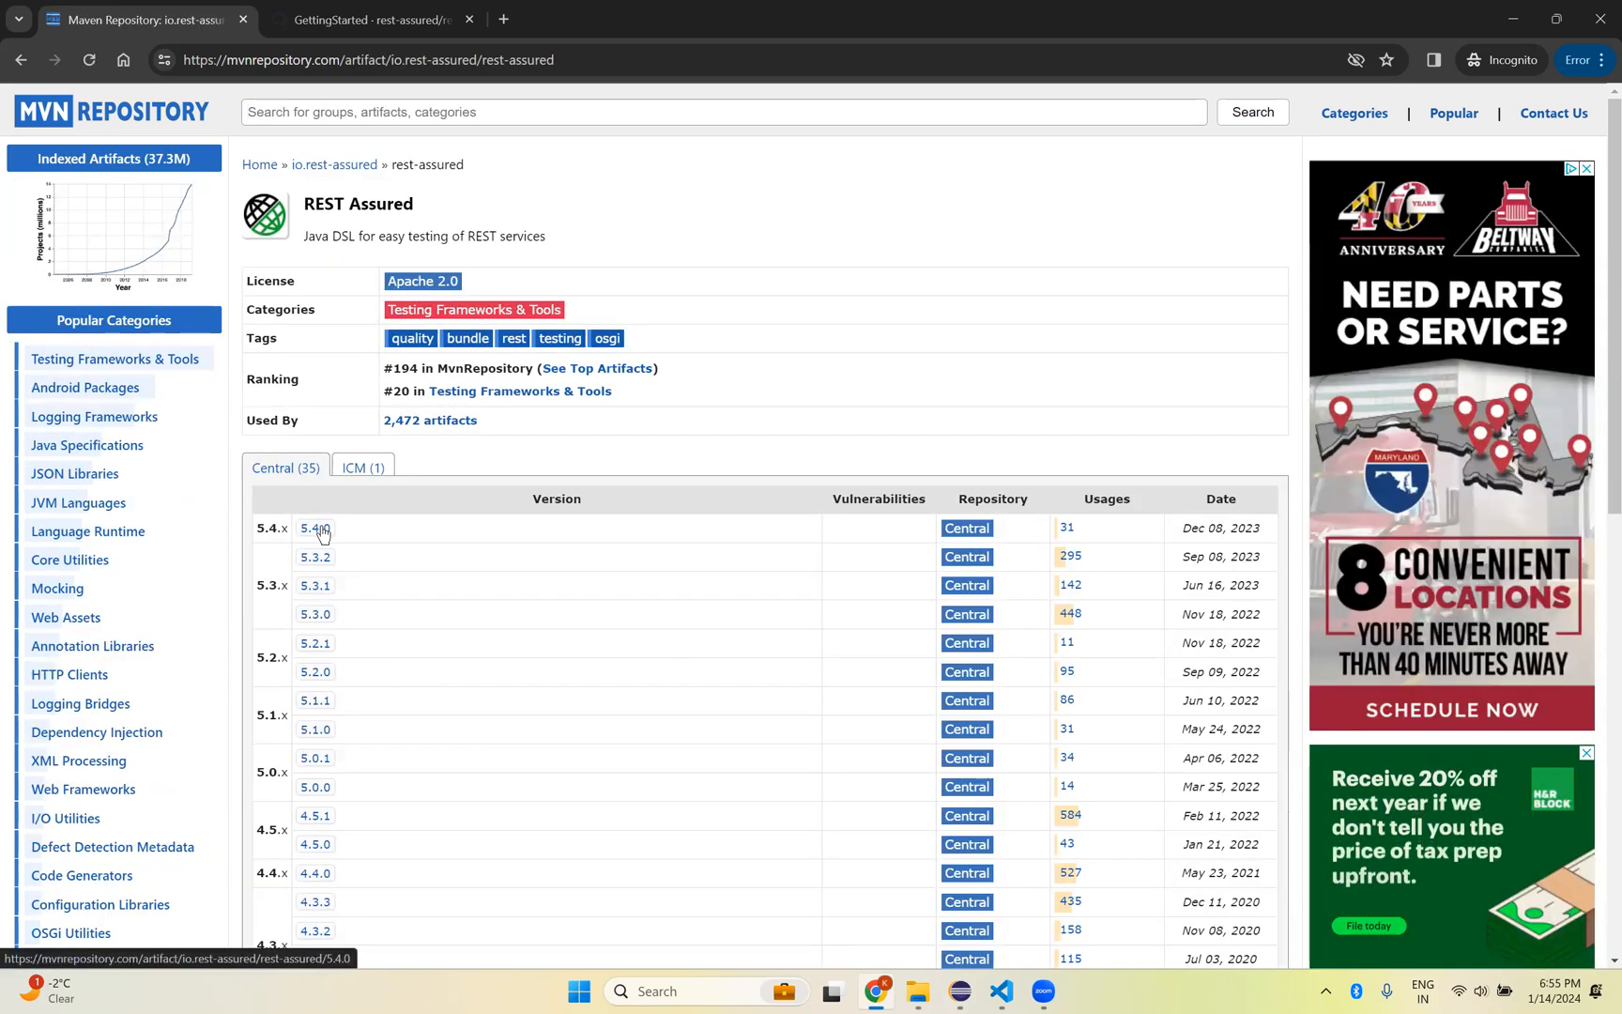
left_click(316, 528)
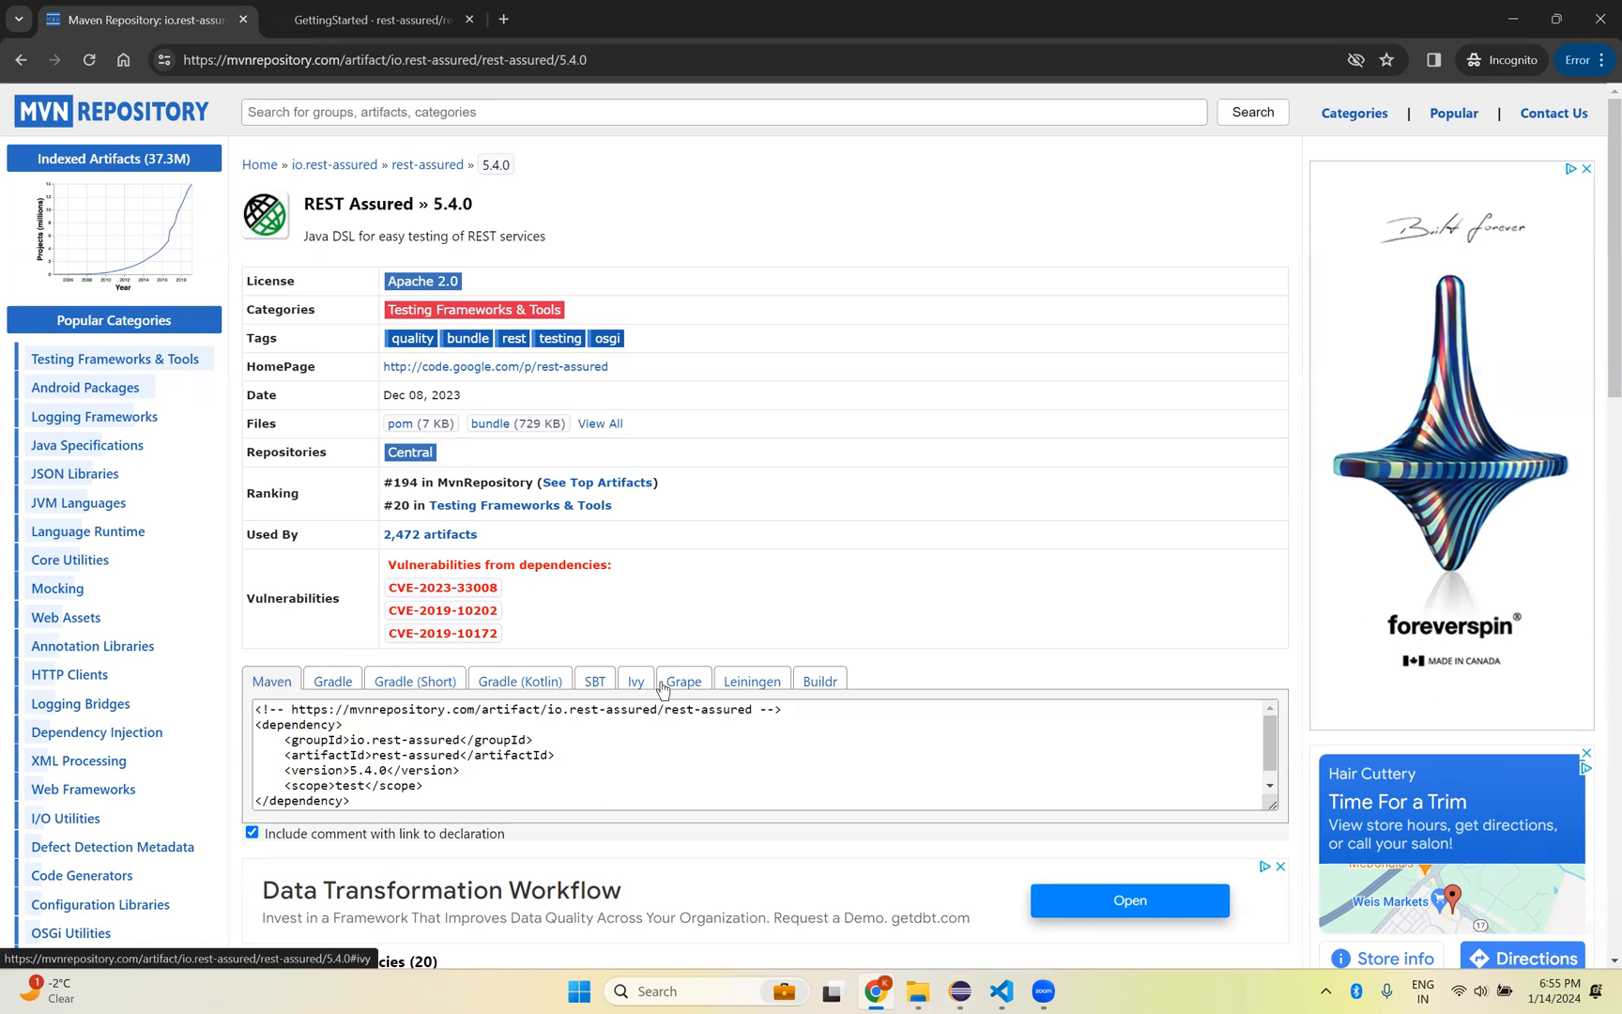
left_click(332, 681)
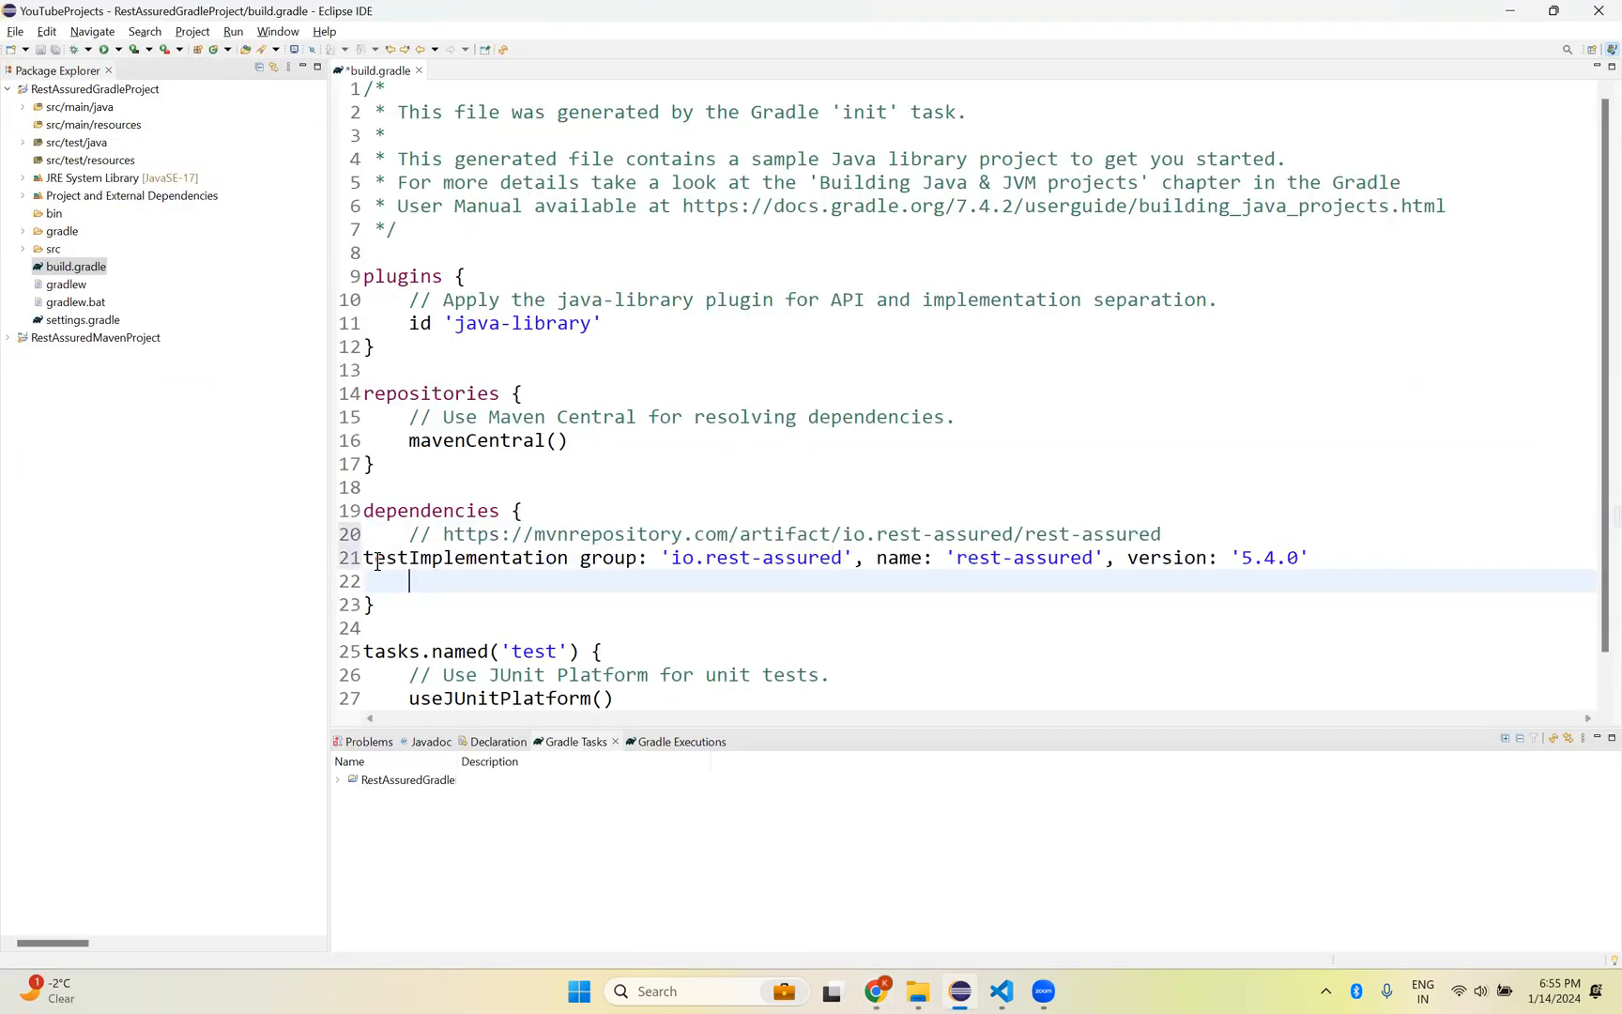
Step: Indent the rest-assured 5.4.0 testImplementation line inside the dependencies block
left_click(410, 558)
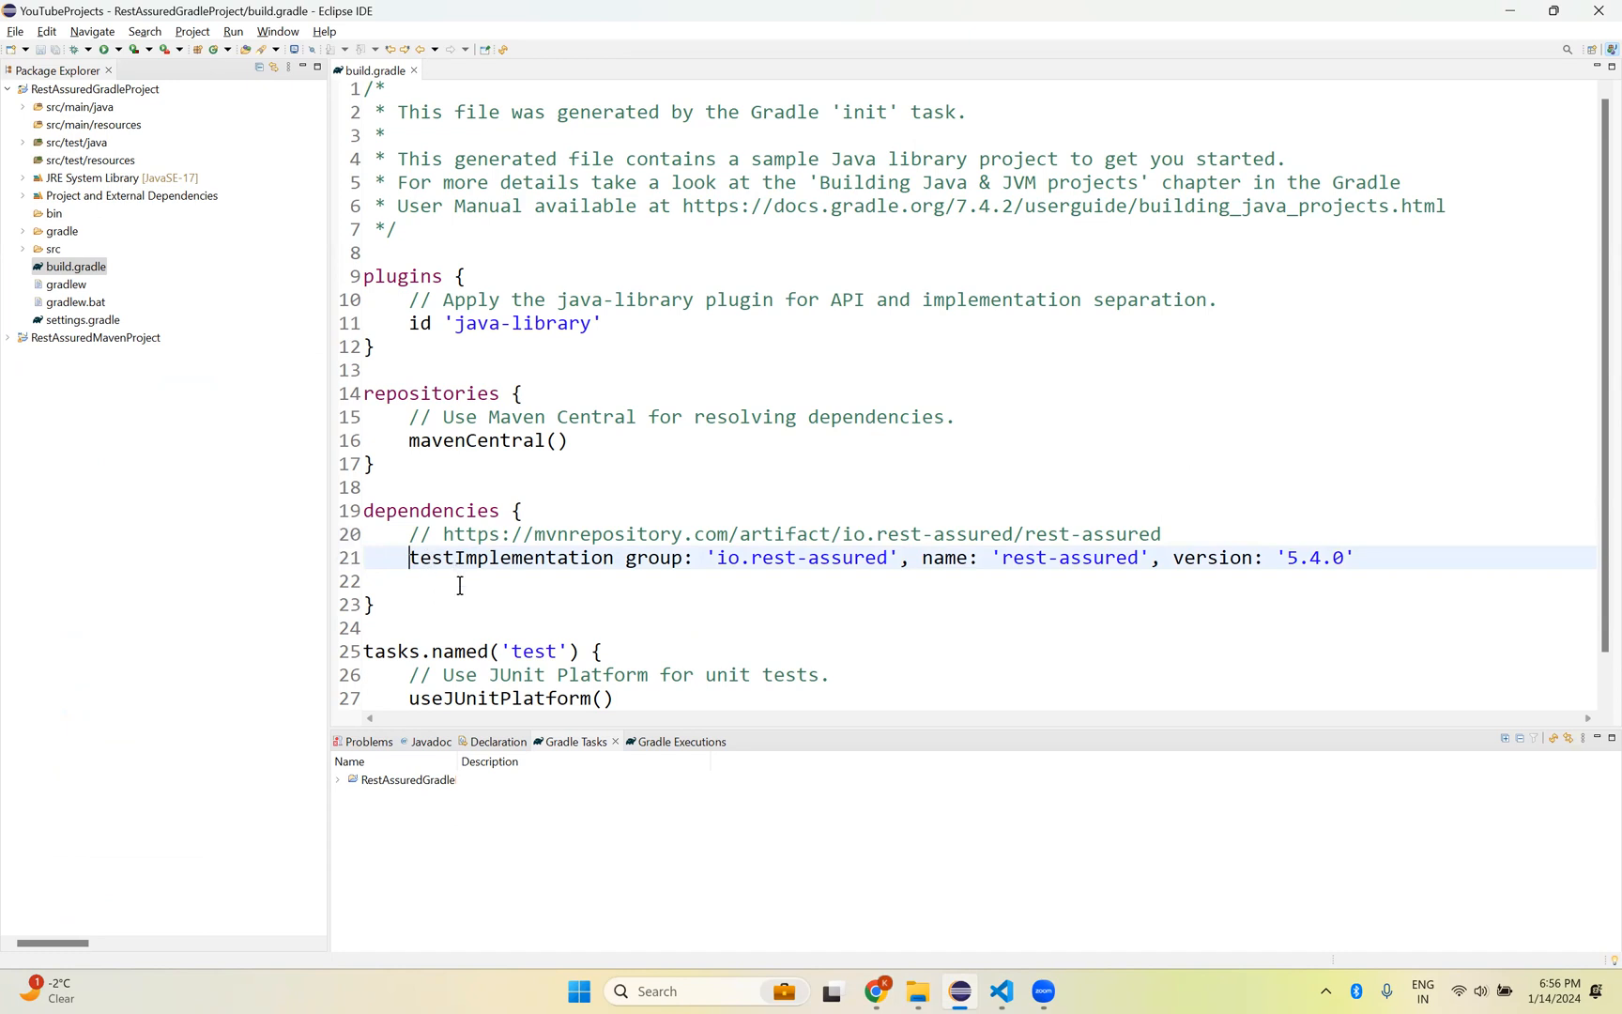
mouse_move(571, 545)
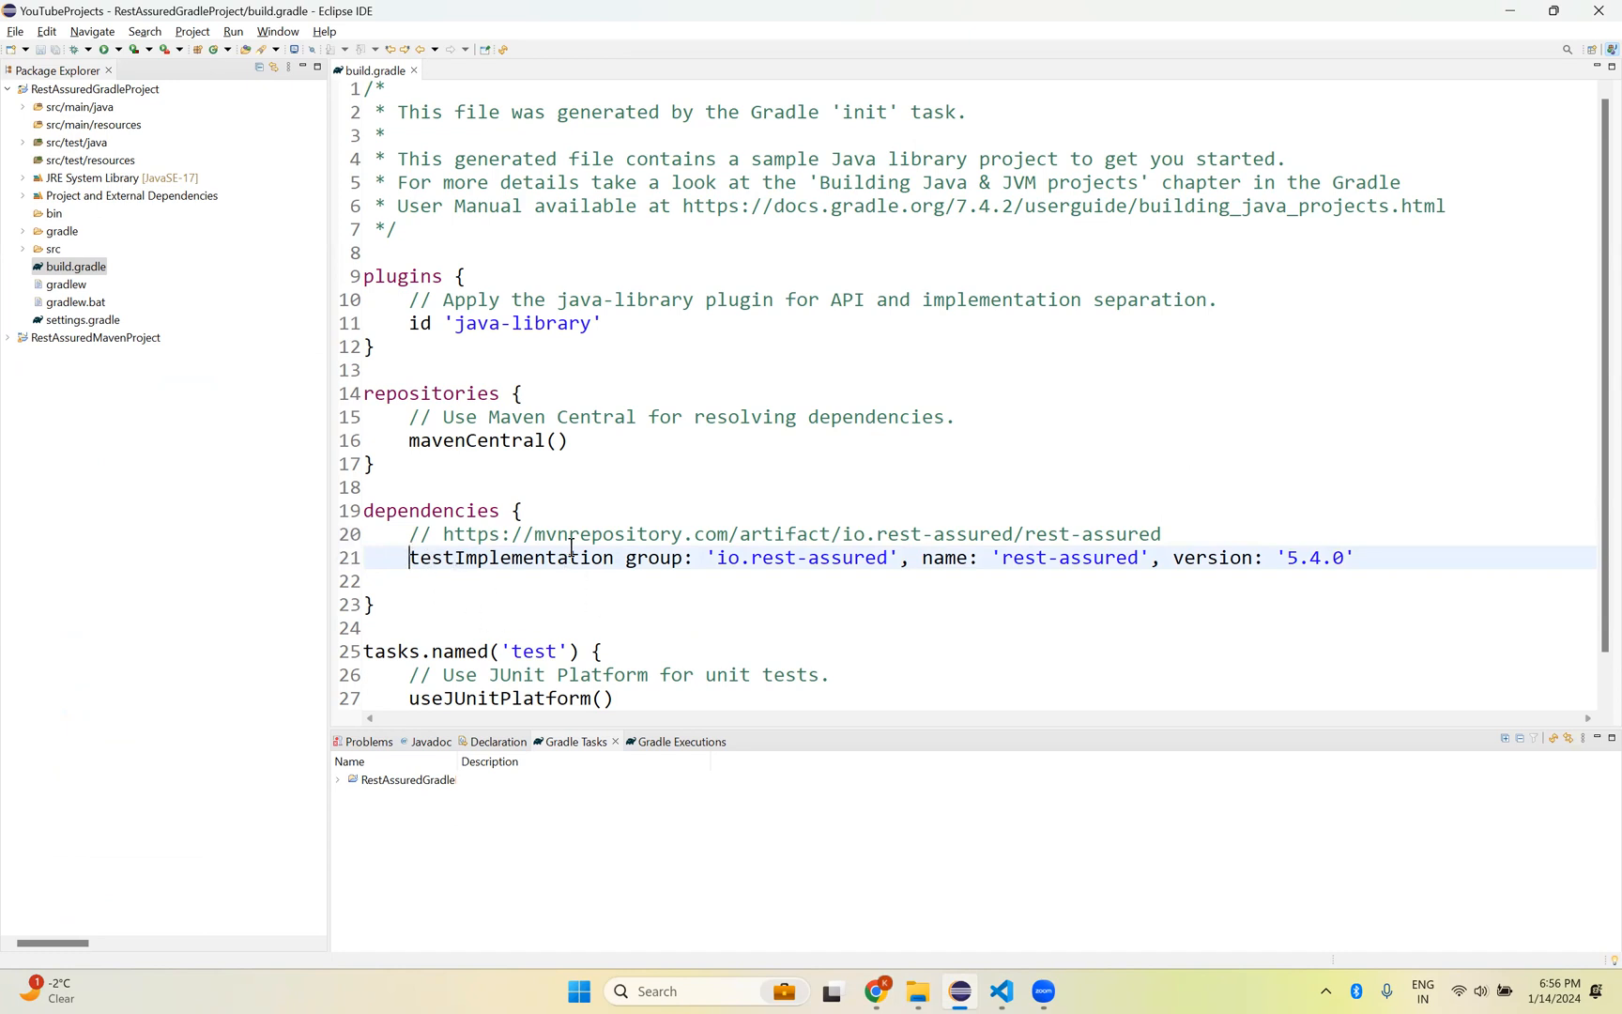
mouse_move(582, 539)
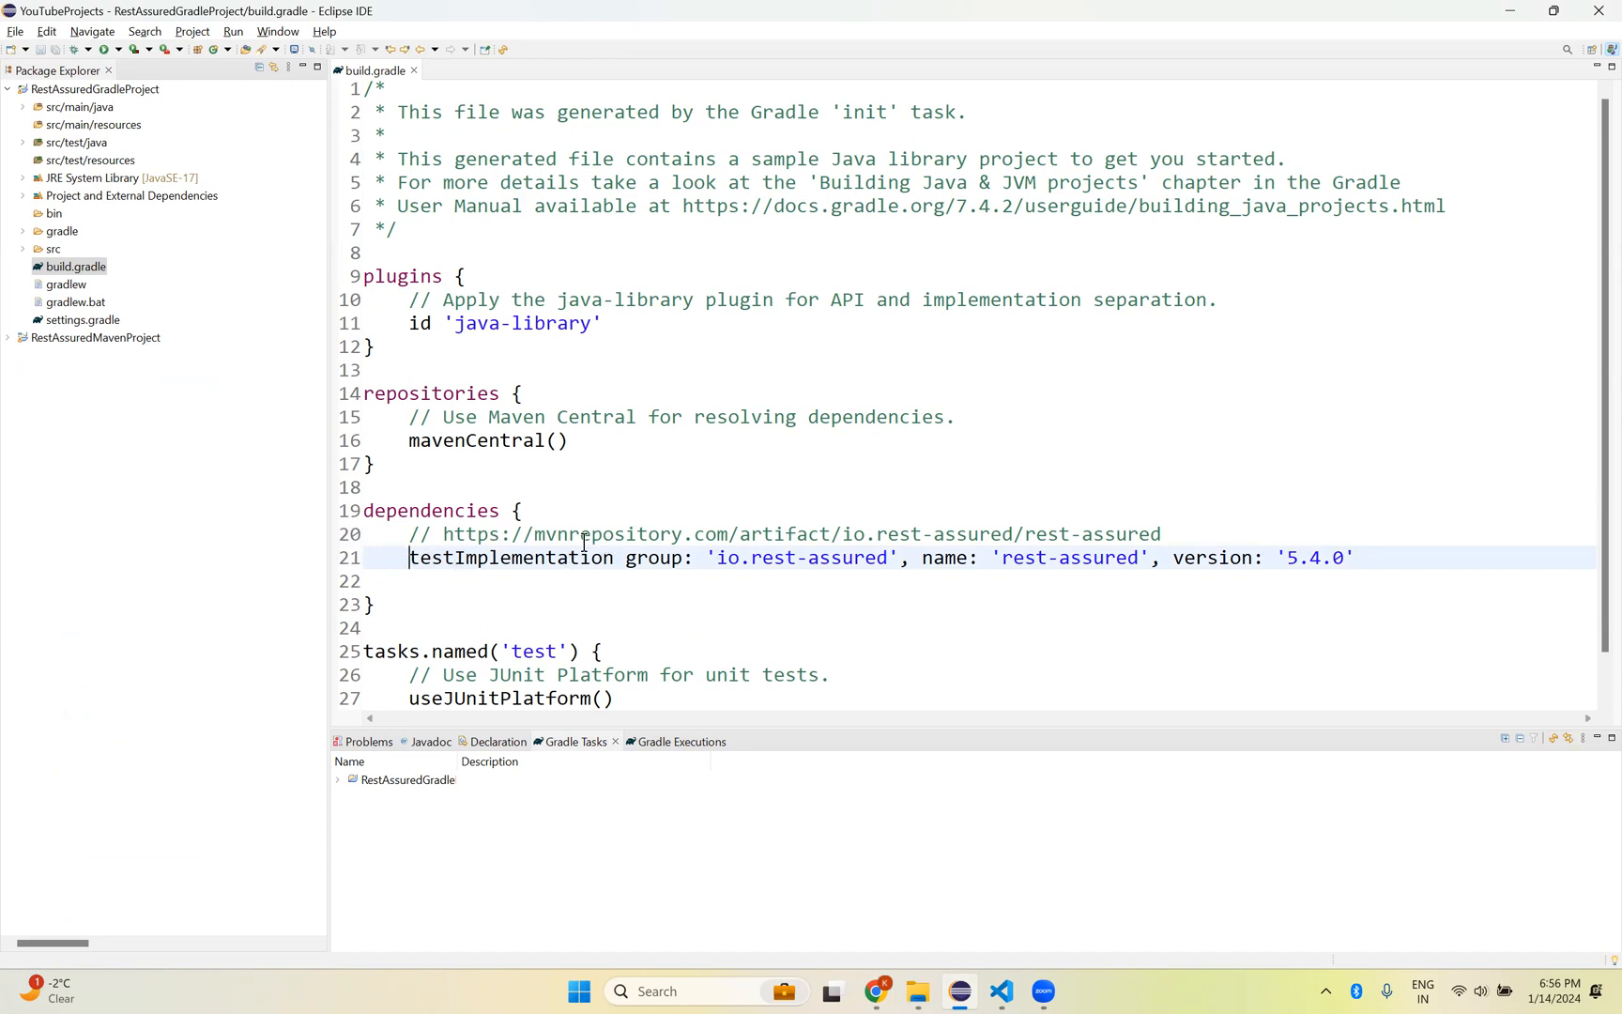
mouse_move(344, 217)
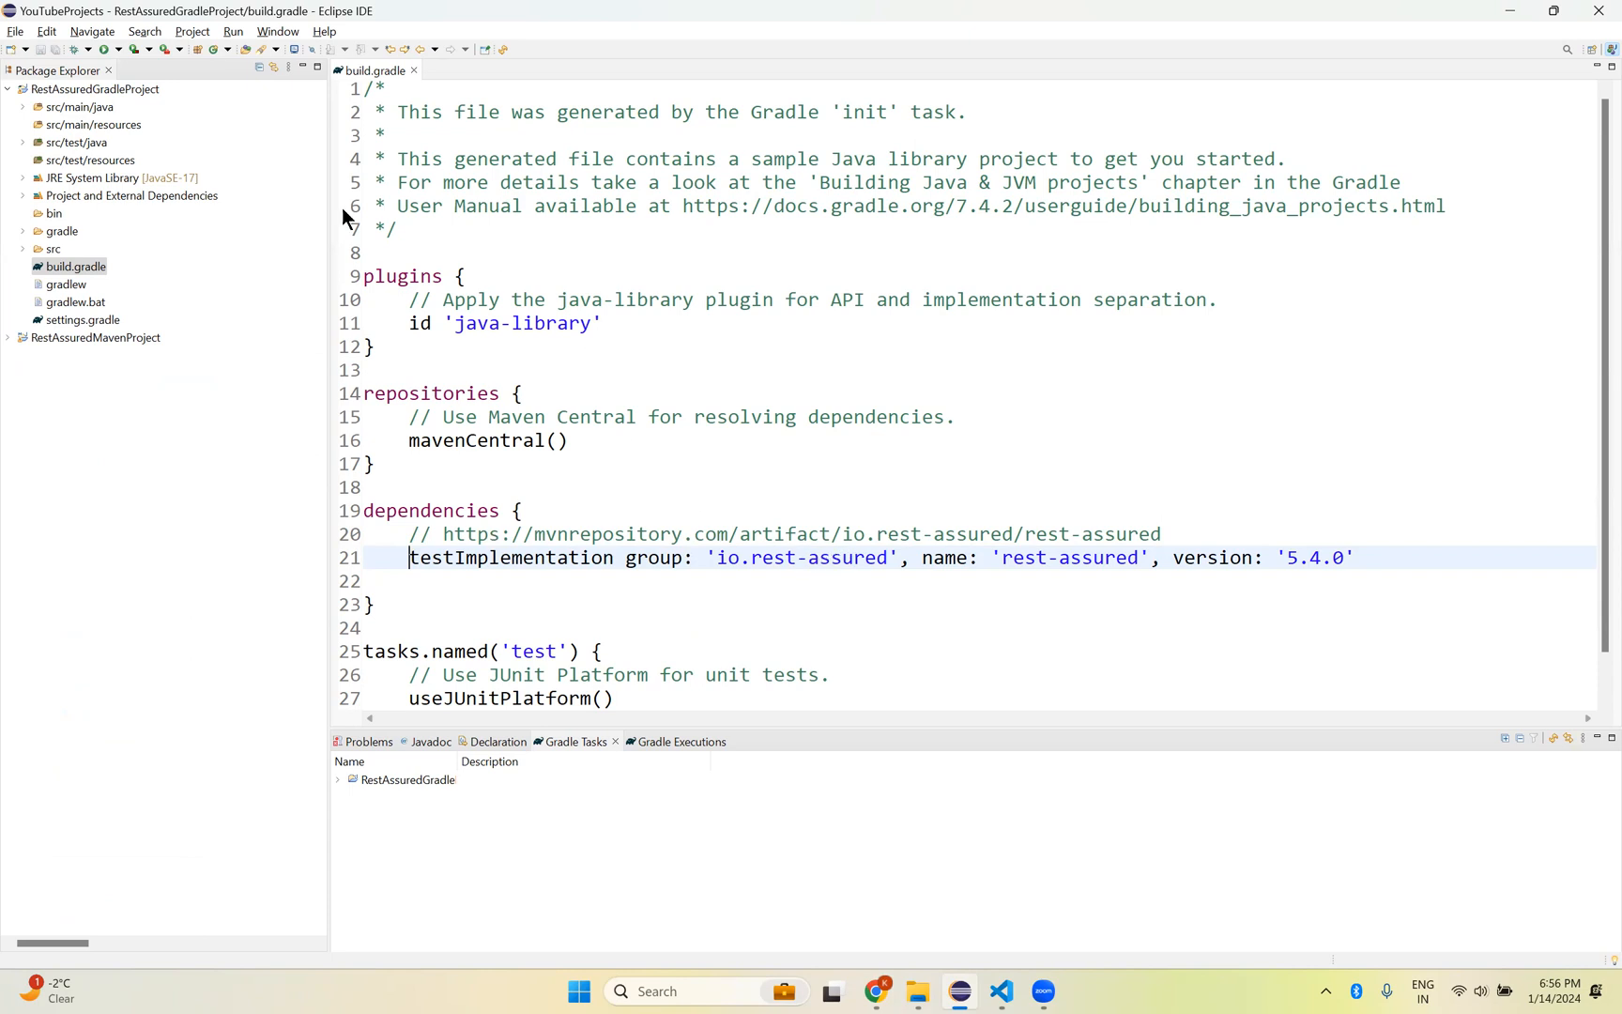
mouse_move(57, 226)
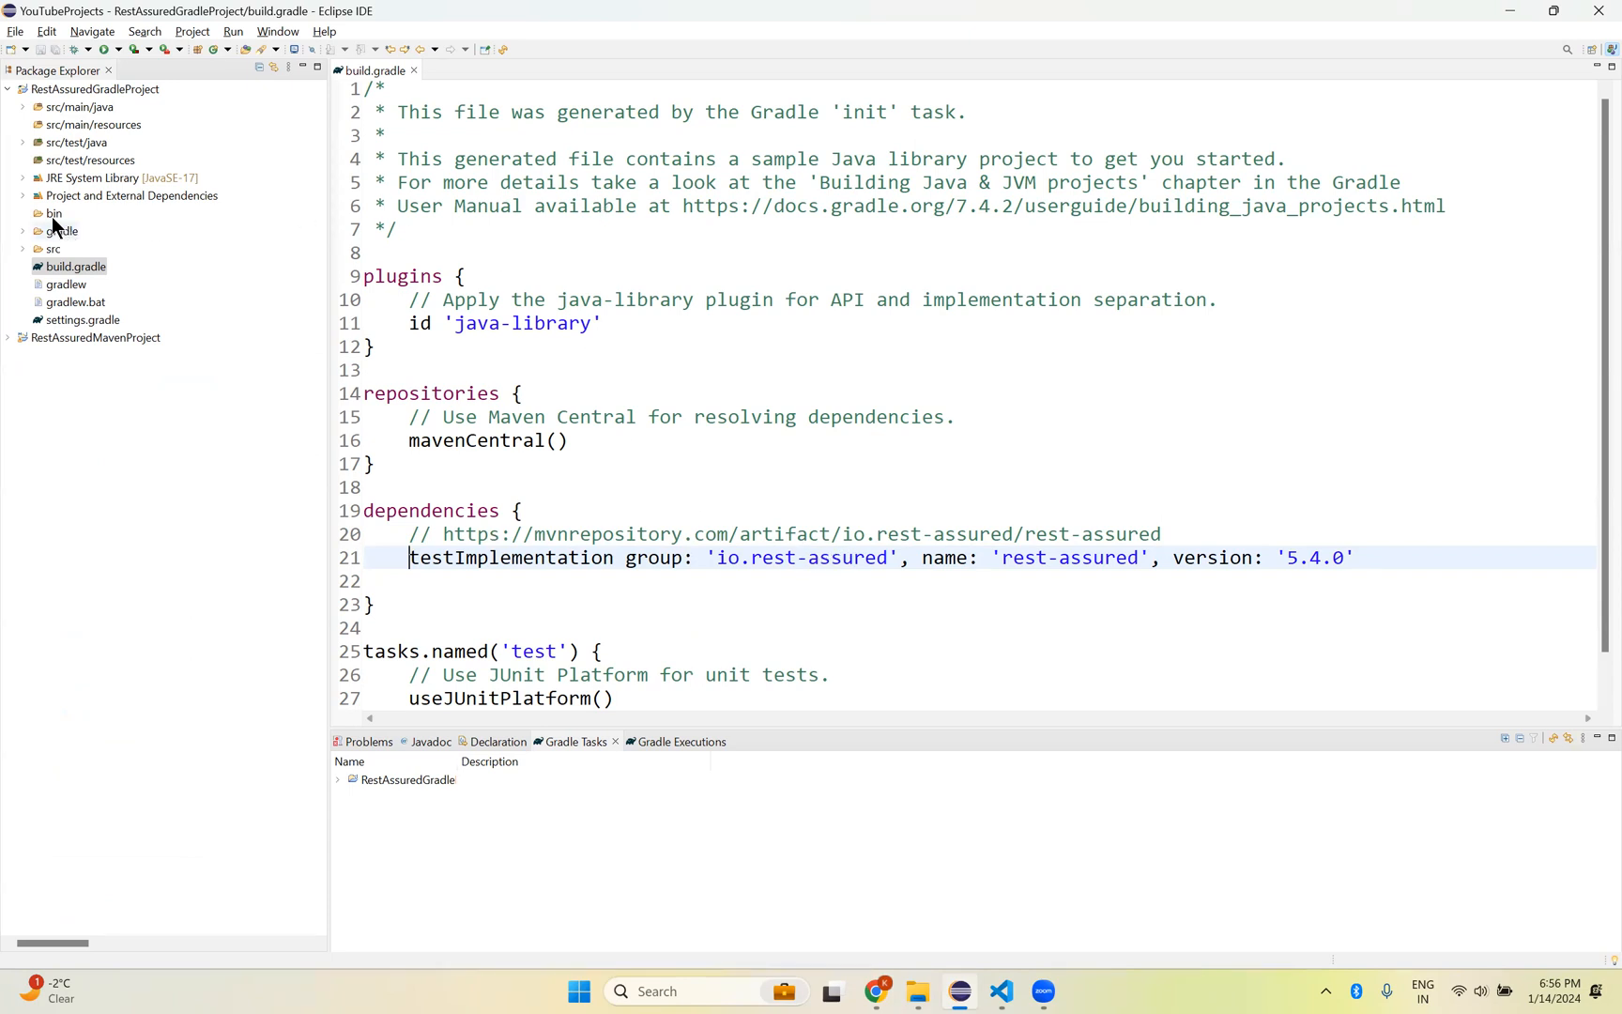
mouse_move(15, 207)
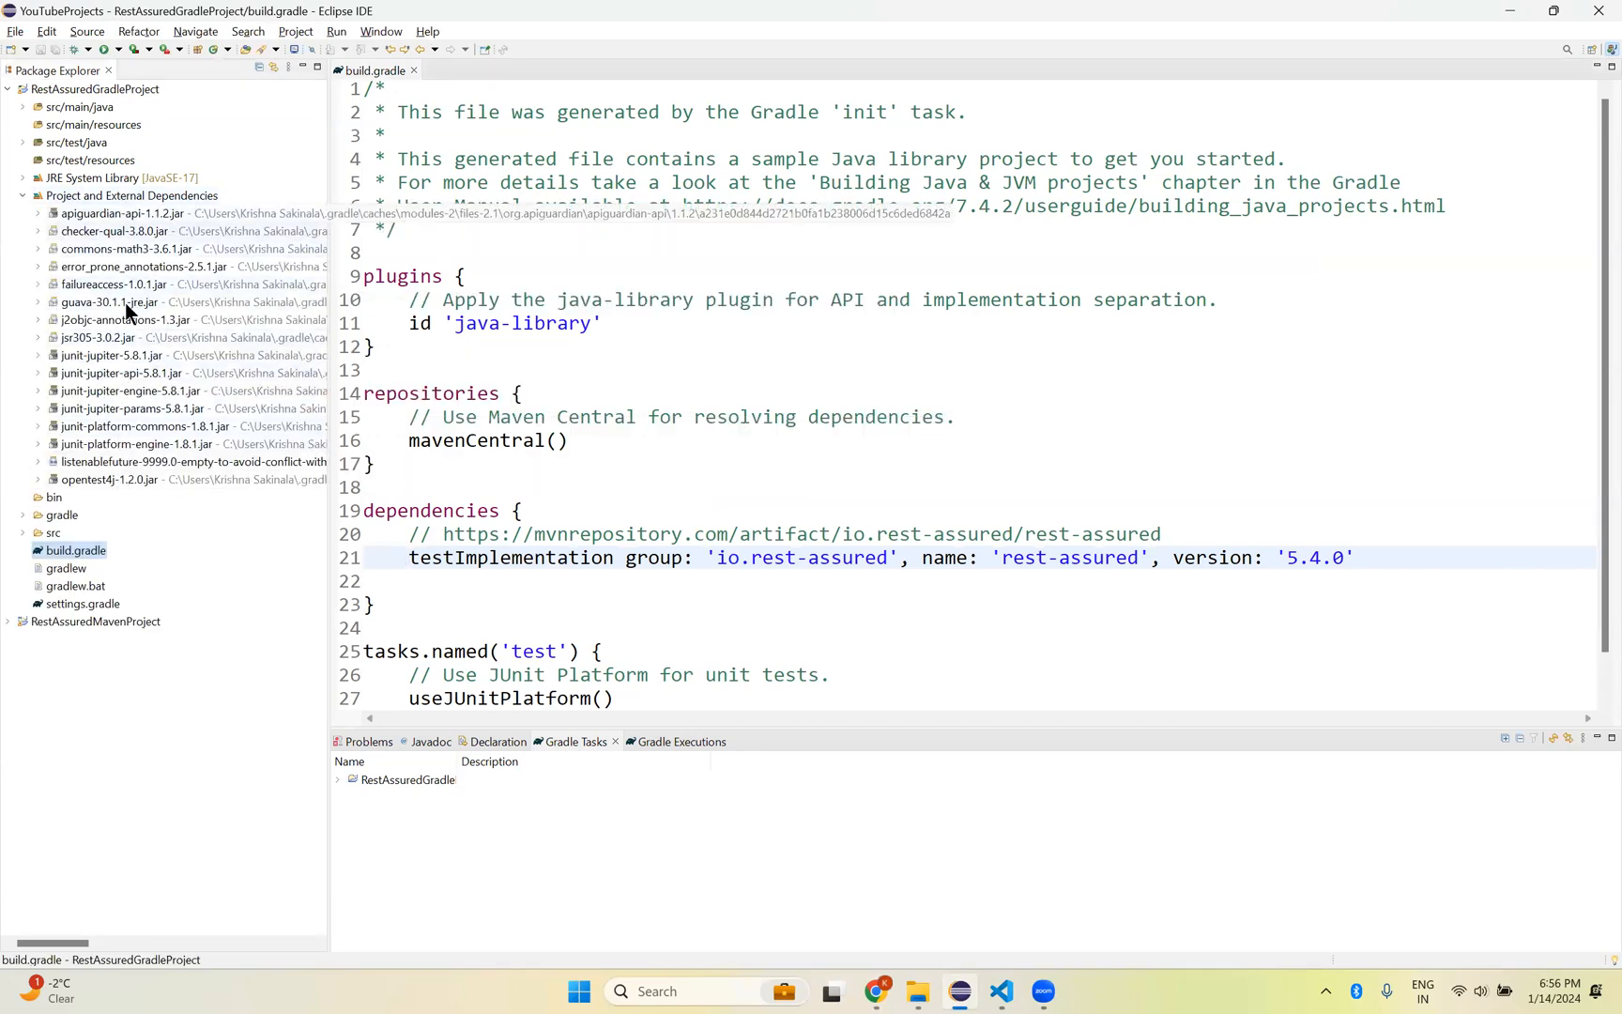
mouse_move(203, 390)
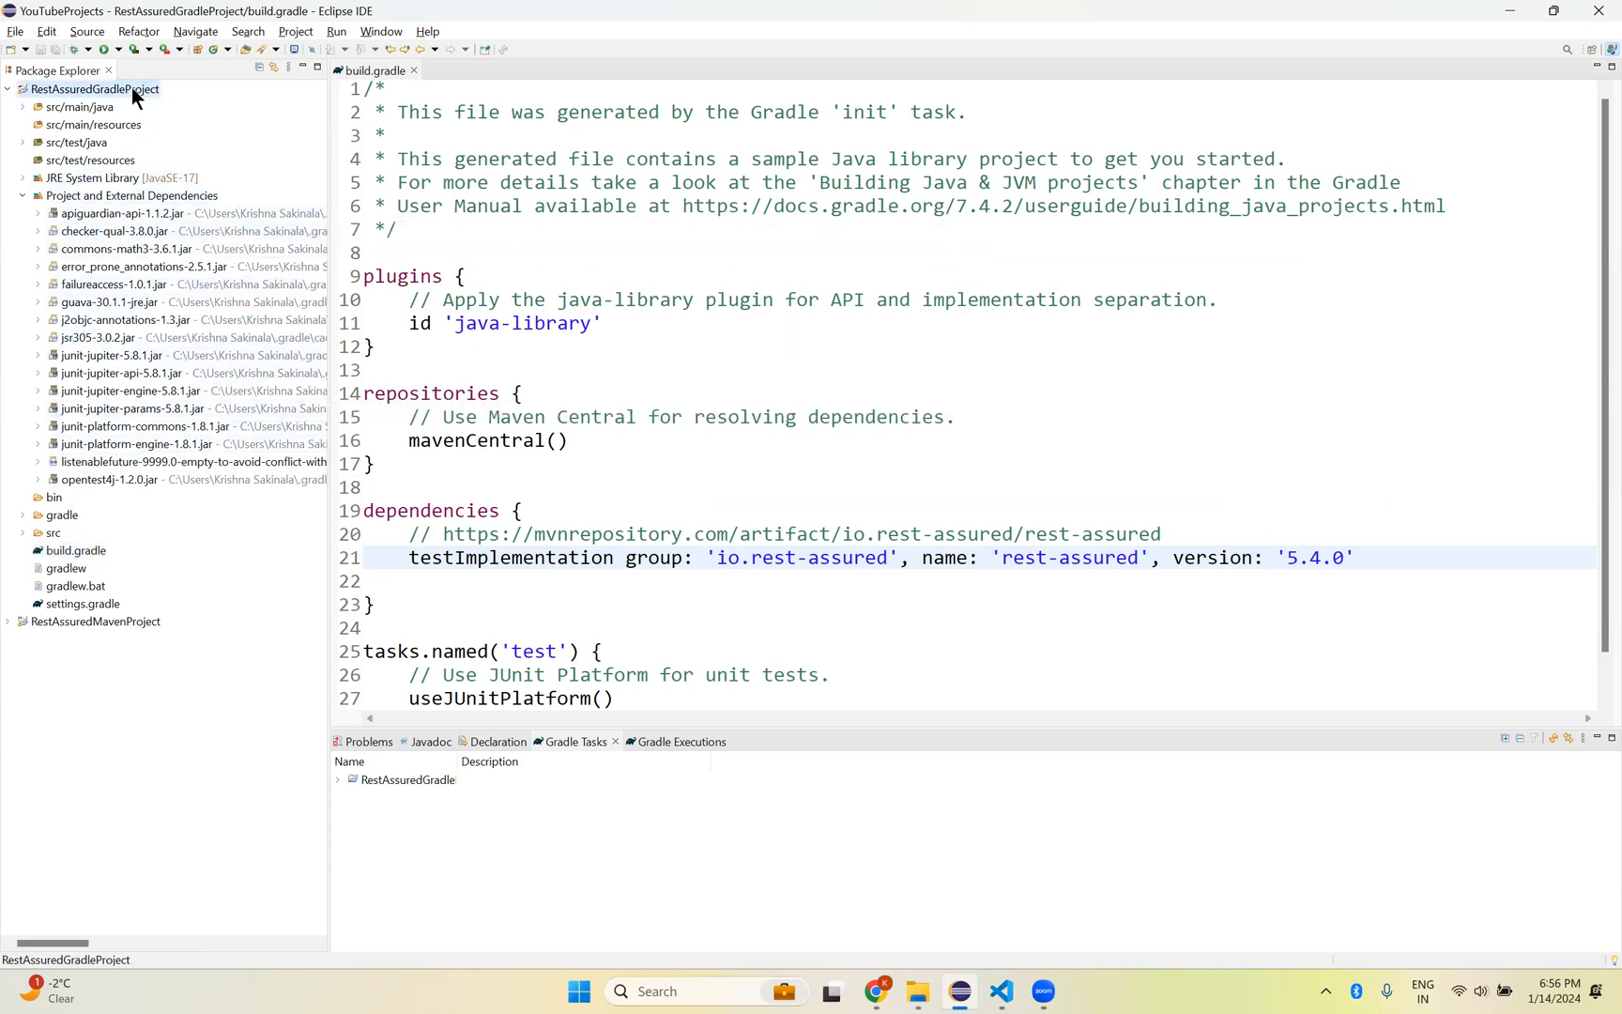
Step: Refresh RestAssuredGradleProject via Gradle and check rest-assured-5.4.0.jar and the test package contents
right_click(94, 88)
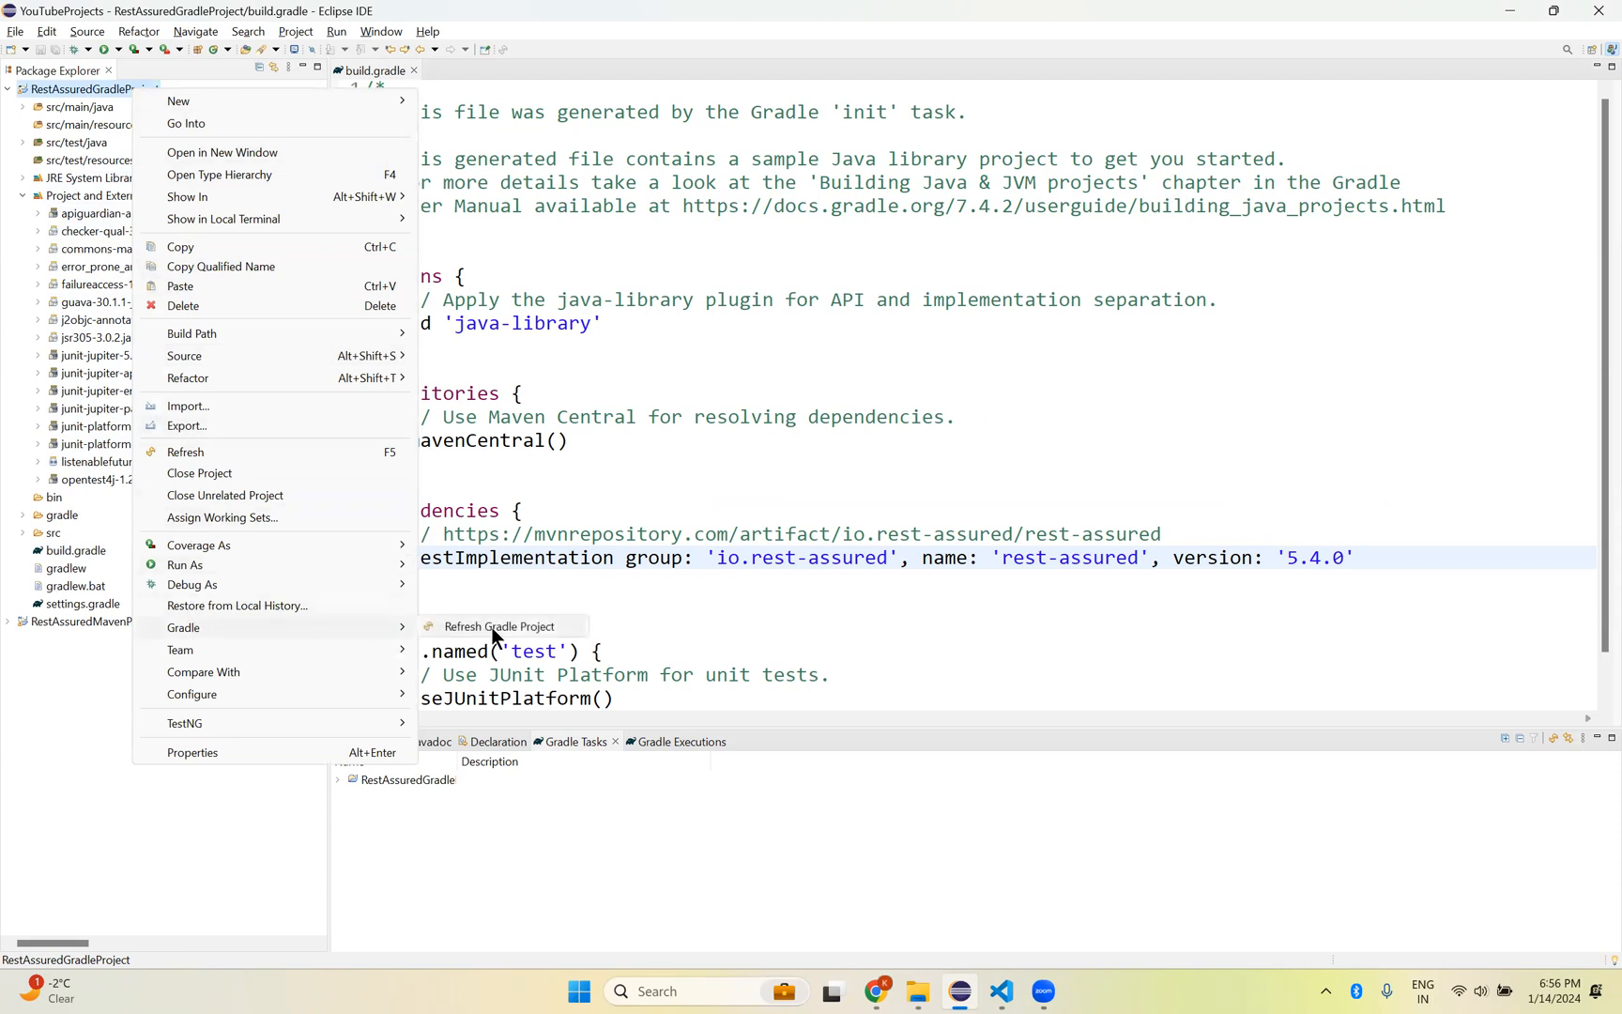
left_click(499, 625)
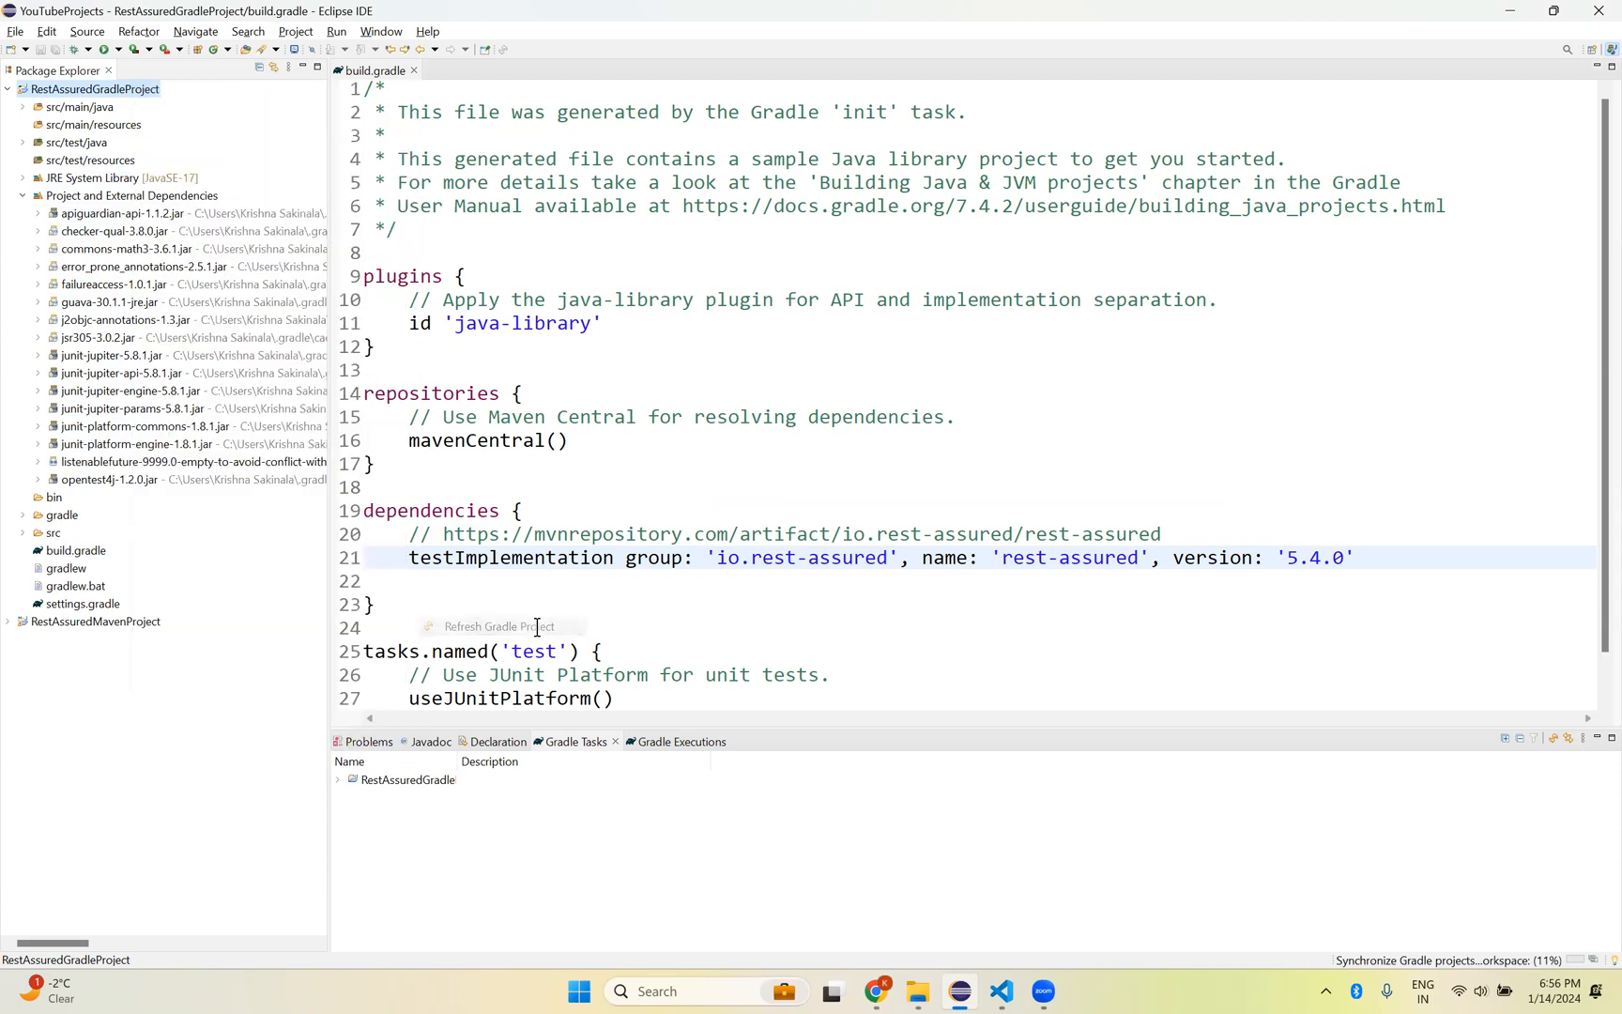
left_click(499, 625)
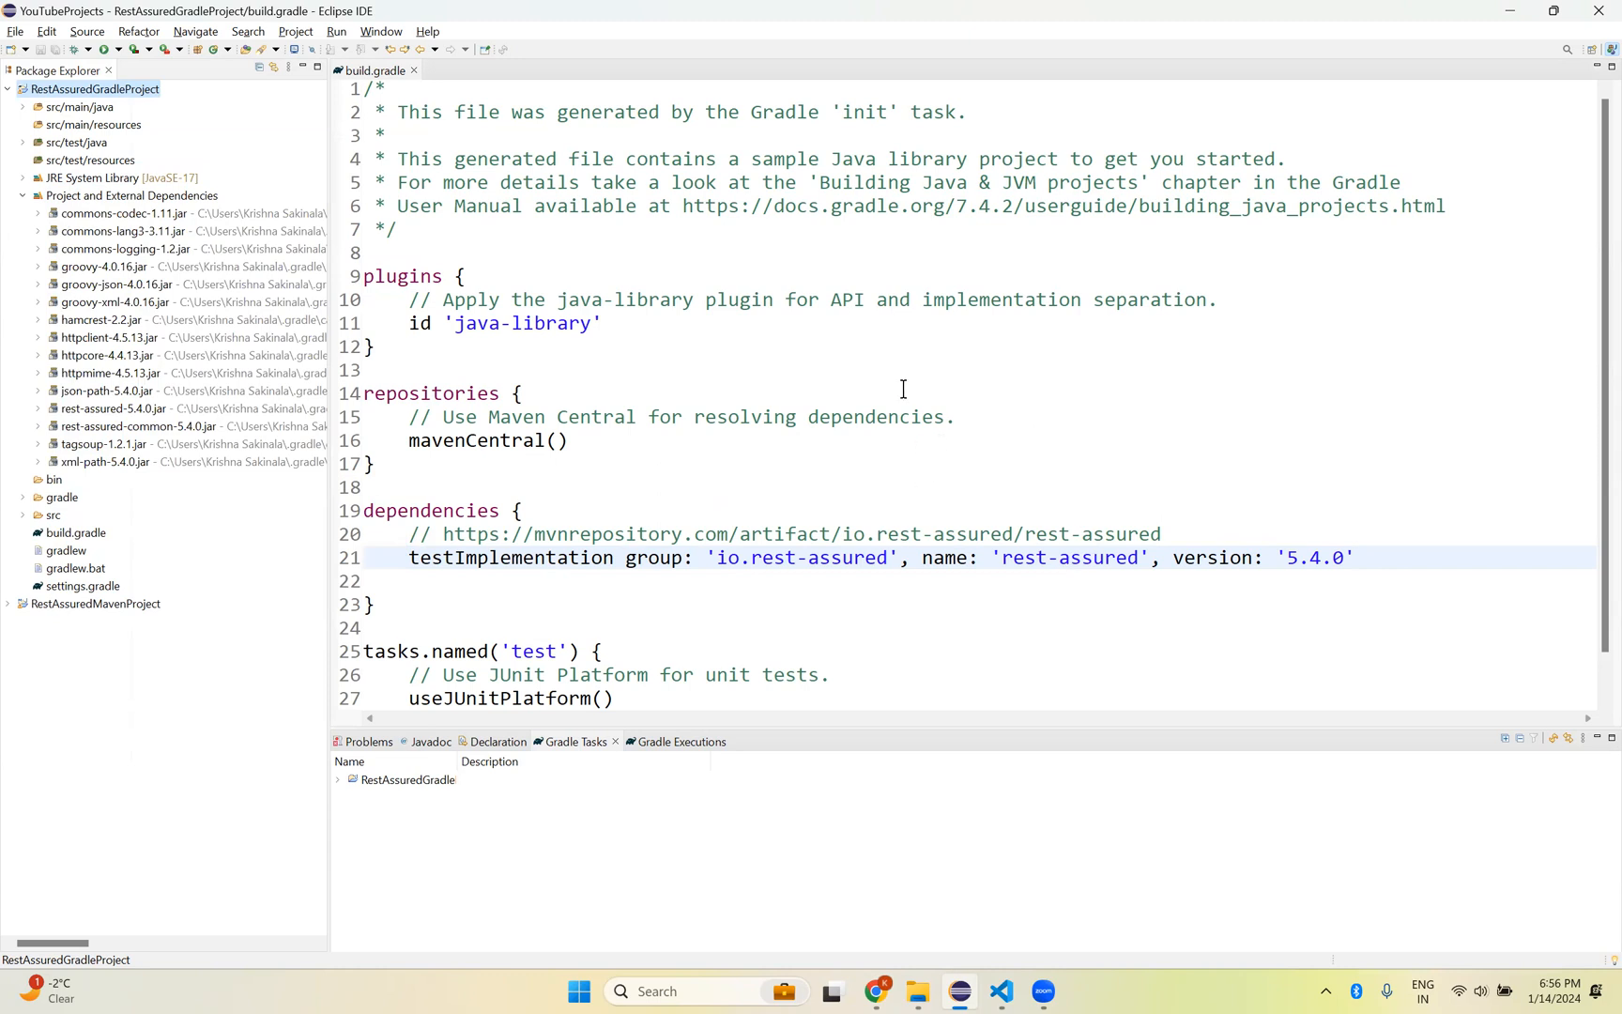
mouse_move(699, 488)
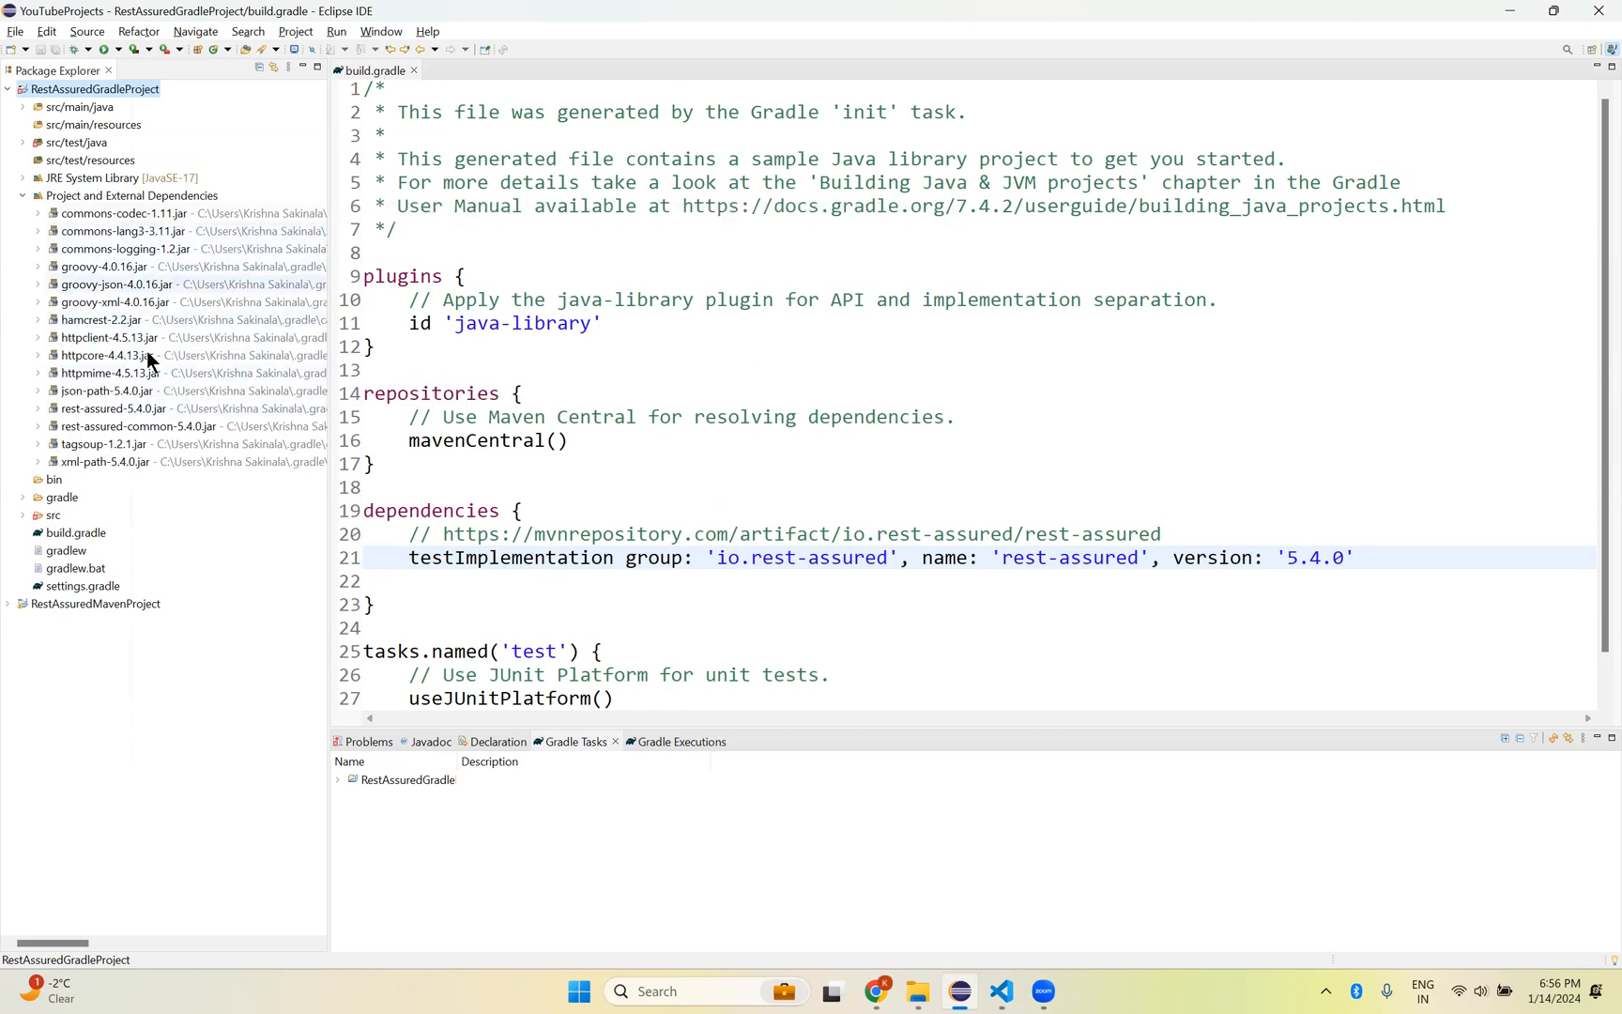
left_click(109, 410)
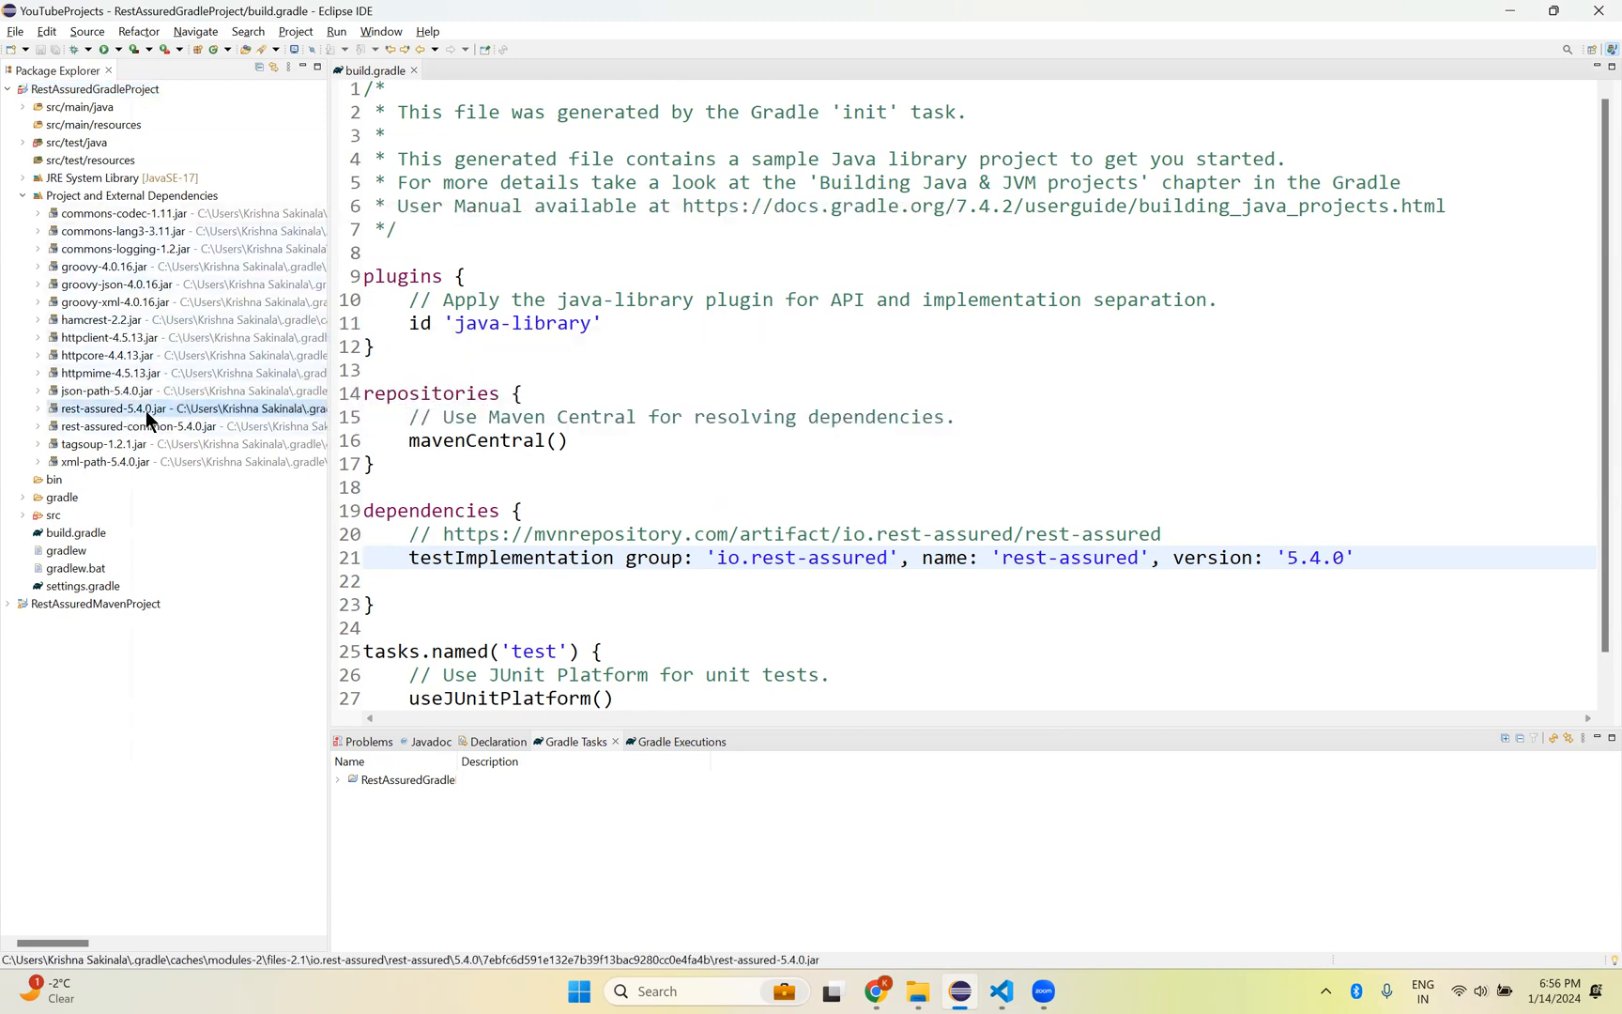
mouse_move(107, 276)
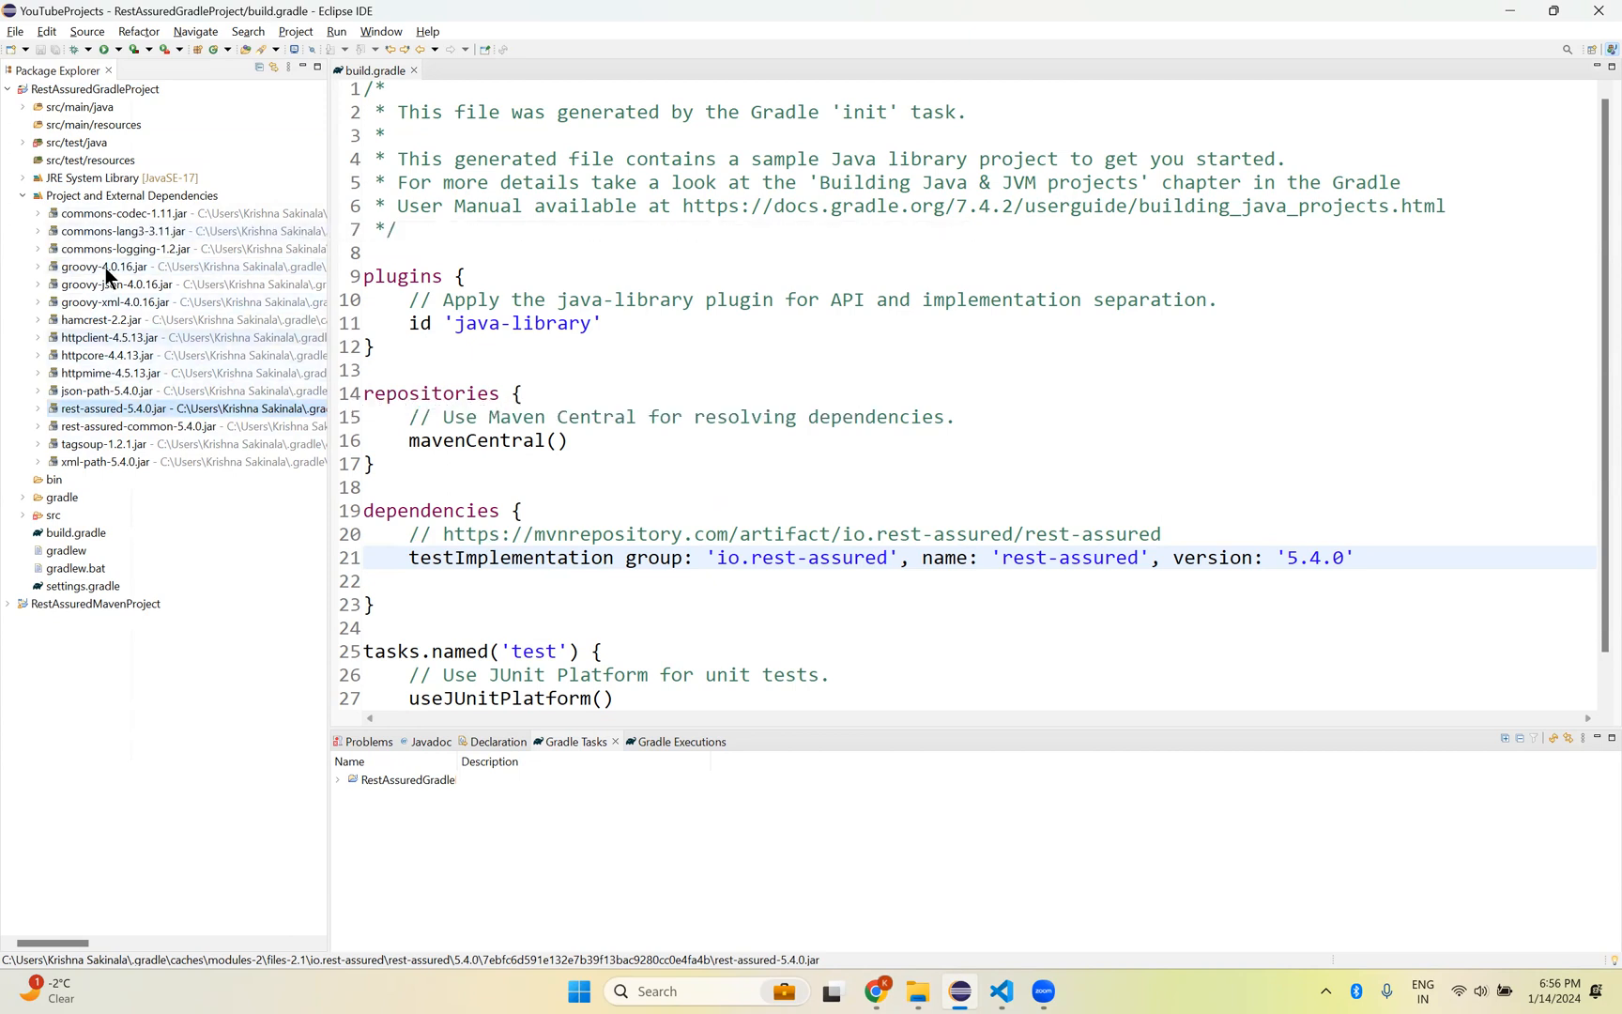
mouse_move(144, 355)
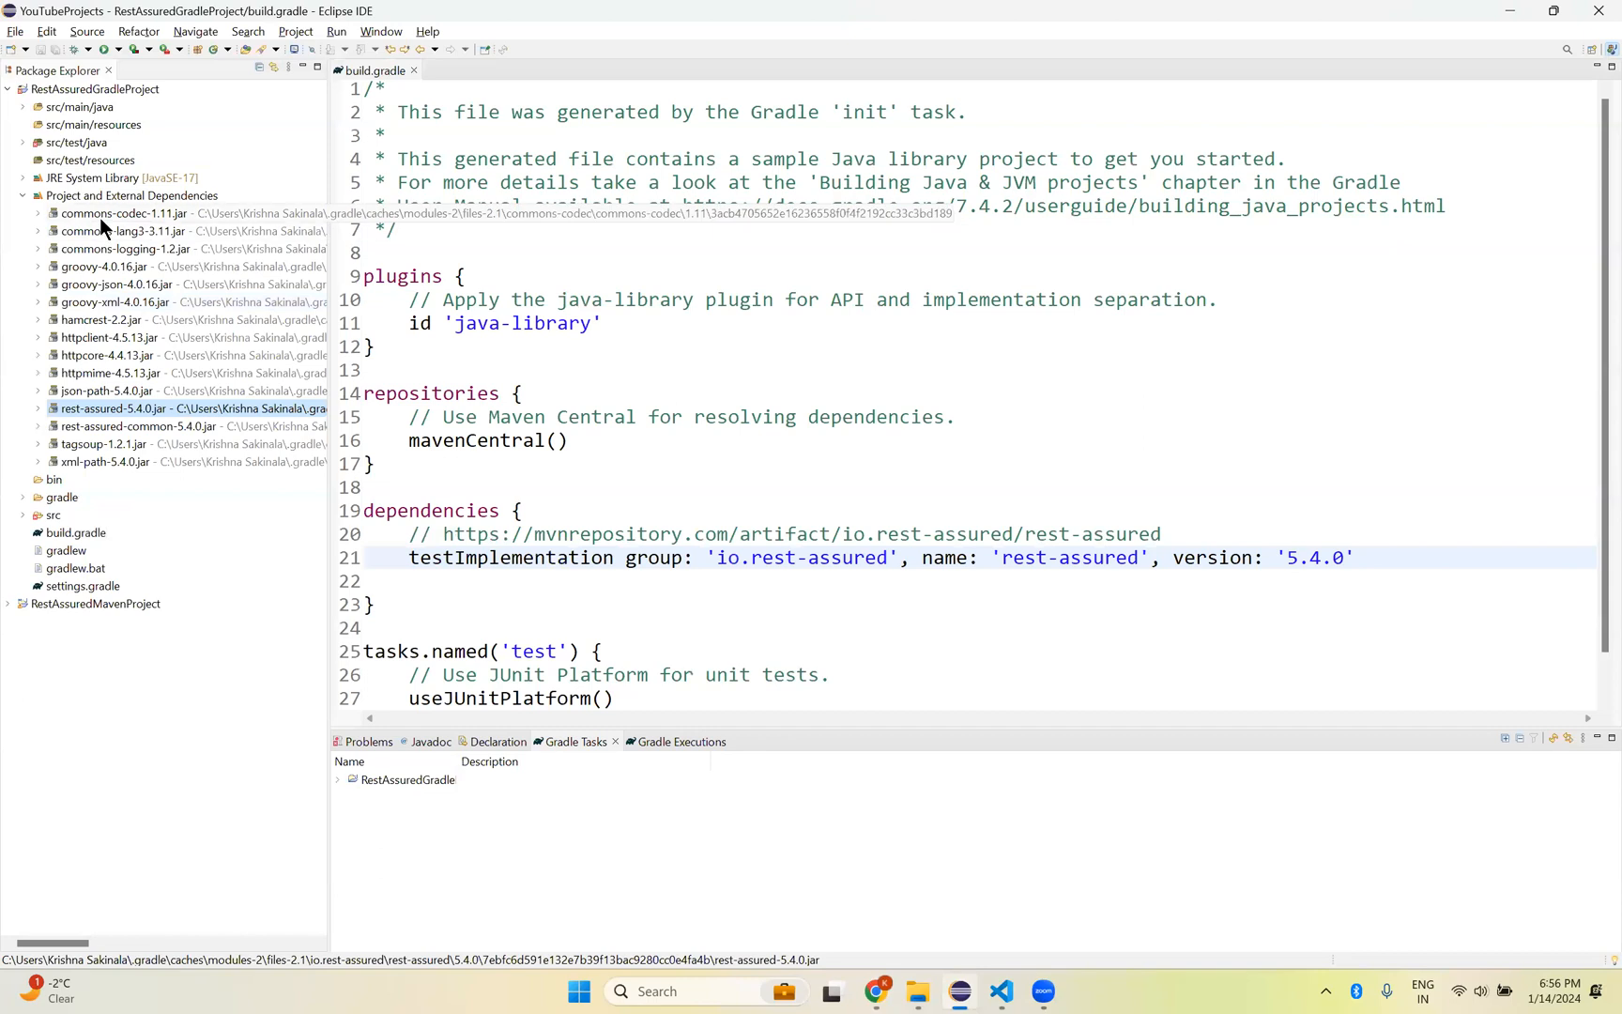
mouse_move(180, 276)
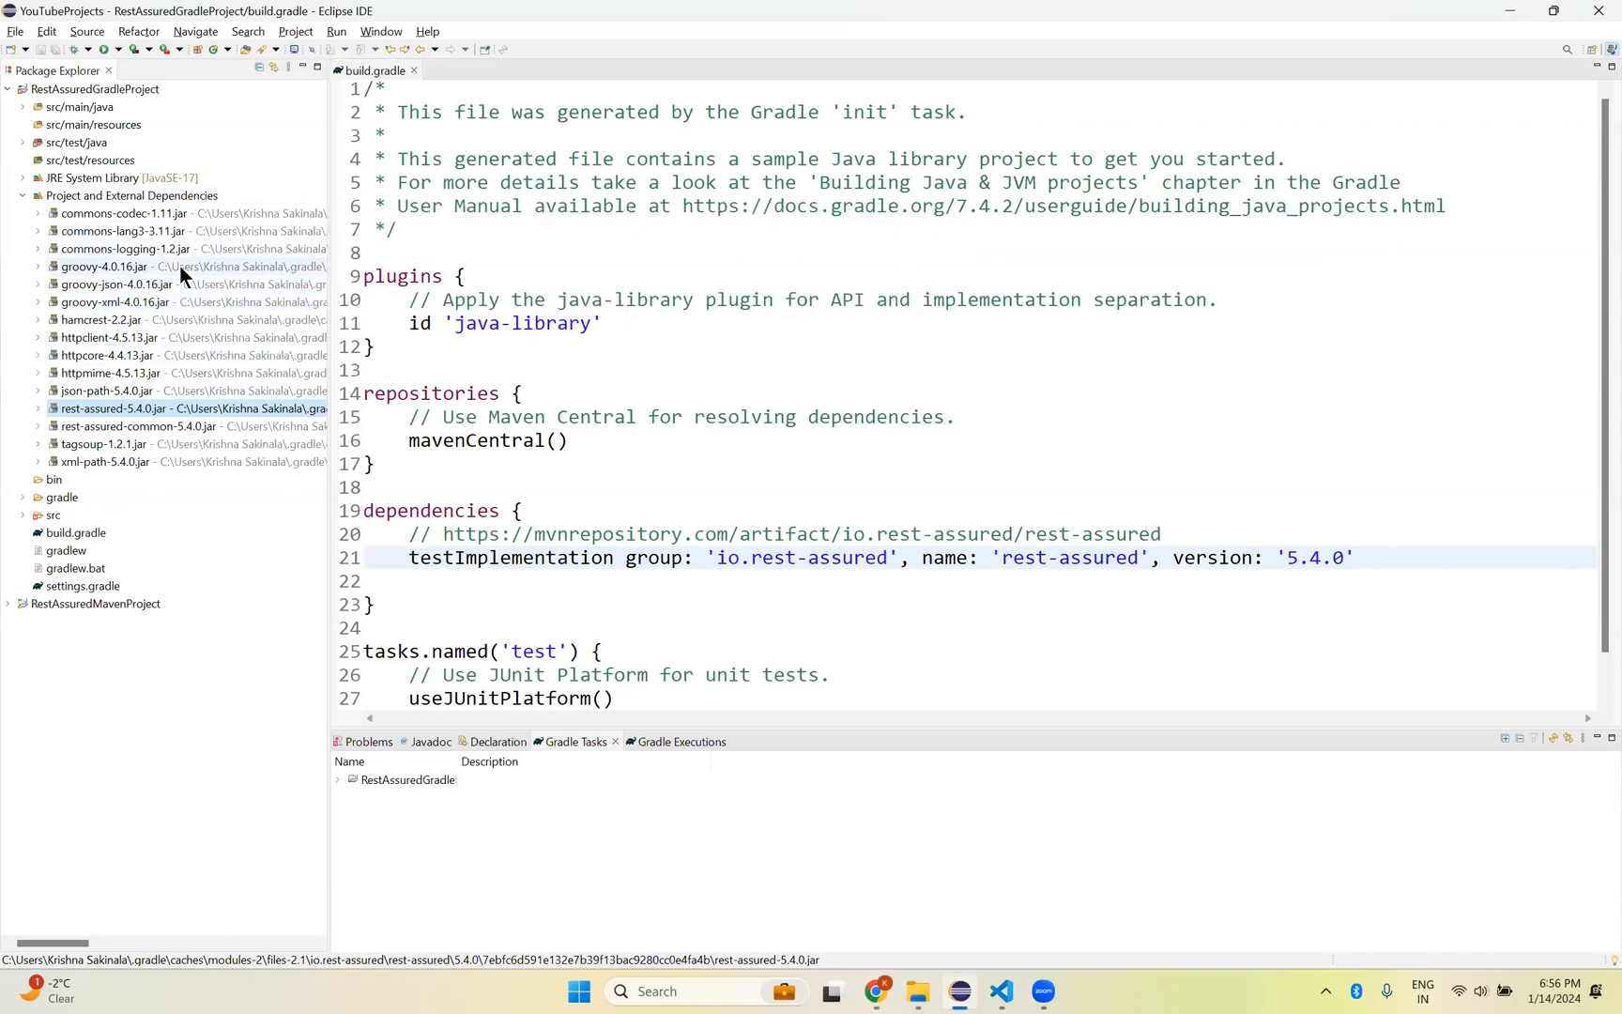
mouse_move(124, 248)
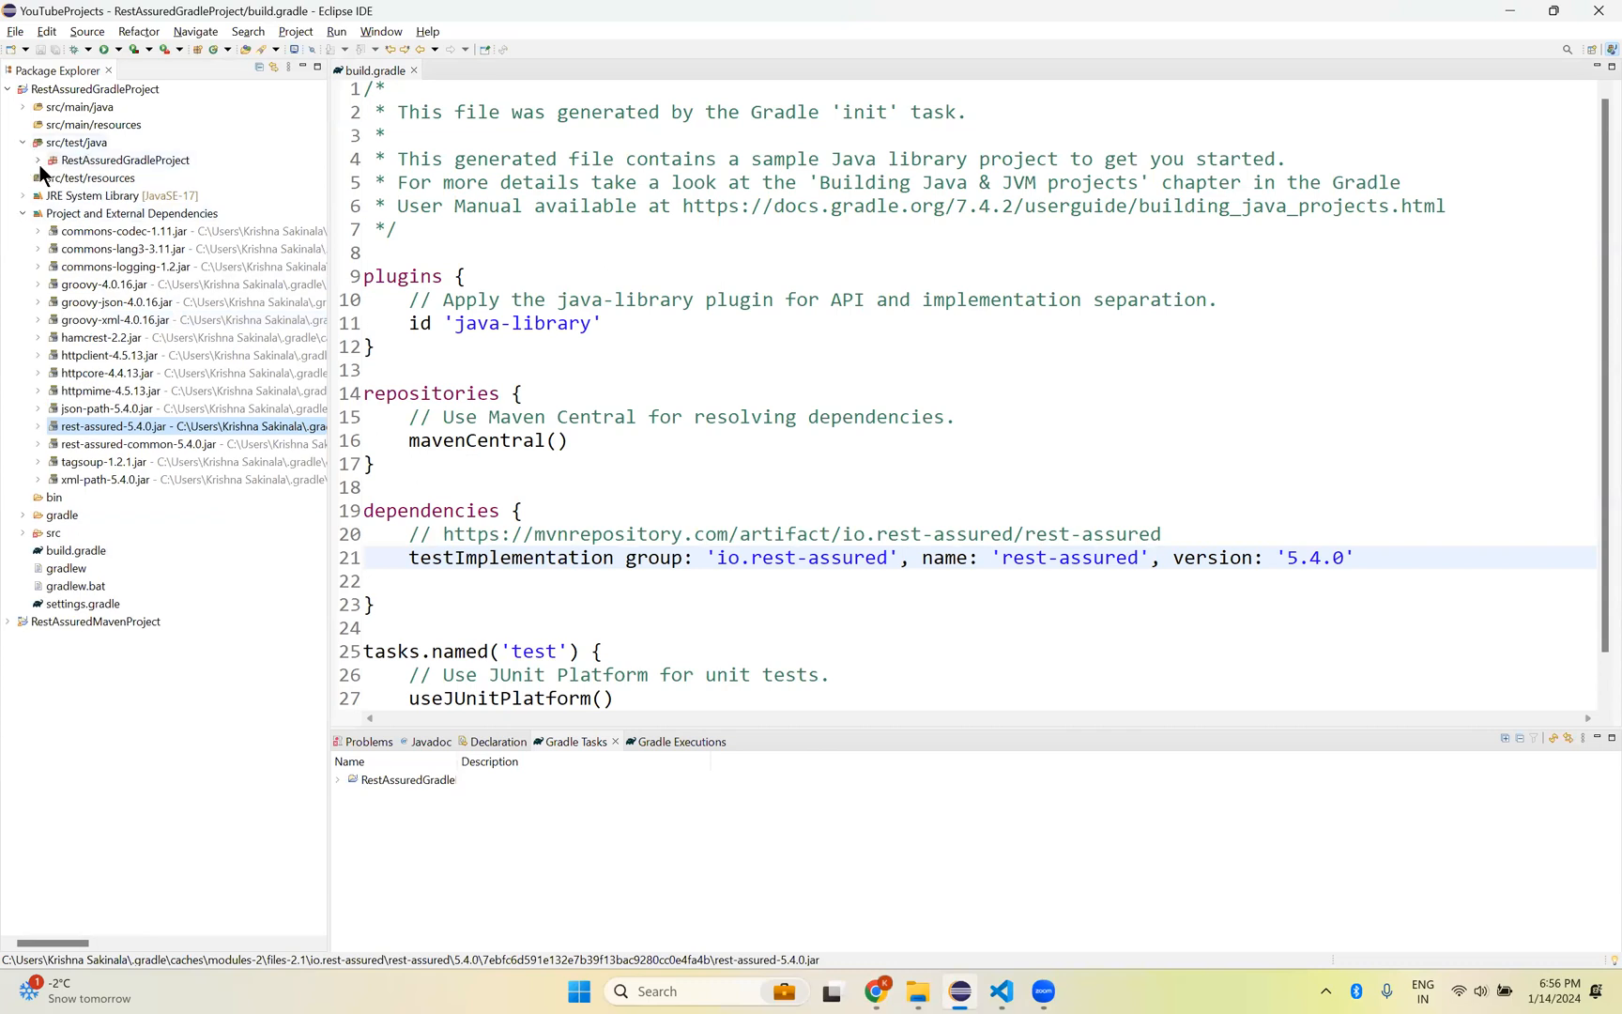
left_click(37, 160)
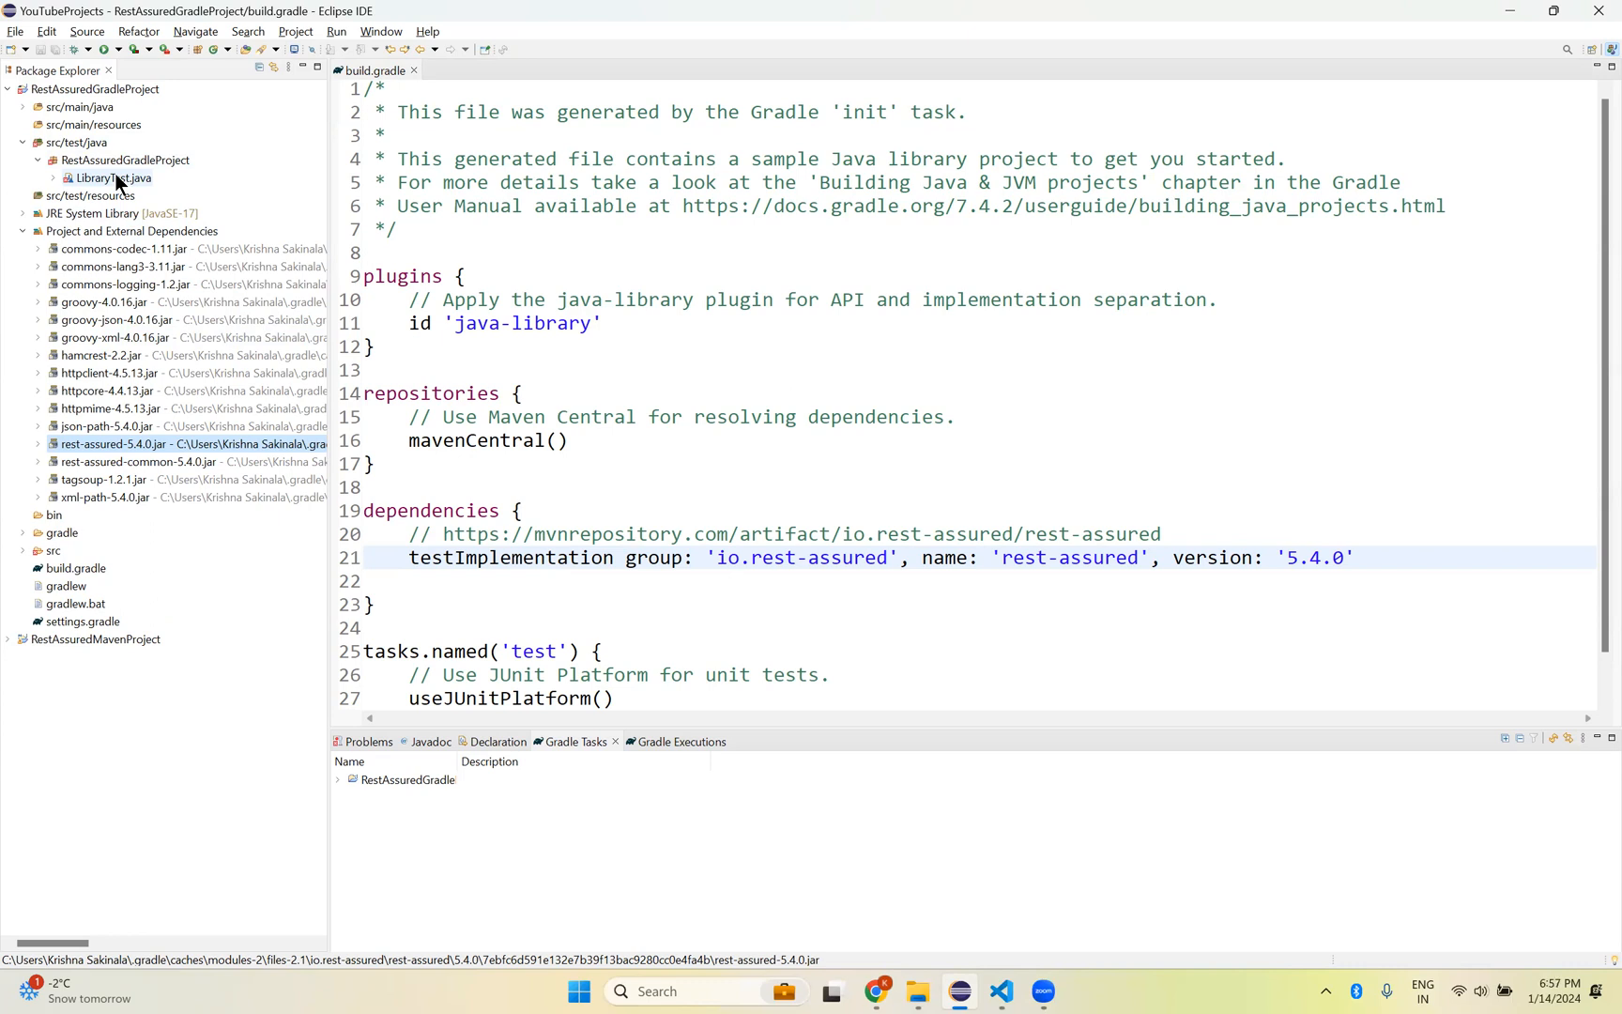
mouse_move(98, 170)
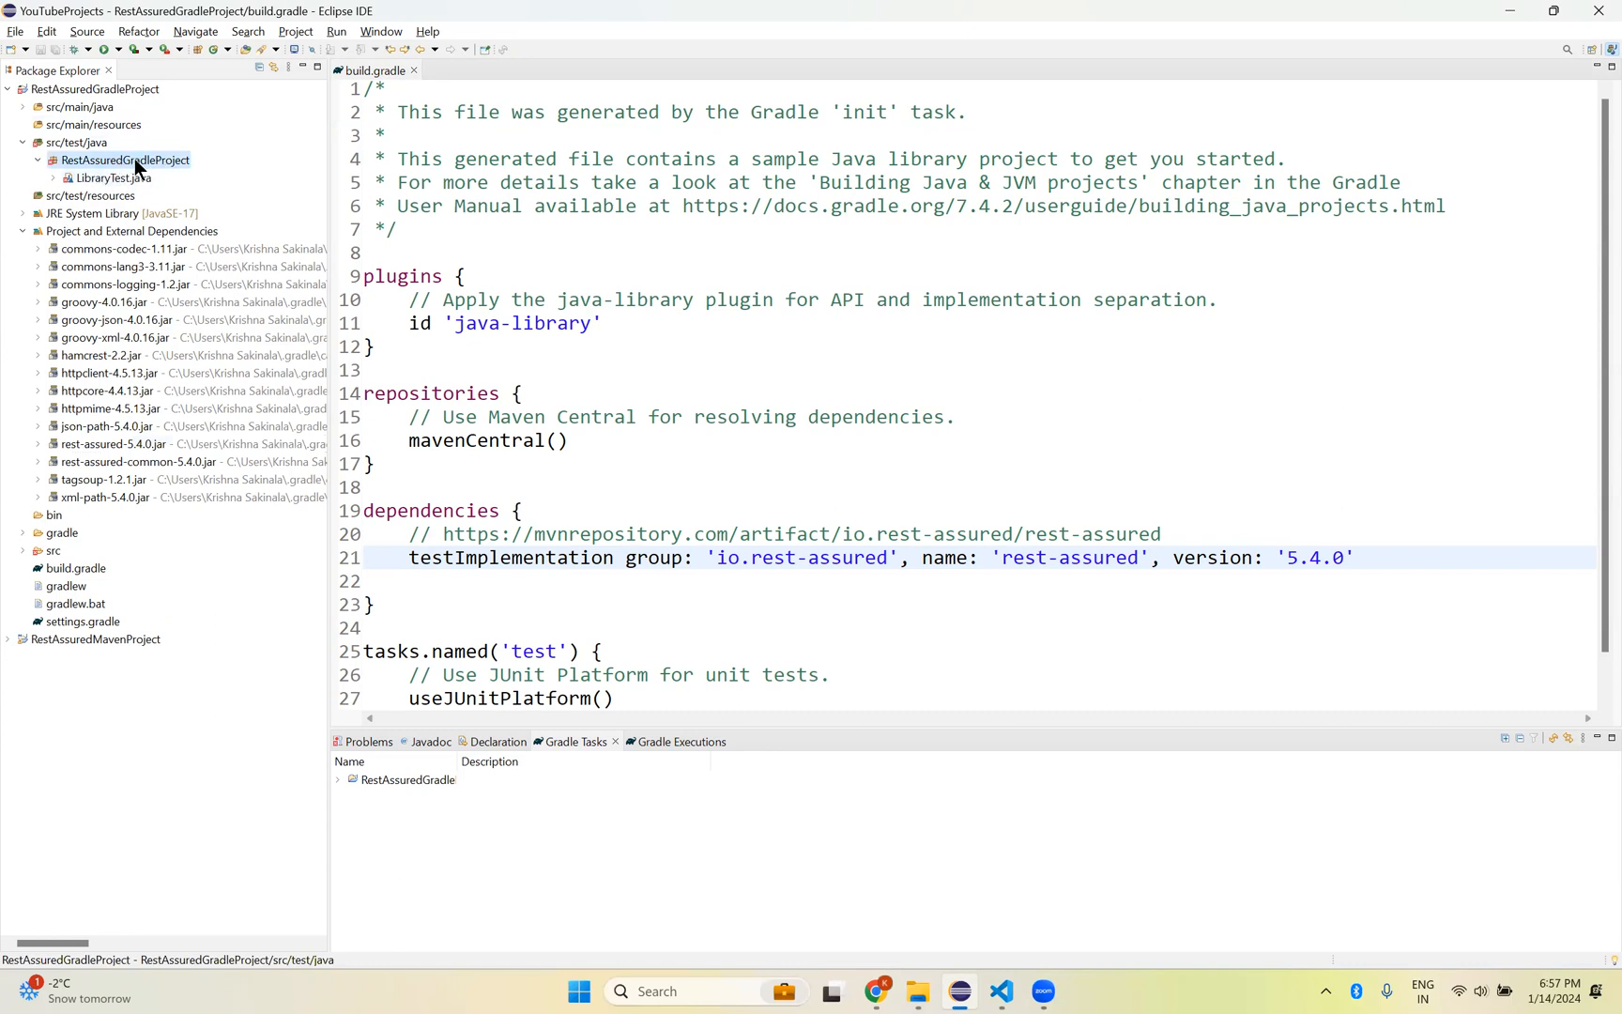
mouse_move(124, 178)
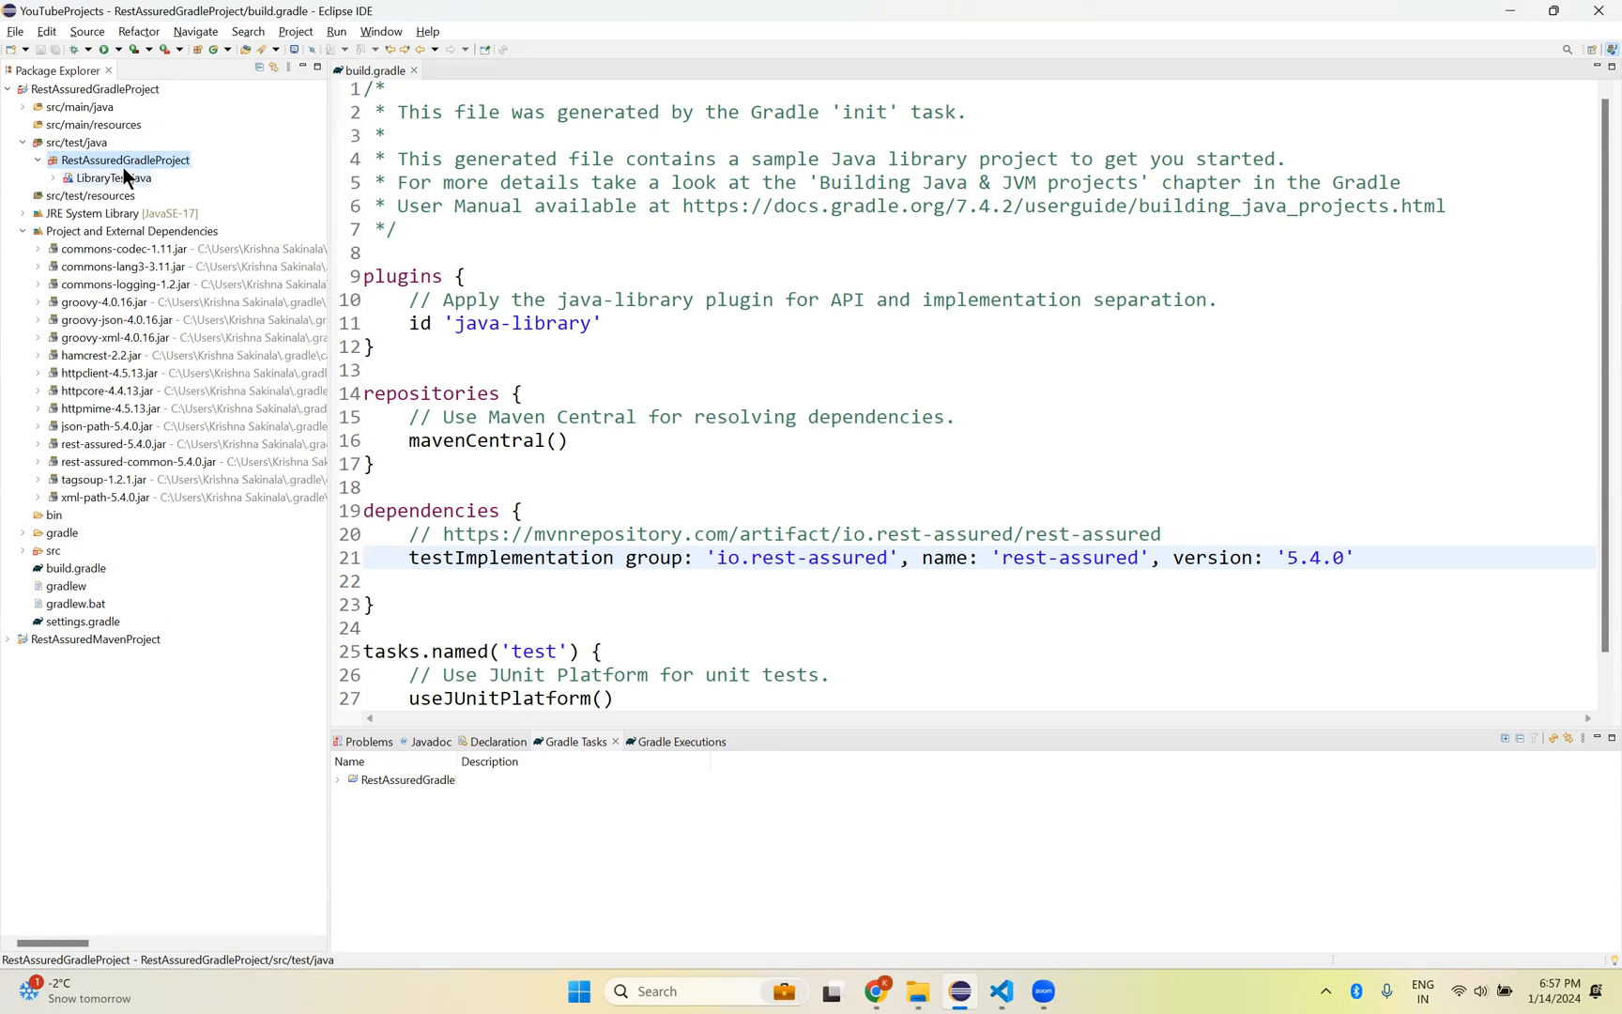
right_click(124, 160)
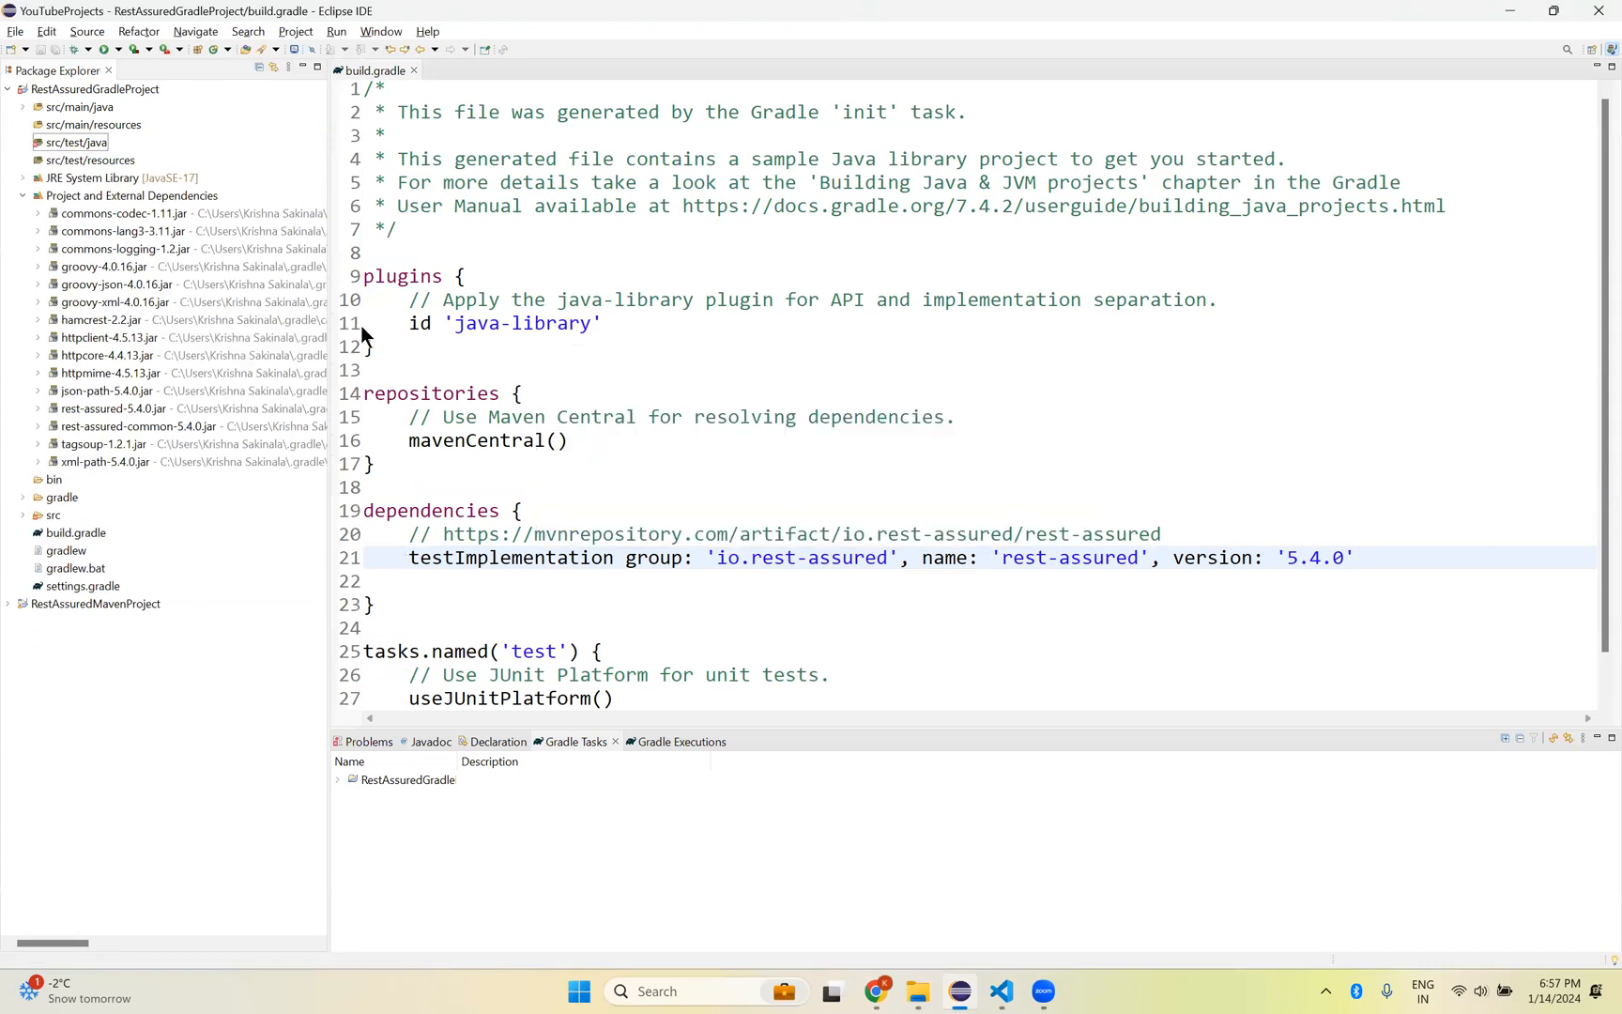
right_click(73, 141)
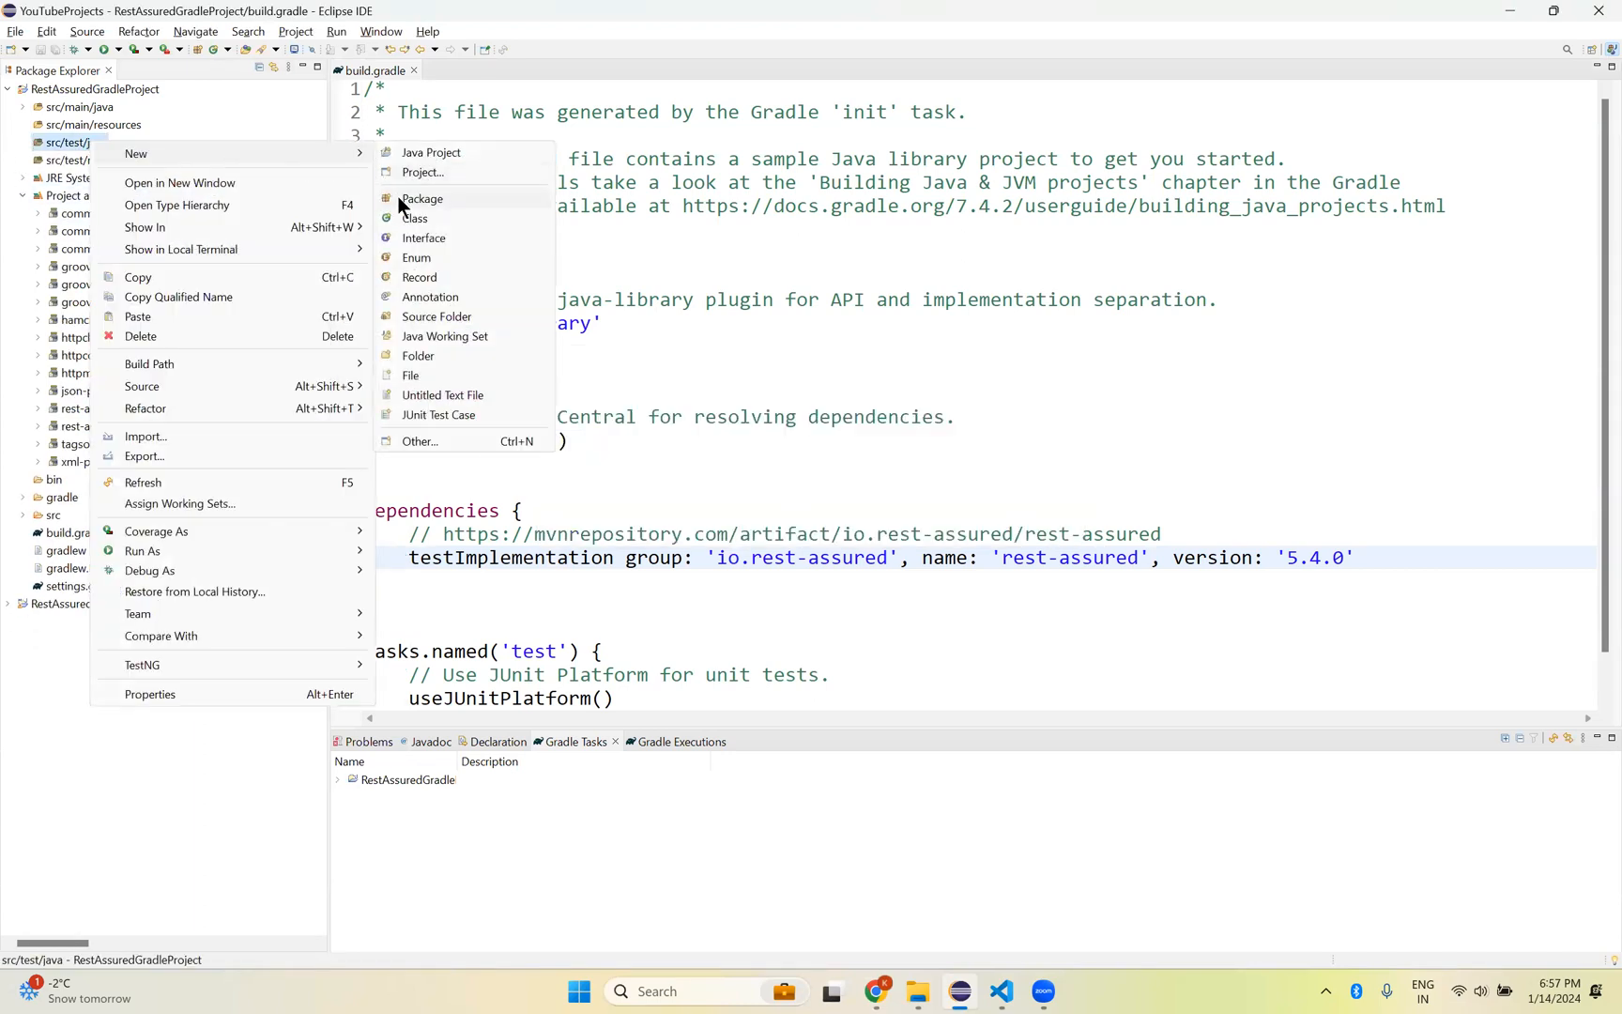
Step: Complete the package name as in.at and create it under src/test/java
left_click(422, 199)
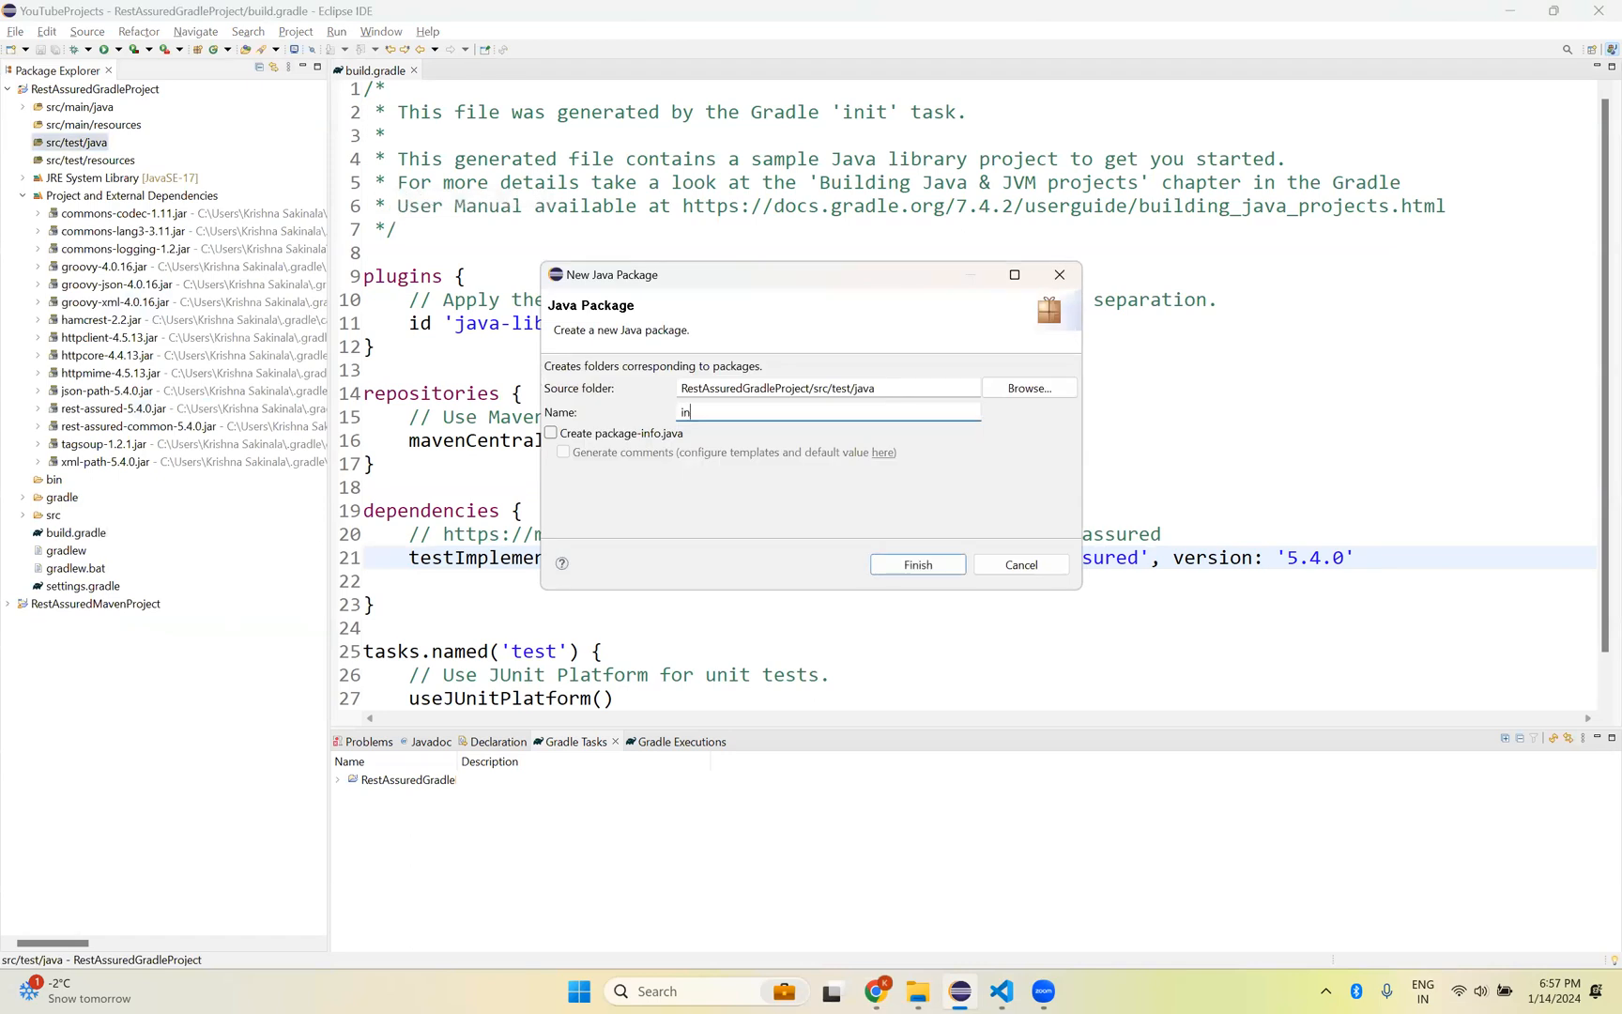
type(".at")
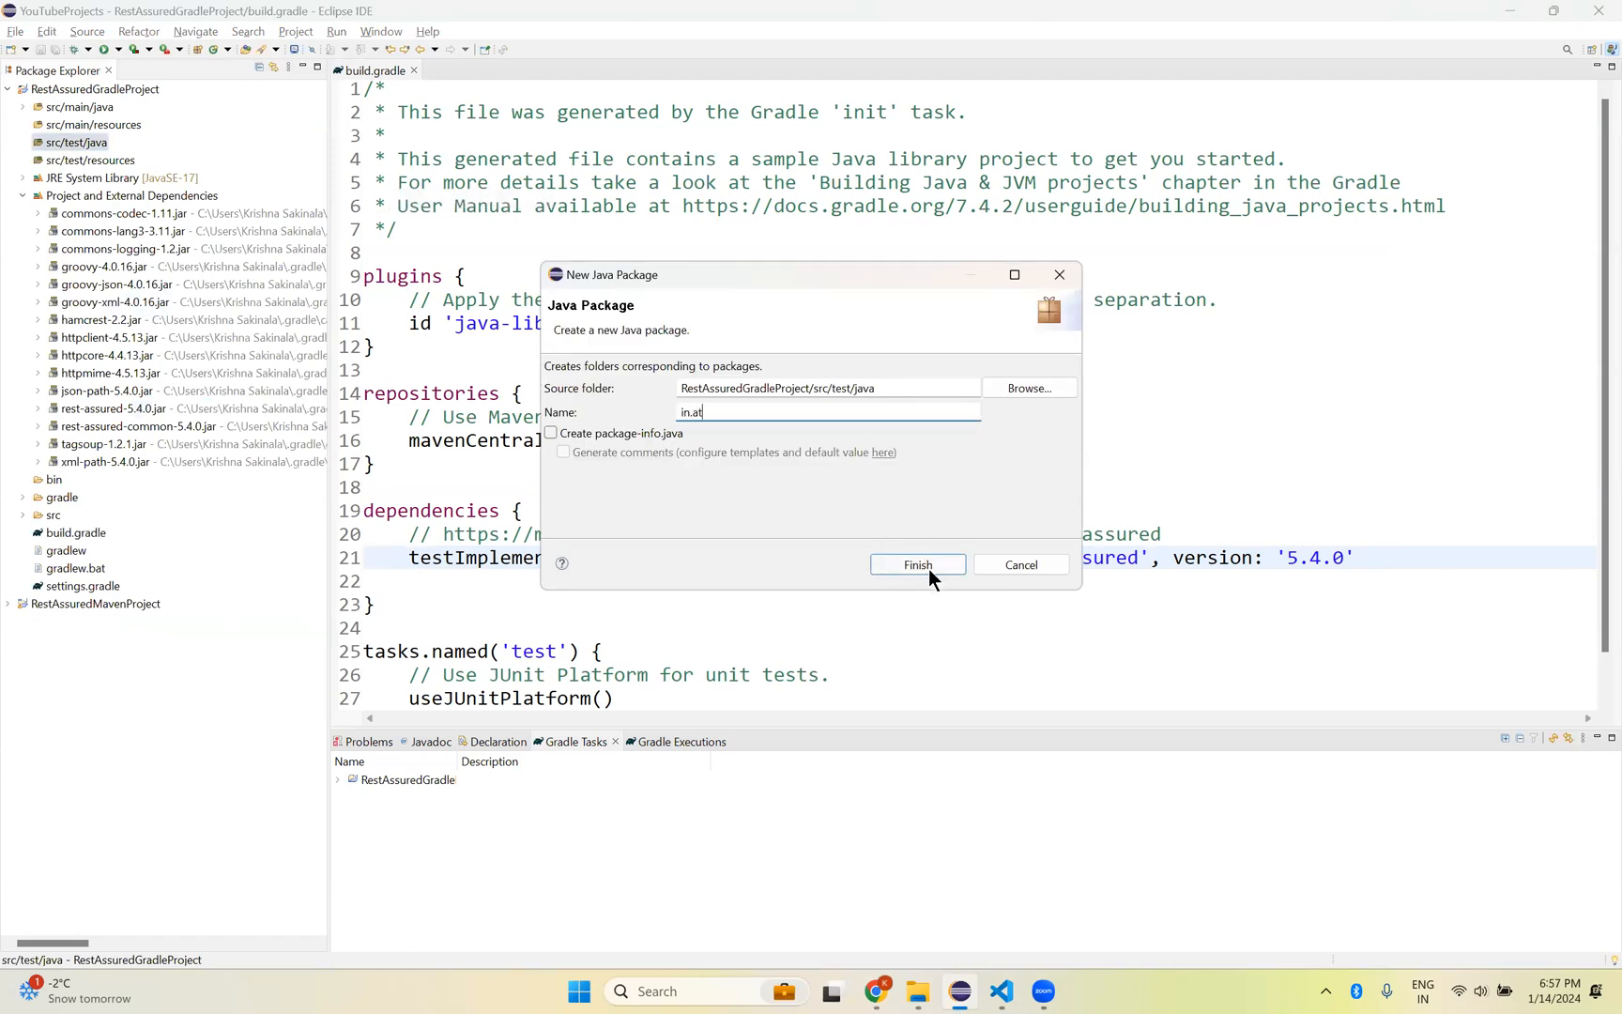
left_click(916, 563)
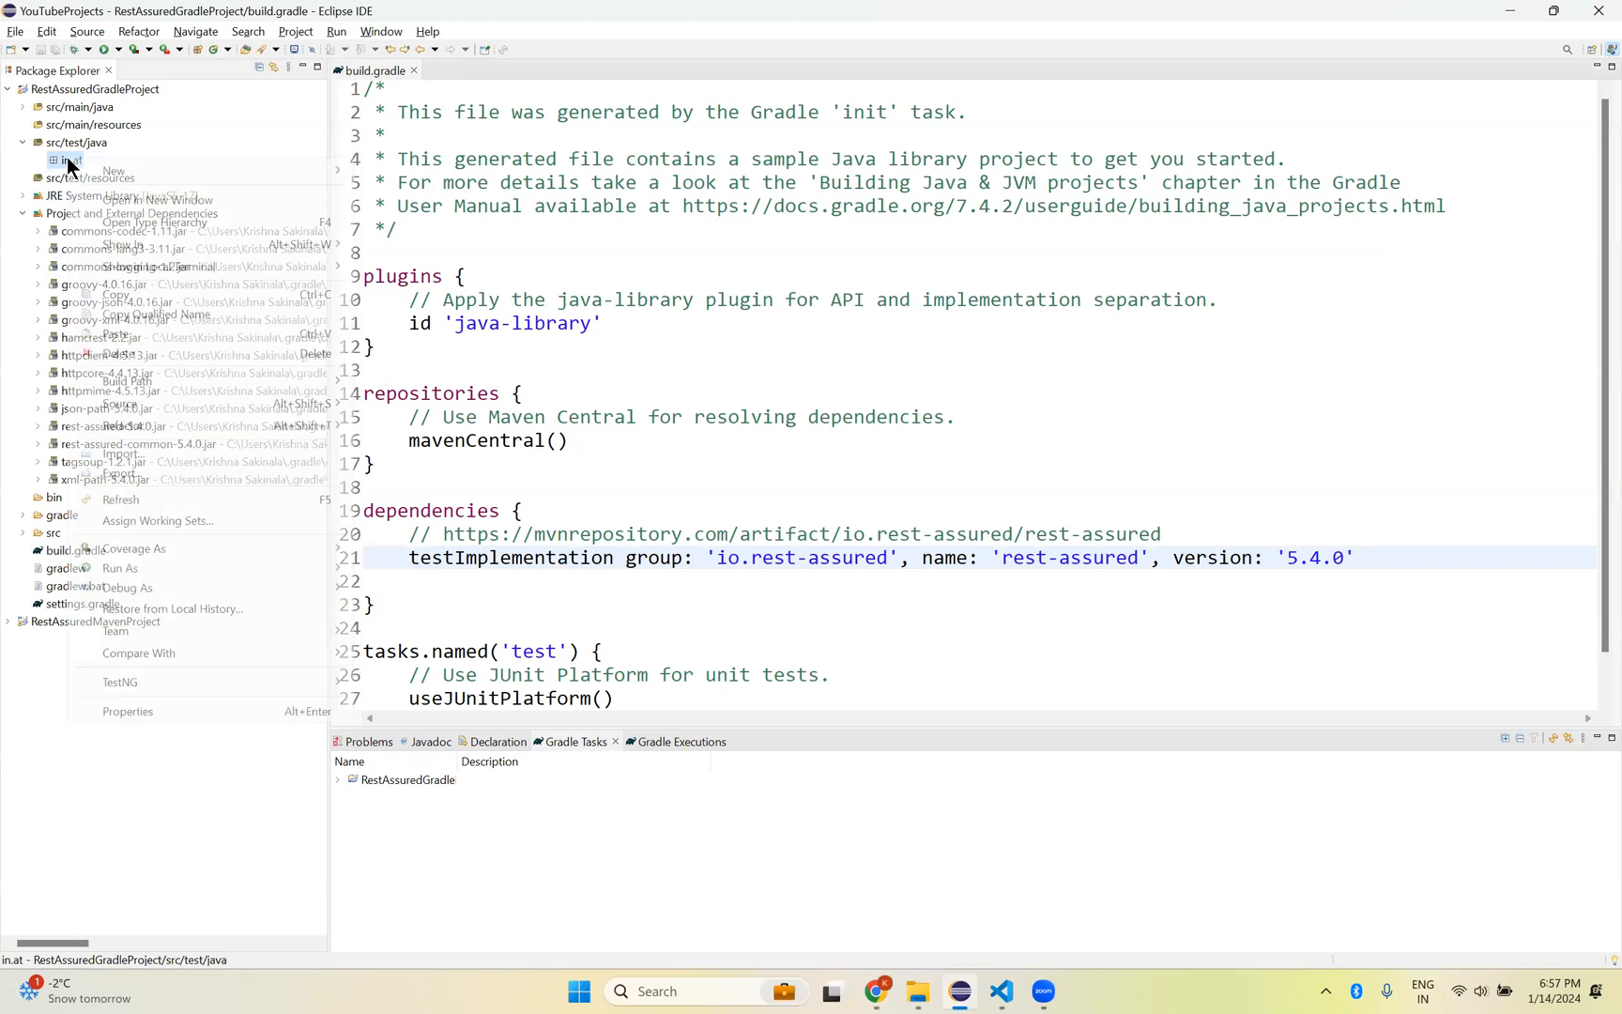
Step: Create class RestAssuredDemo in in.at with a public static void main stub
left_click(113, 171)
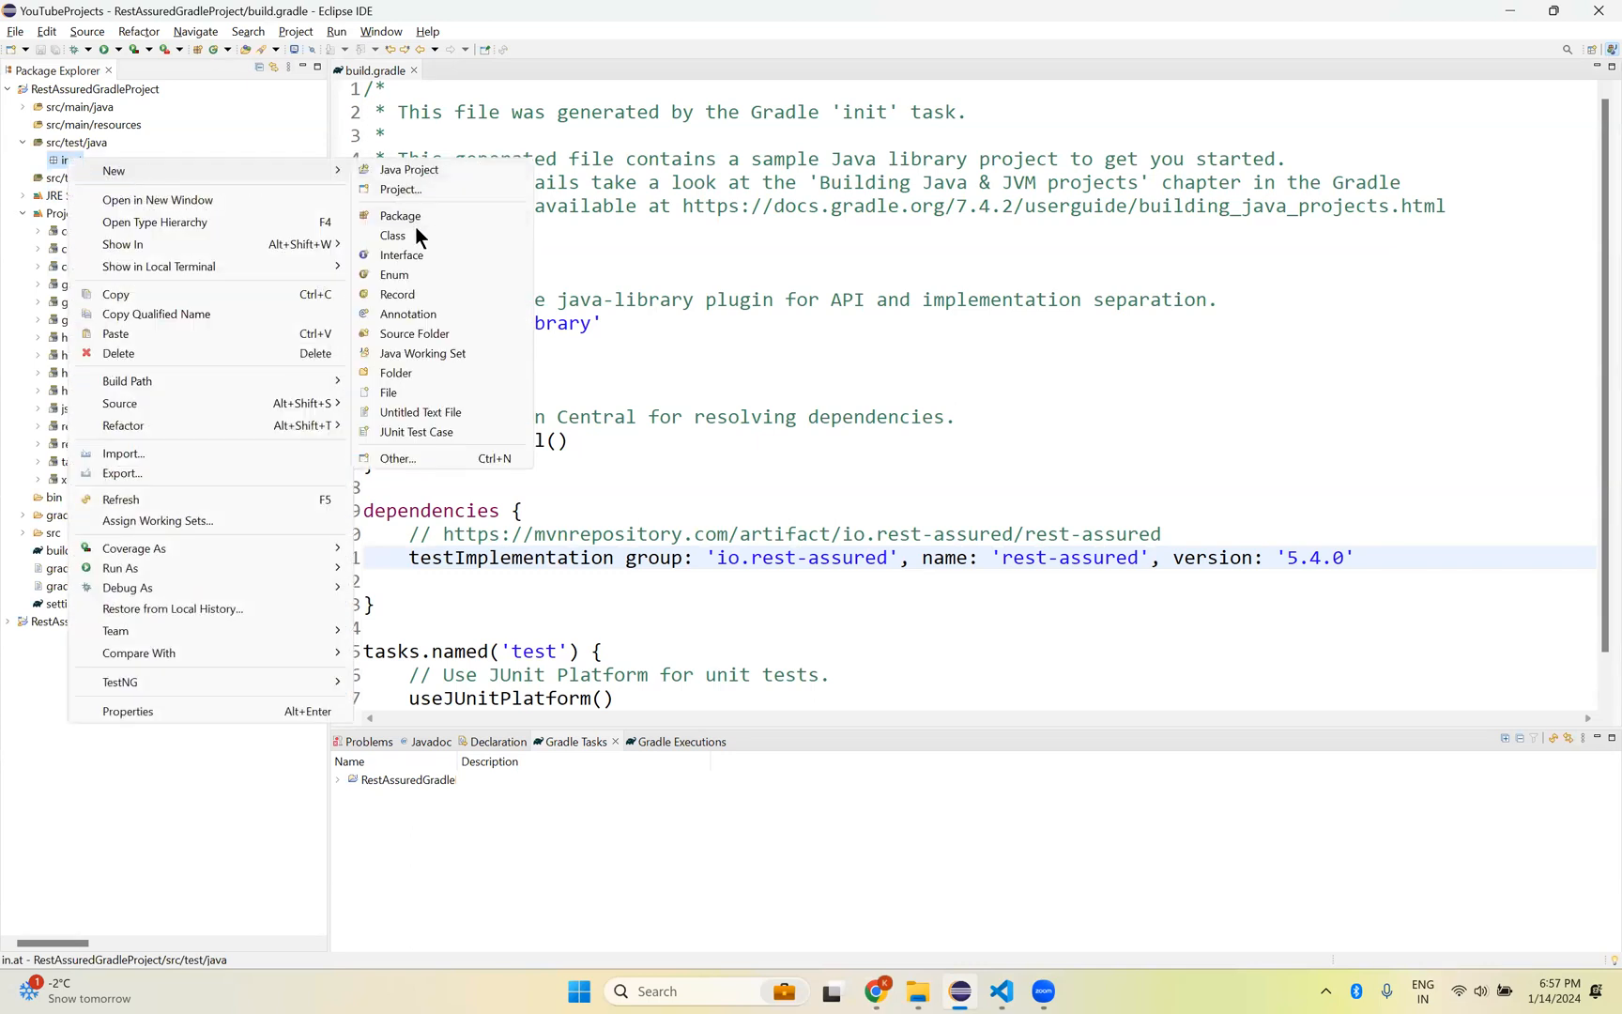
left_click(392, 234)
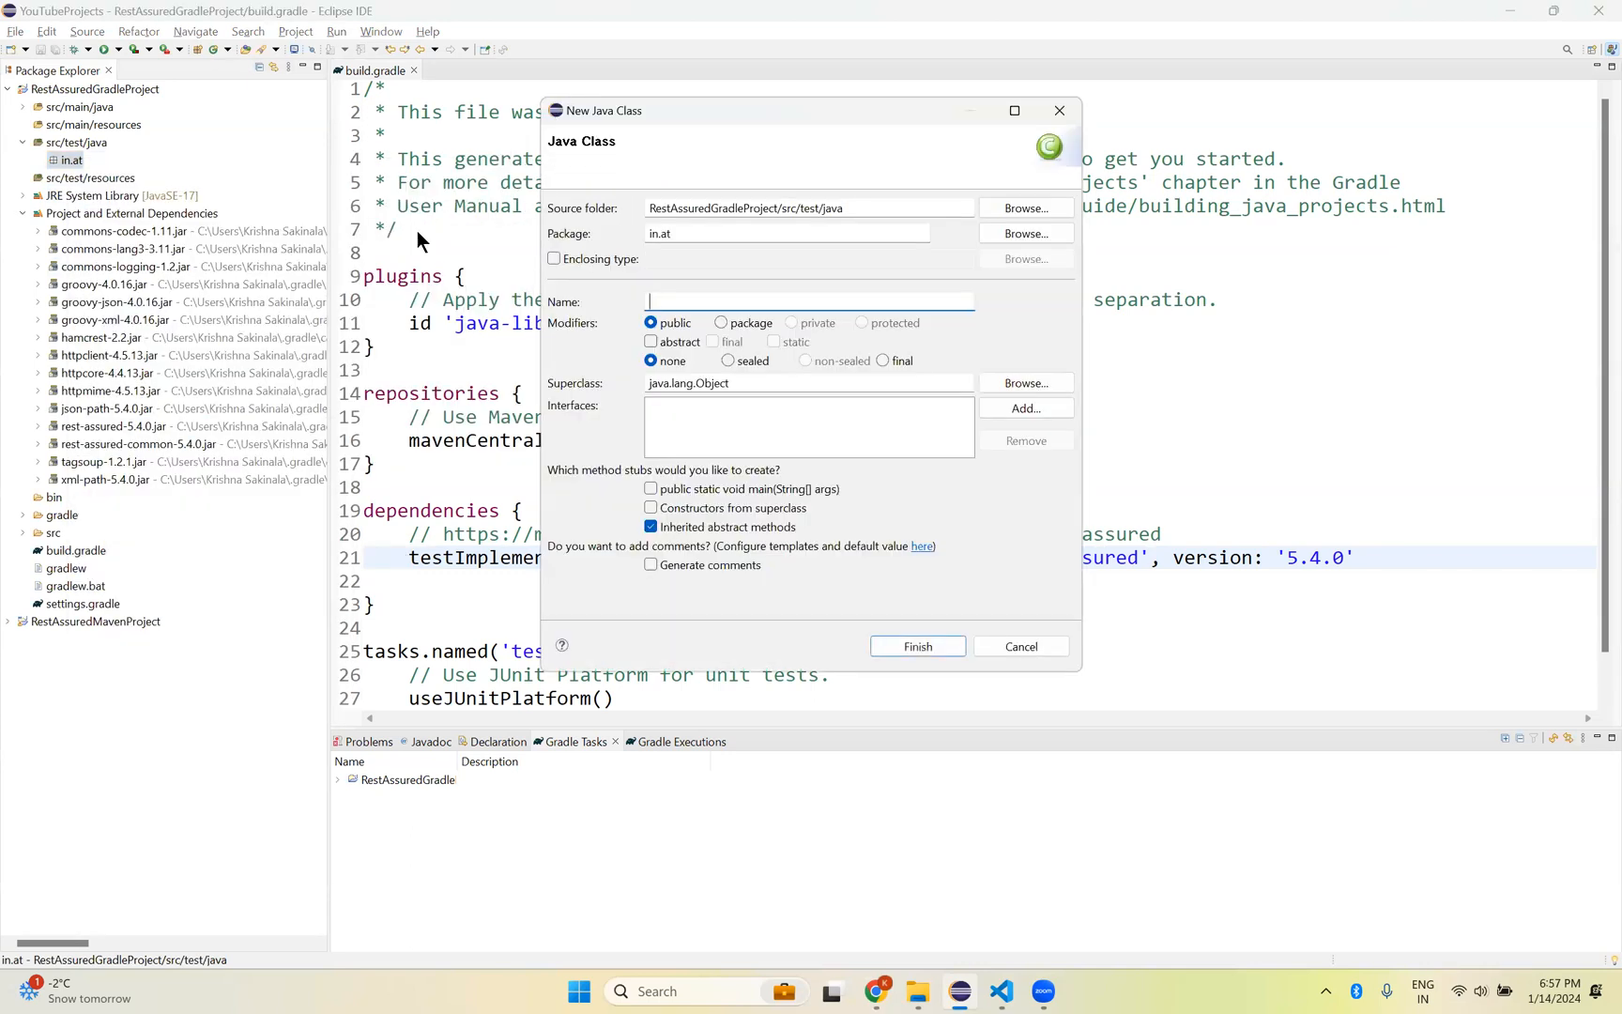
type("RestAssuredDem")
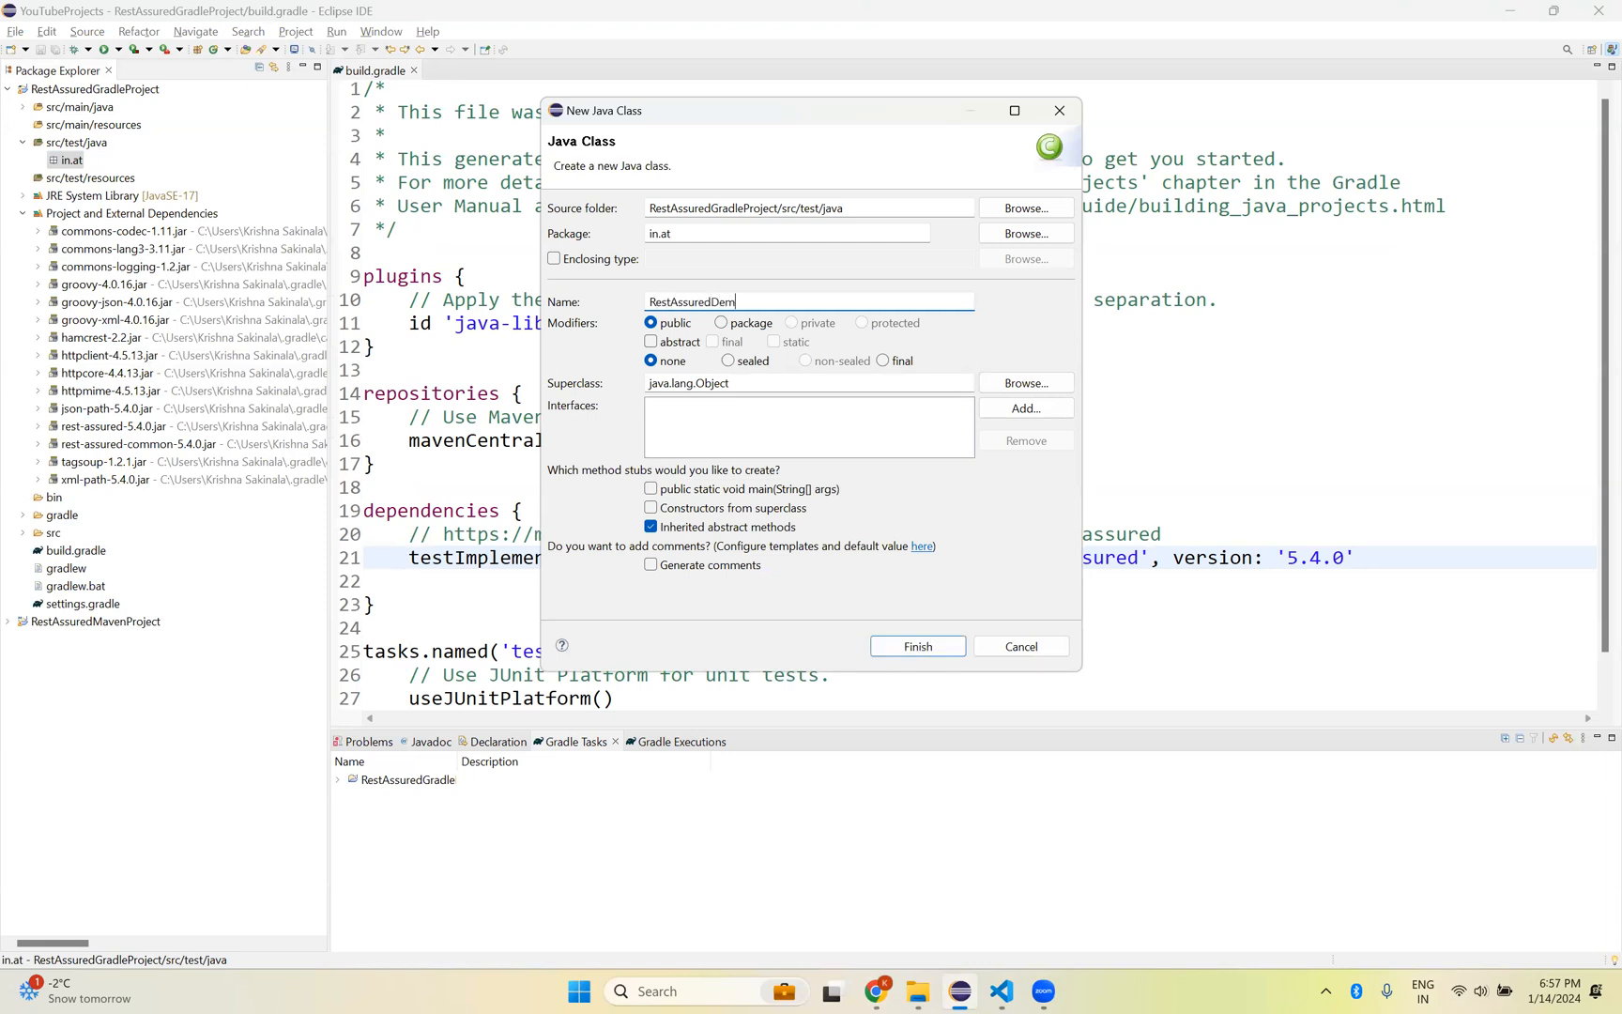
type("o")
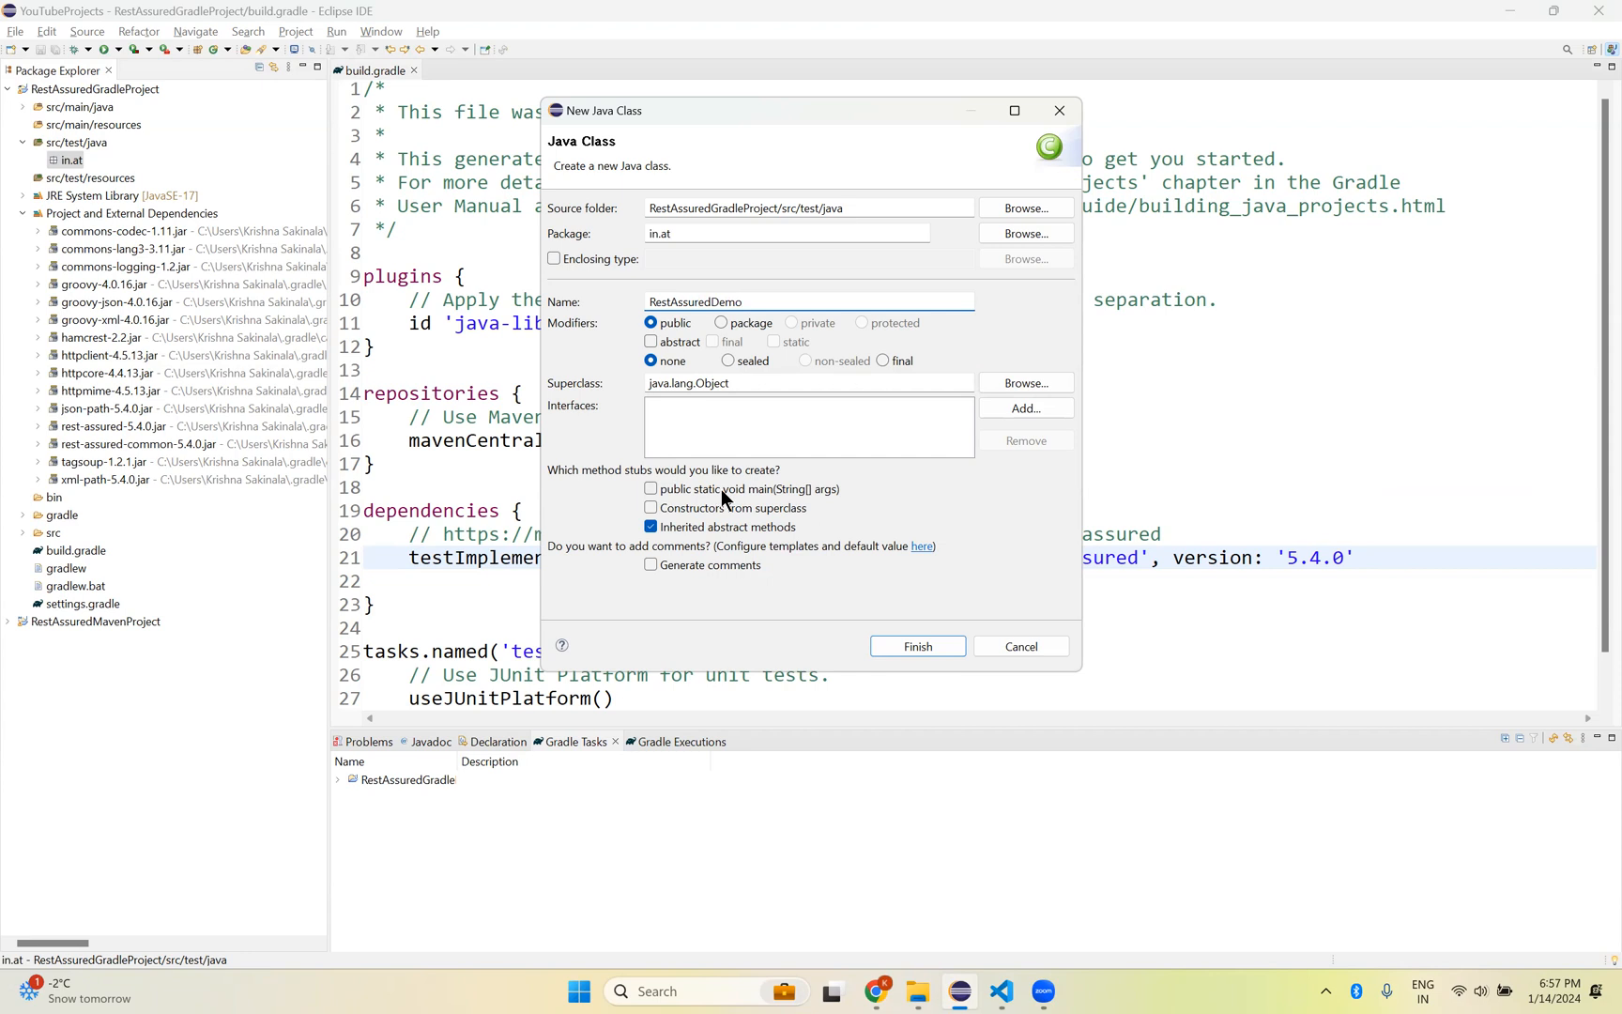
left_click(652, 488)
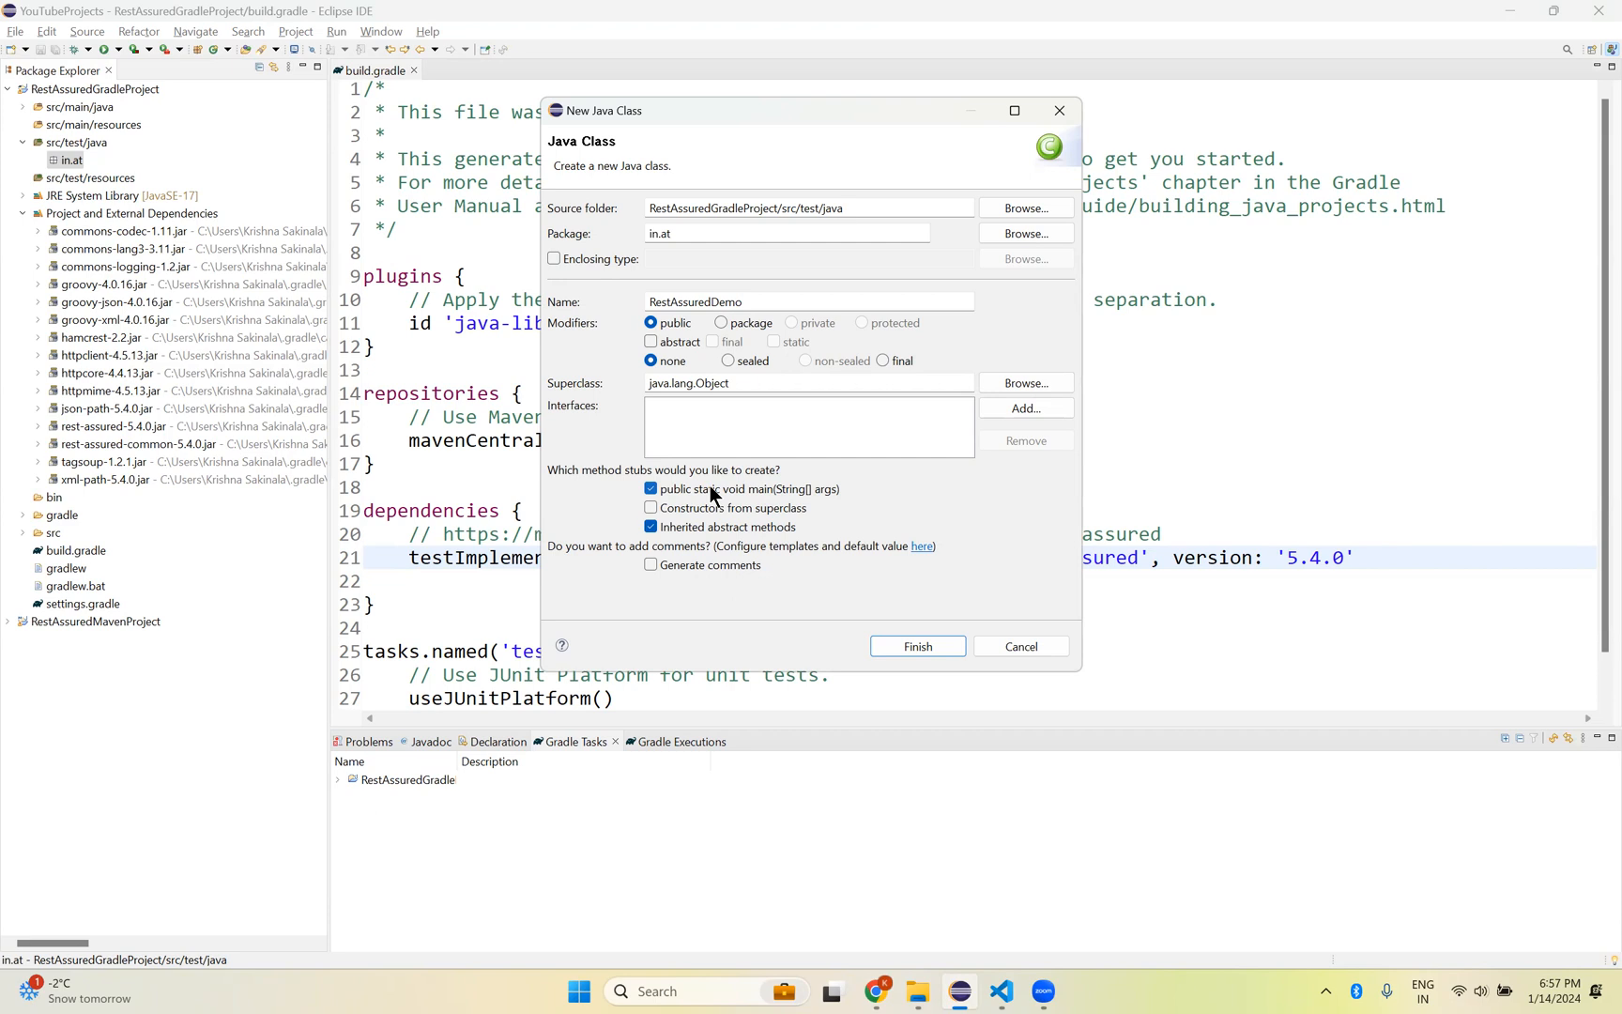
mouse_move(725, 503)
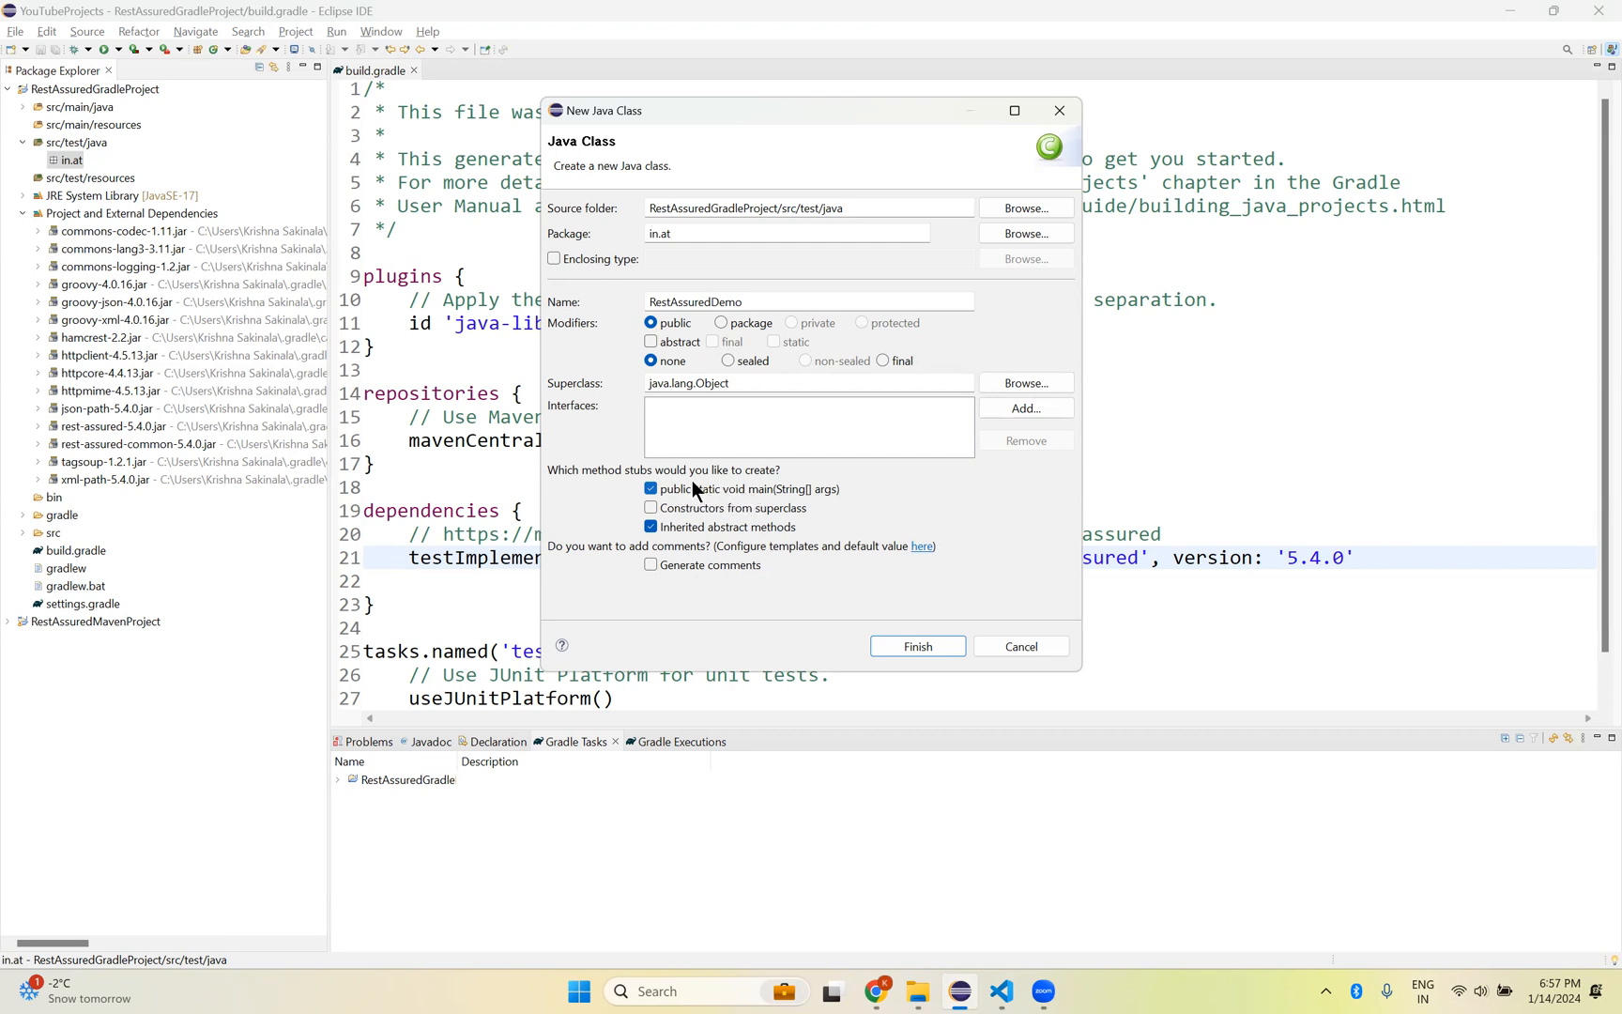
left_click(1017, 646)
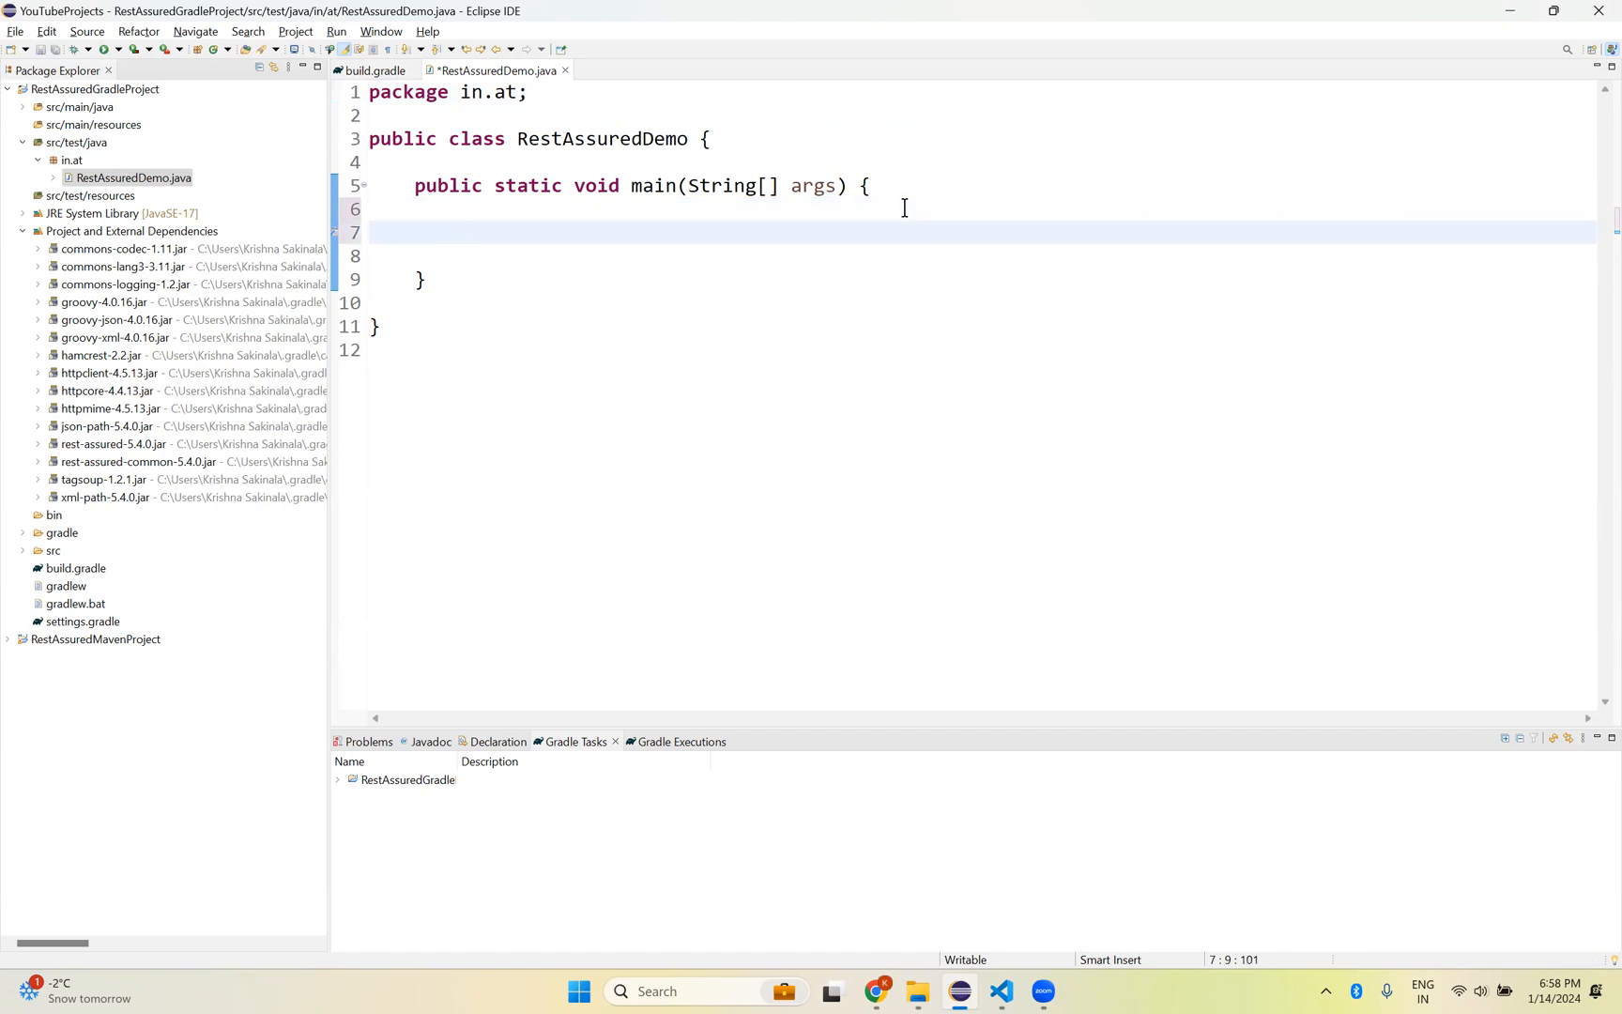
Step: Write RestAssured.baseURI = ""; and RequestSpecification req; in main with auto-imports
type("RestA")
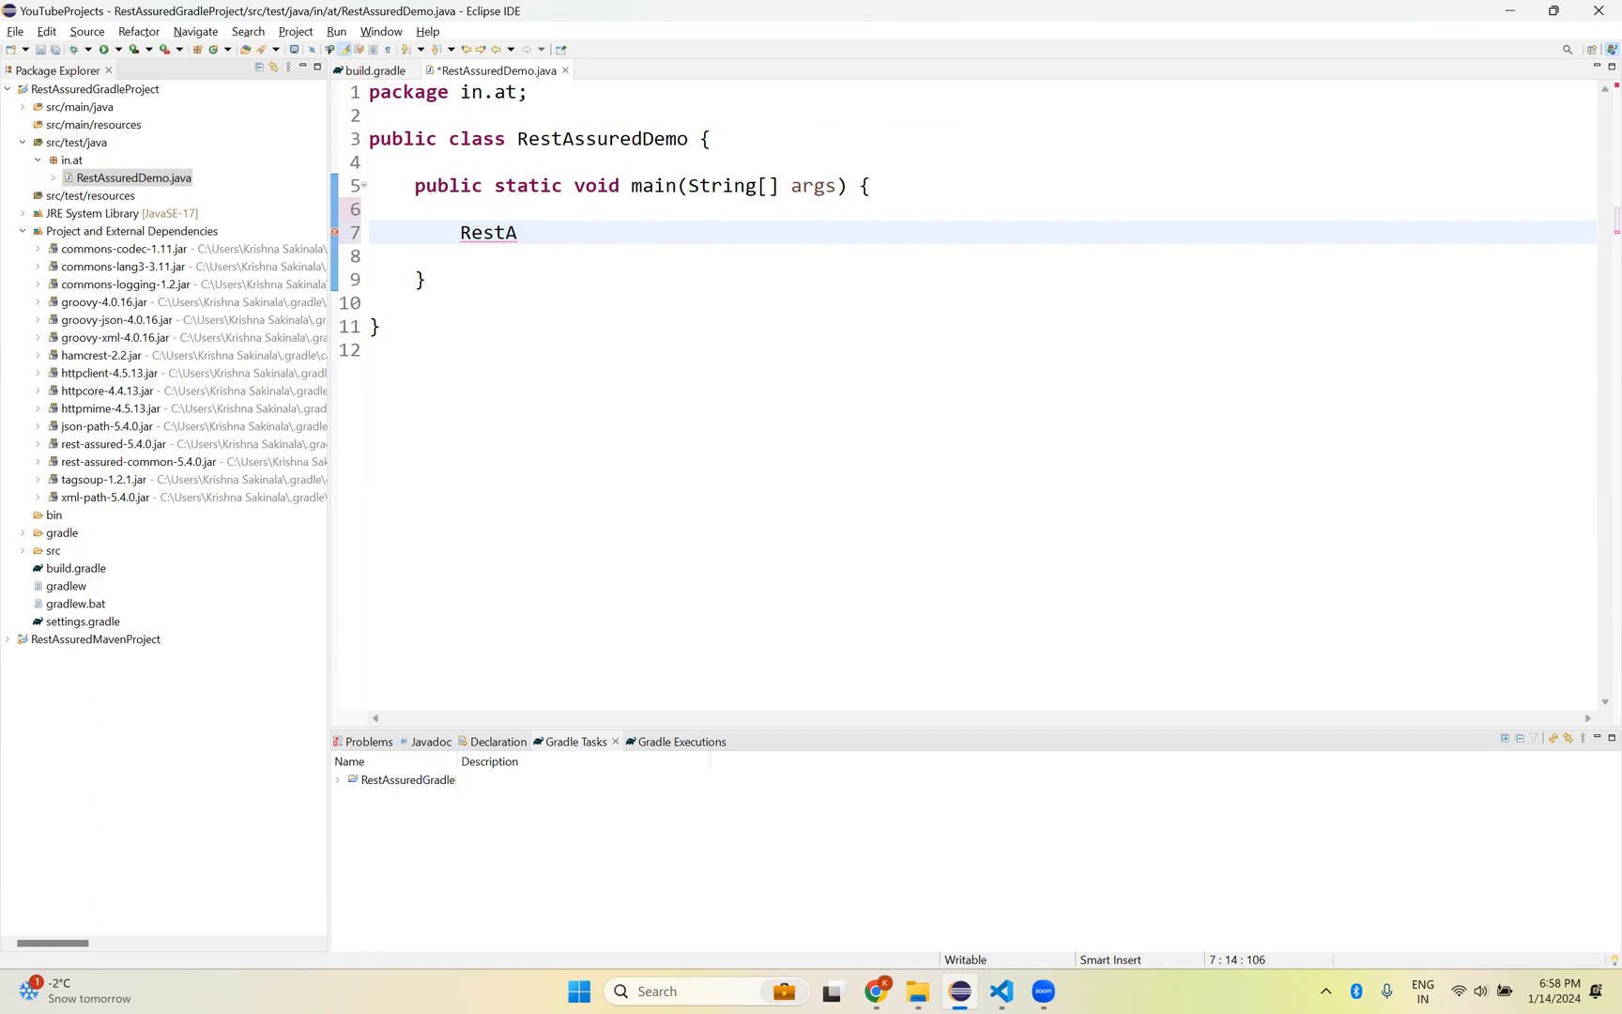
type("ssured")
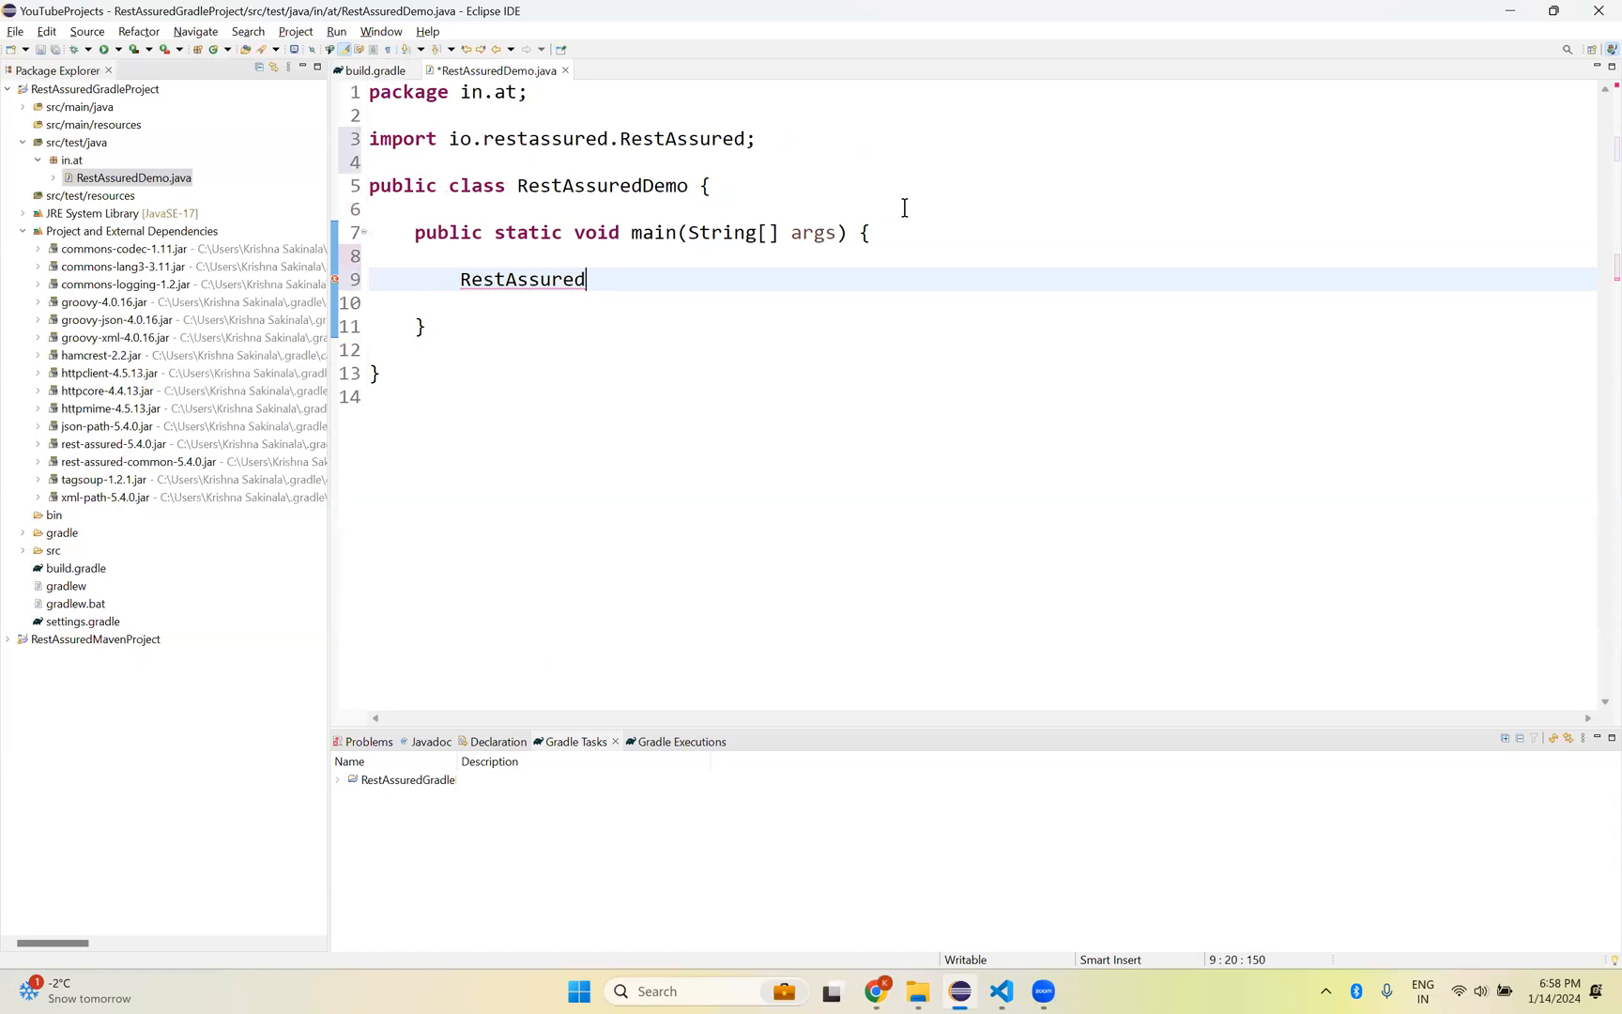
type(".base")
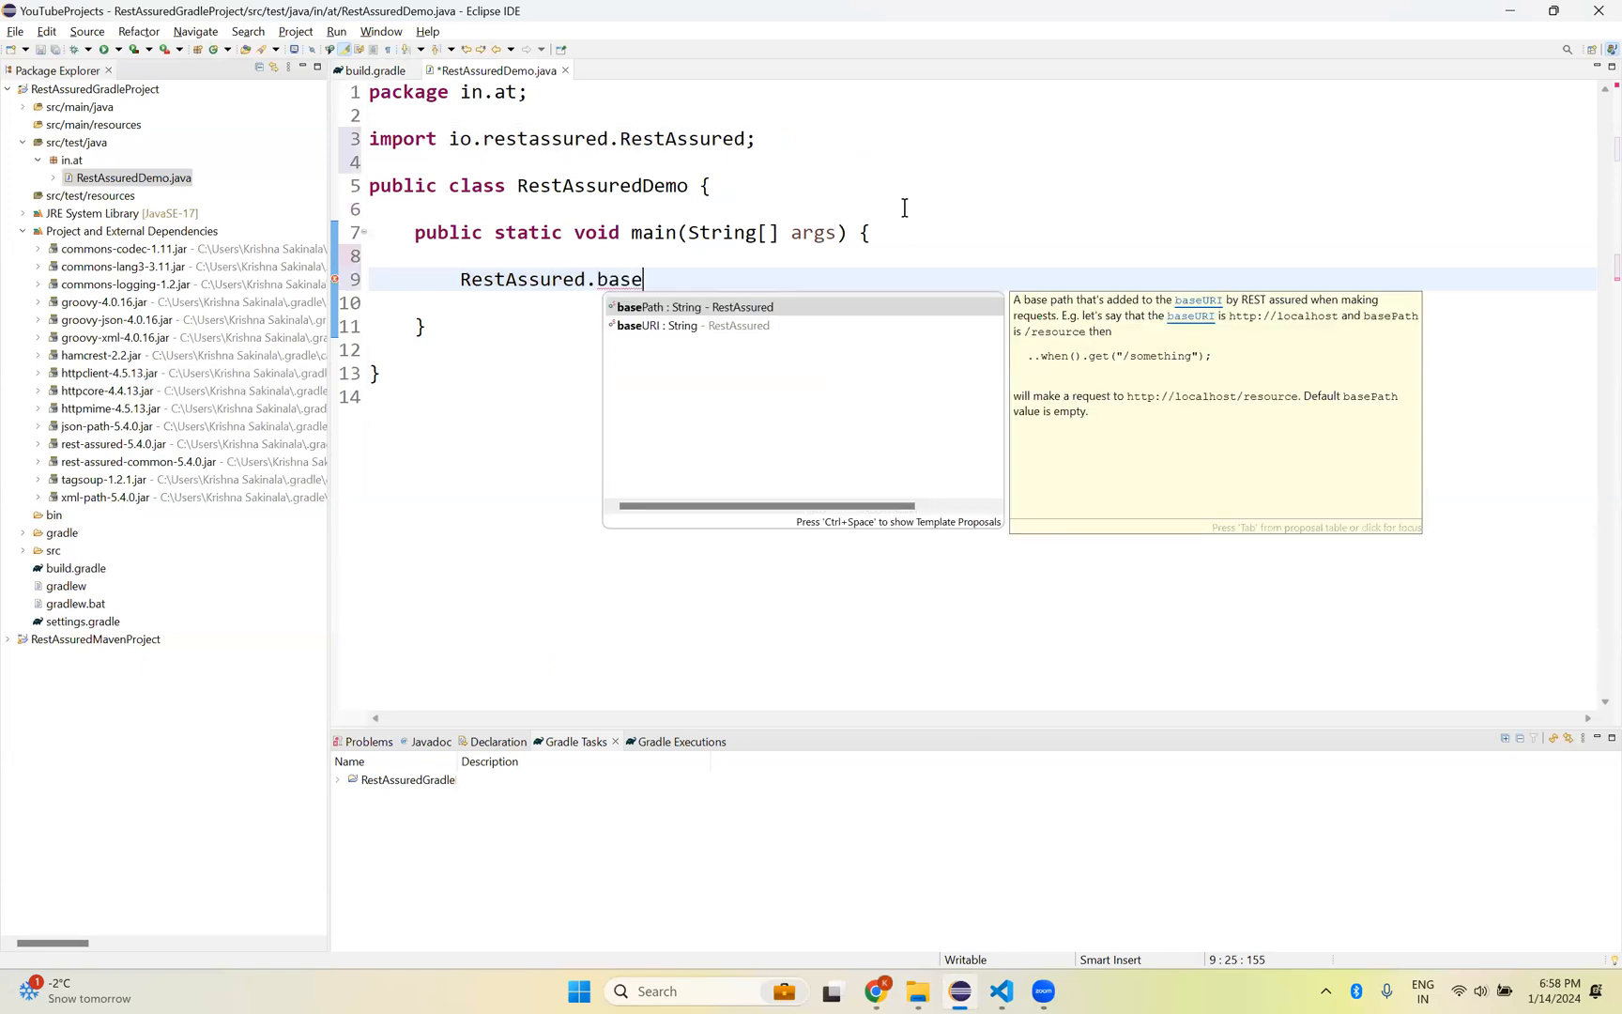
type("URI = \"\";")
type("RequestSpecification r")
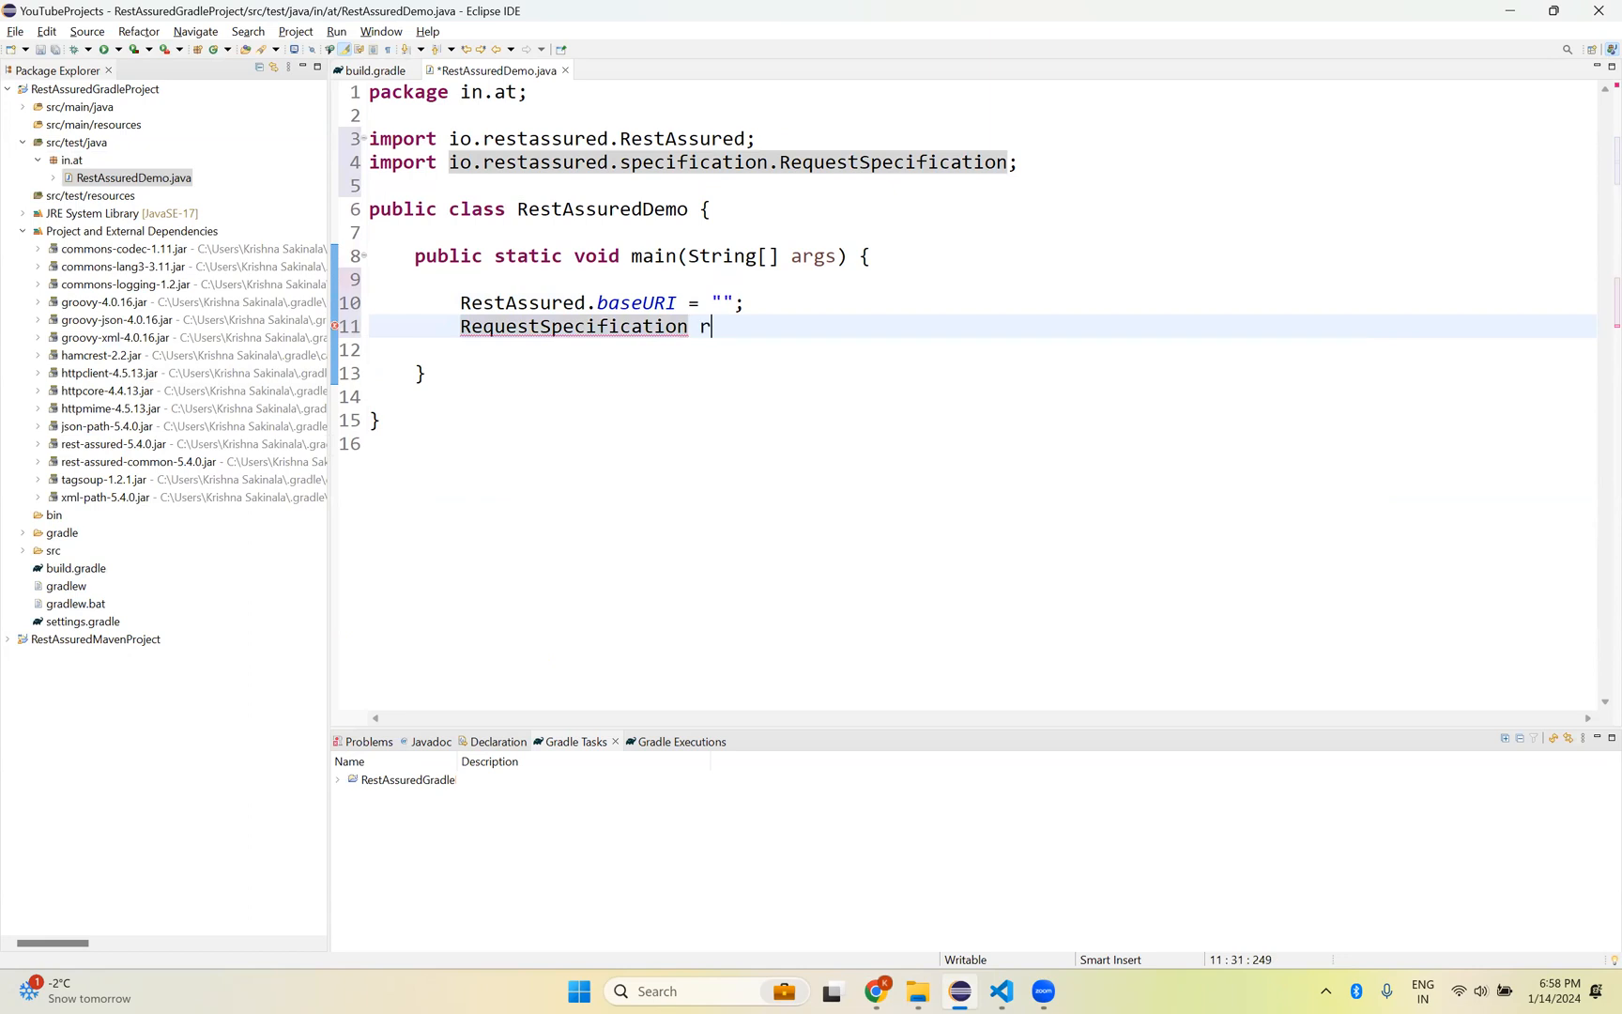
type("eq;")
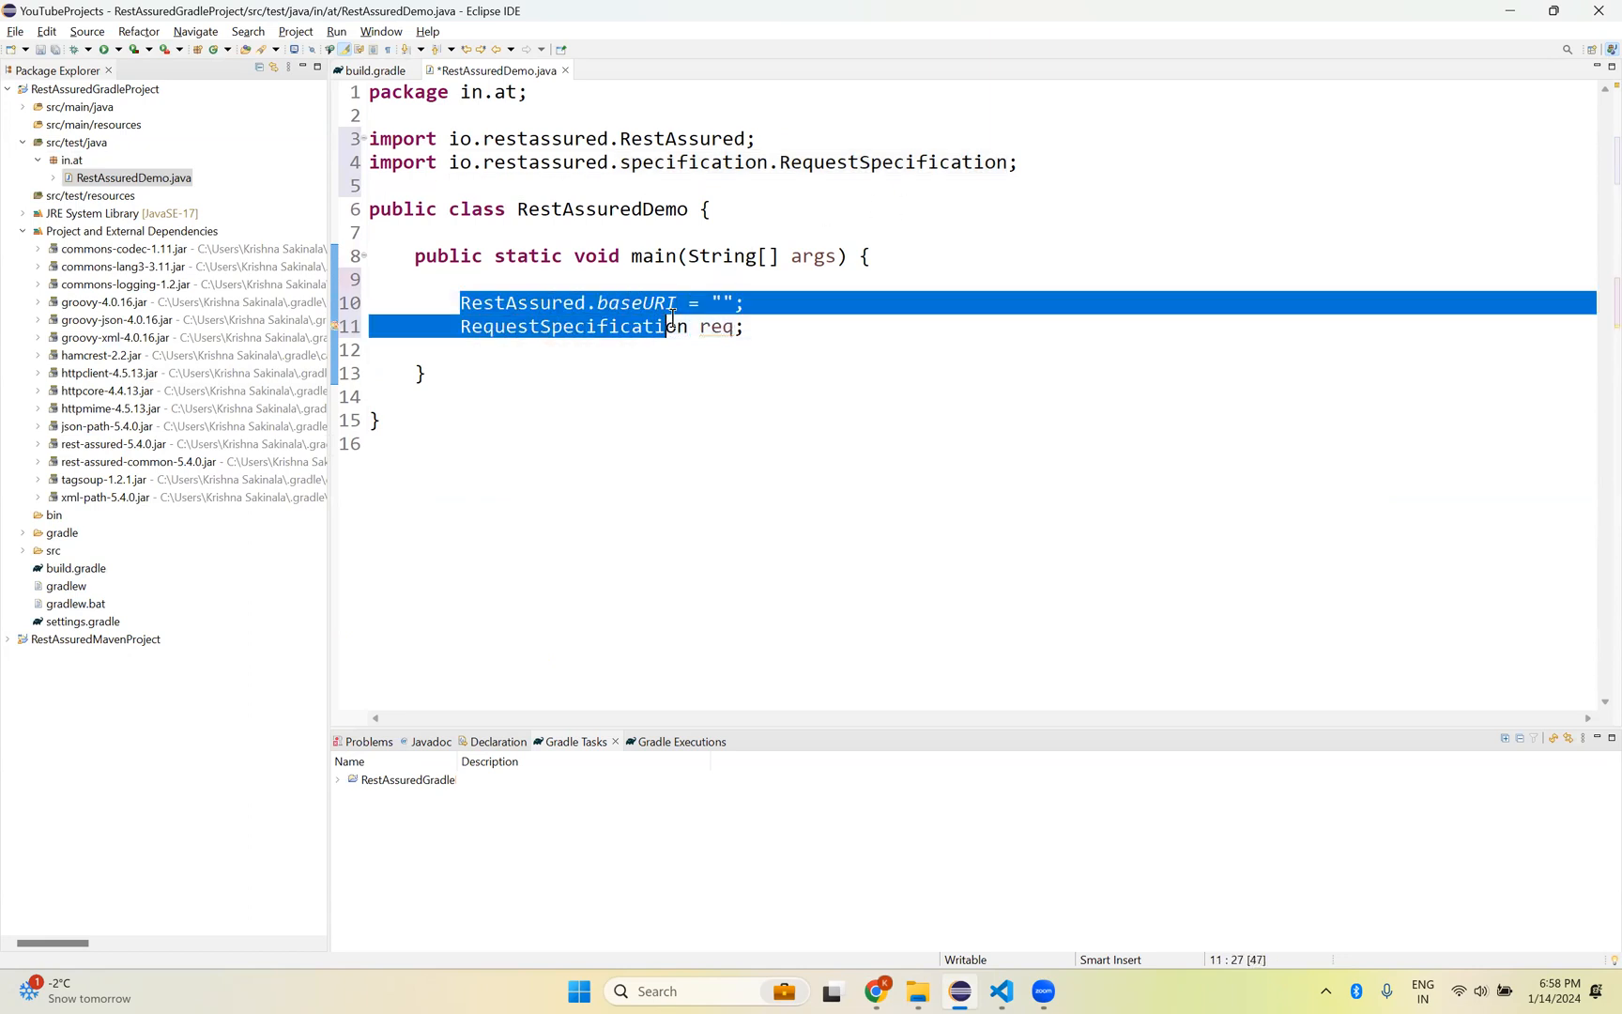
left_click(745, 327)
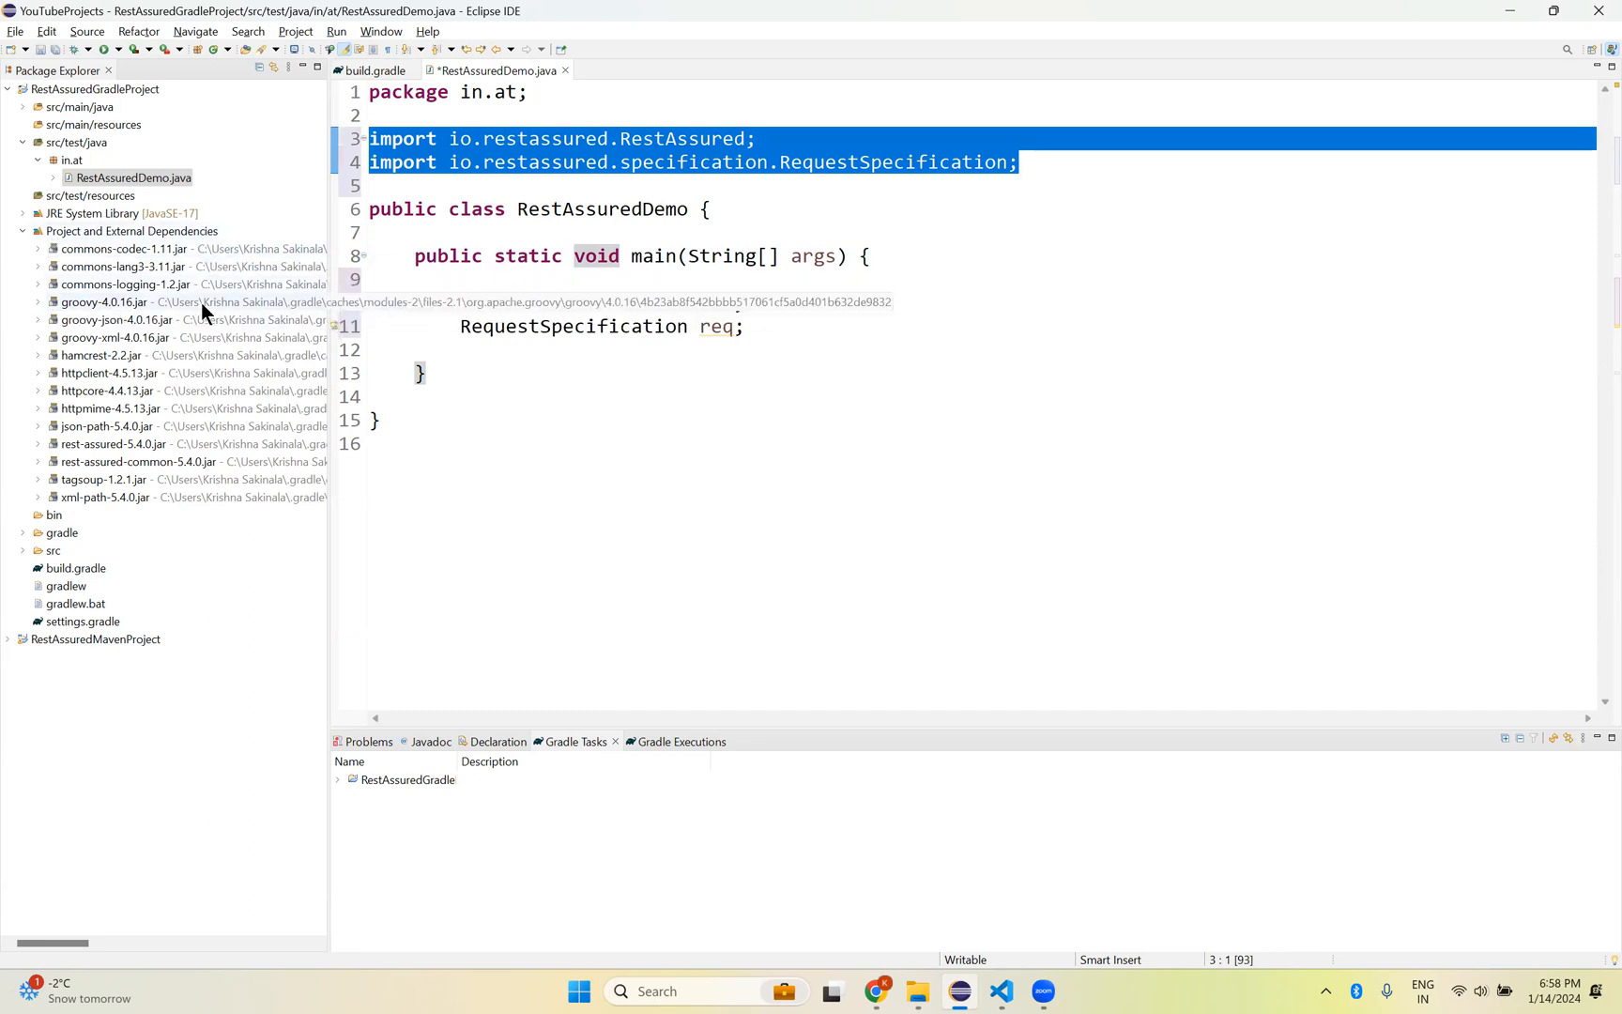
type("RestAssured.baseURI = \"\";")
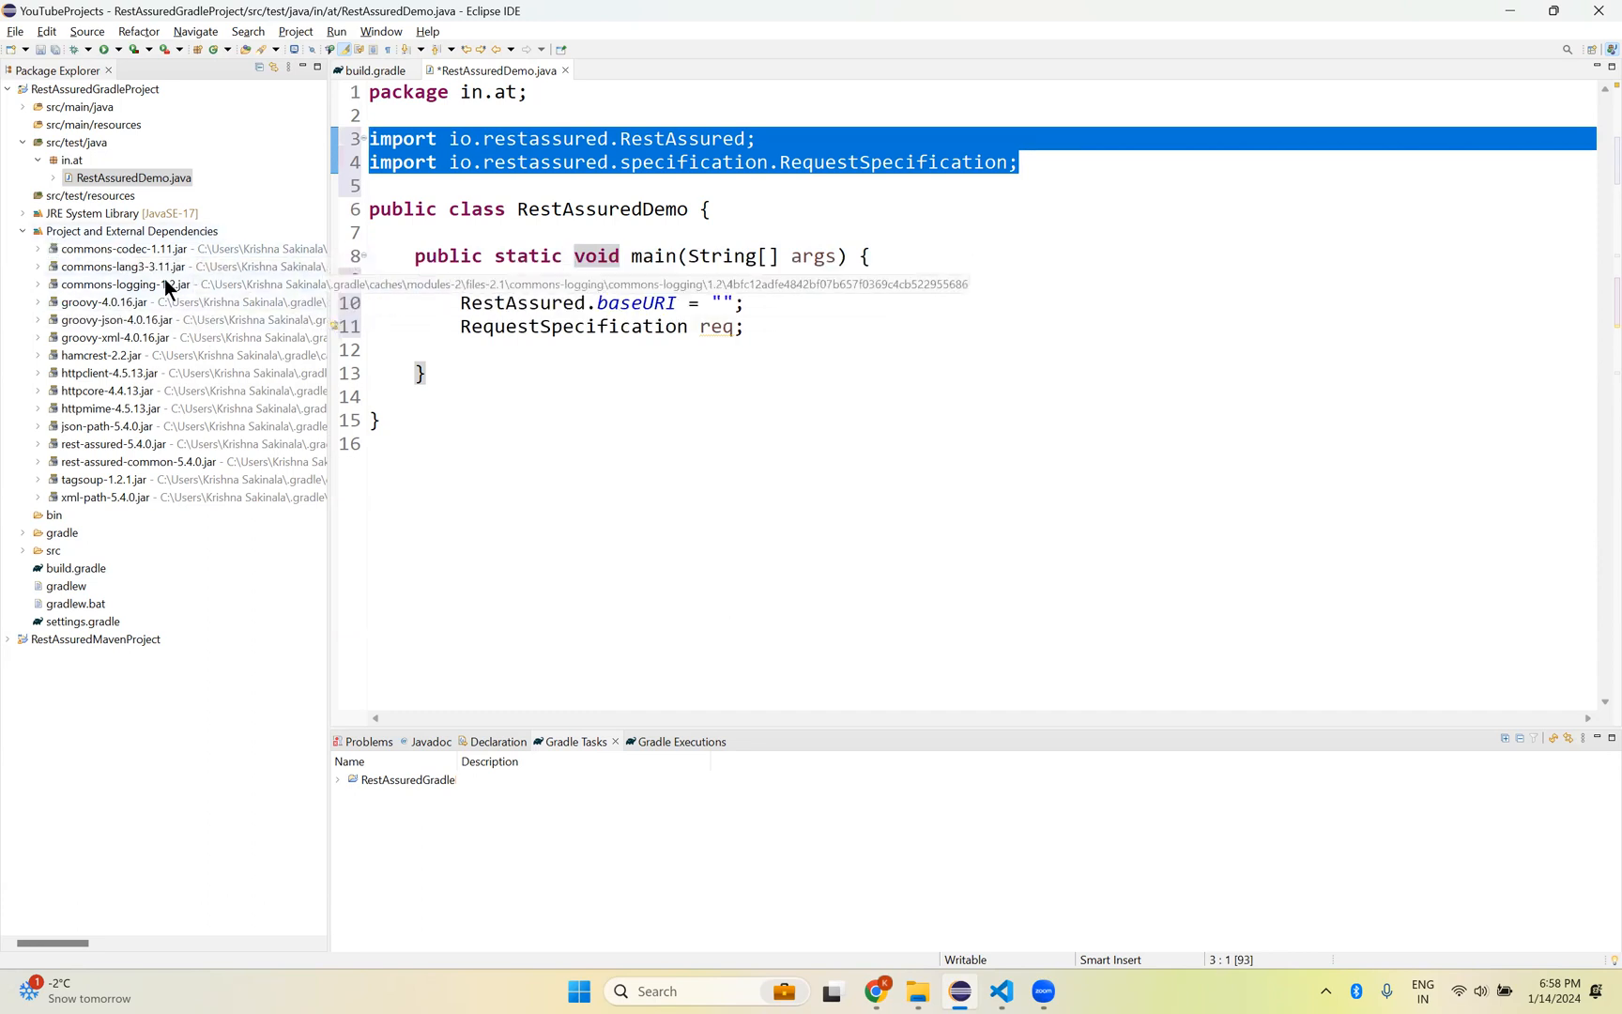
Step: Collapse Project and External Dependencies and return to build.gradle
left_click(22, 231)
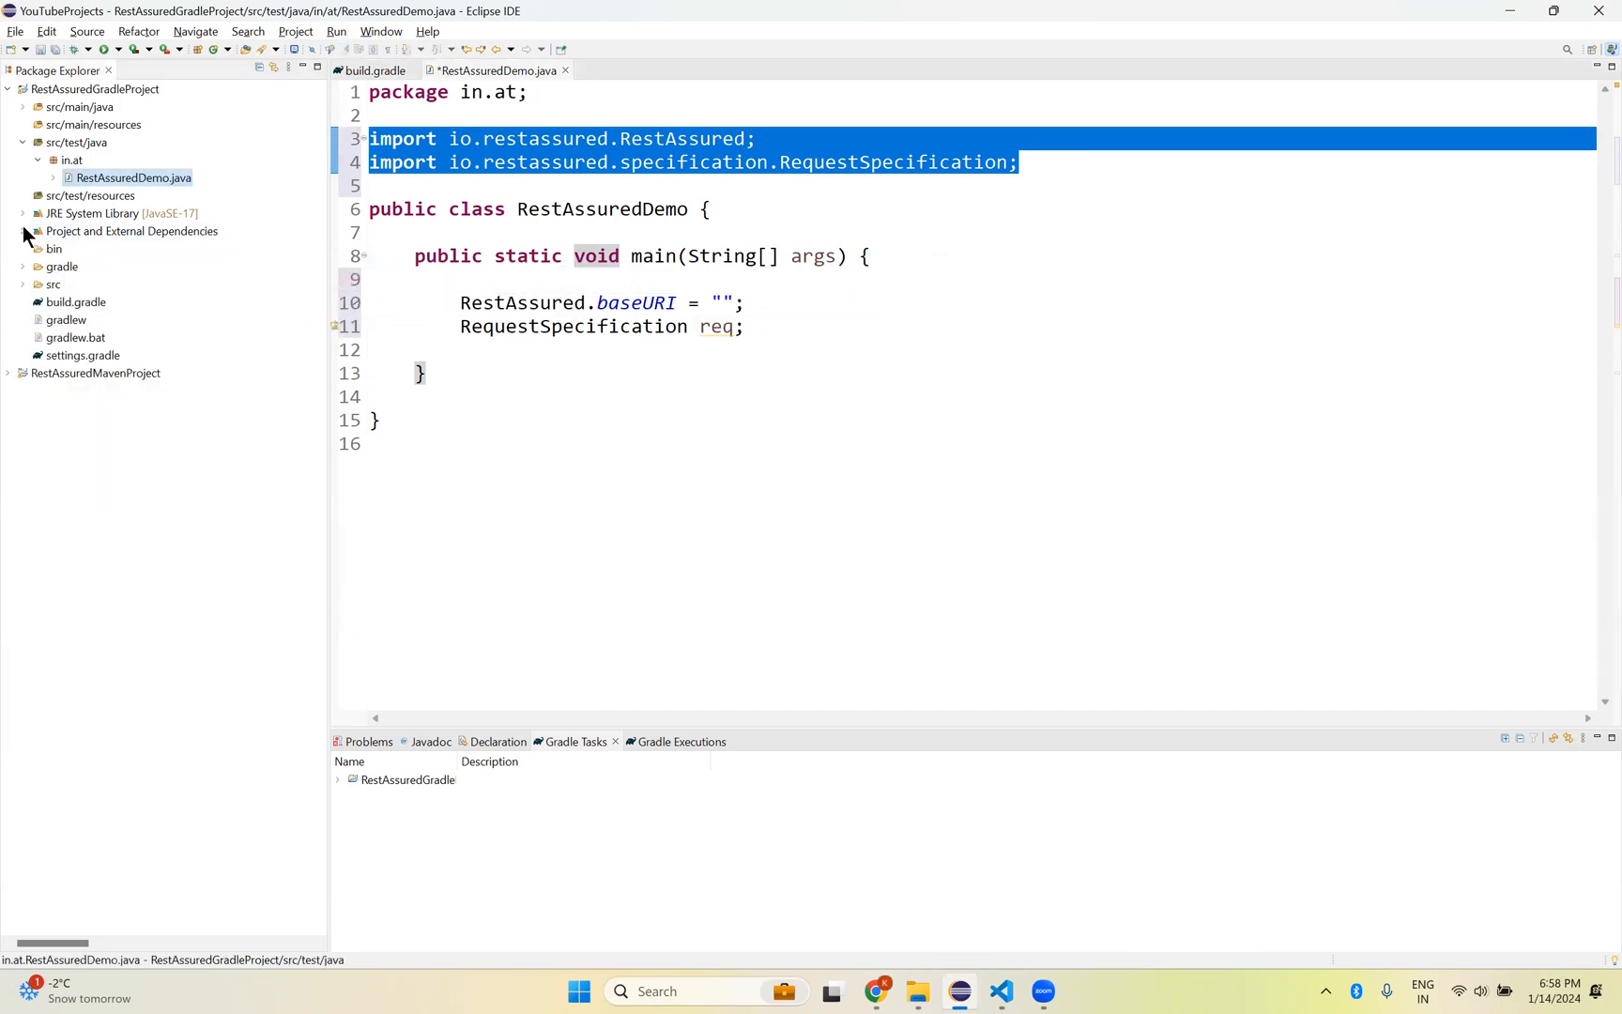
mouse_move(837, 336)
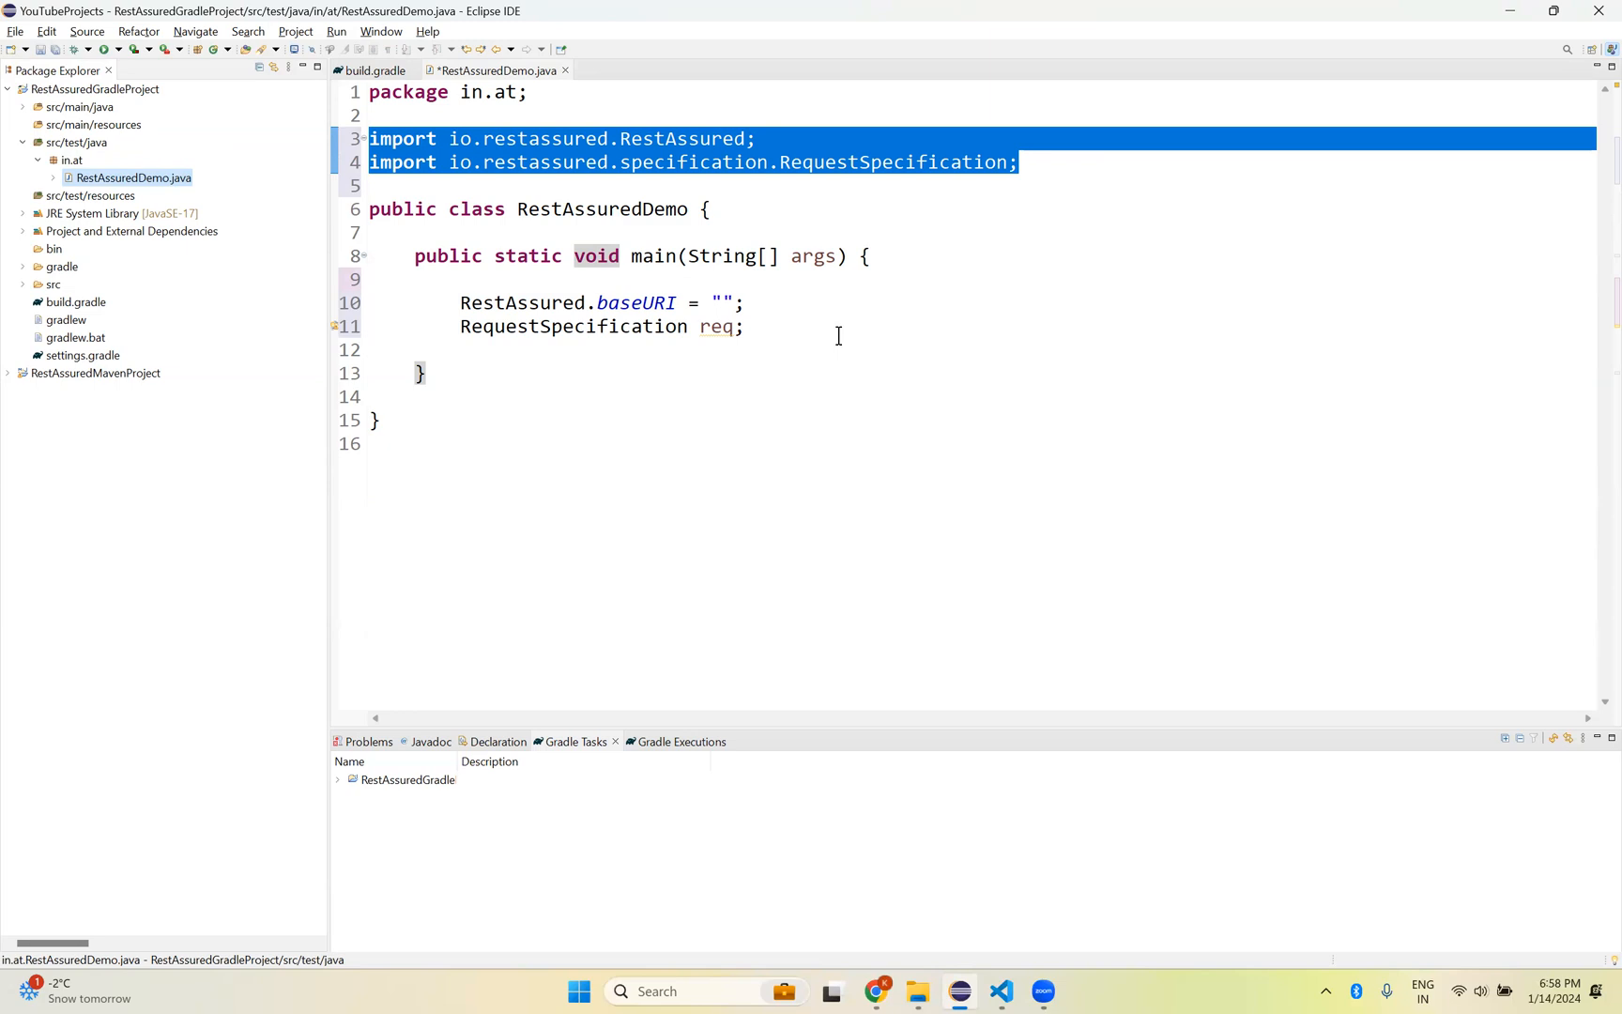
mouse_move(602, 156)
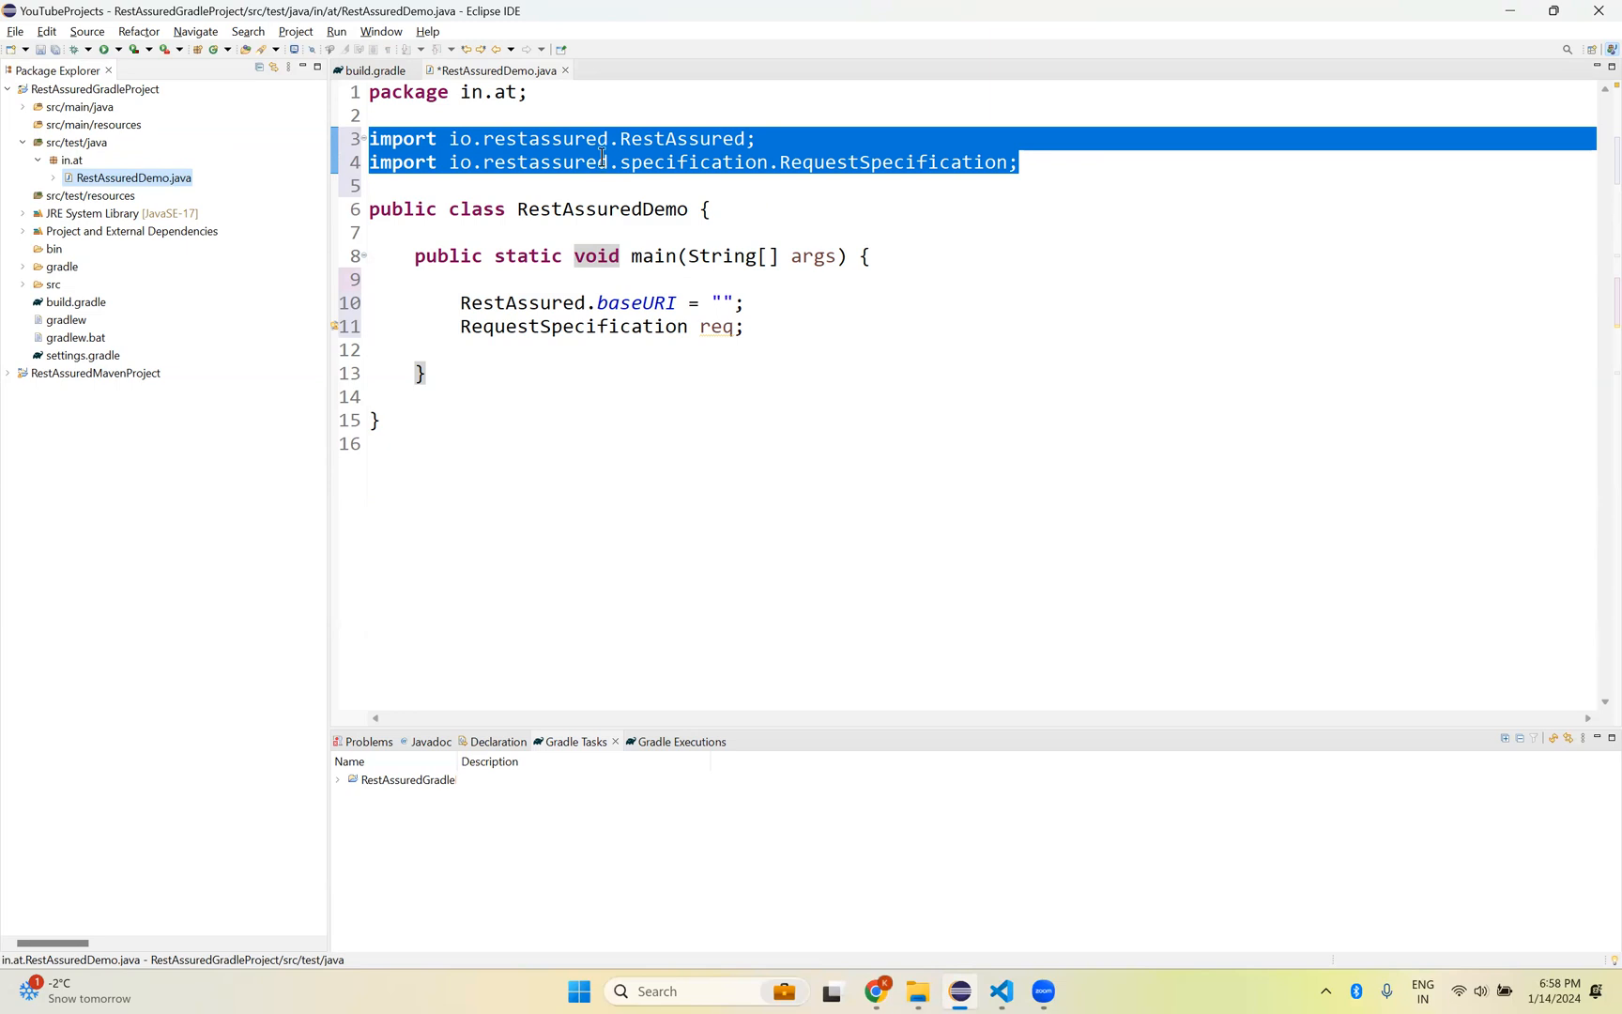
left_click(372, 69)
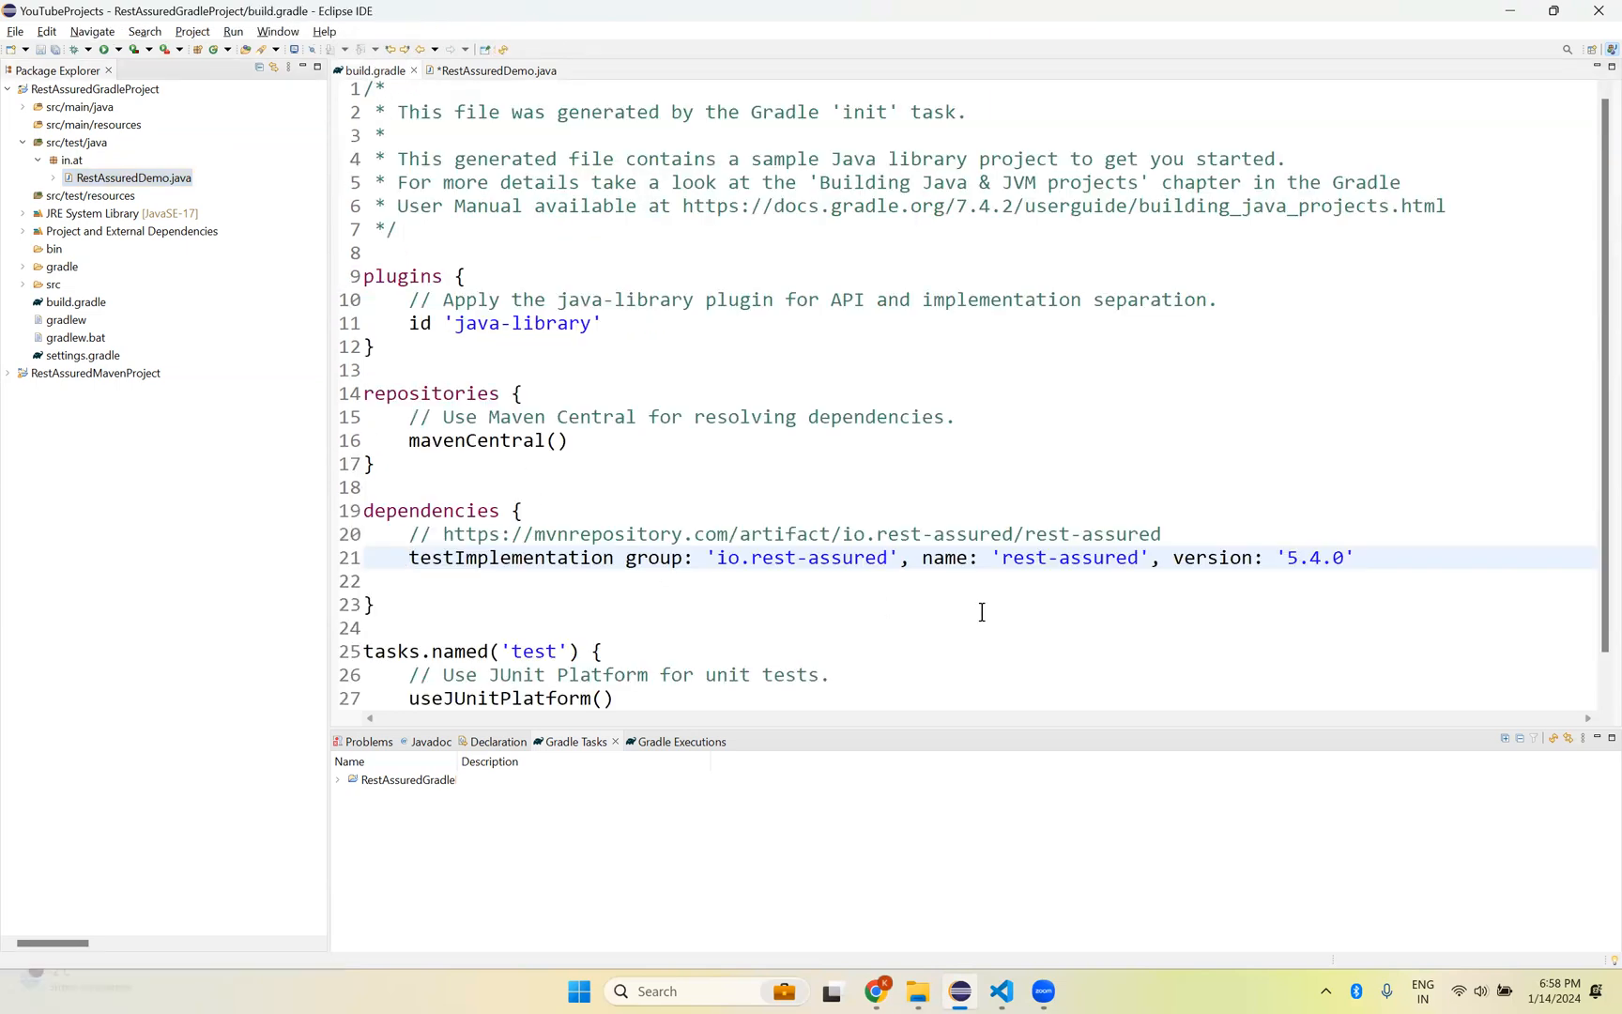
Step: Review the rest-assured dependency line, then bring RestAssuredDemo.java back into the editor
left_click(1355, 555)
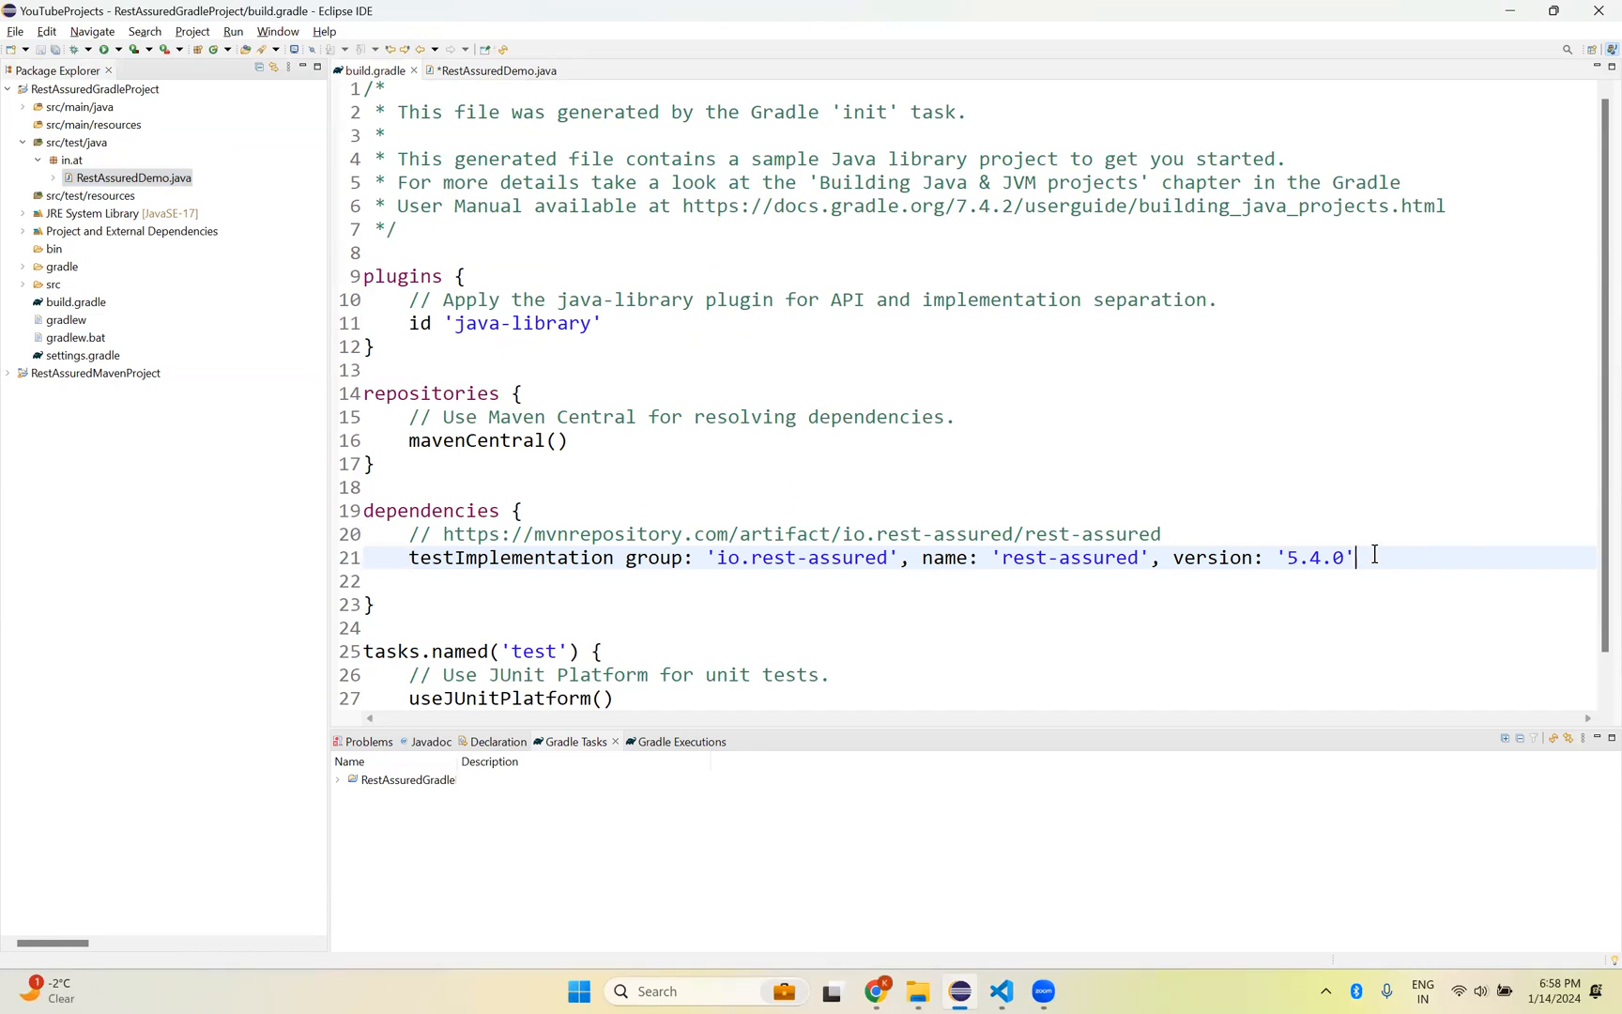
mouse_move(1178, 438)
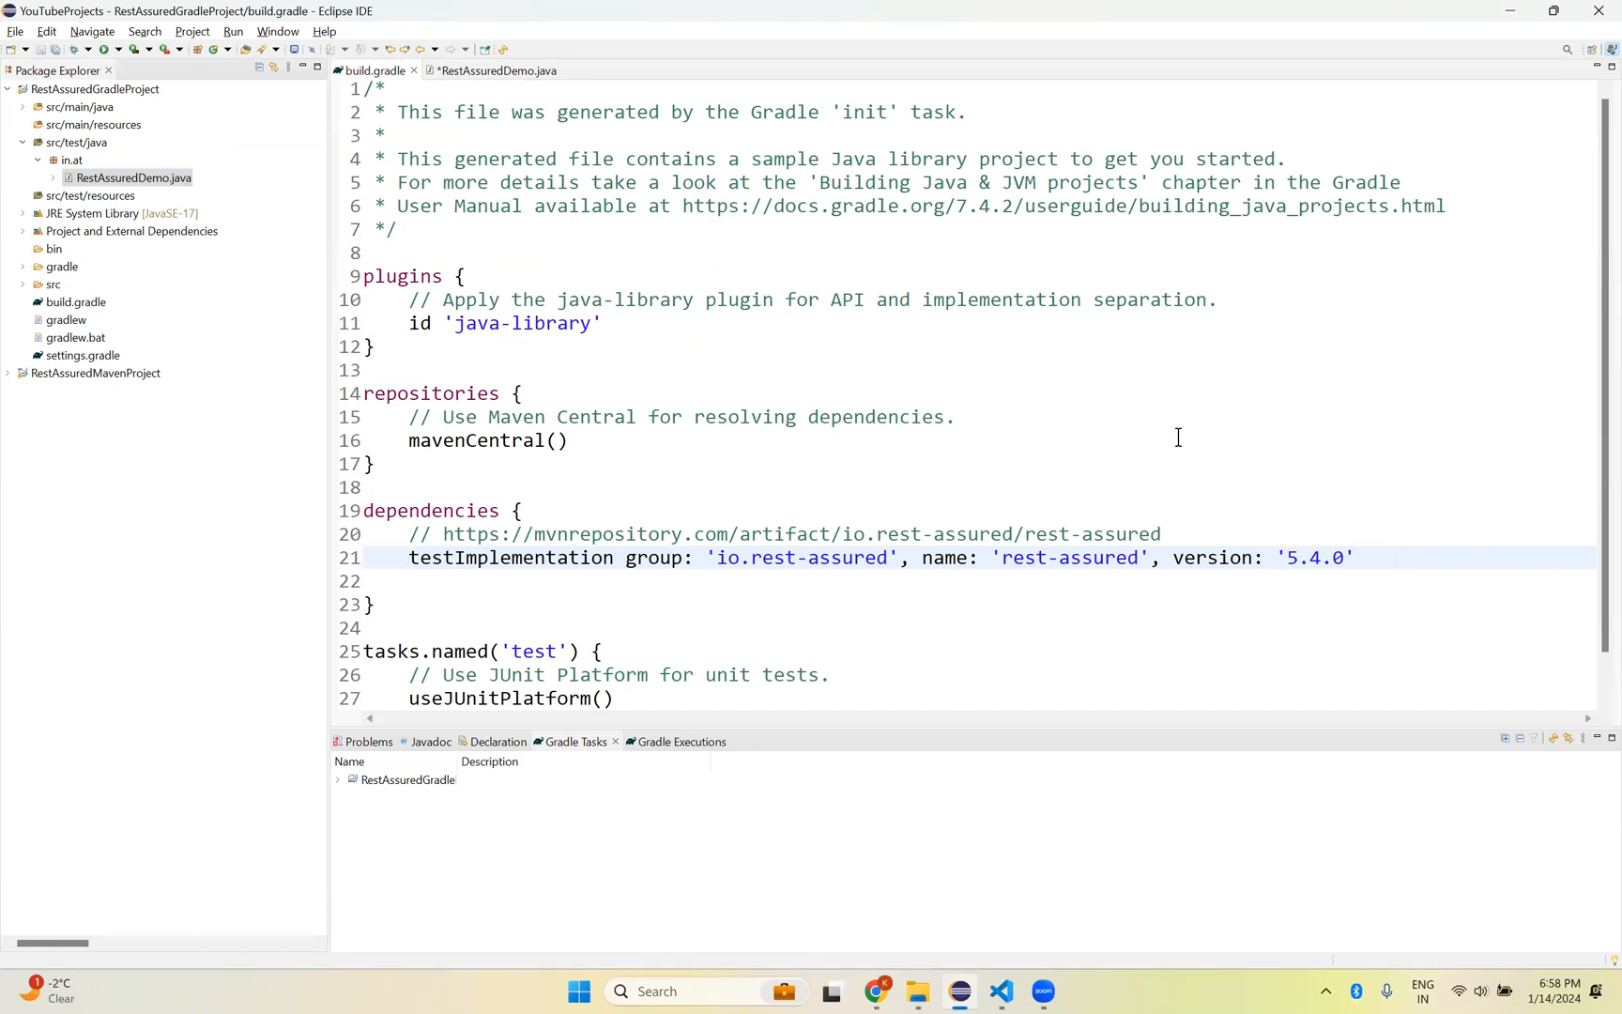
mouse_move(772, 472)
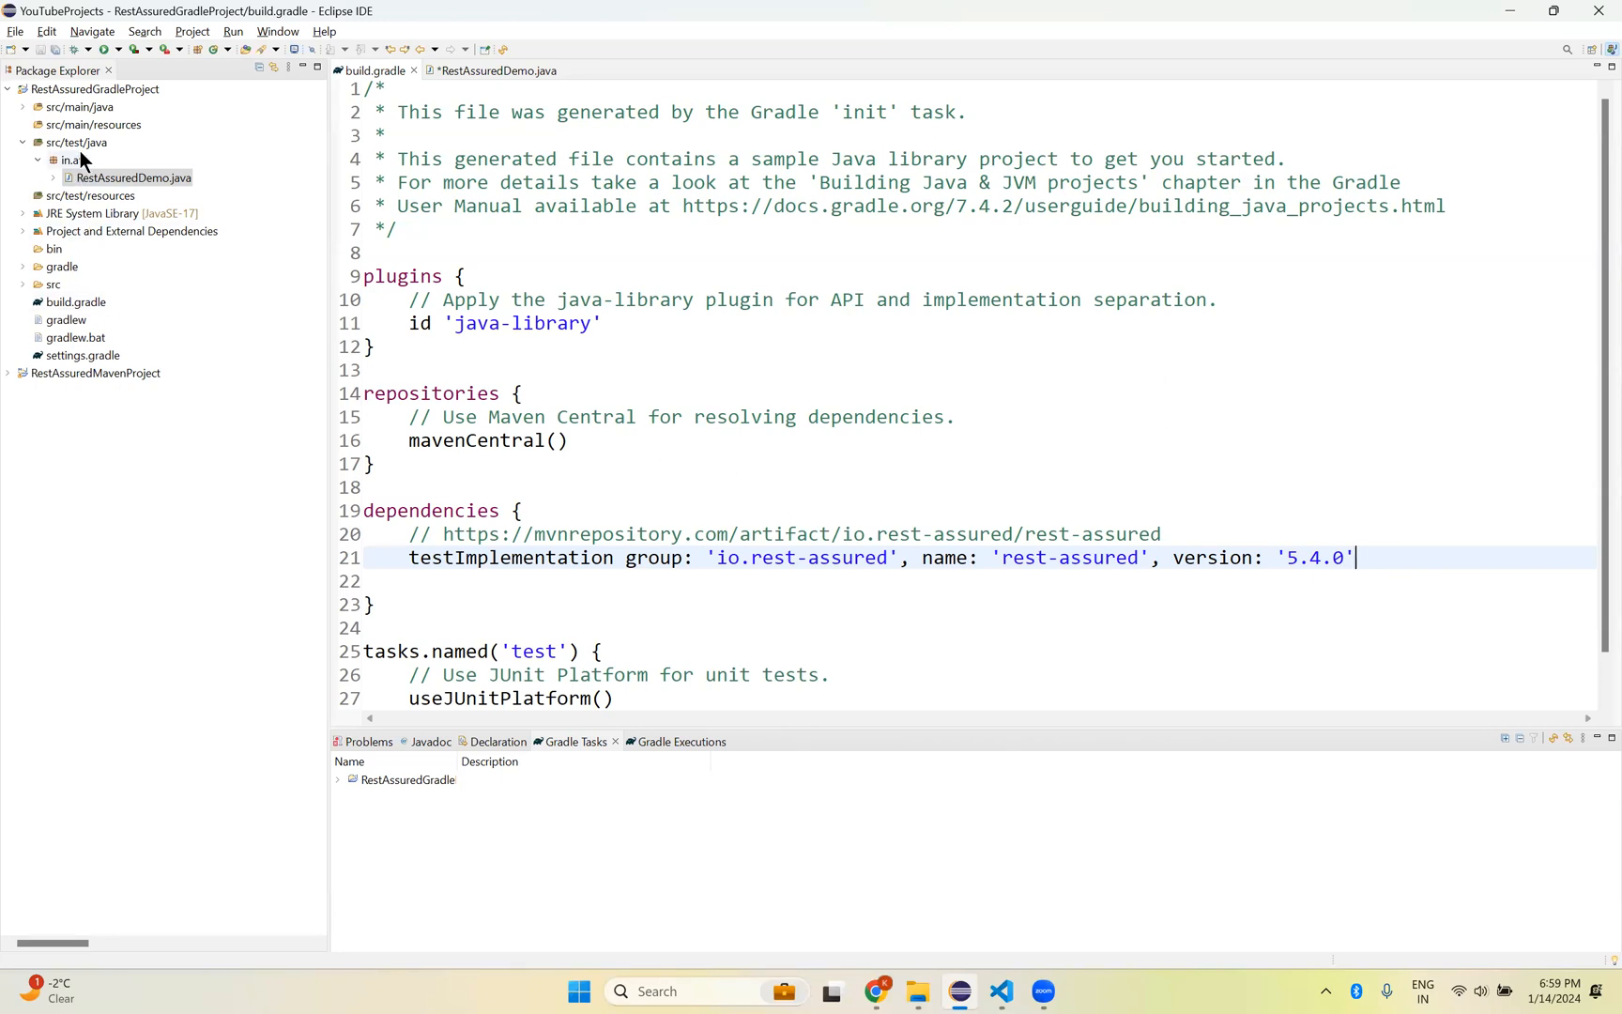
left_click(492, 70)
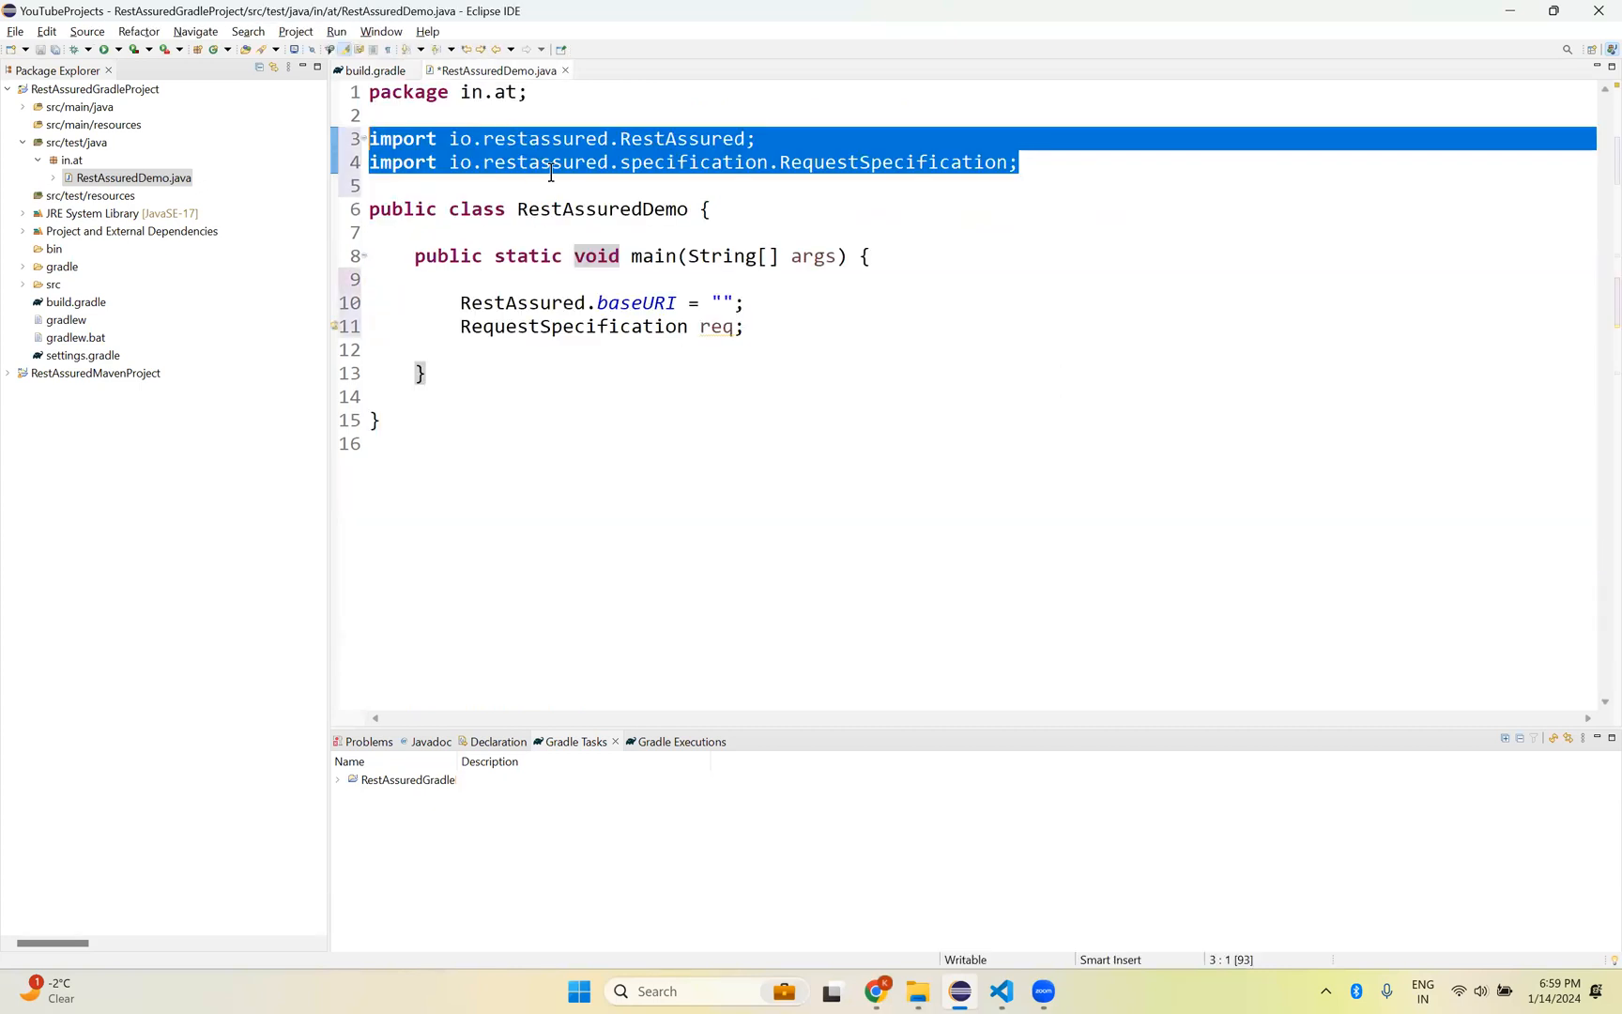
left_click(727, 208)
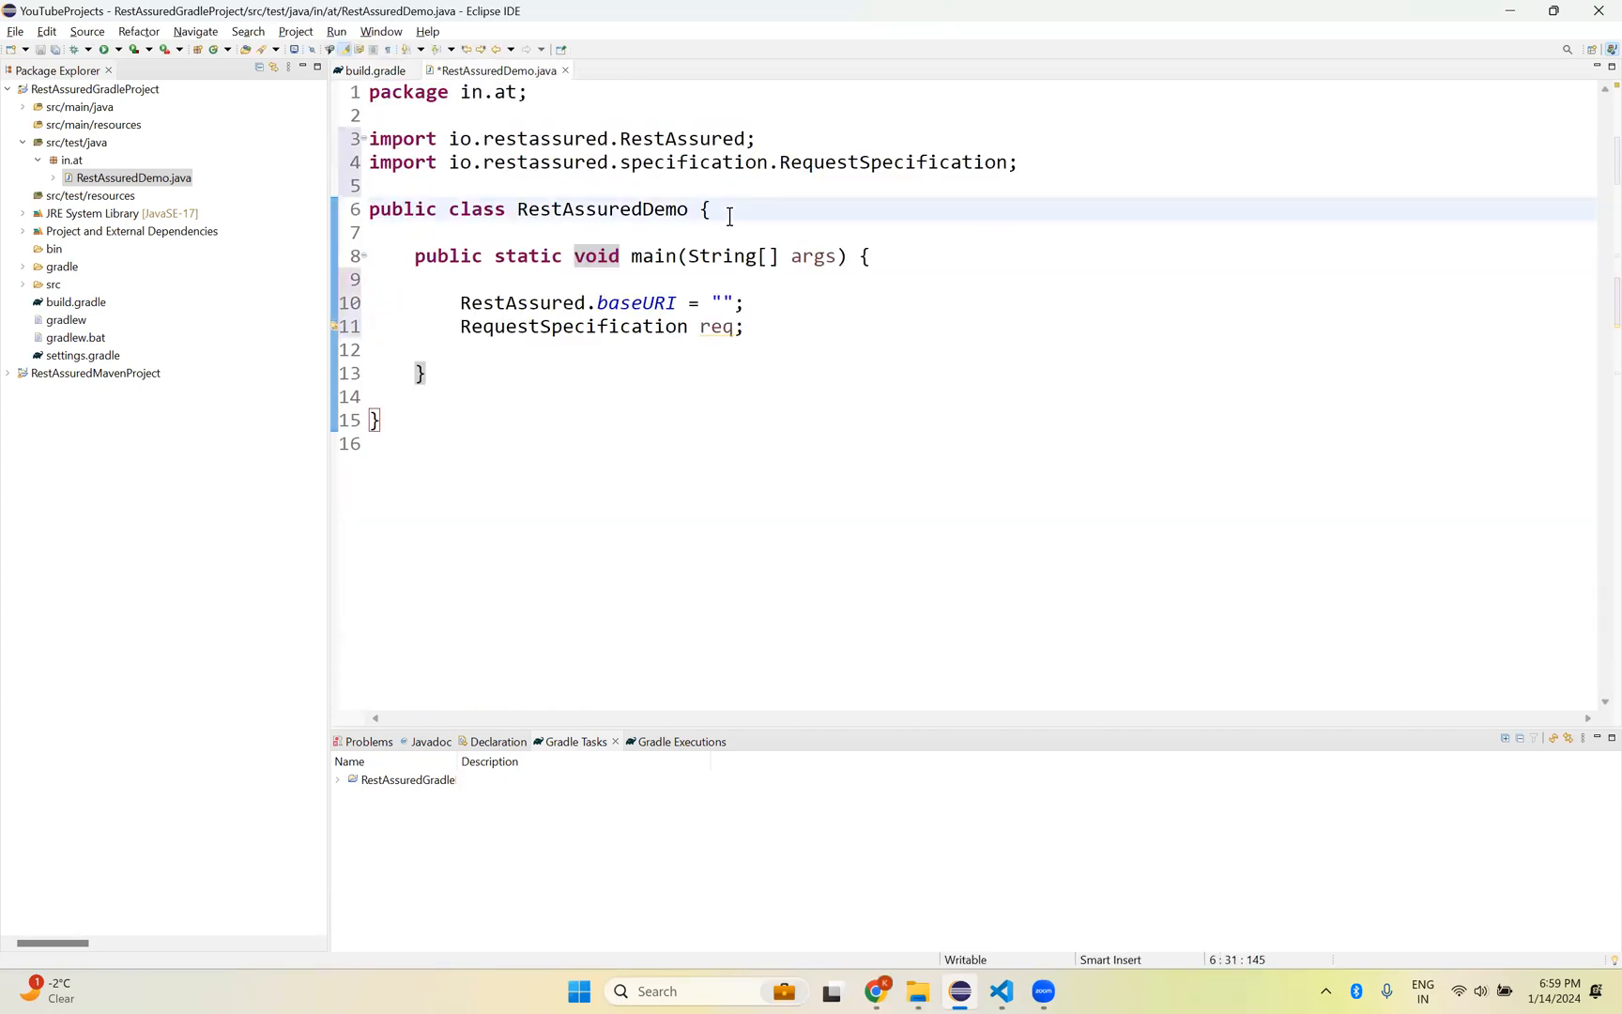